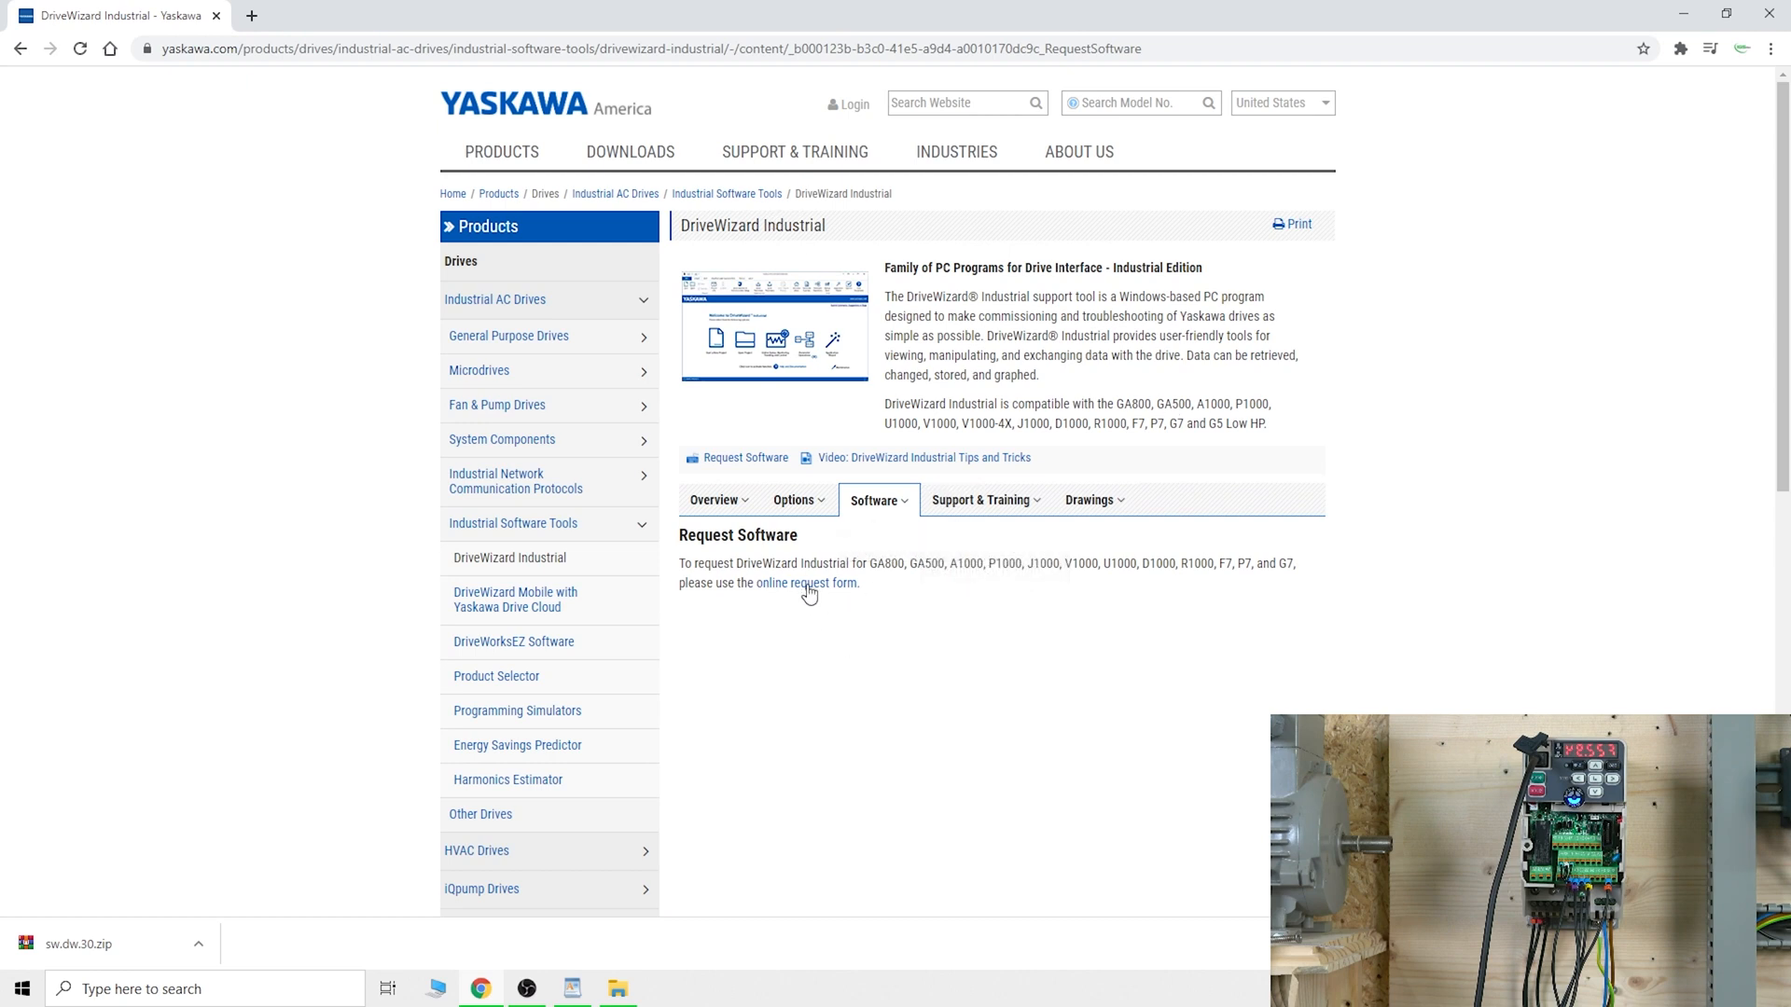
Step: View the online software request form for DriveWizard Industrial, then close the browser
click(806, 584)
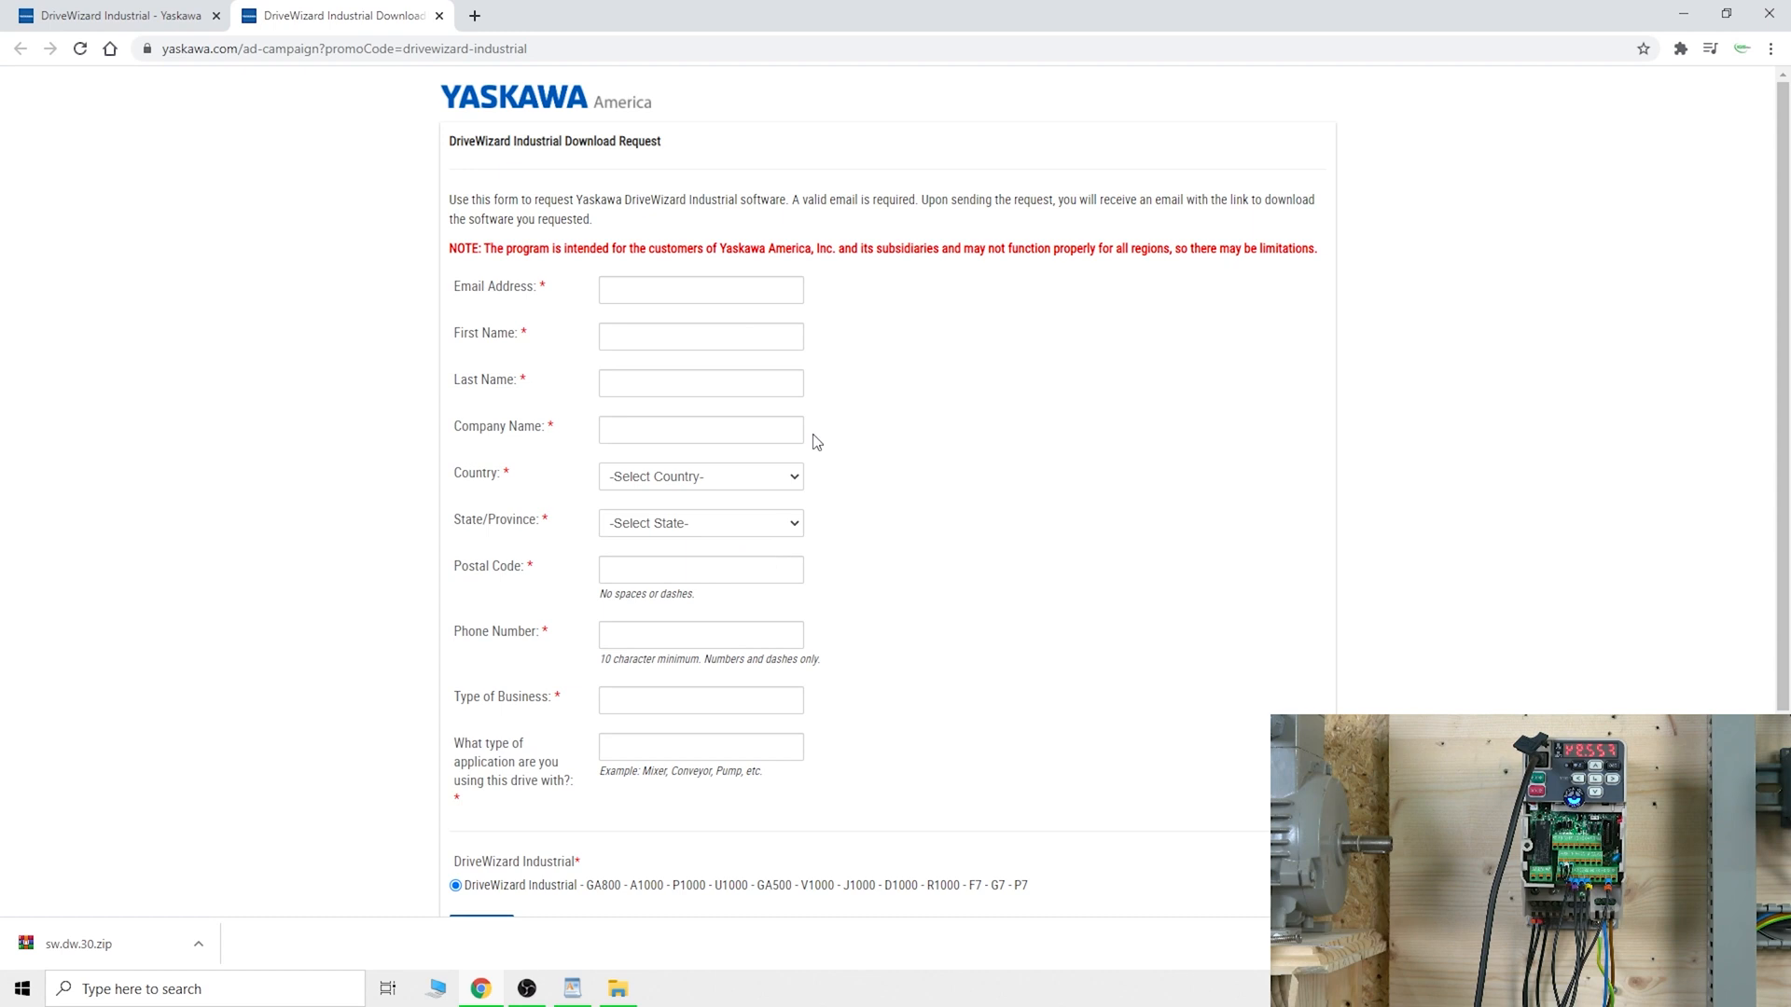
mouse_move(907, 613)
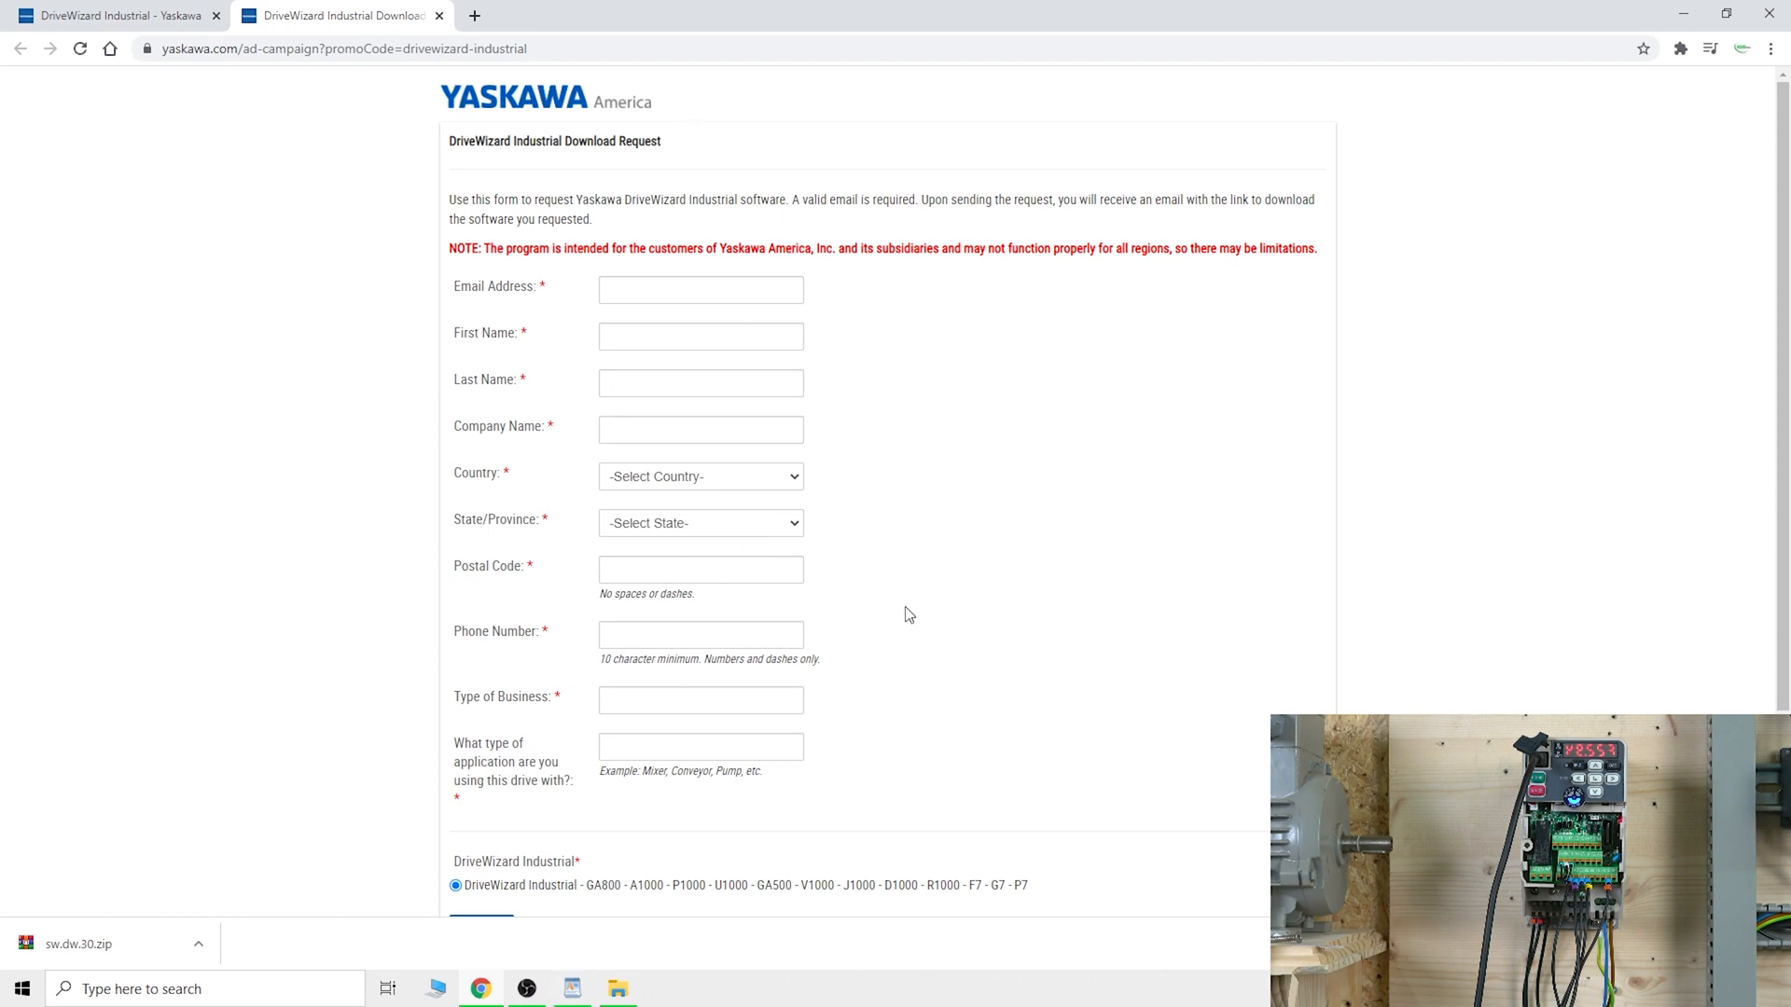
mouse_move(870, 414)
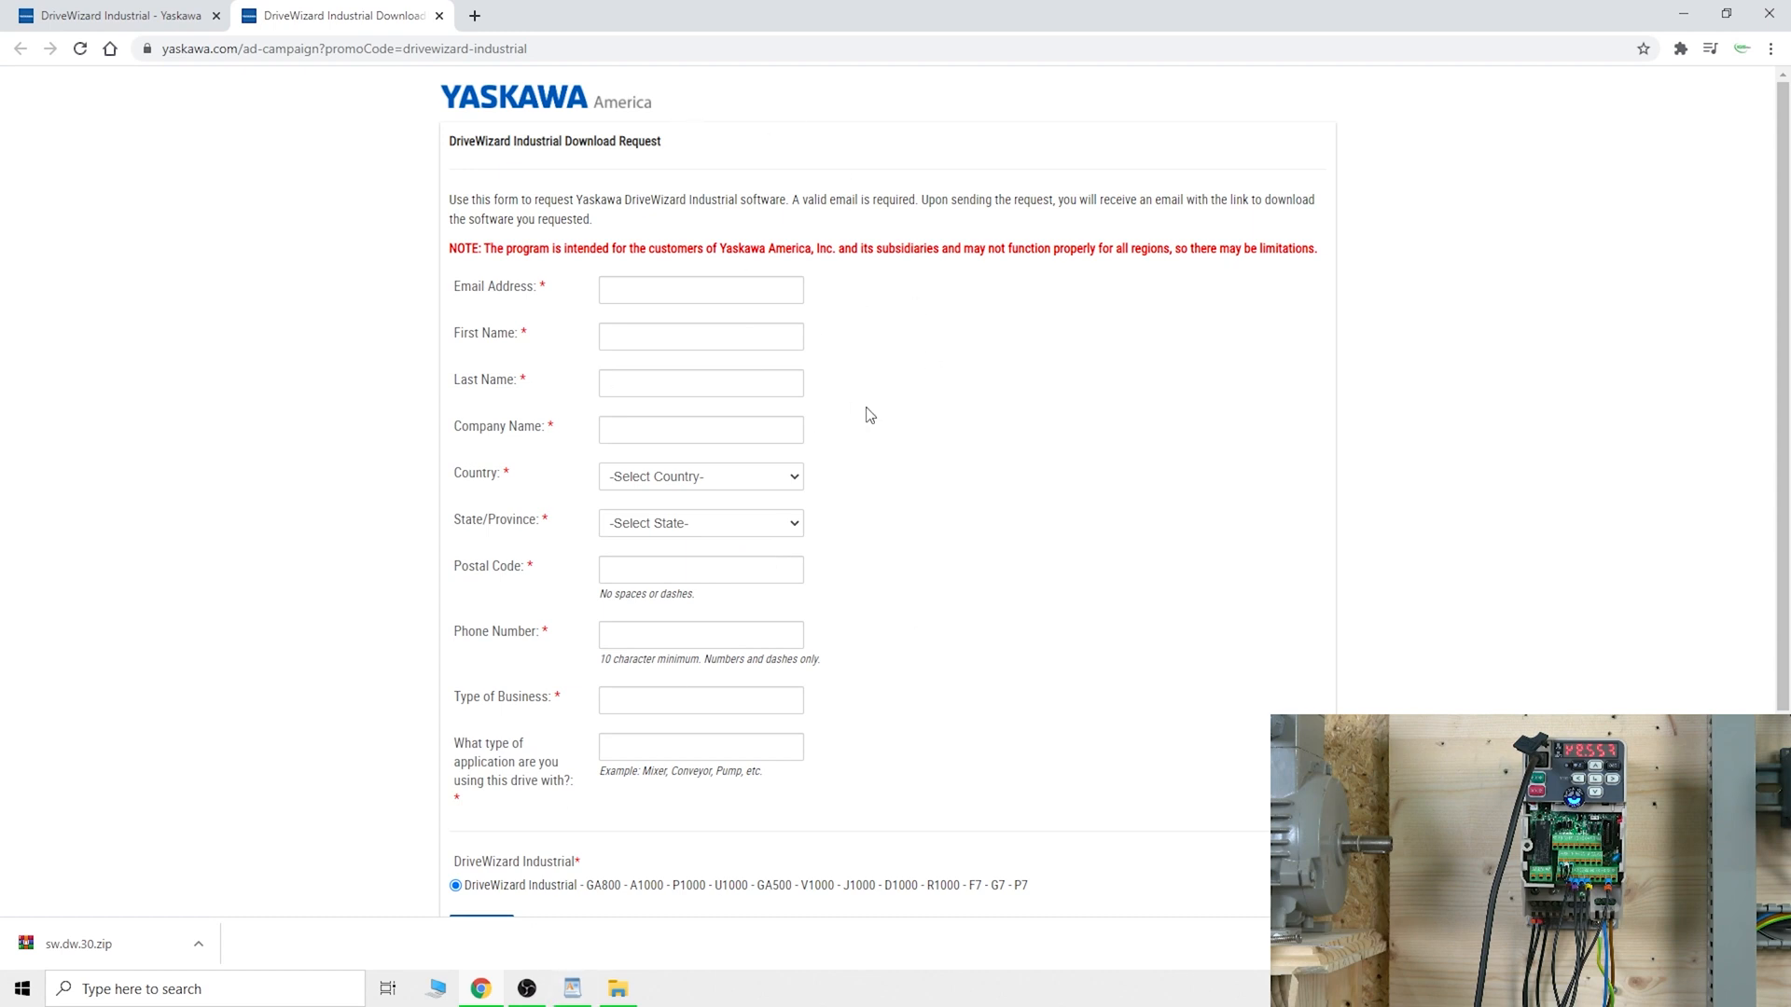
mouse_move(866, 390)
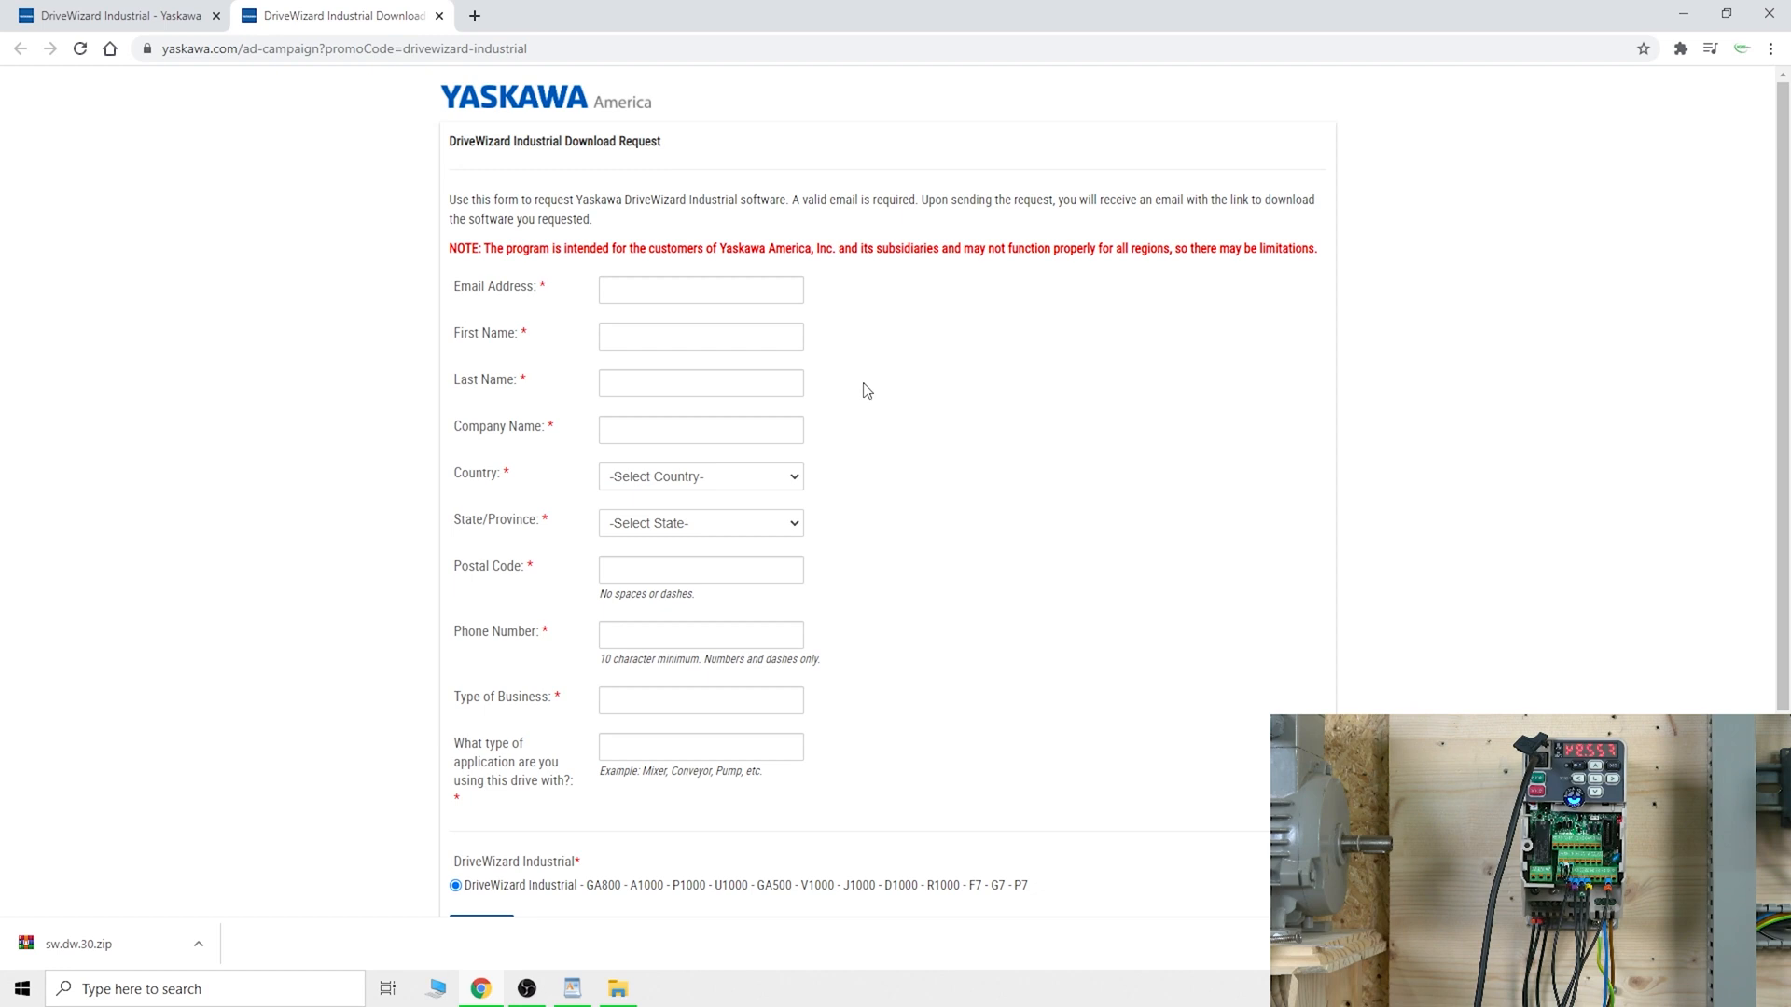
mouse_move(913, 291)
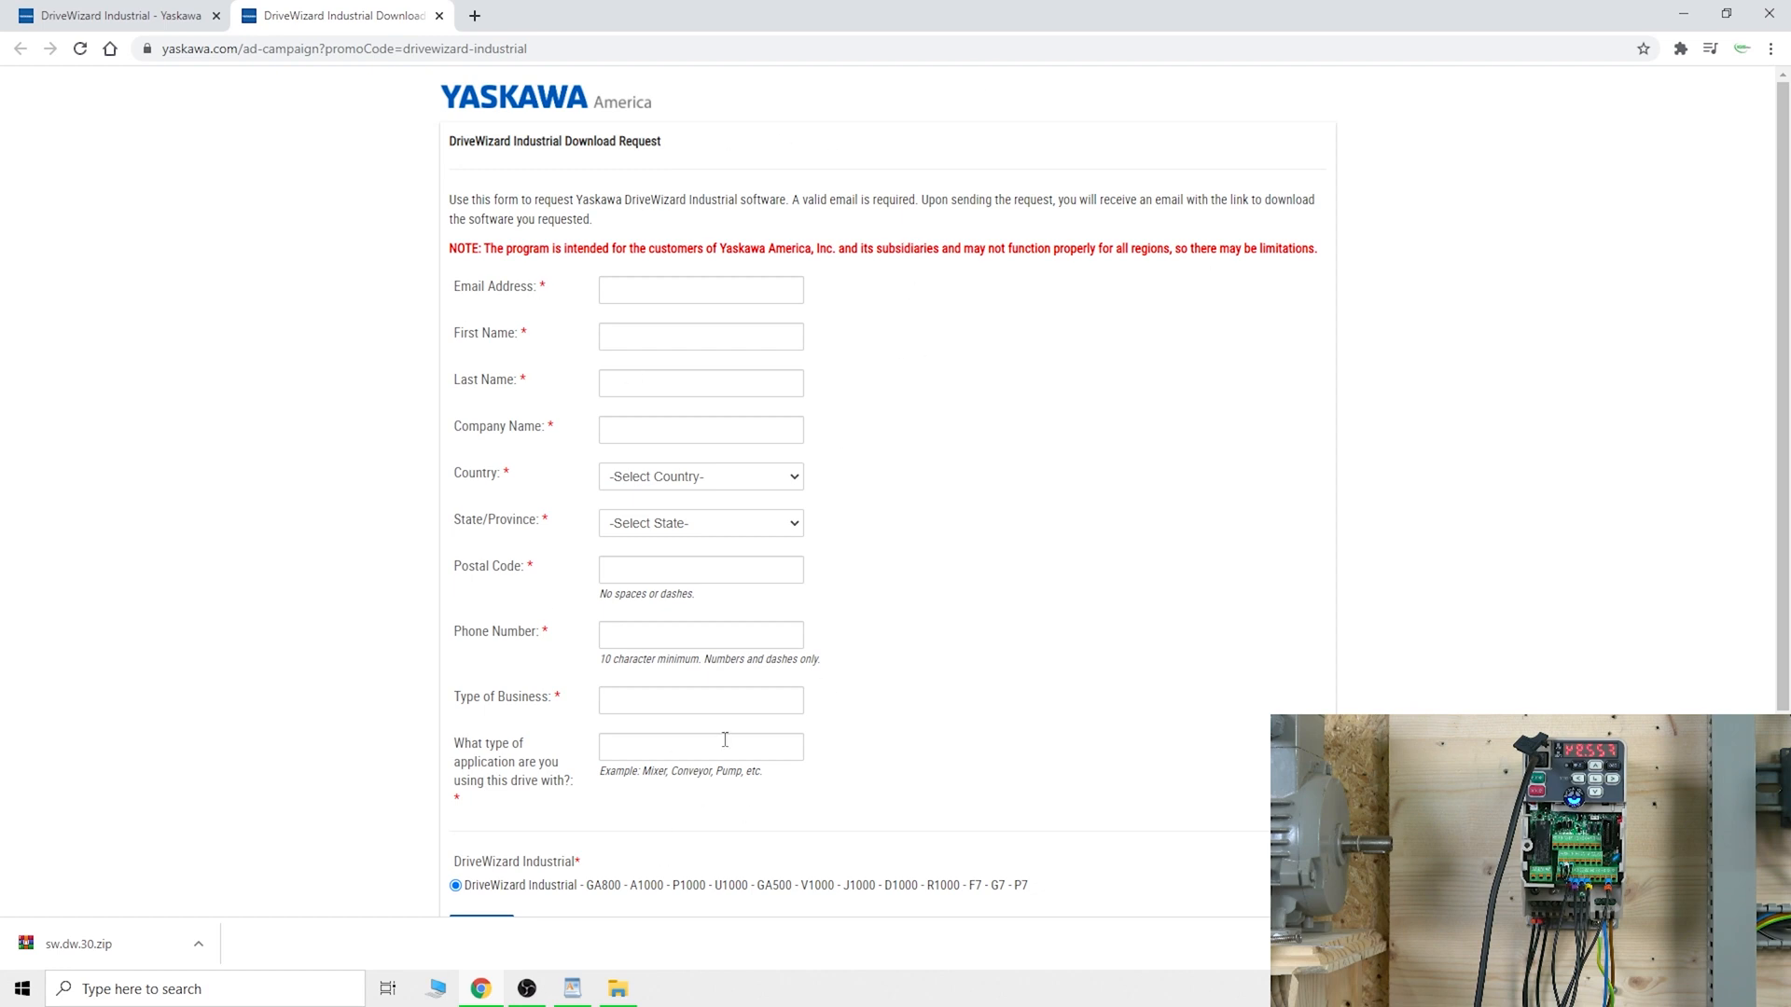
mouse_move(429, 16)
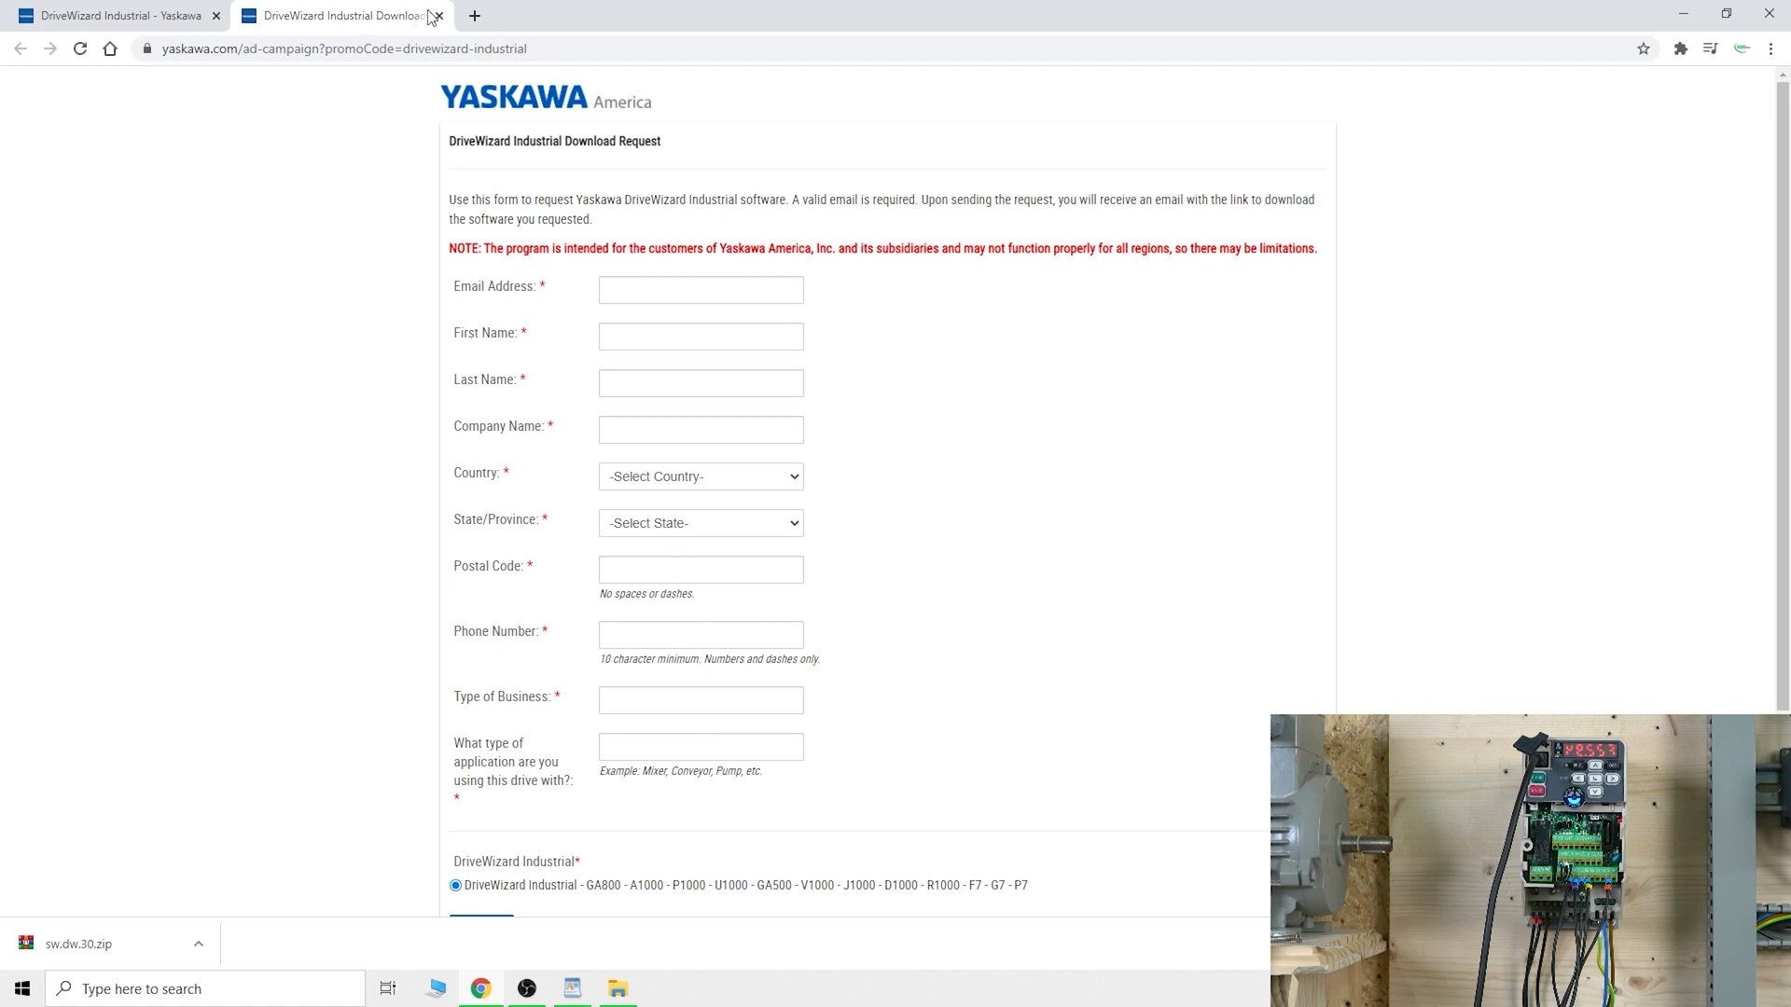
mouse_move(1556, 9)
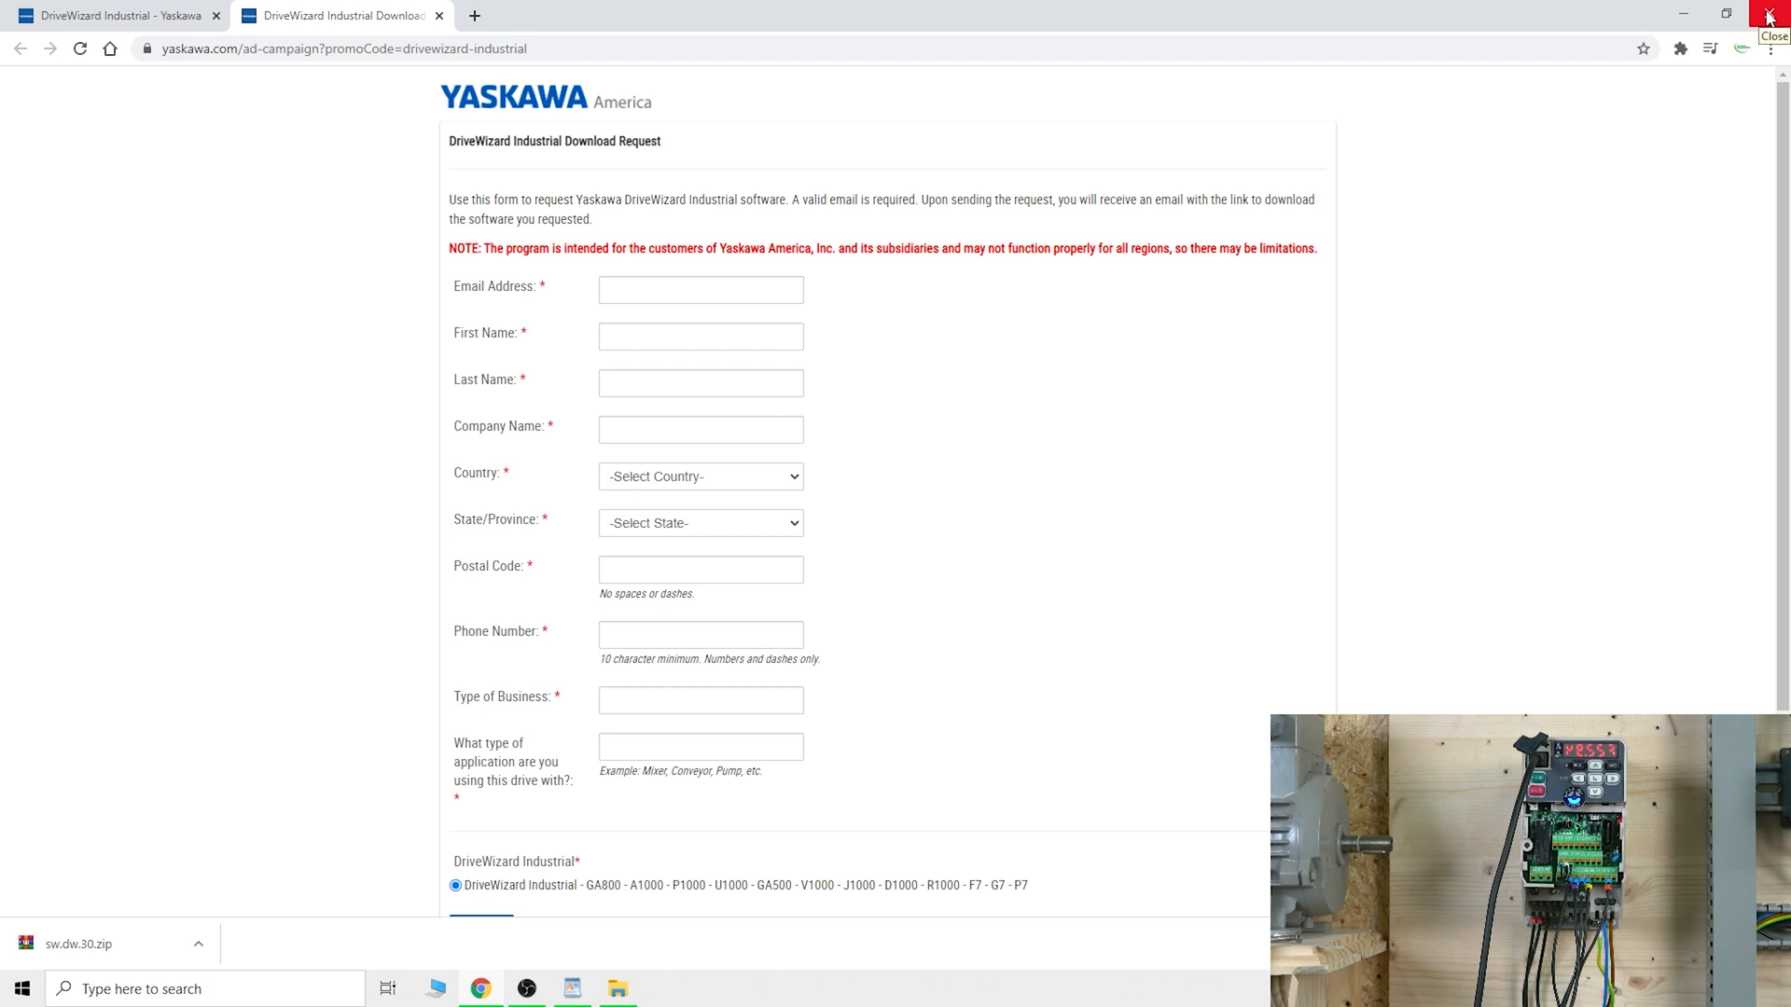
click(1768, 14)
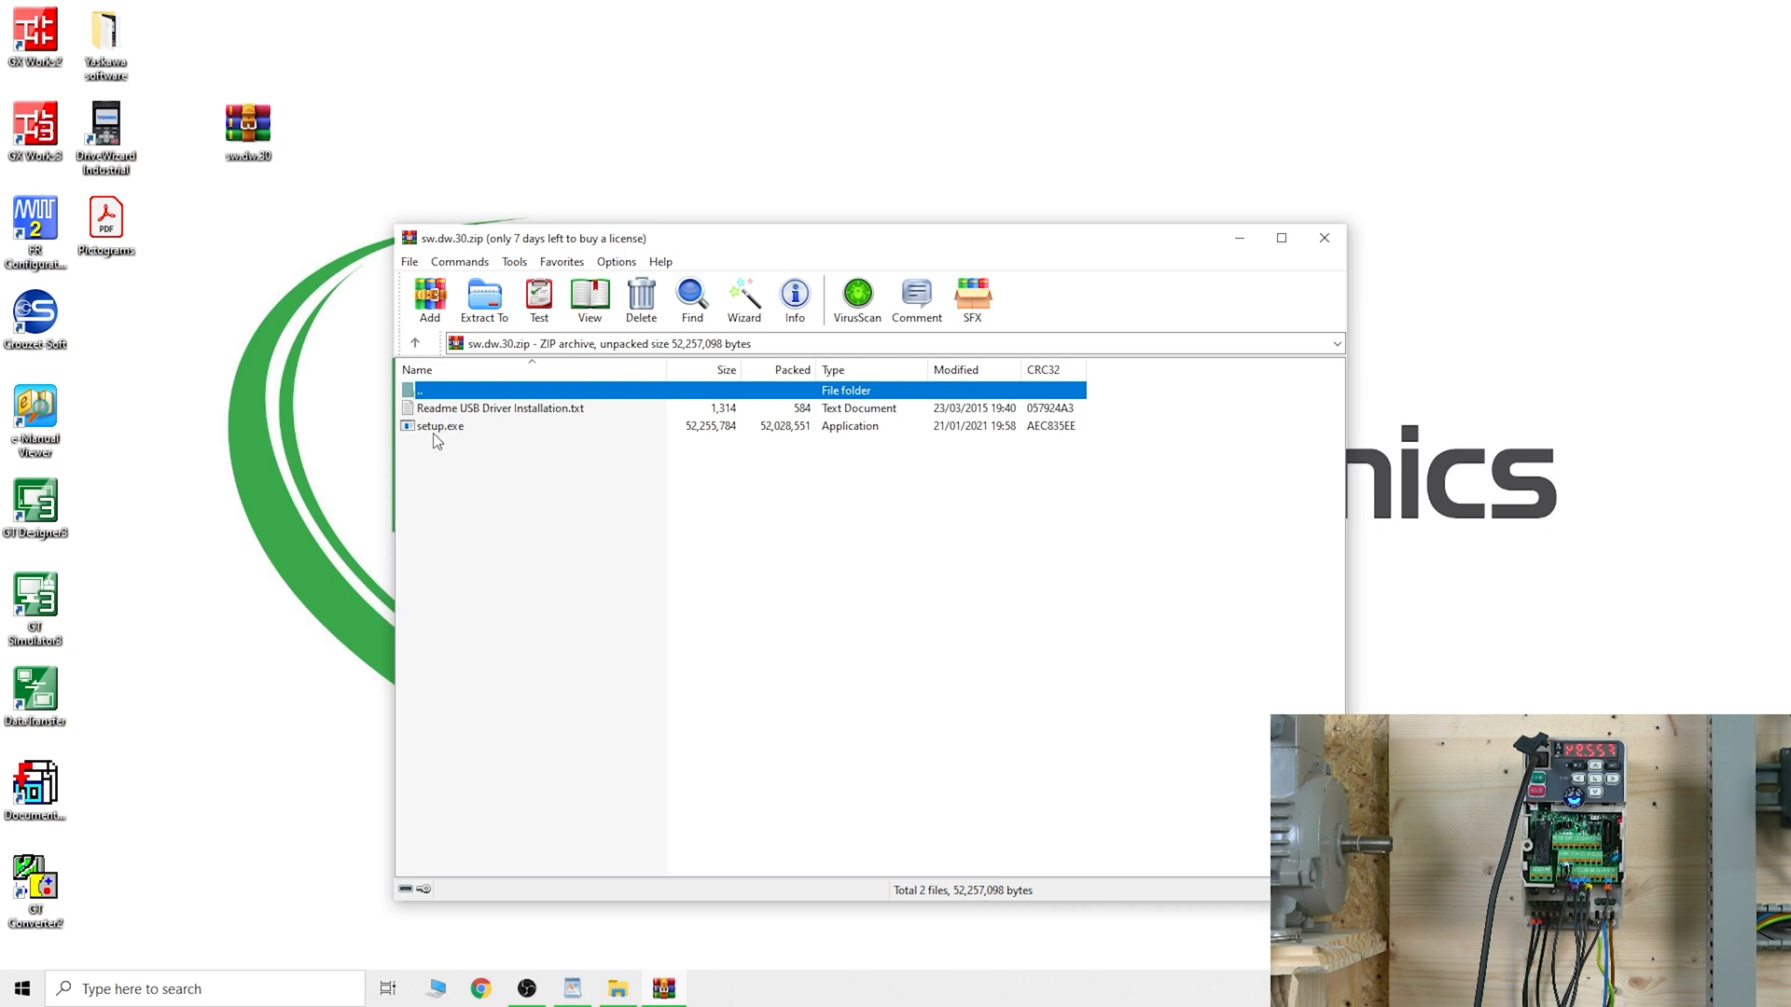
mouse_move(1300, 273)
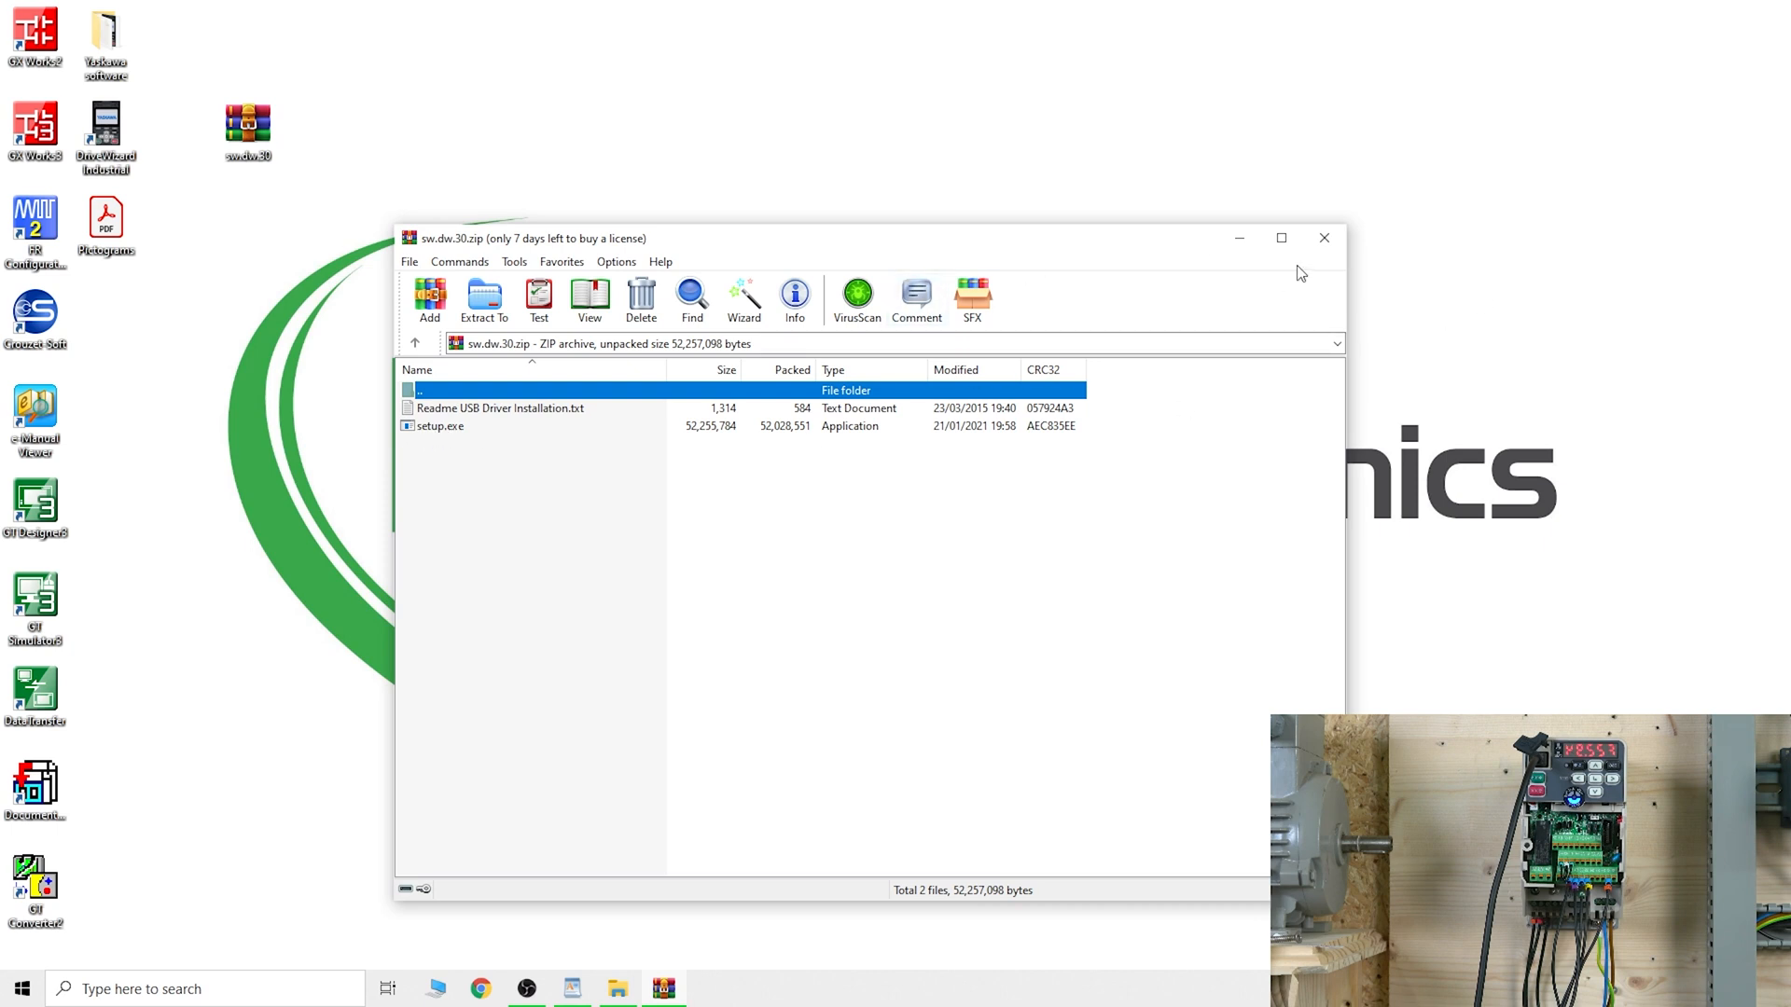
mouse_move(1095, 267)
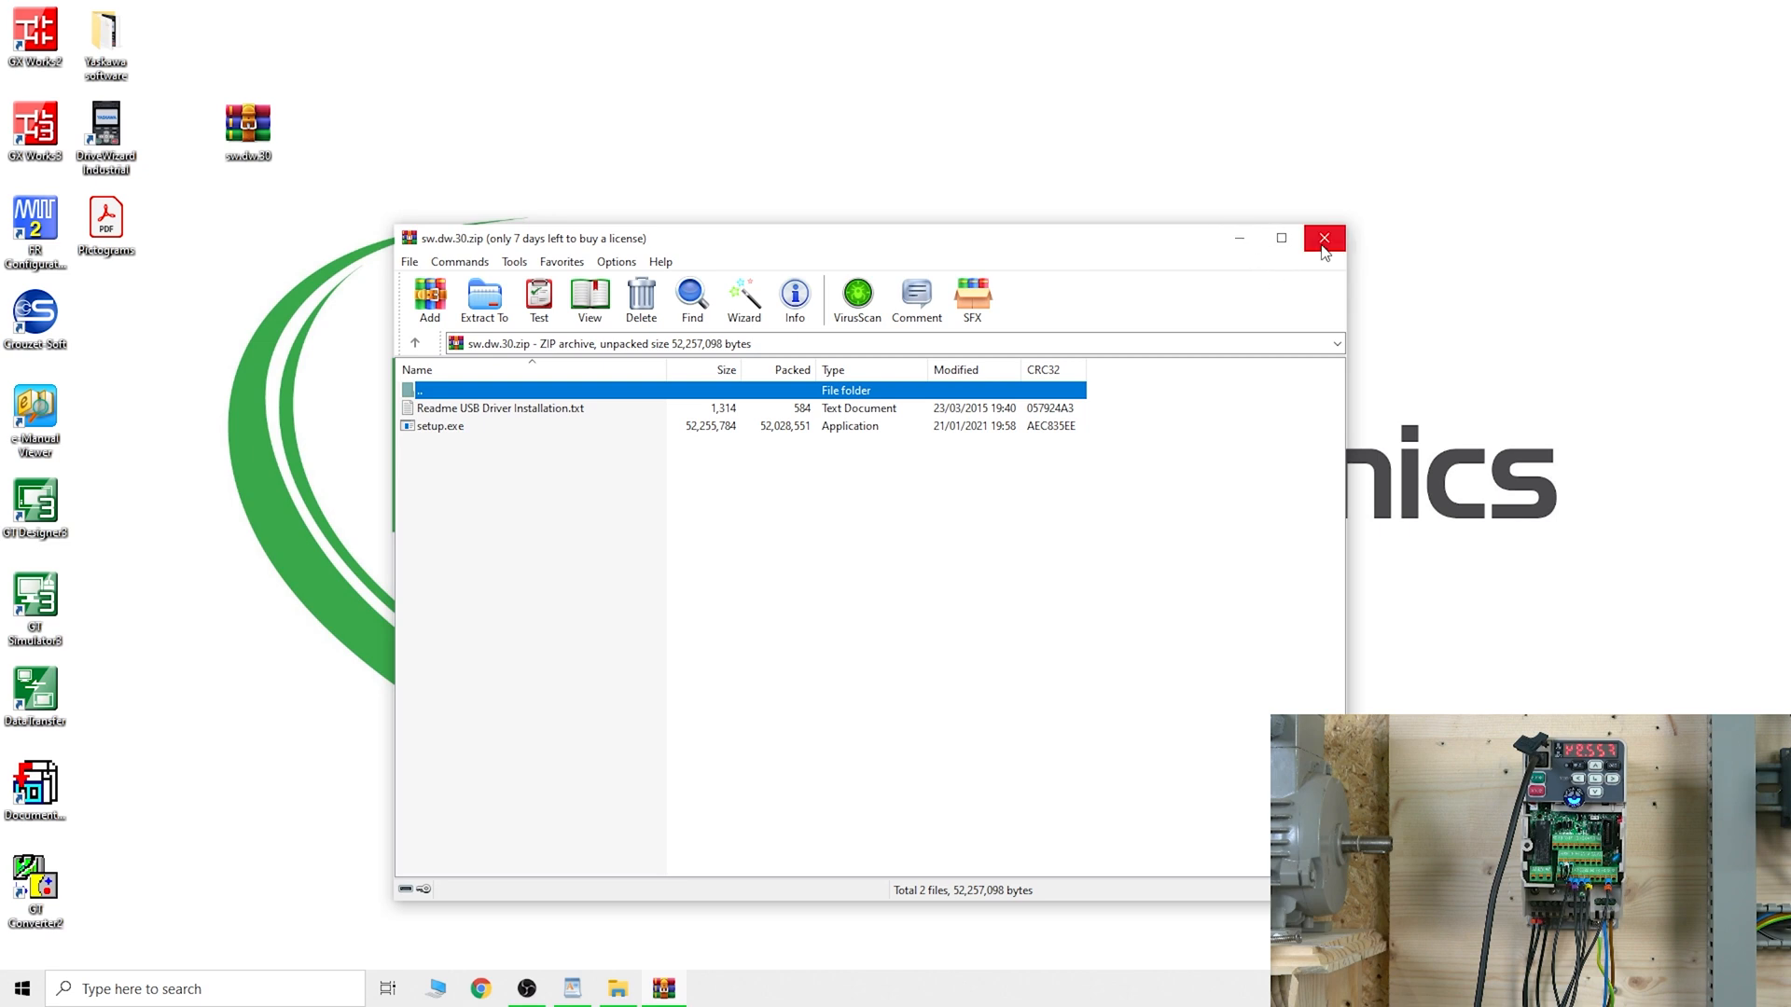
Step: Close the WinRAR window showing the sw.dw.30.zip archive with setup.exe
click(1324, 237)
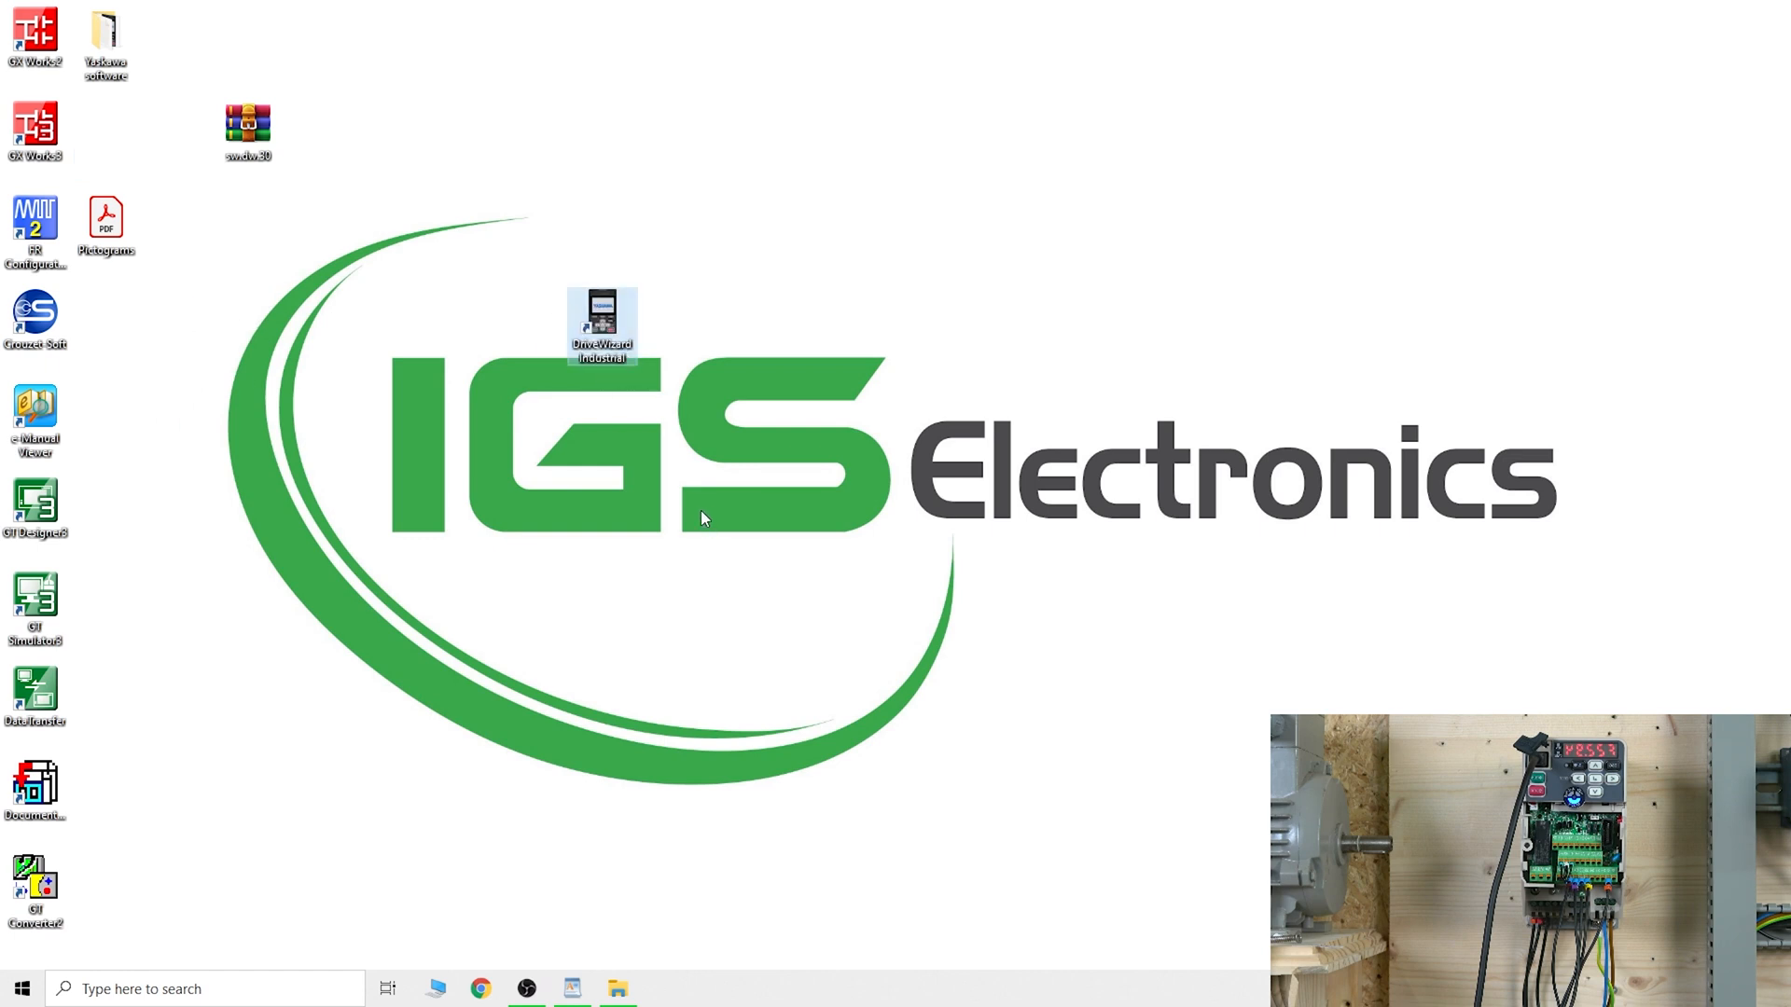
Step: Launch DriveWizard Industrial from its desktop shortcut to reach the welcome screen
double_click(599, 319)
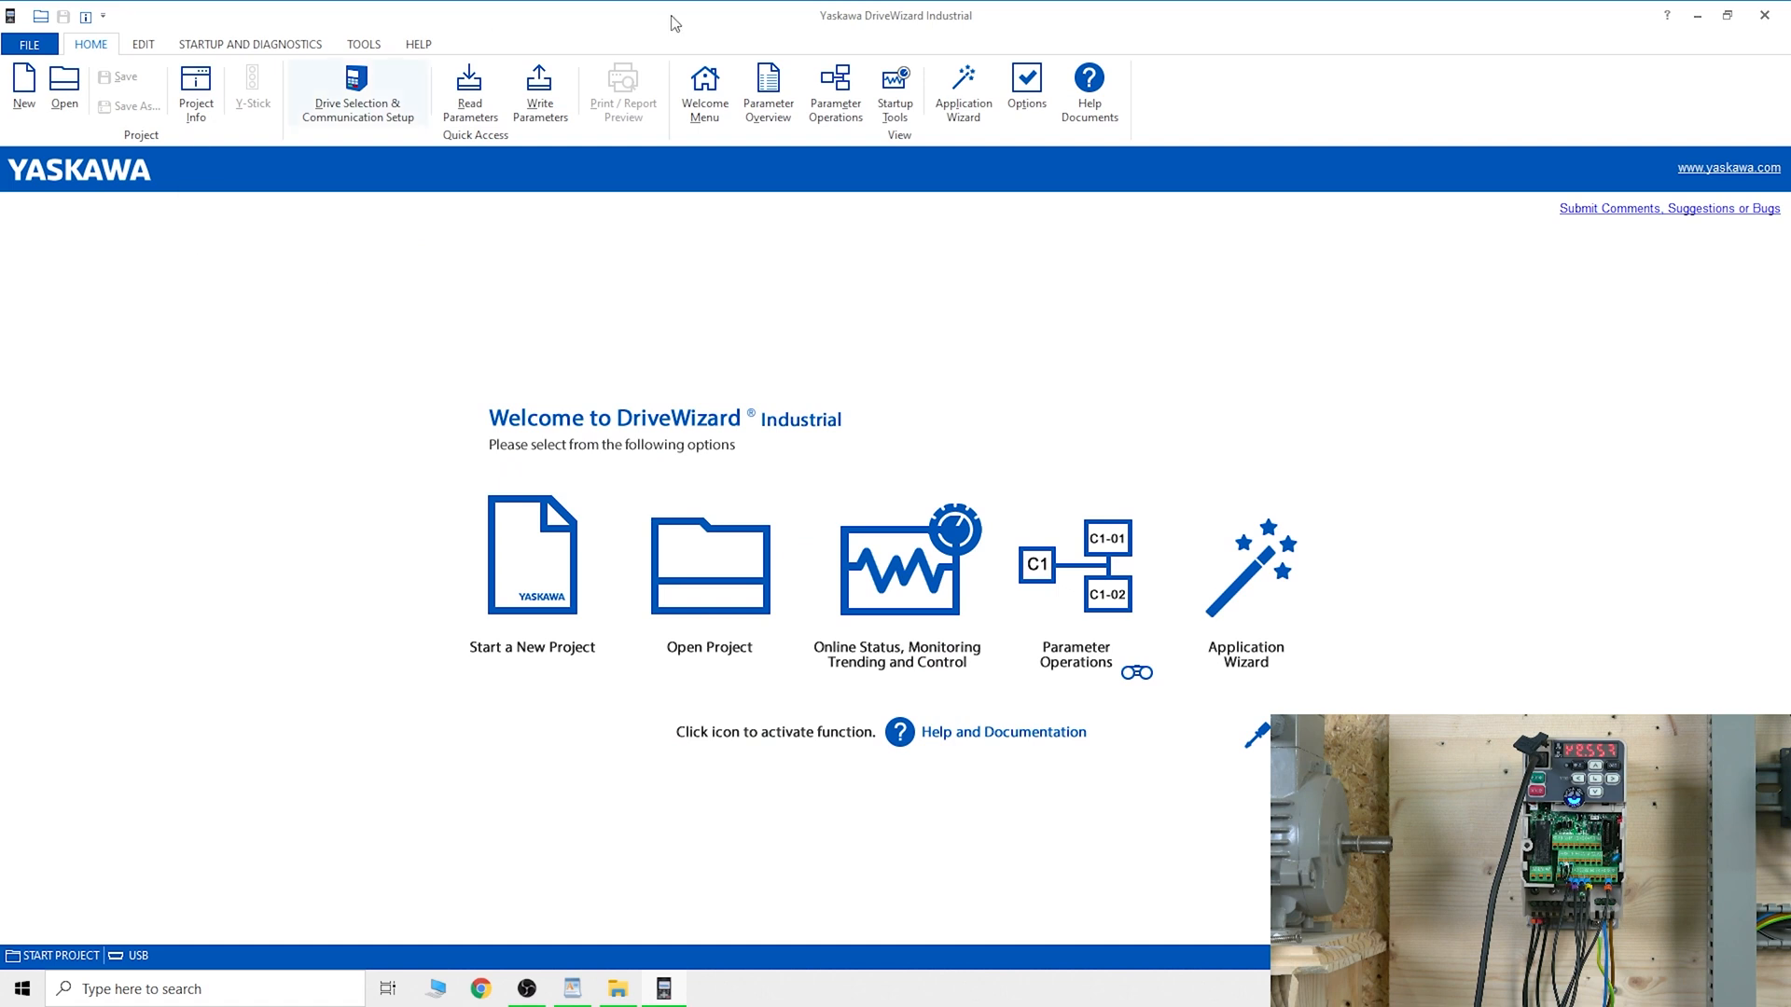
mouse_move(640, 401)
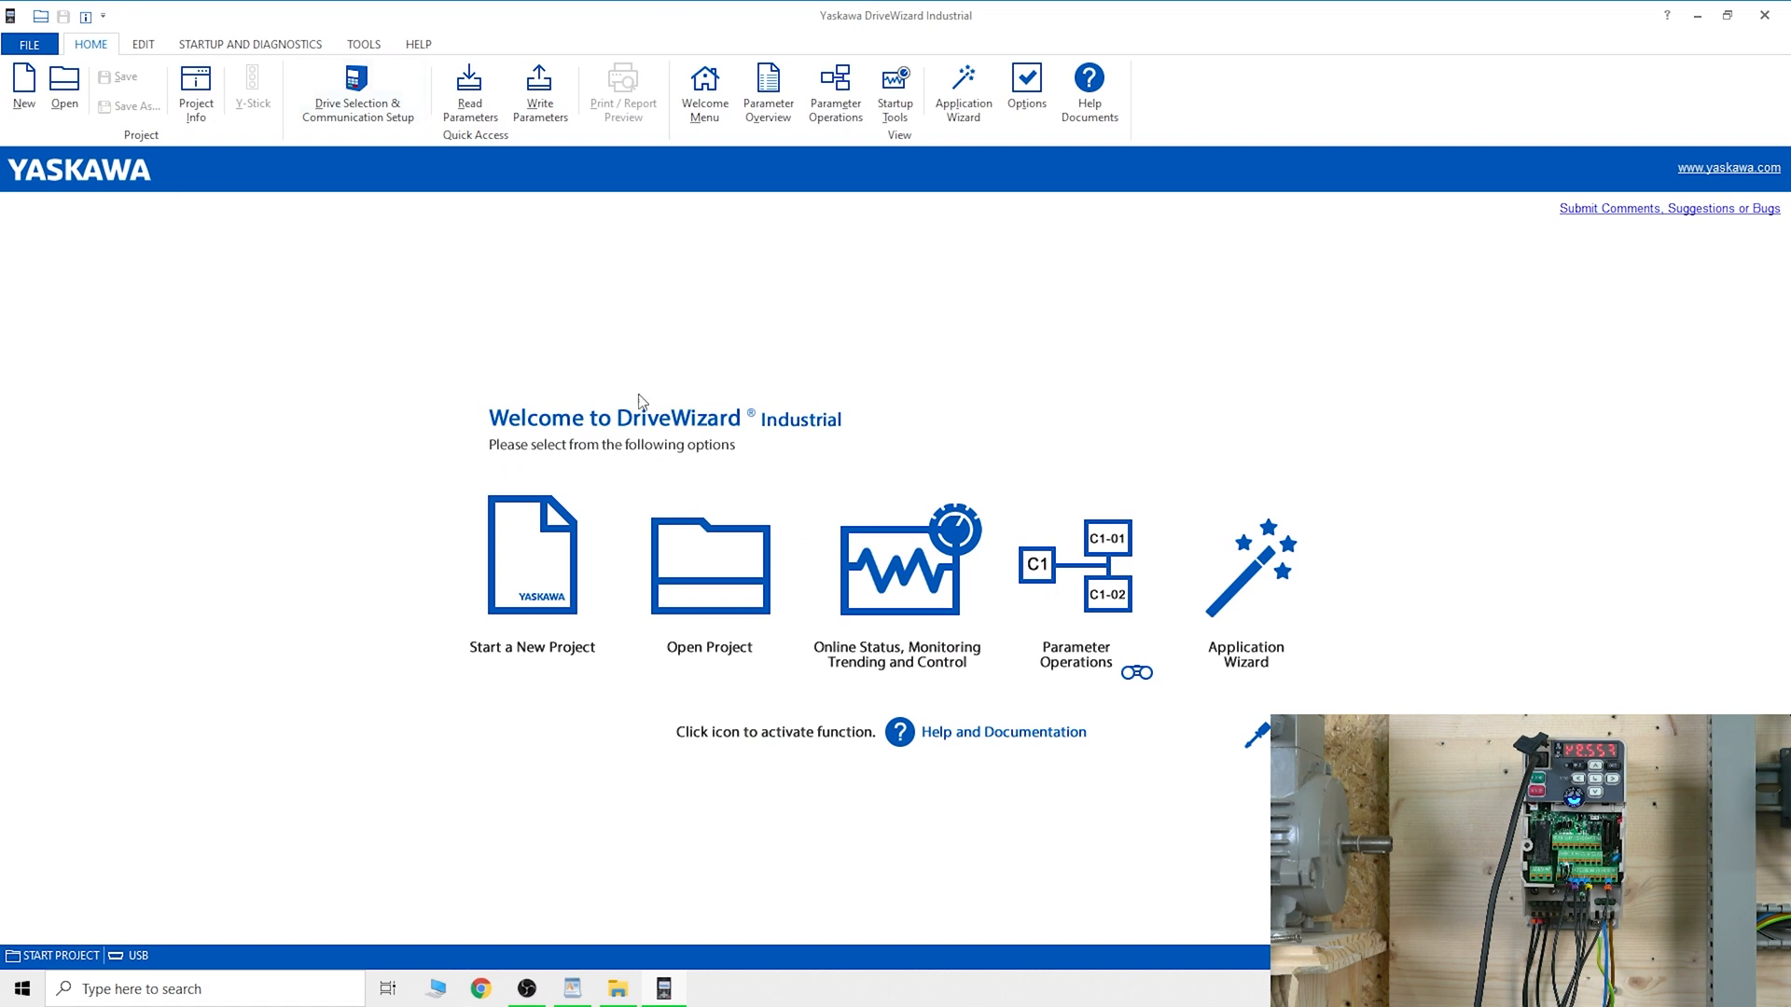
mouse_move(815, 368)
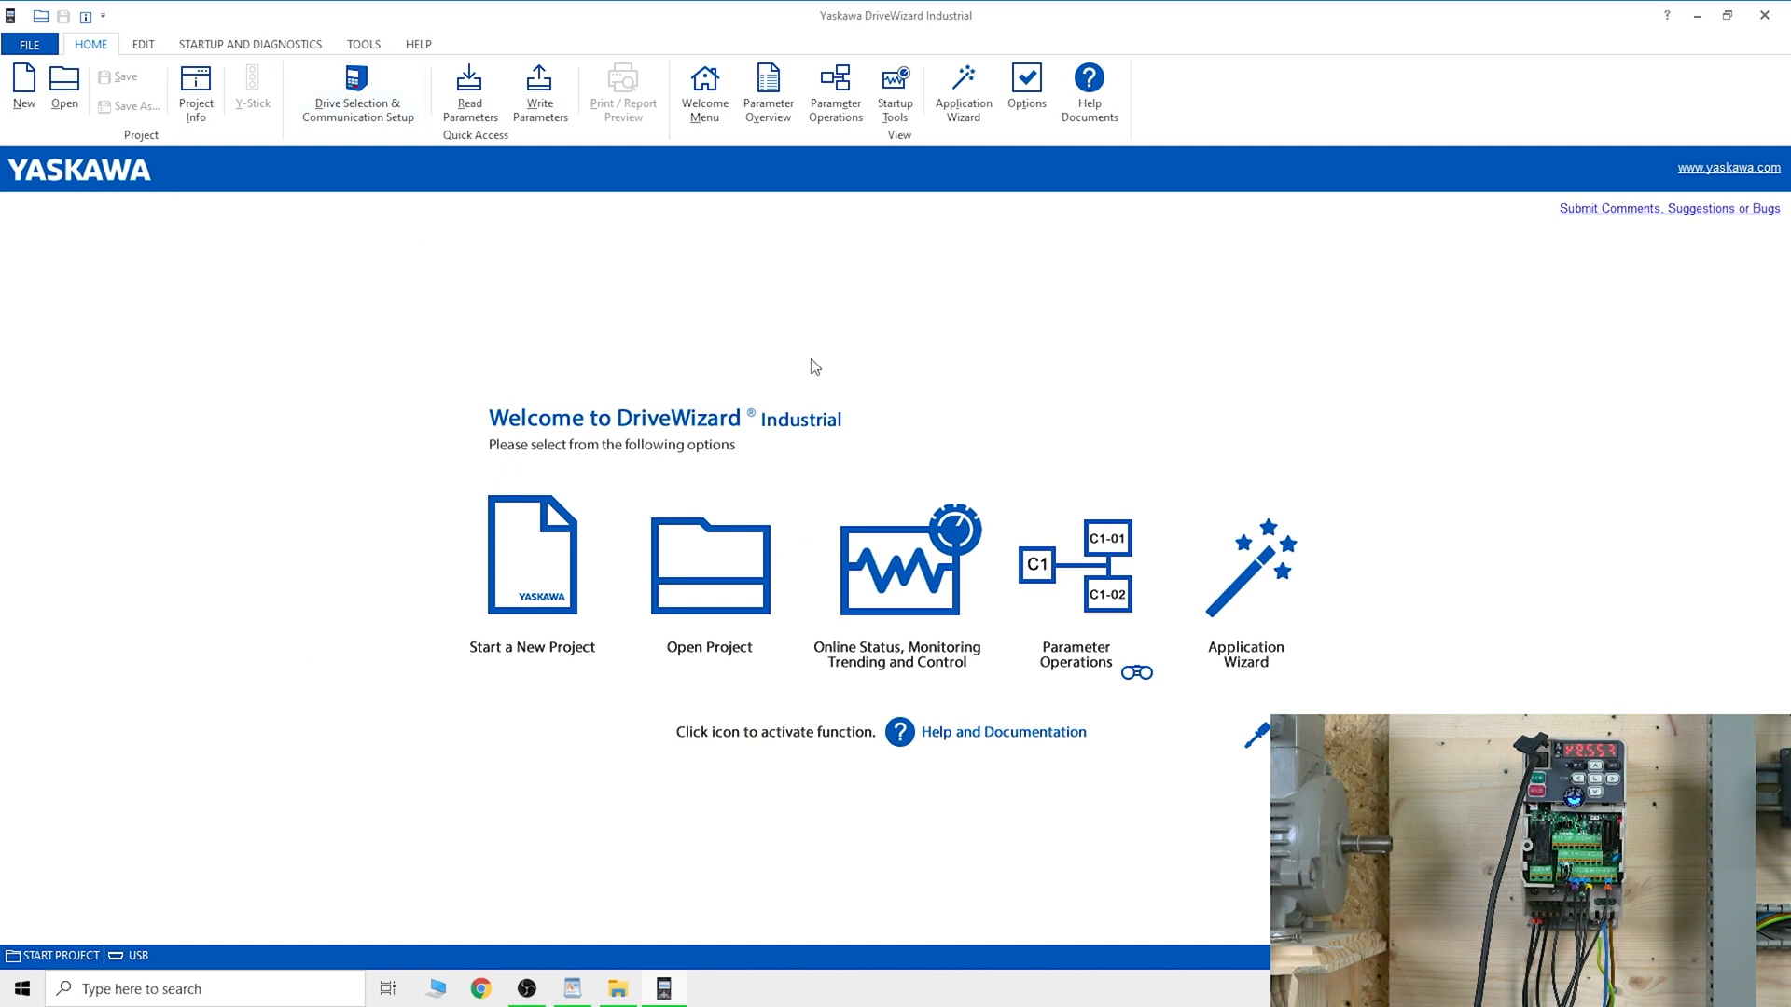
mouse_move(432, 556)
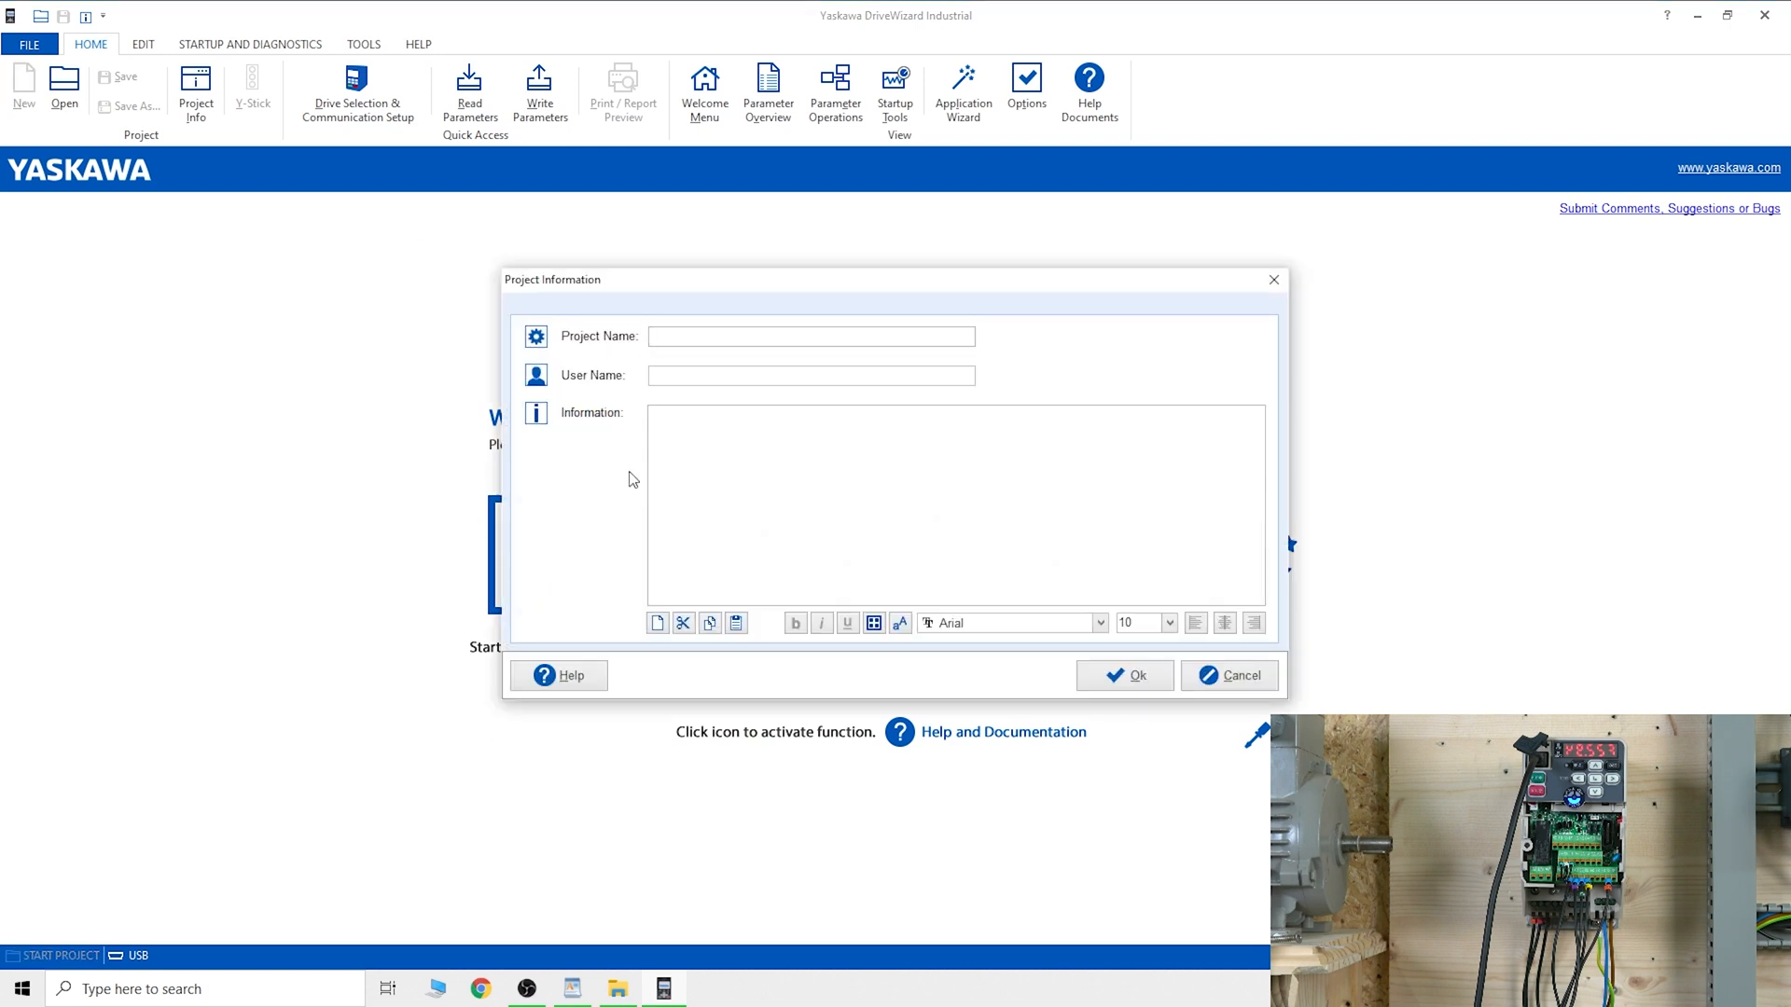
Step: Name the new project GA500 and confirm to reach Drive Selection / Communication Setup
text(G)
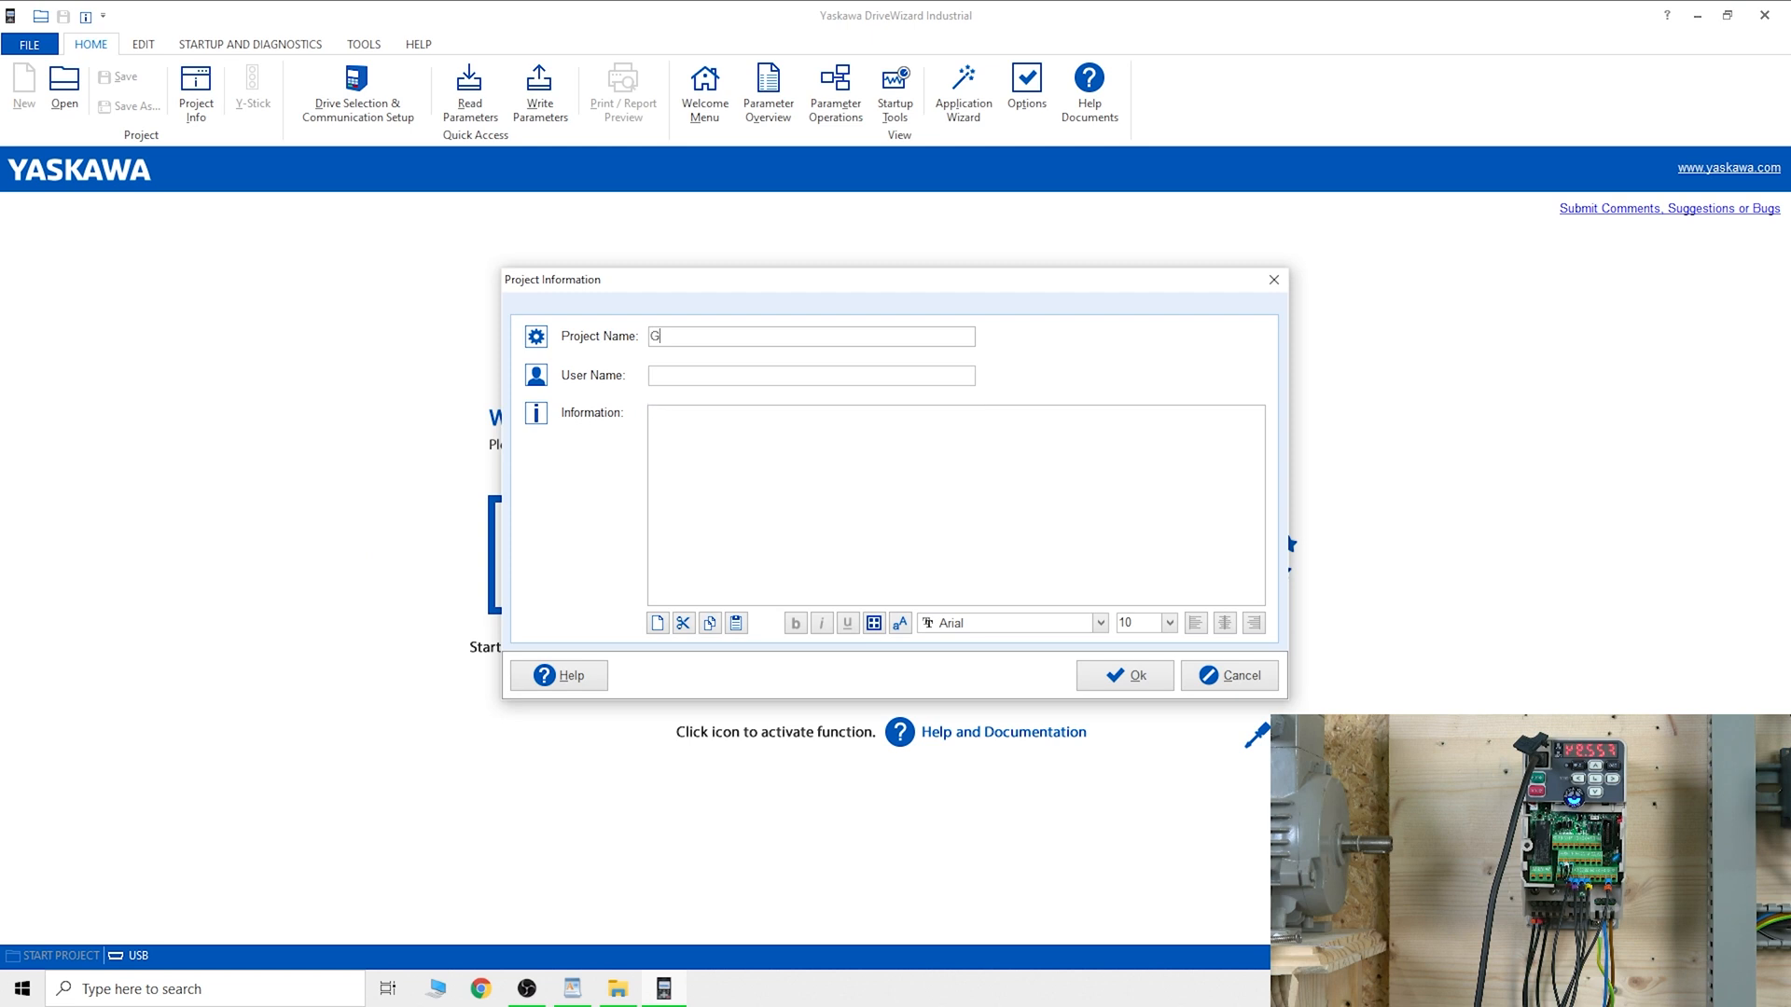
text(A500)
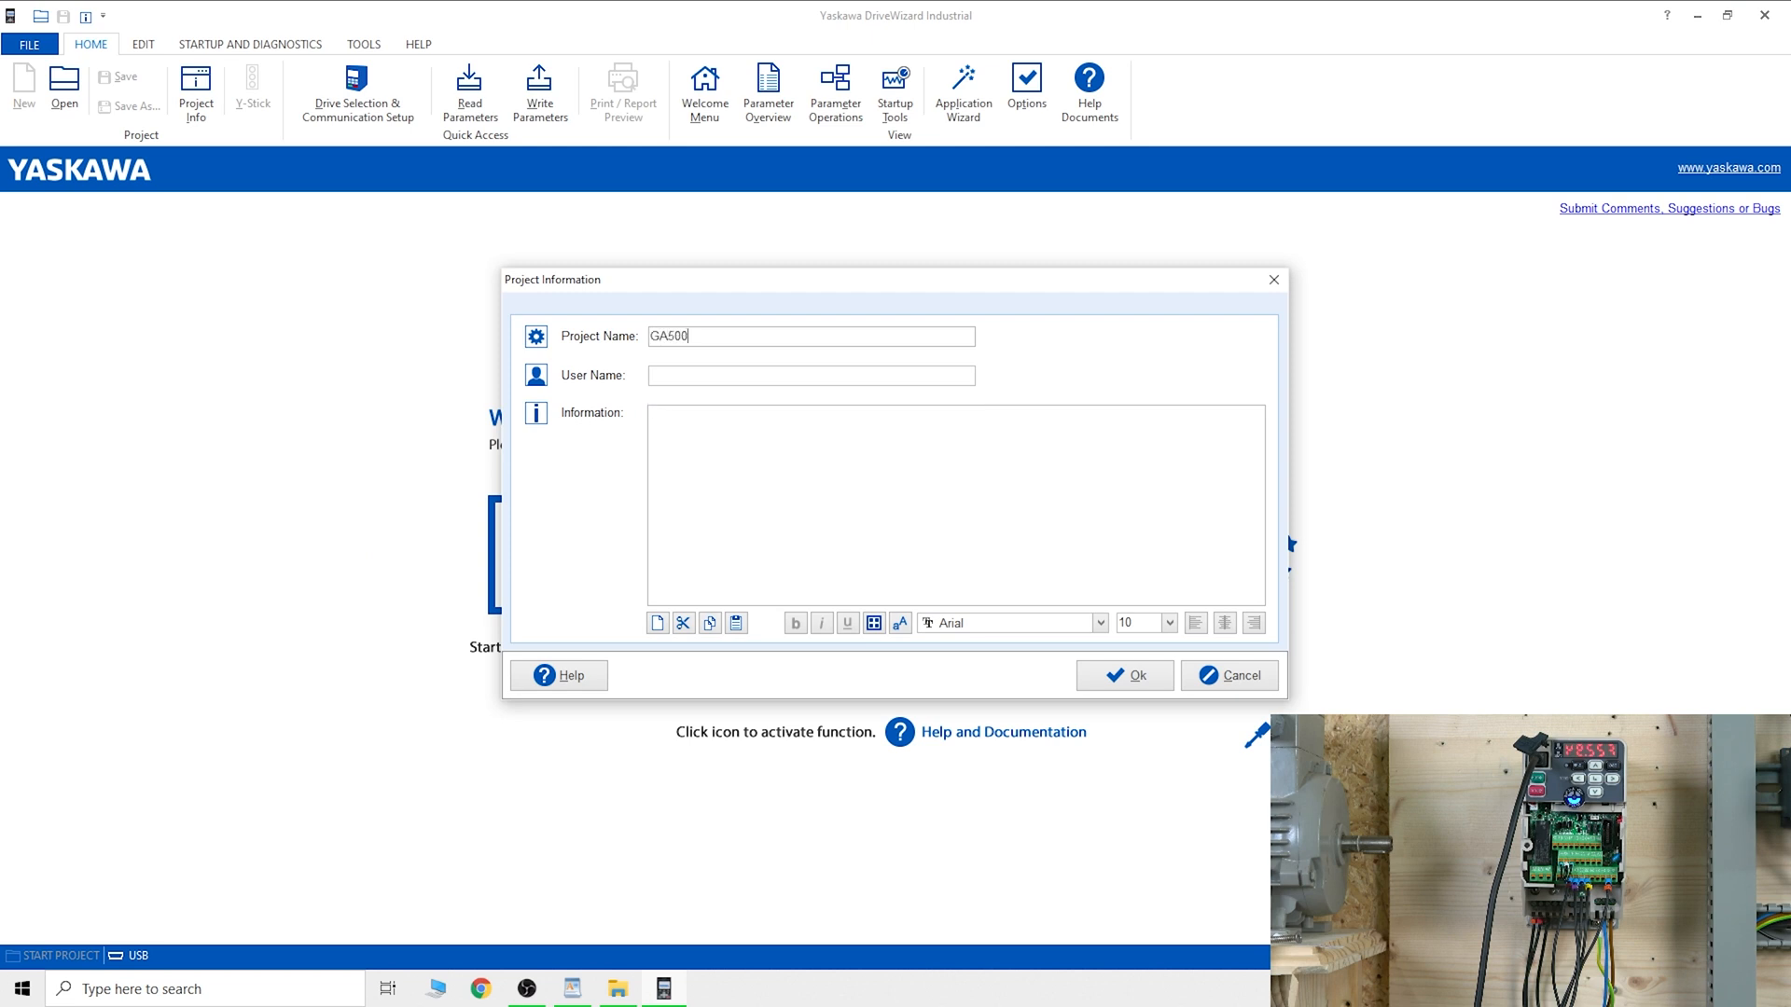
mouse_move(554, 394)
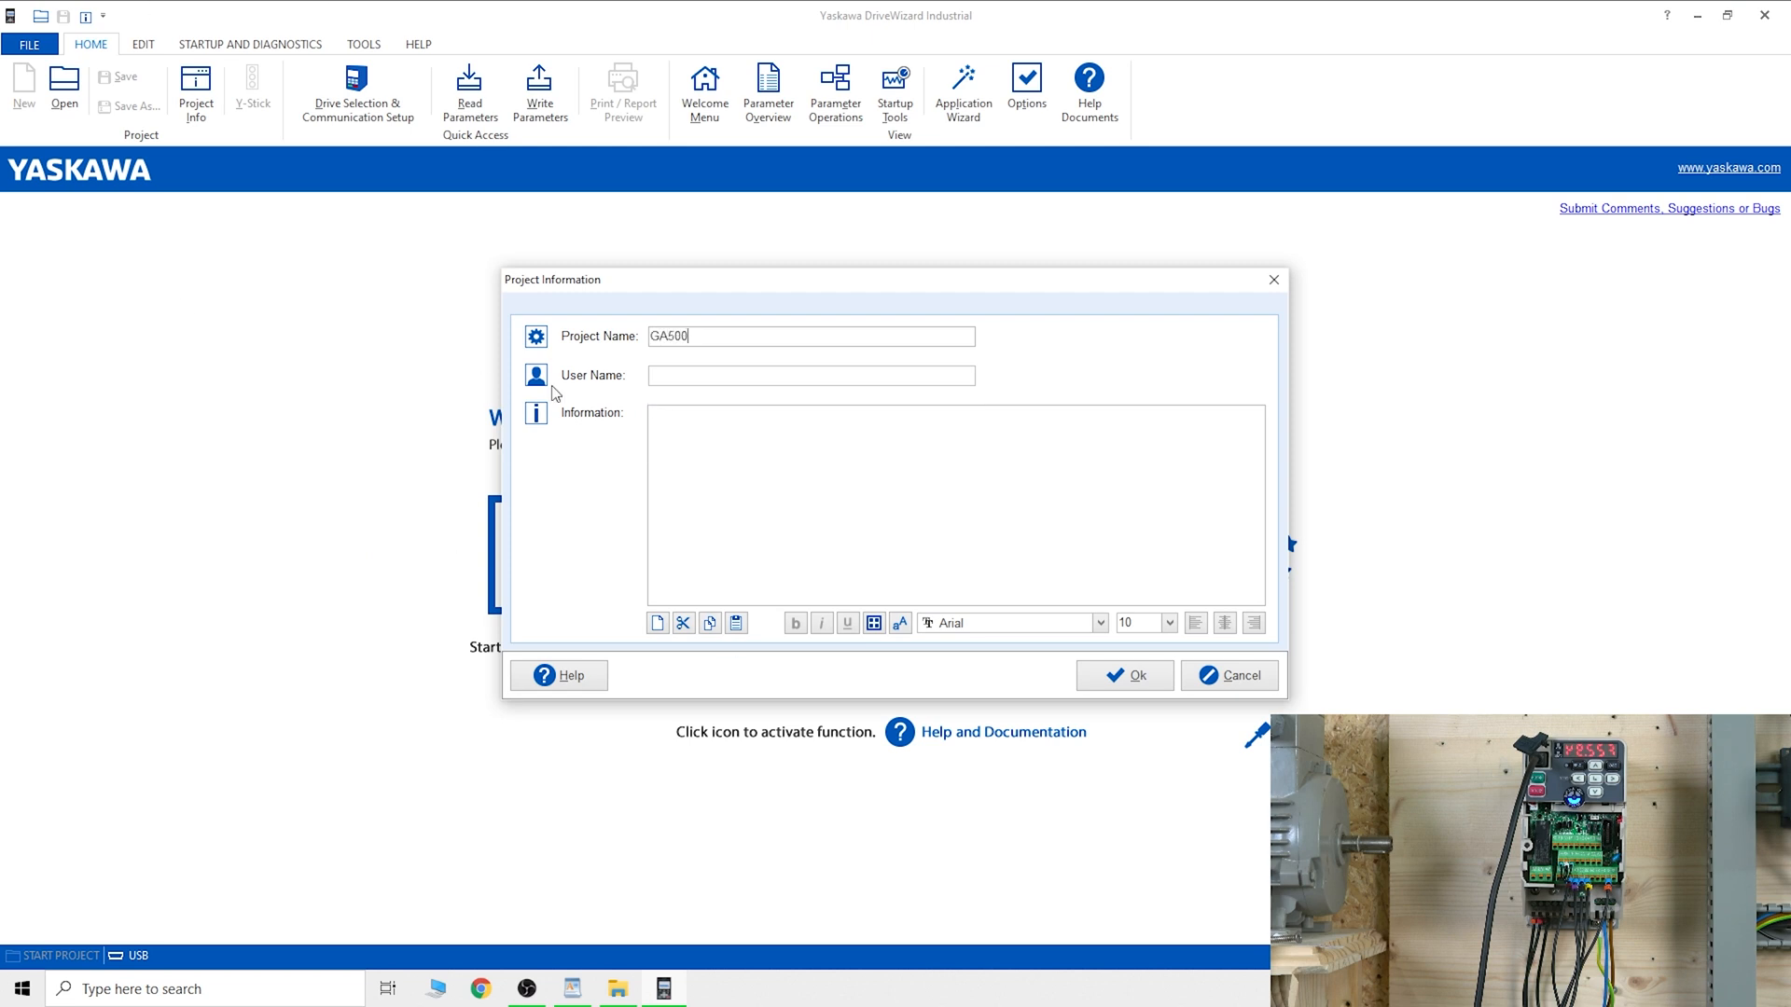
mouse_move(878, 812)
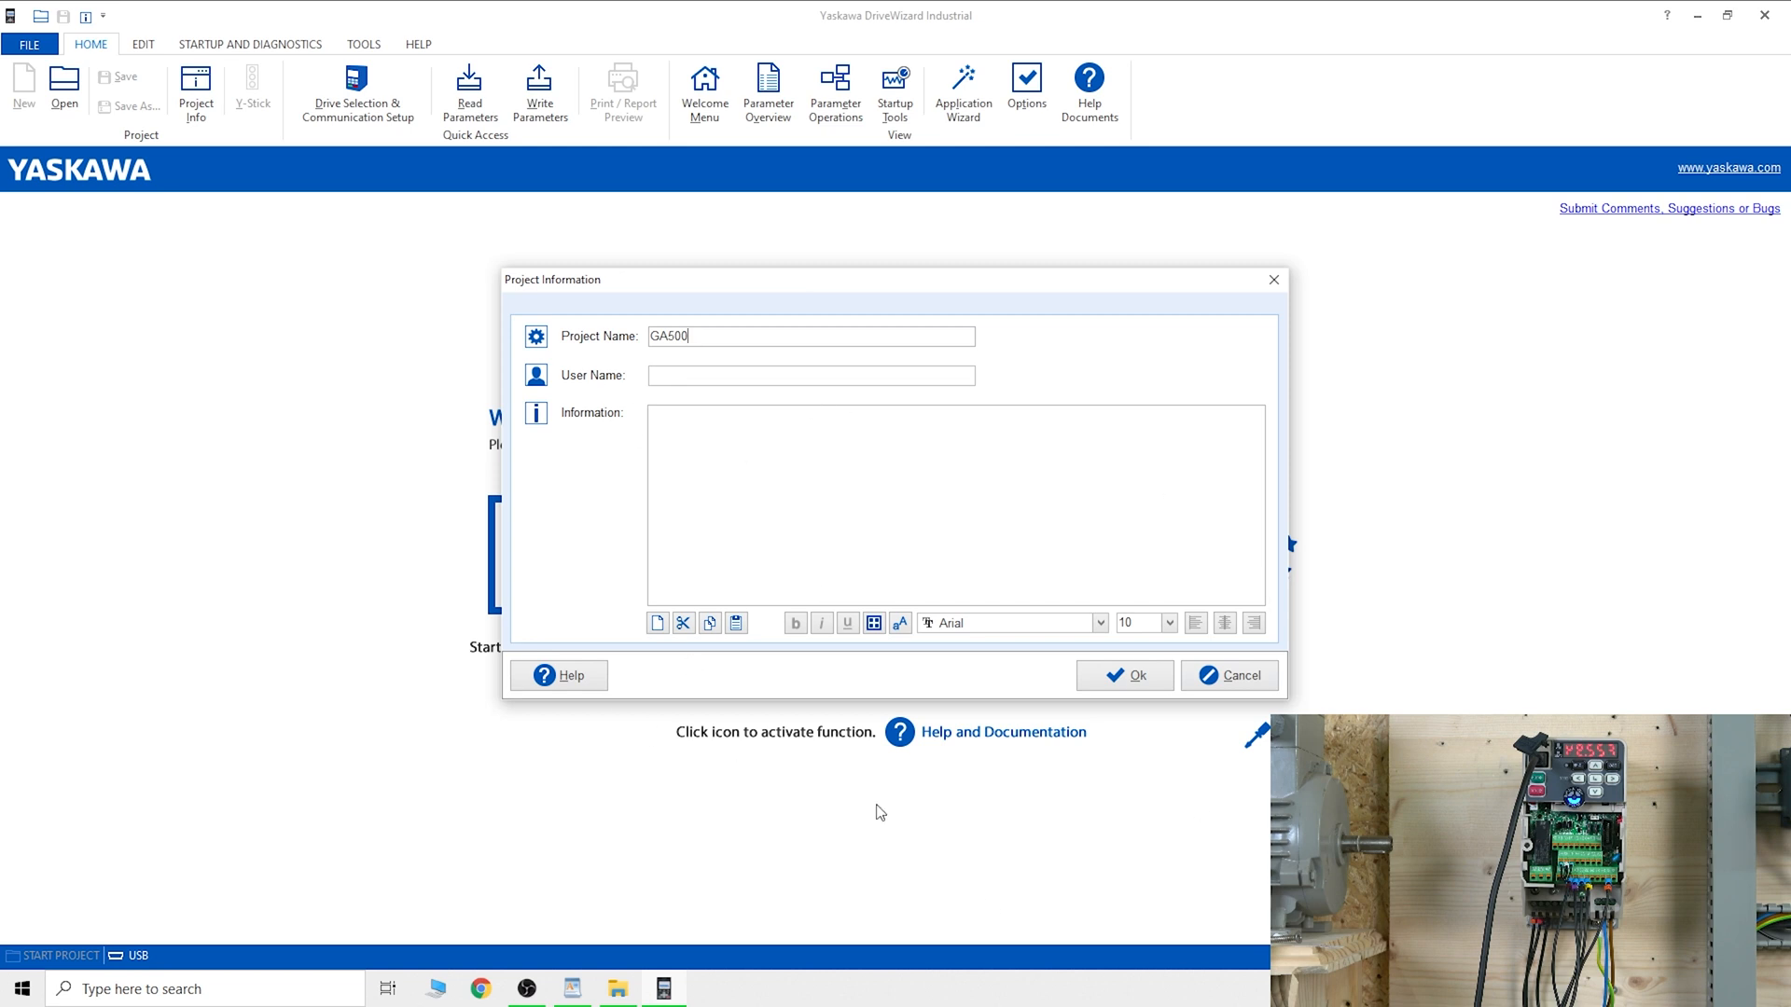
mouse_move(1124, 676)
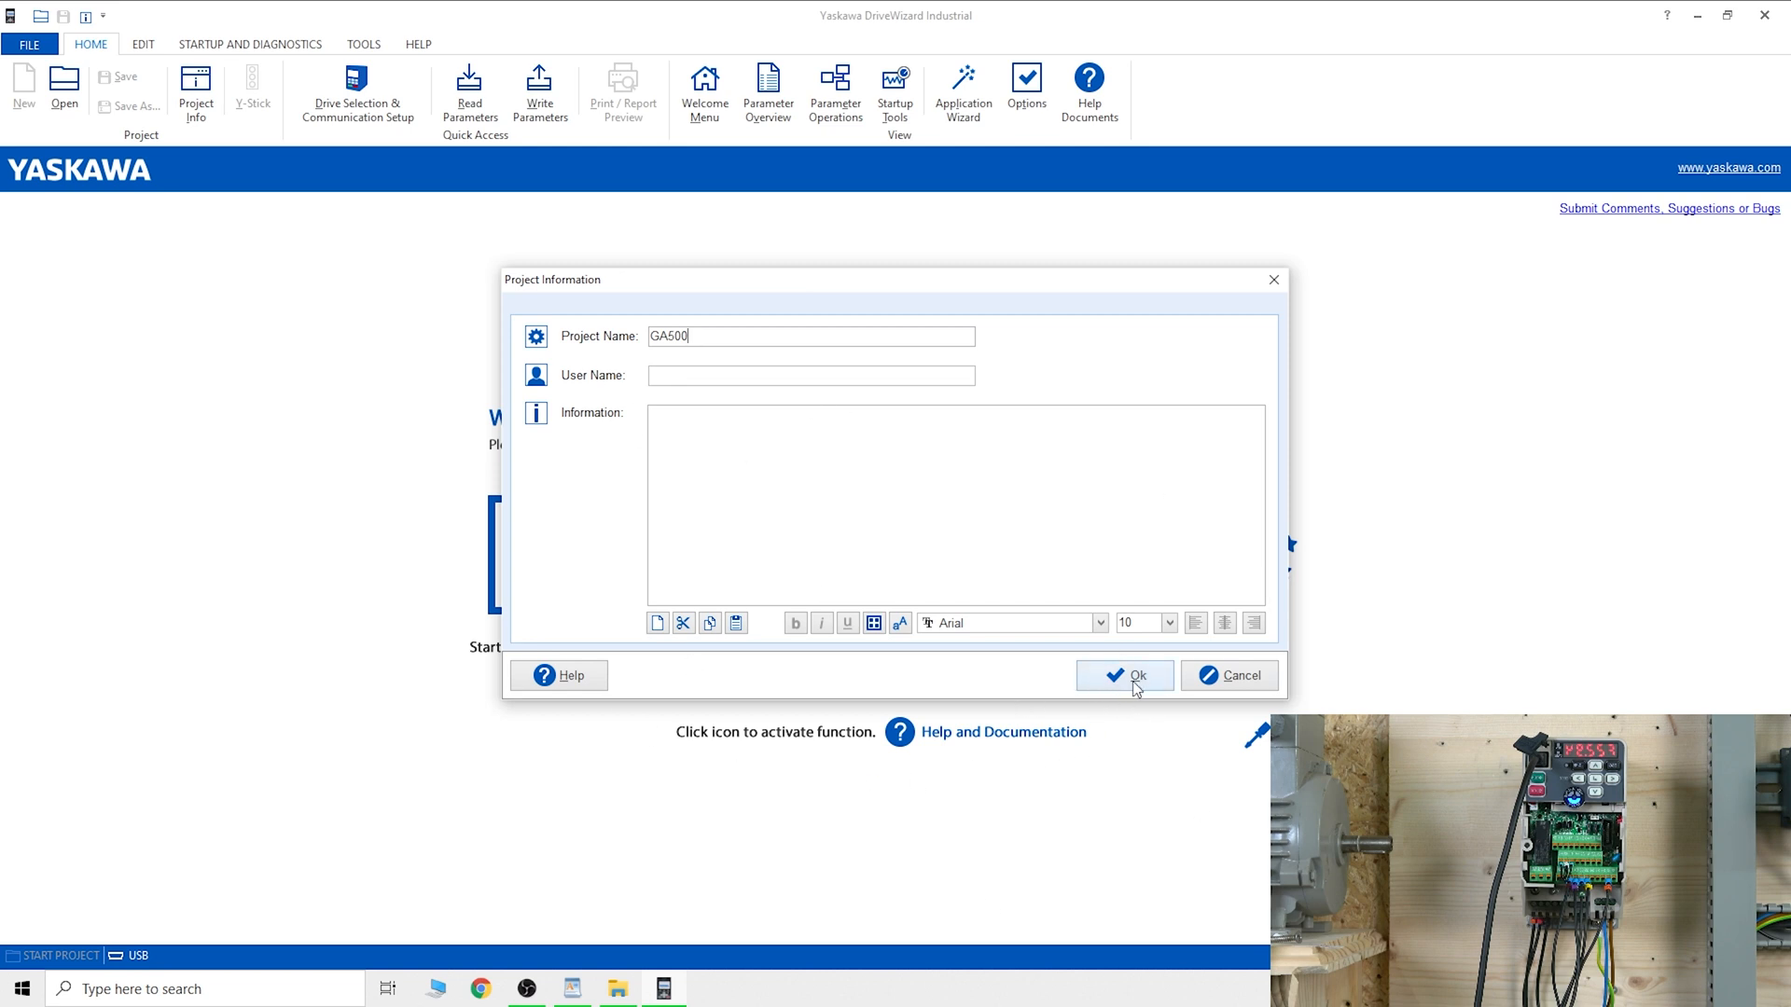
click(1123, 675)
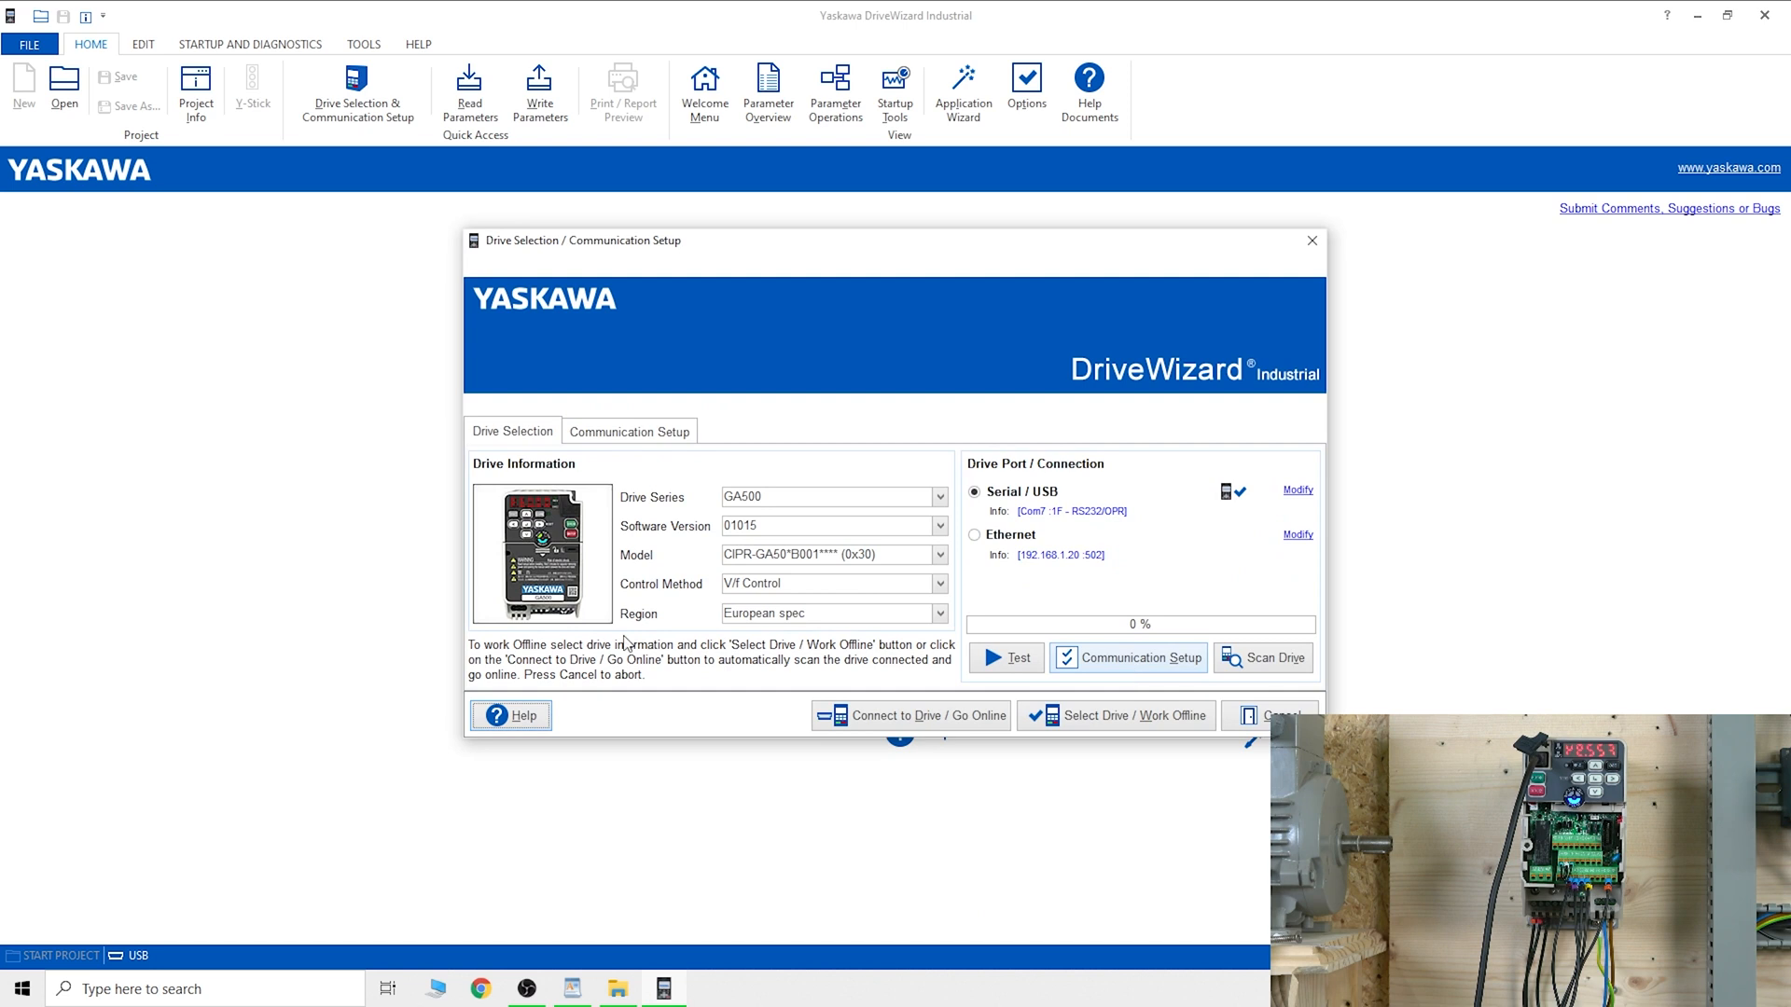
mouse_move(837, 506)
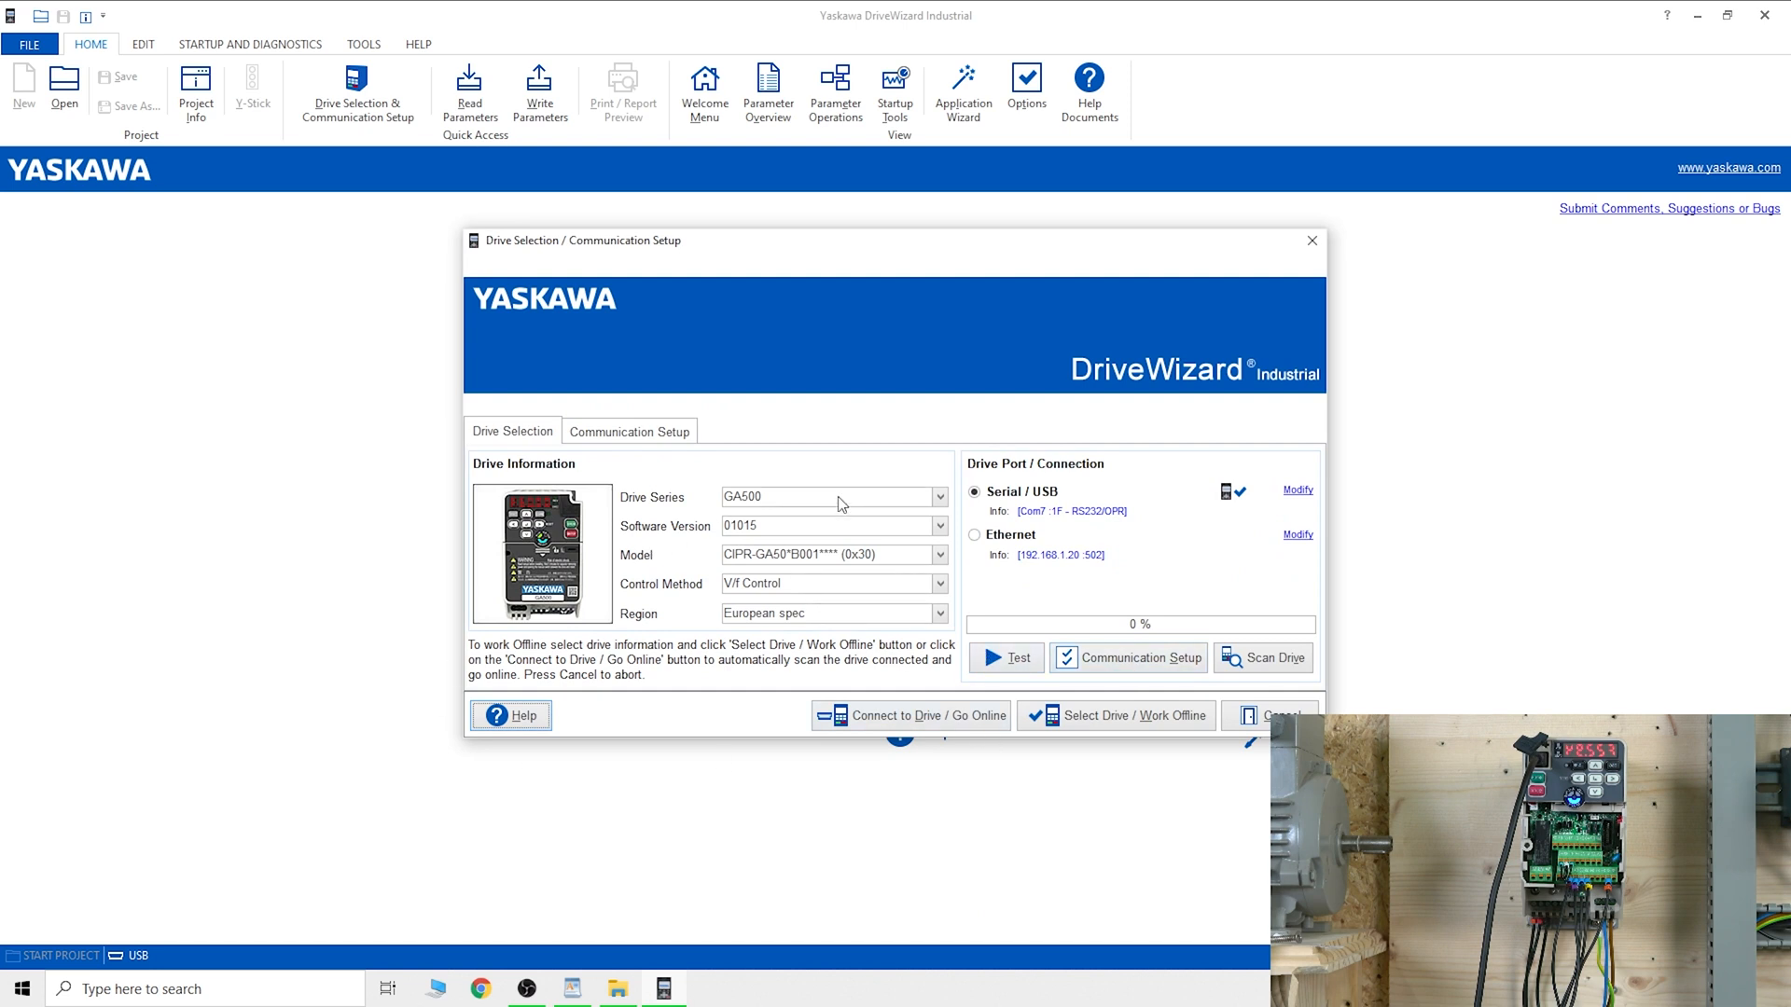
mouse_move(719, 557)
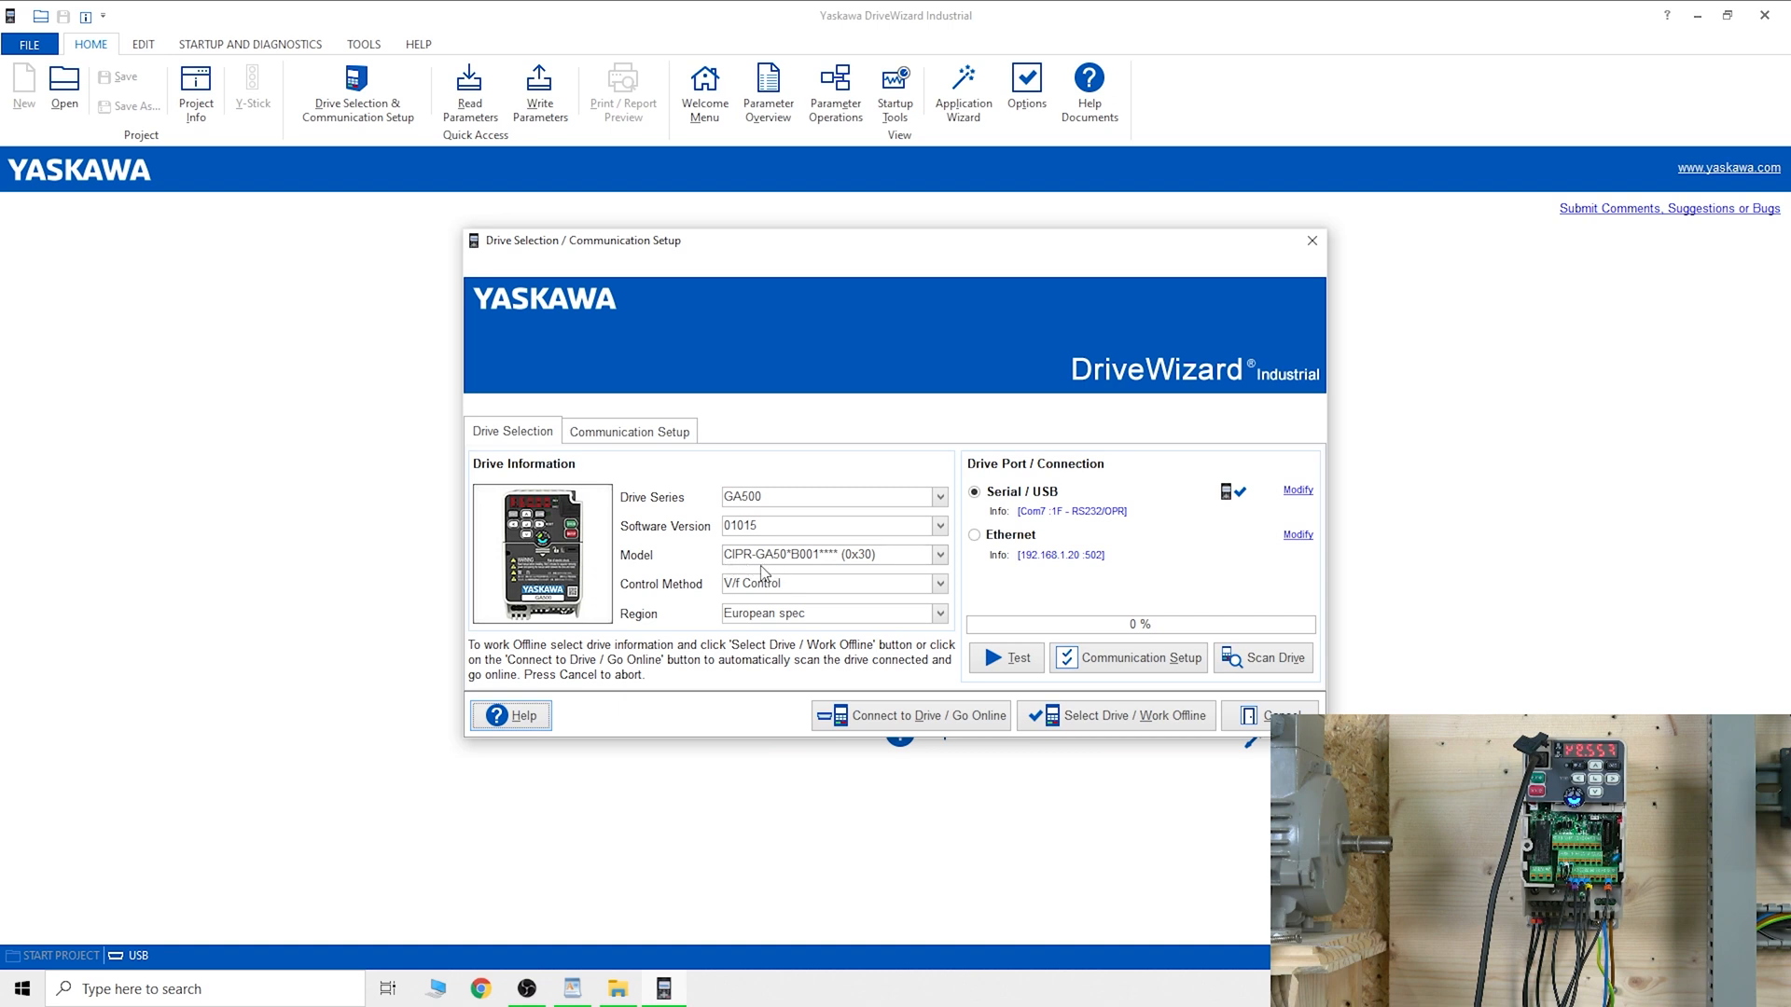
mouse_move(786, 556)
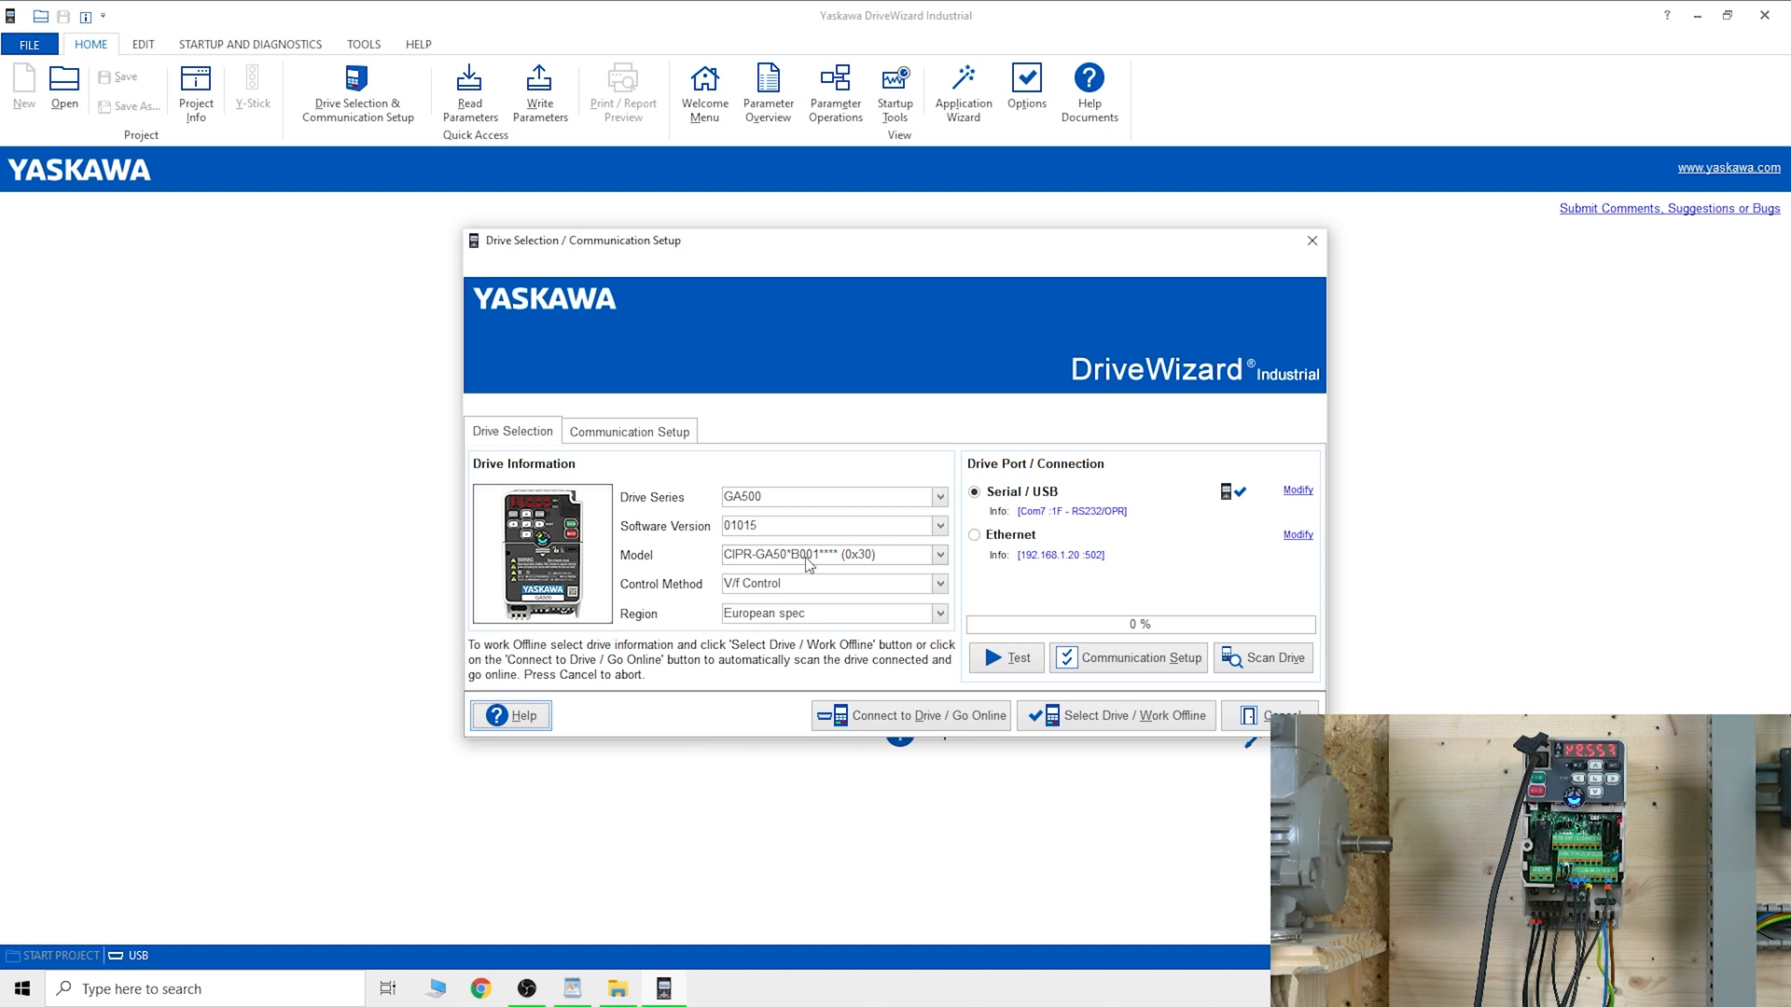
mouse_move(821, 567)
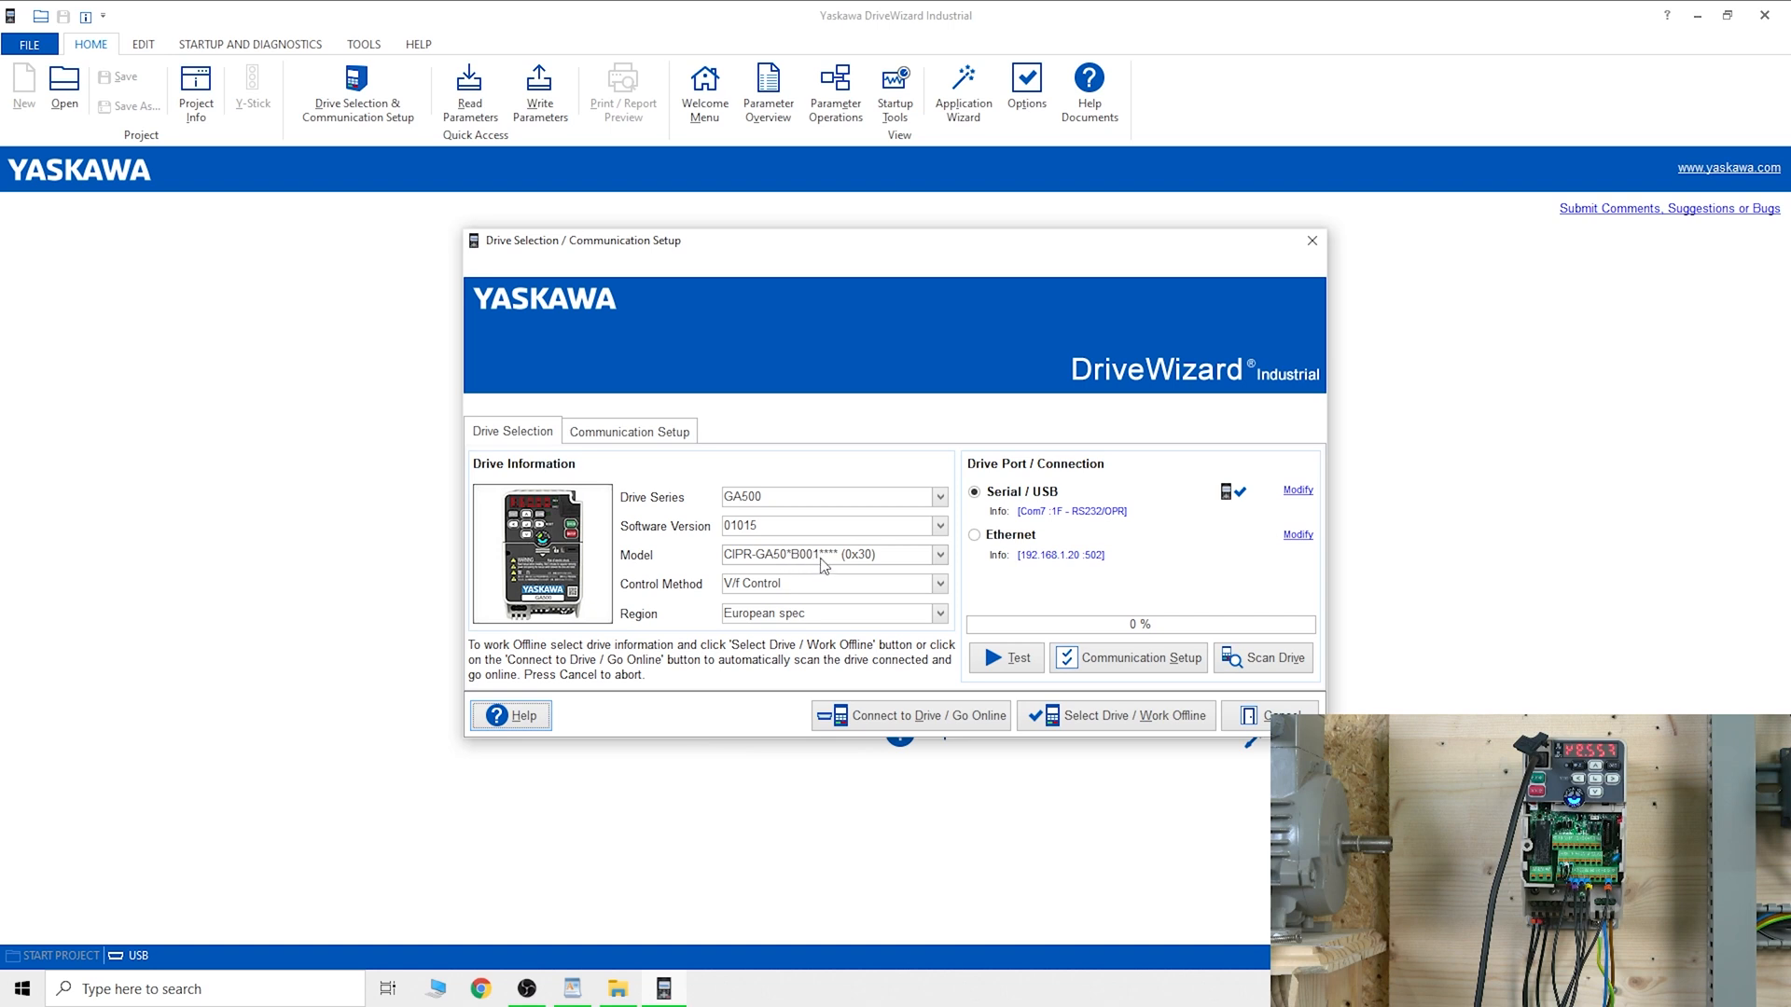
mouse_move(939, 575)
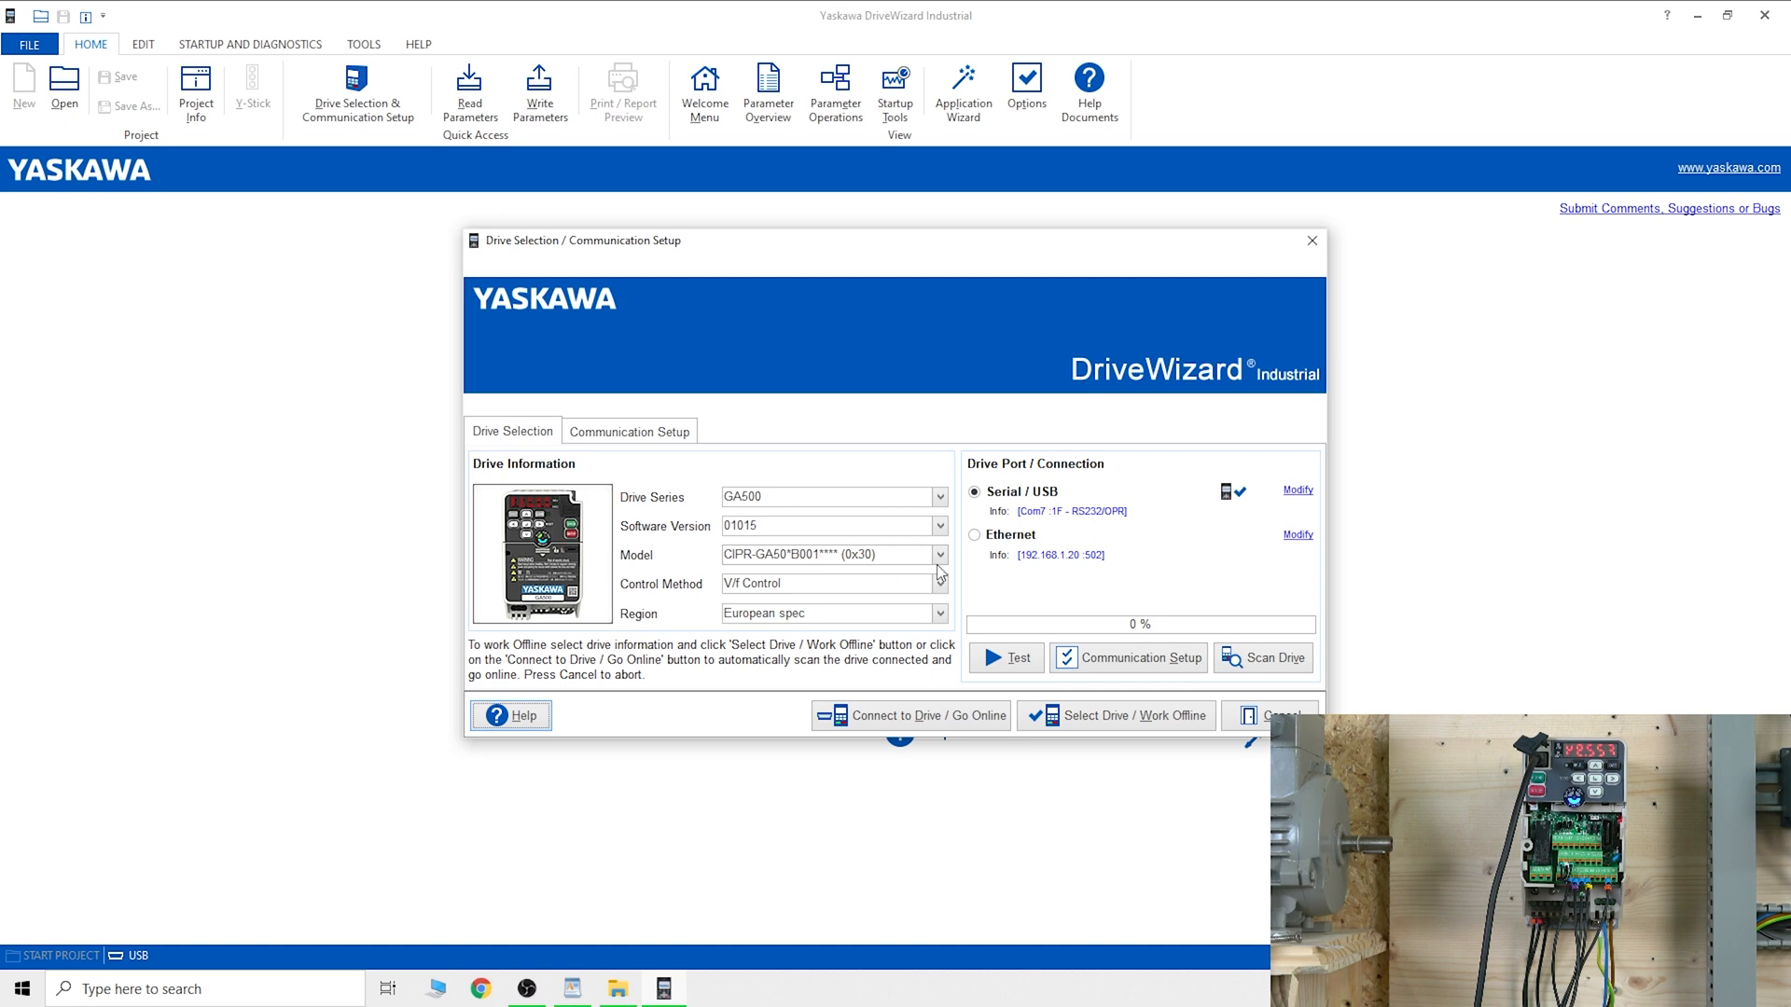
Step: Select model CIPR-GA50*B002**** (0x31) and connect to the drive to go online
click(939, 554)
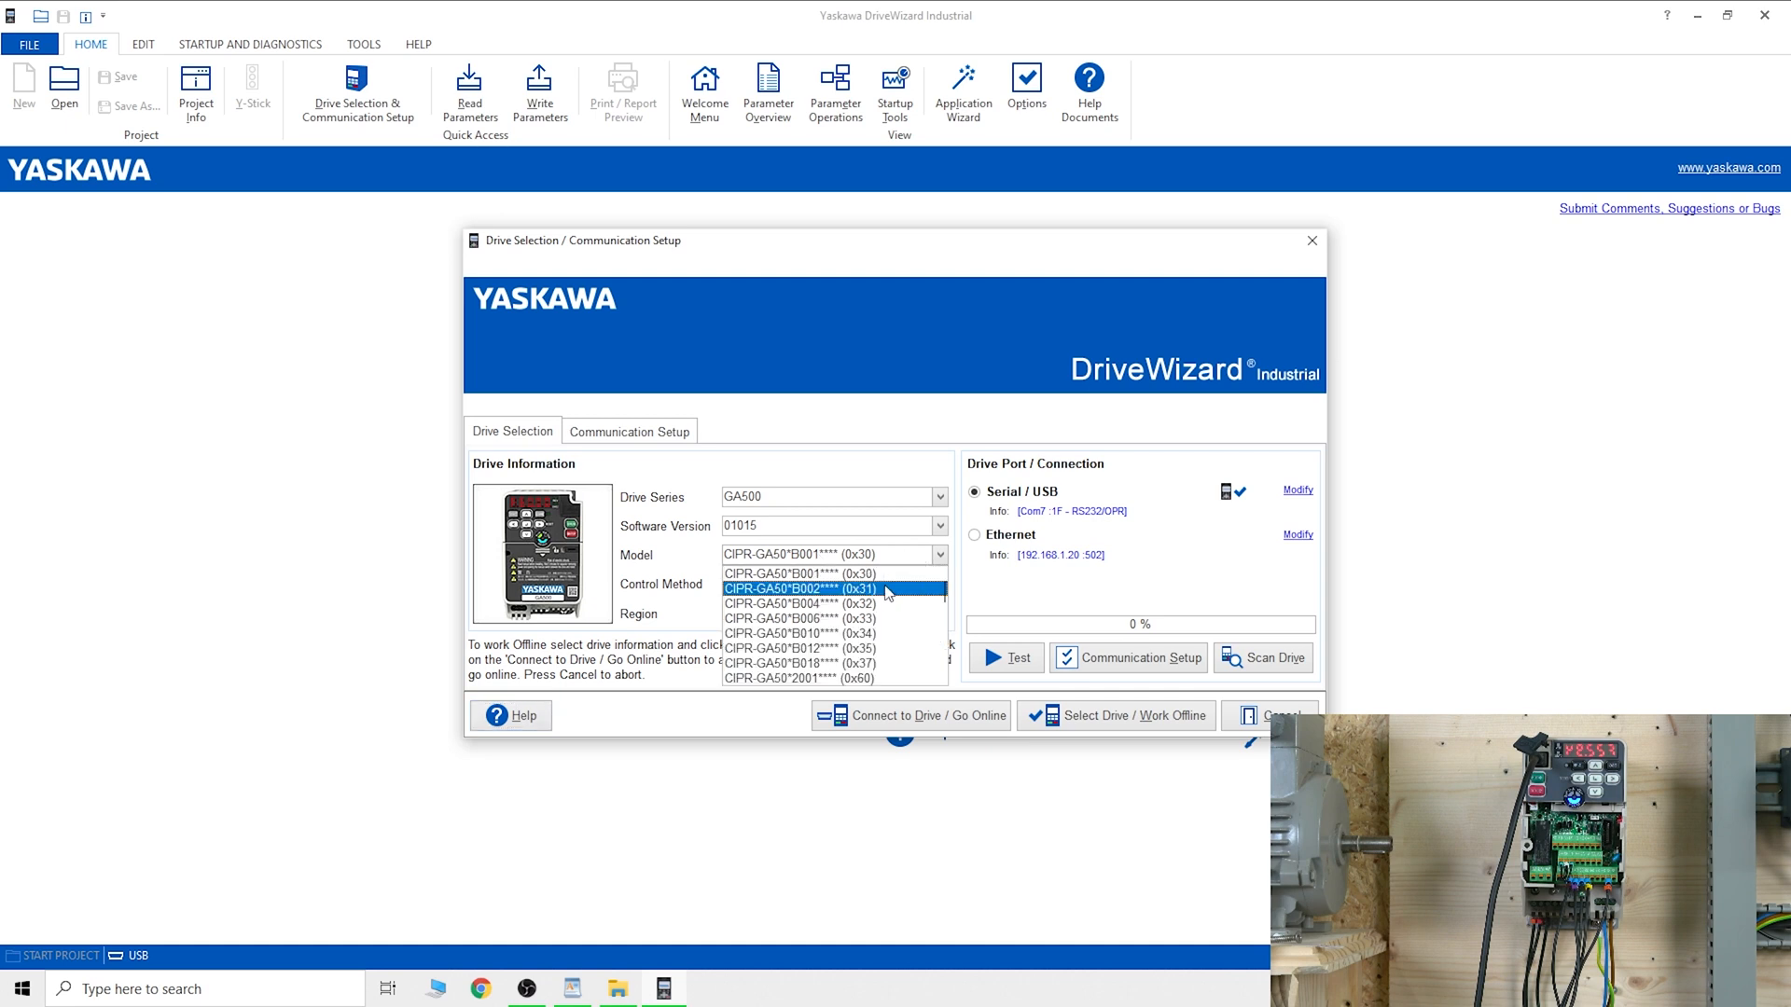
click(800, 588)
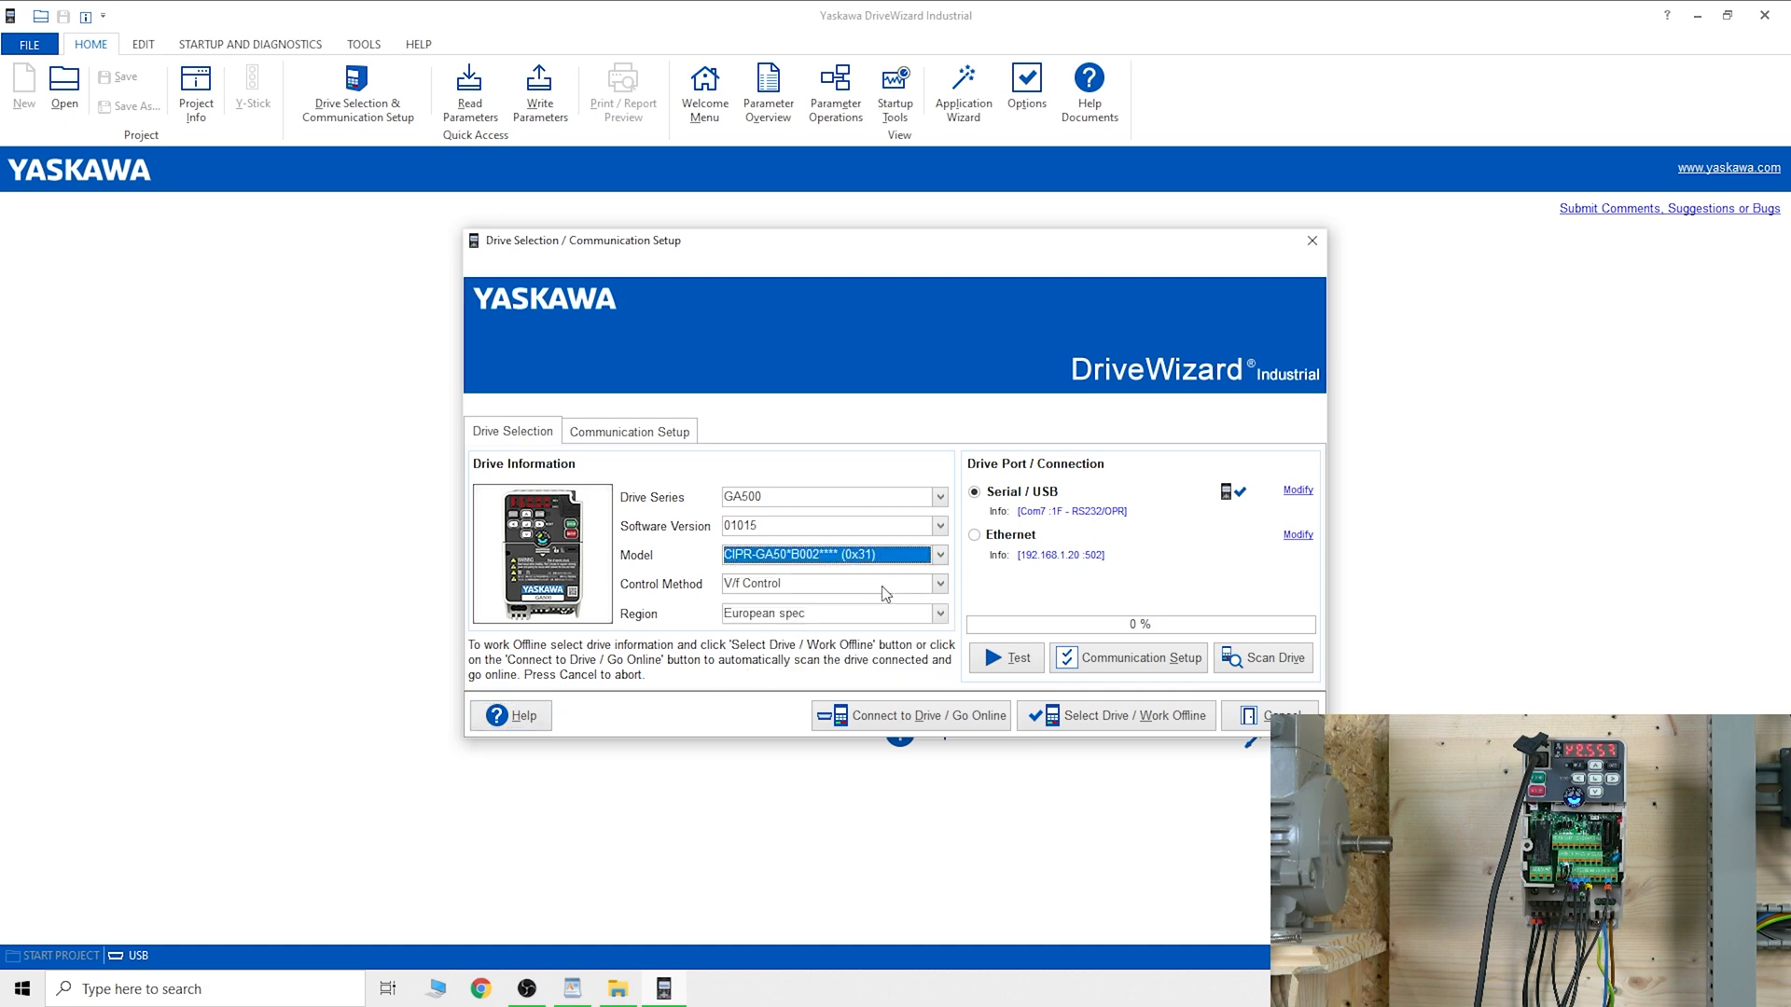
mouse_move(834, 811)
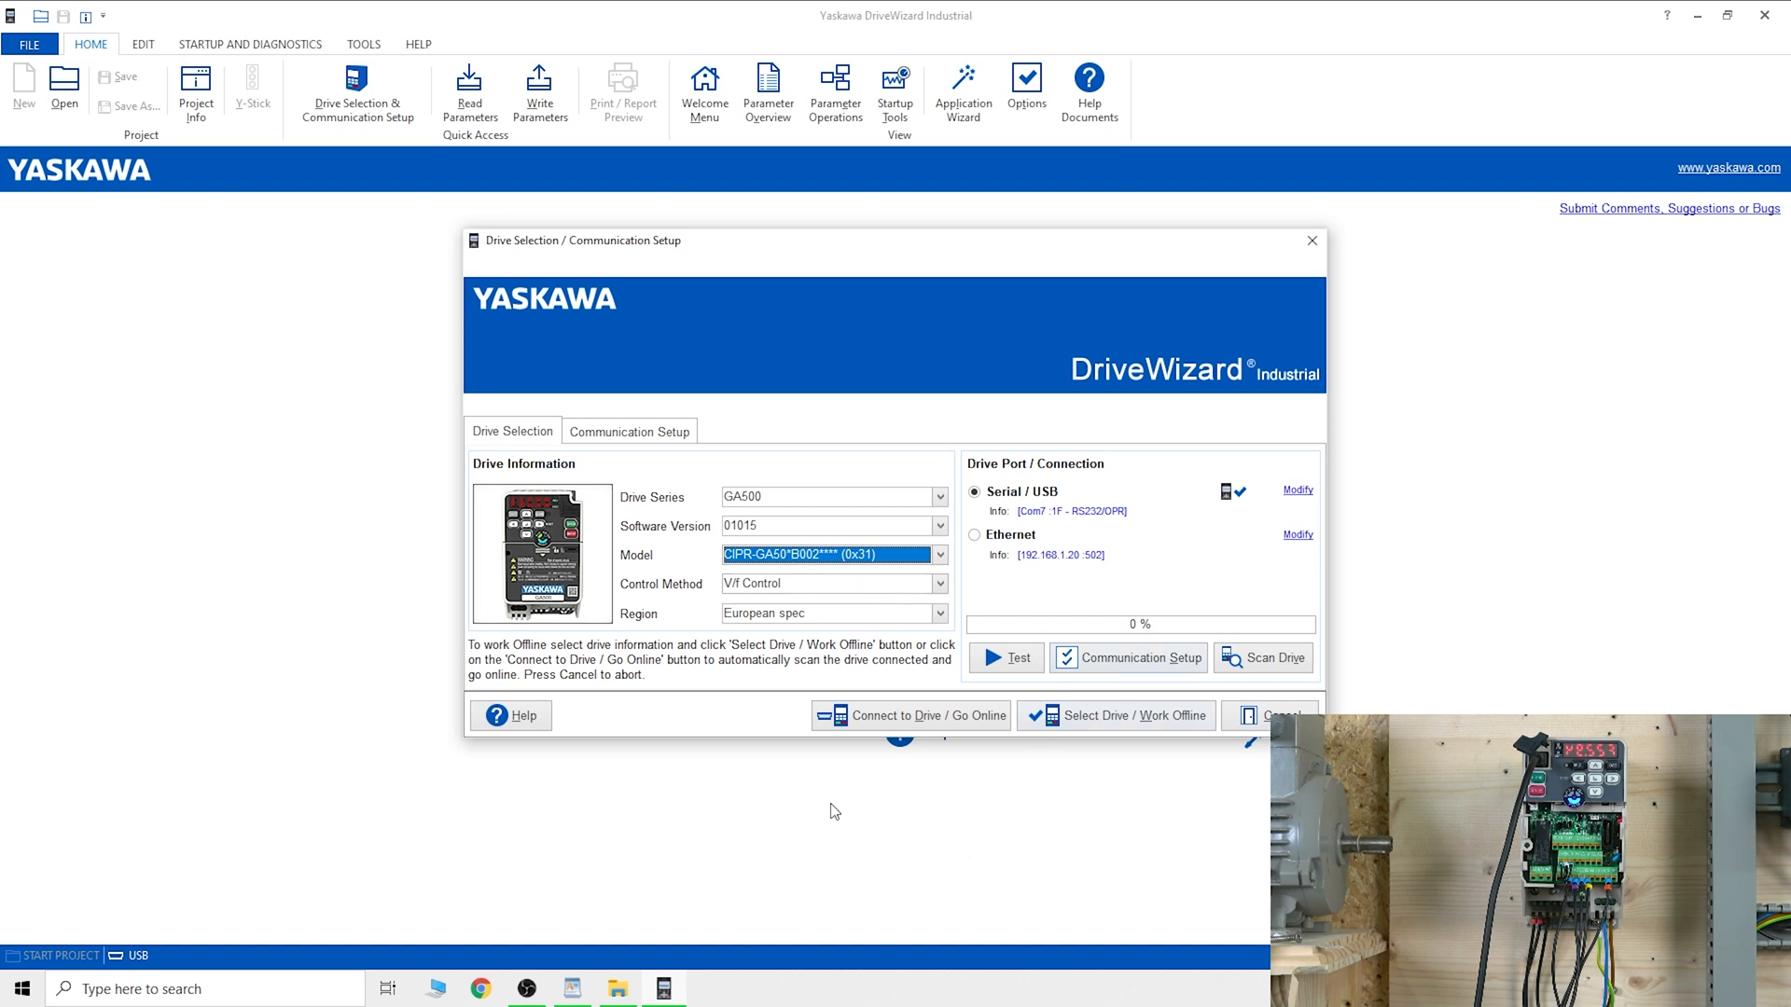
click(1006, 657)
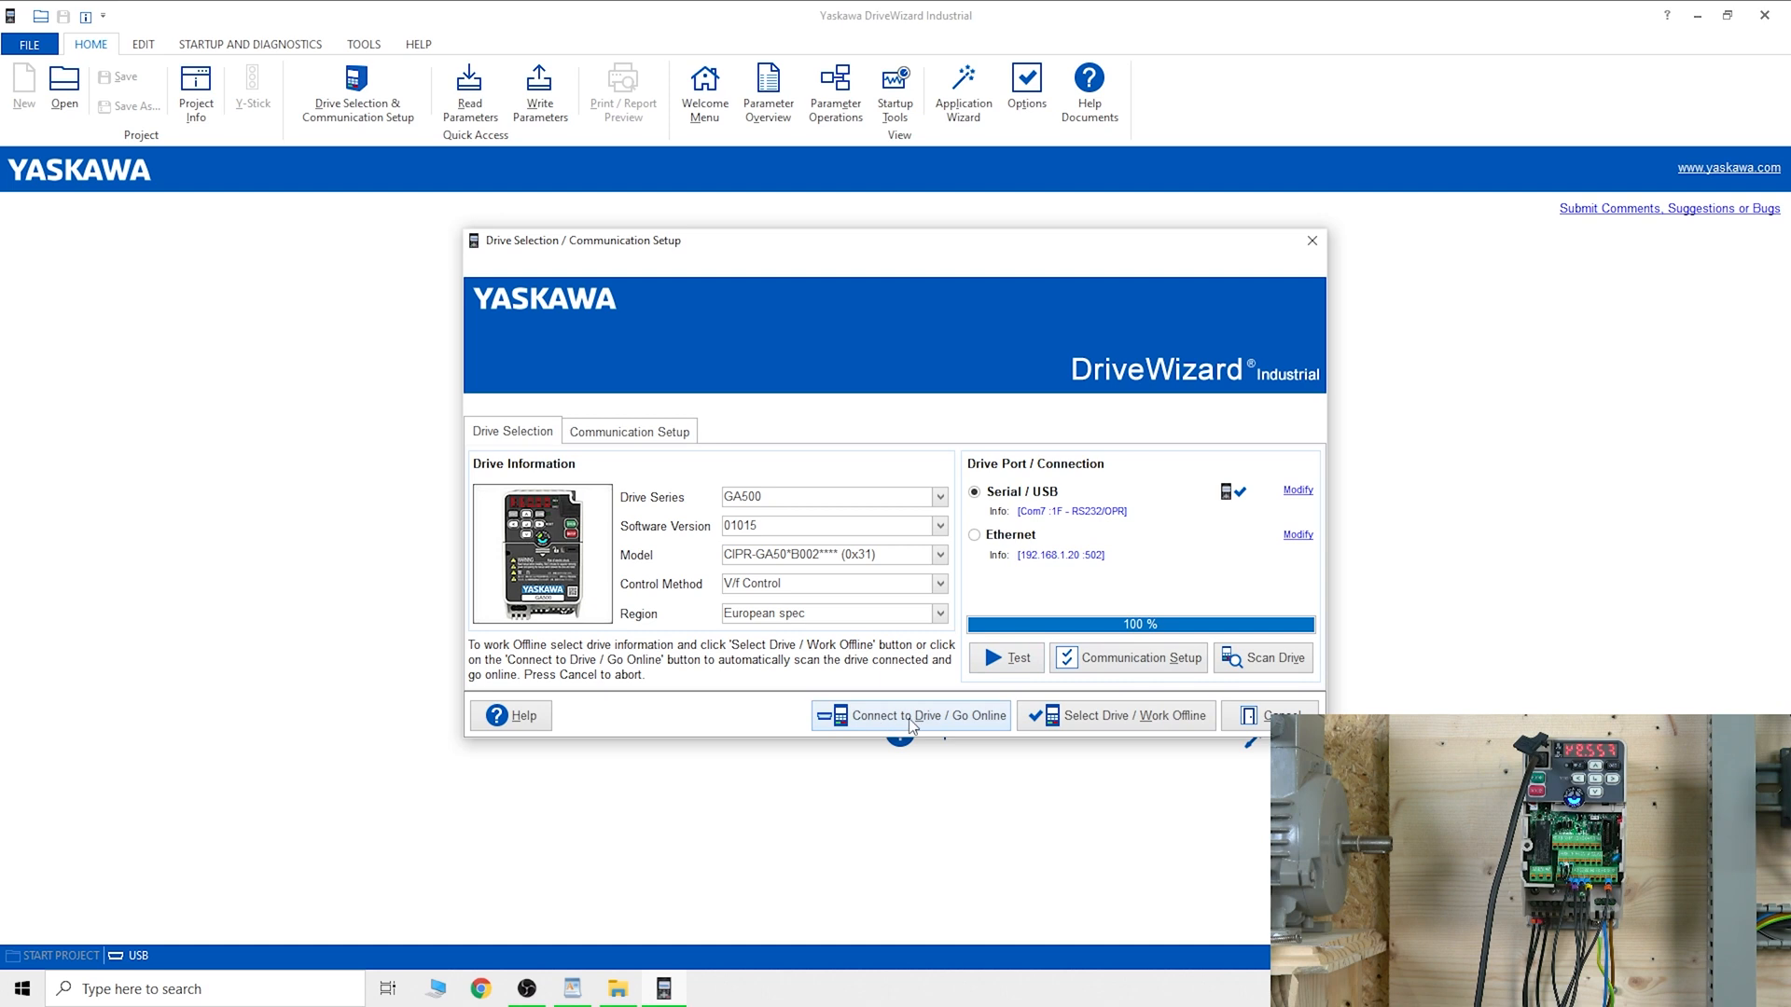
click(911, 715)
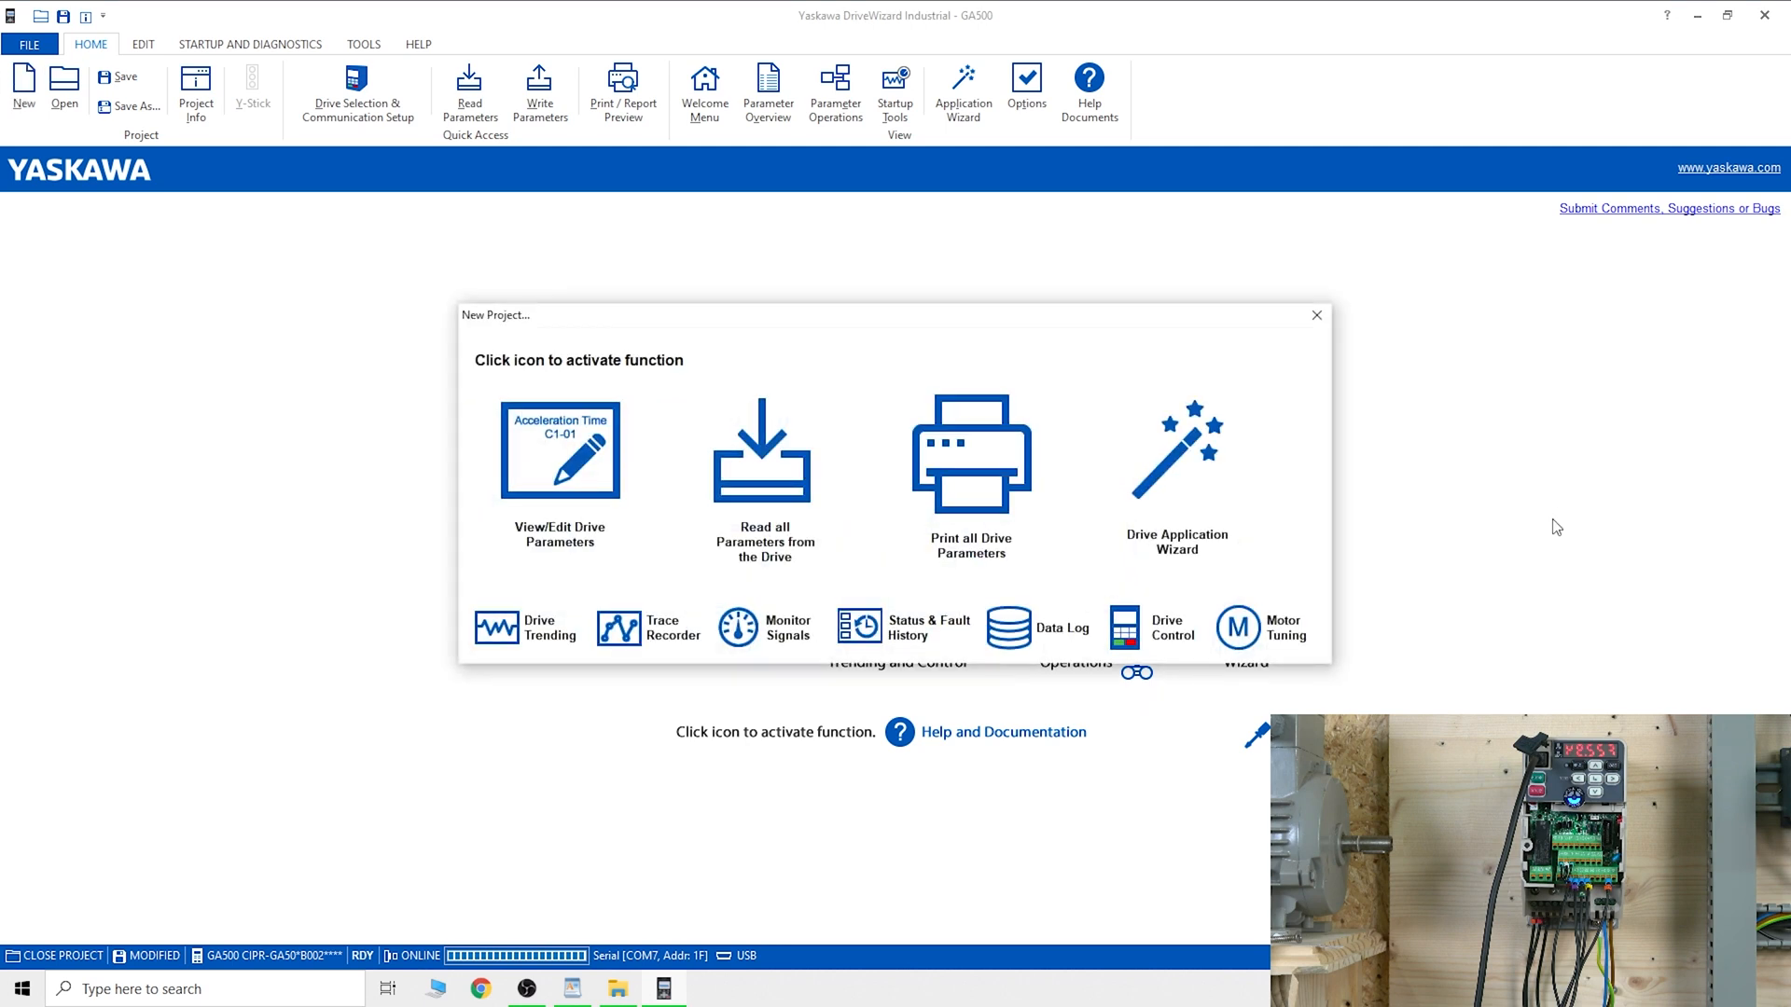
mouse_move(1015, 697)
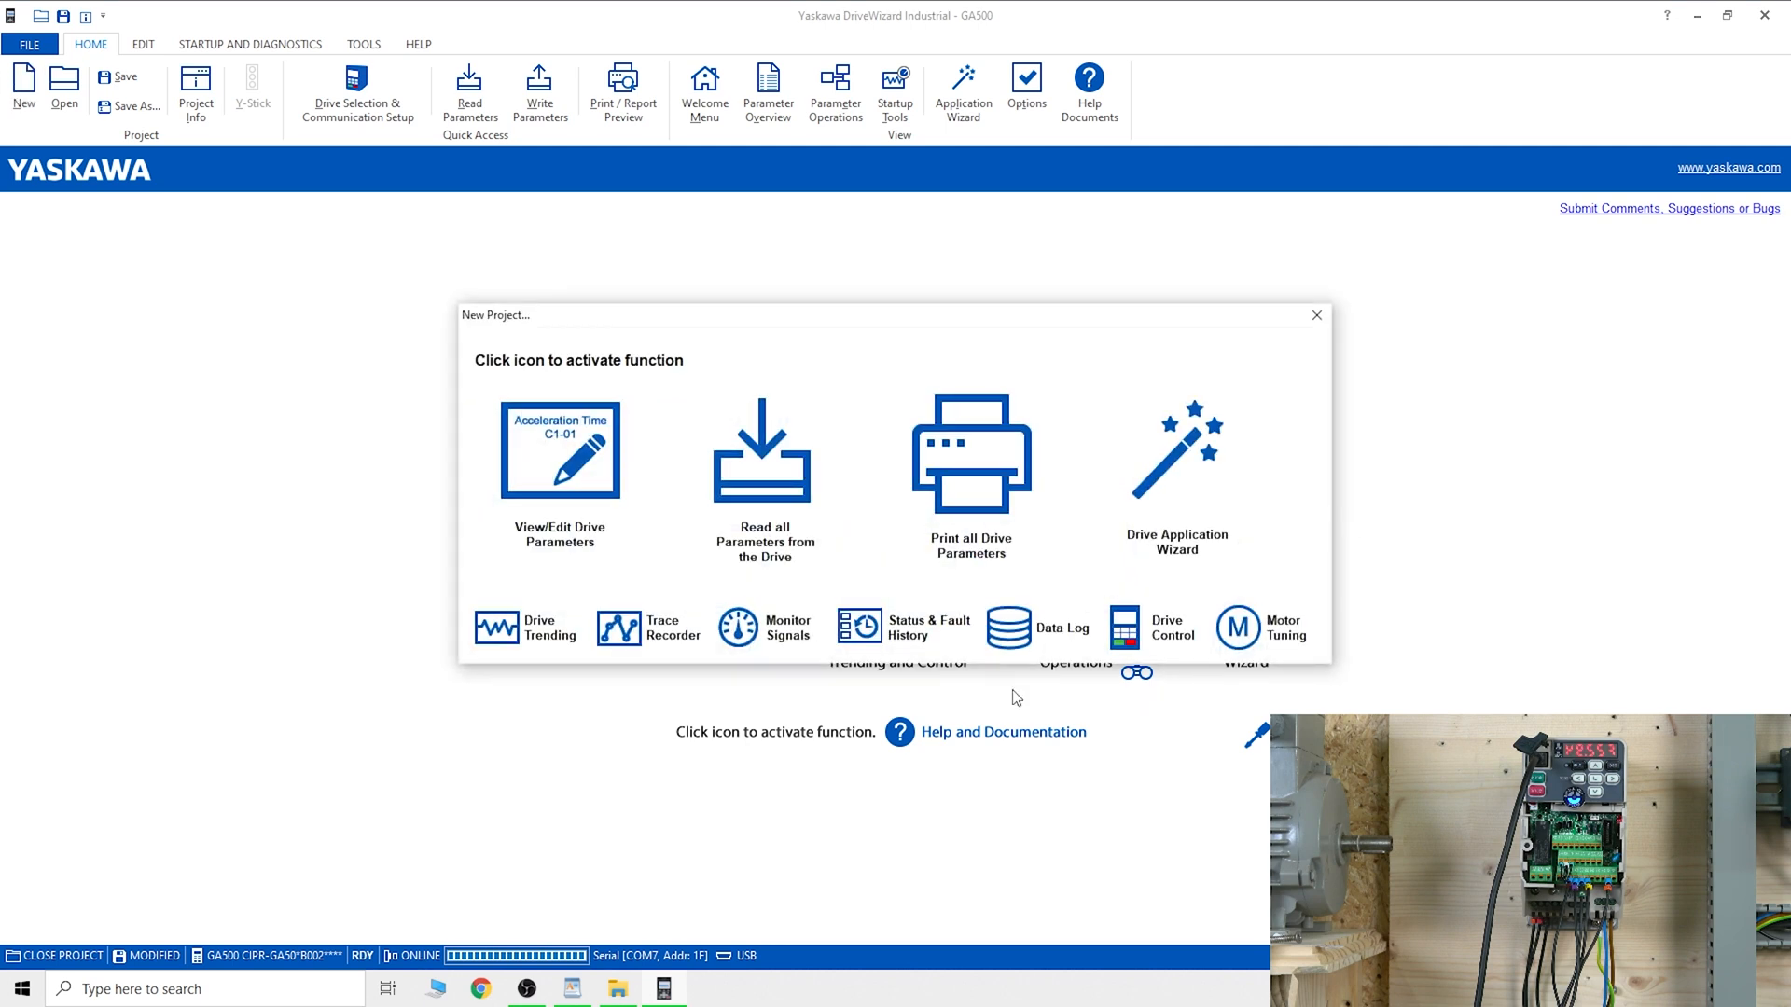
mouse_move(1123, 509)
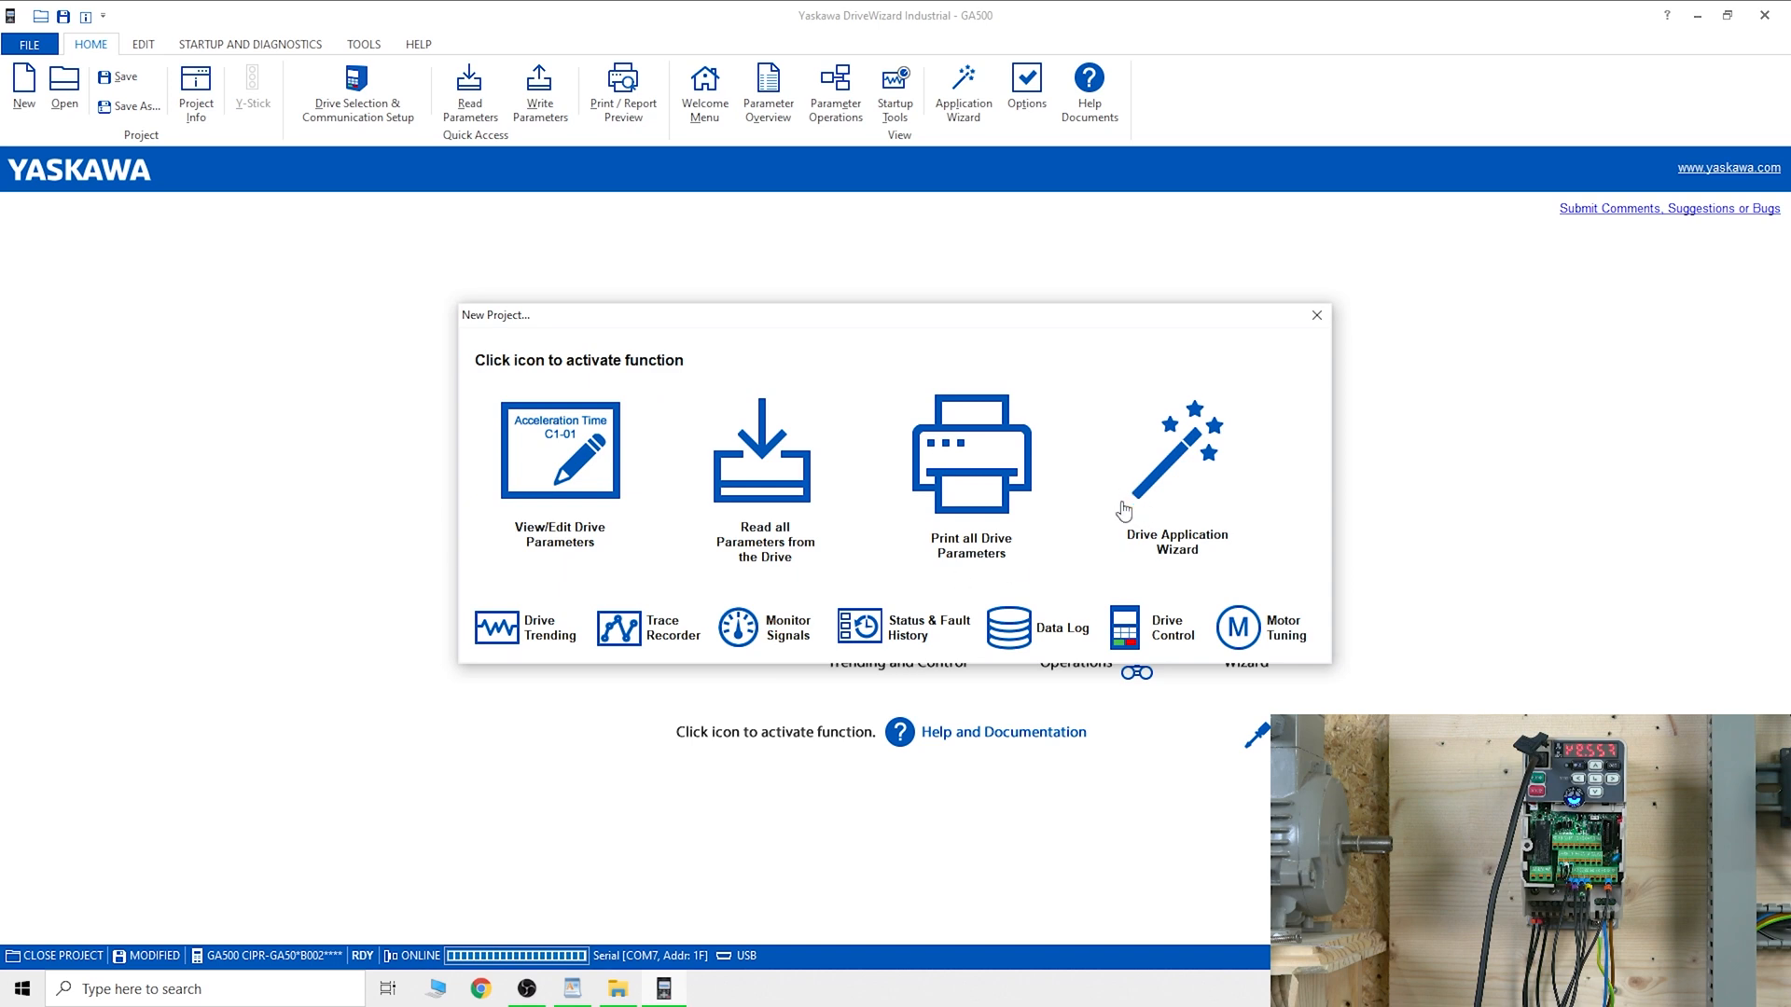
mouse_move(961, 478)
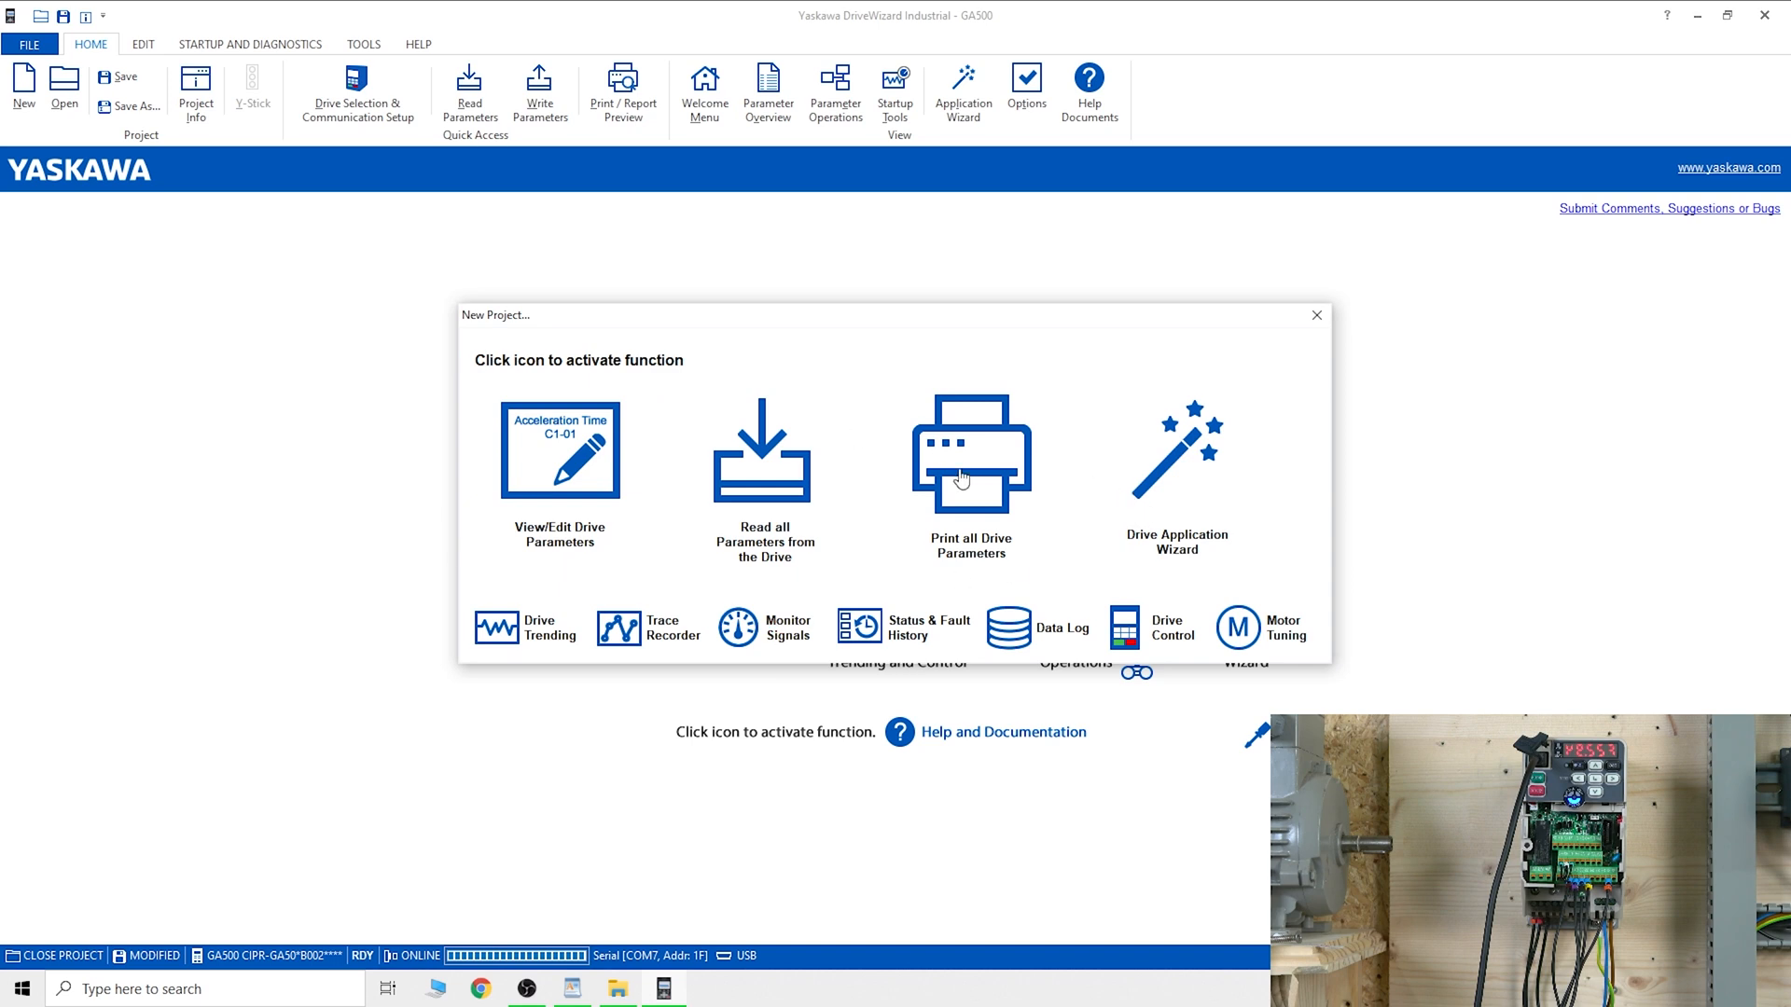
mouse_move(564, 505)
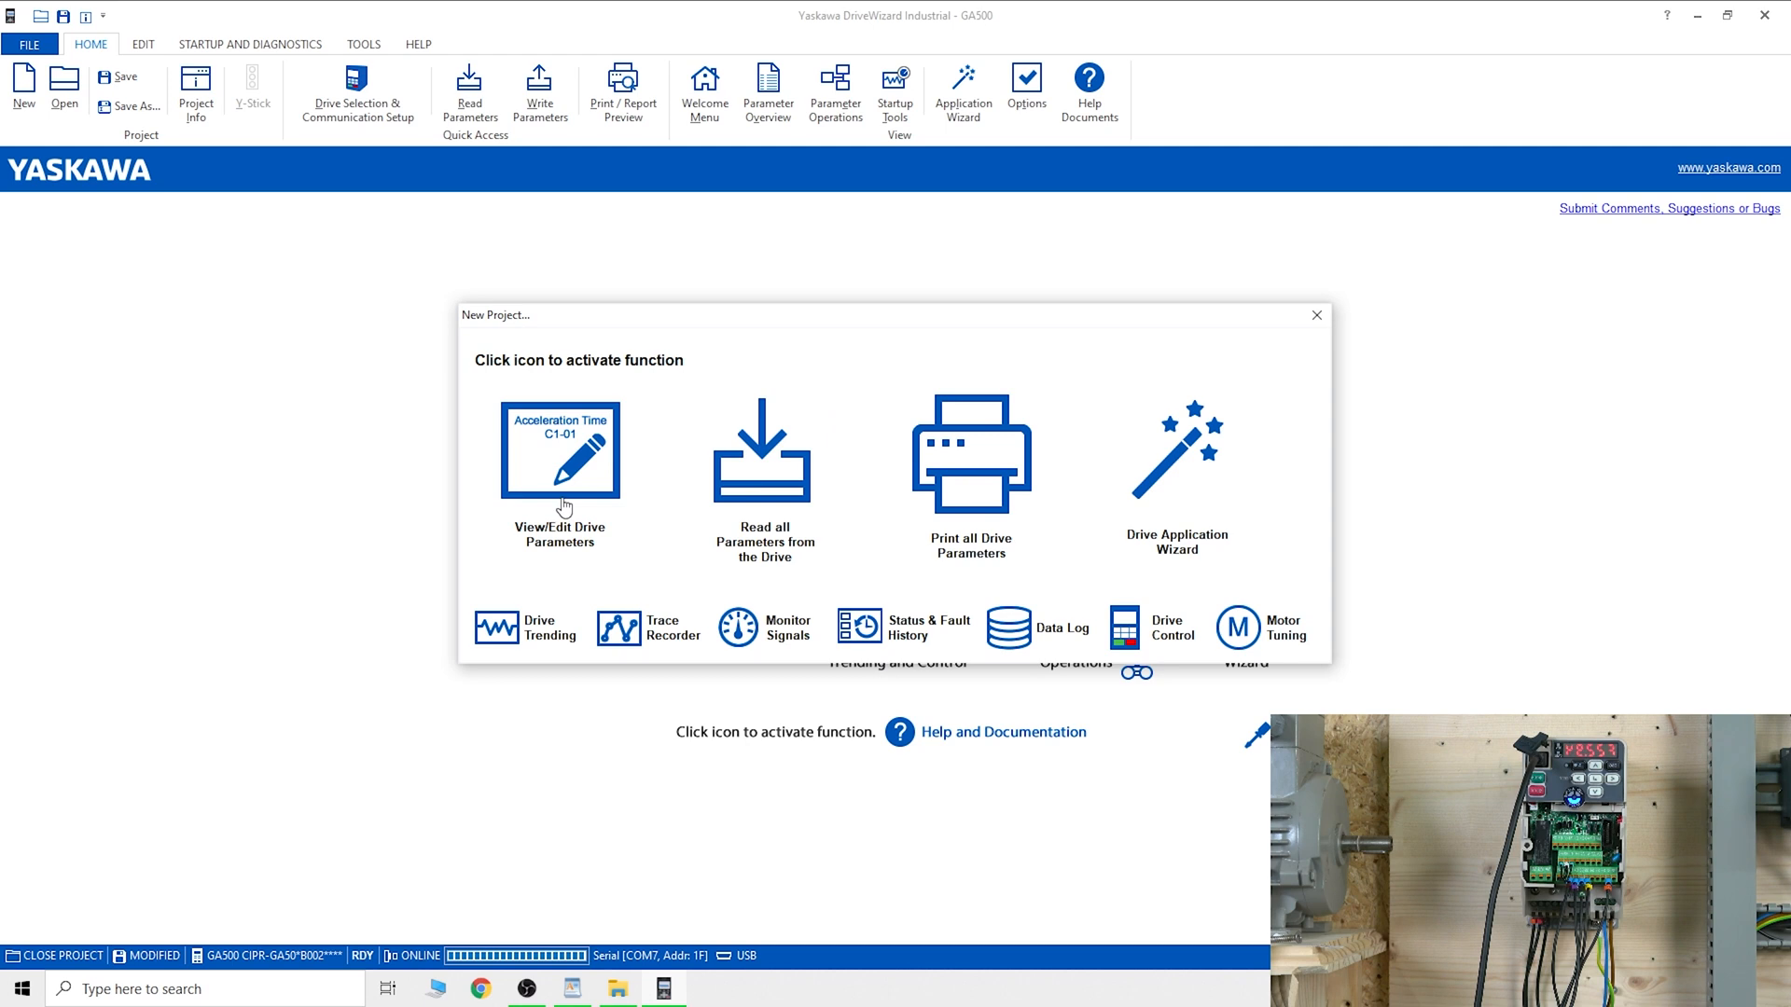
Step: Open View/Edit Drive Parameters to list the GA500 parameter groups and values
click(559, 452)
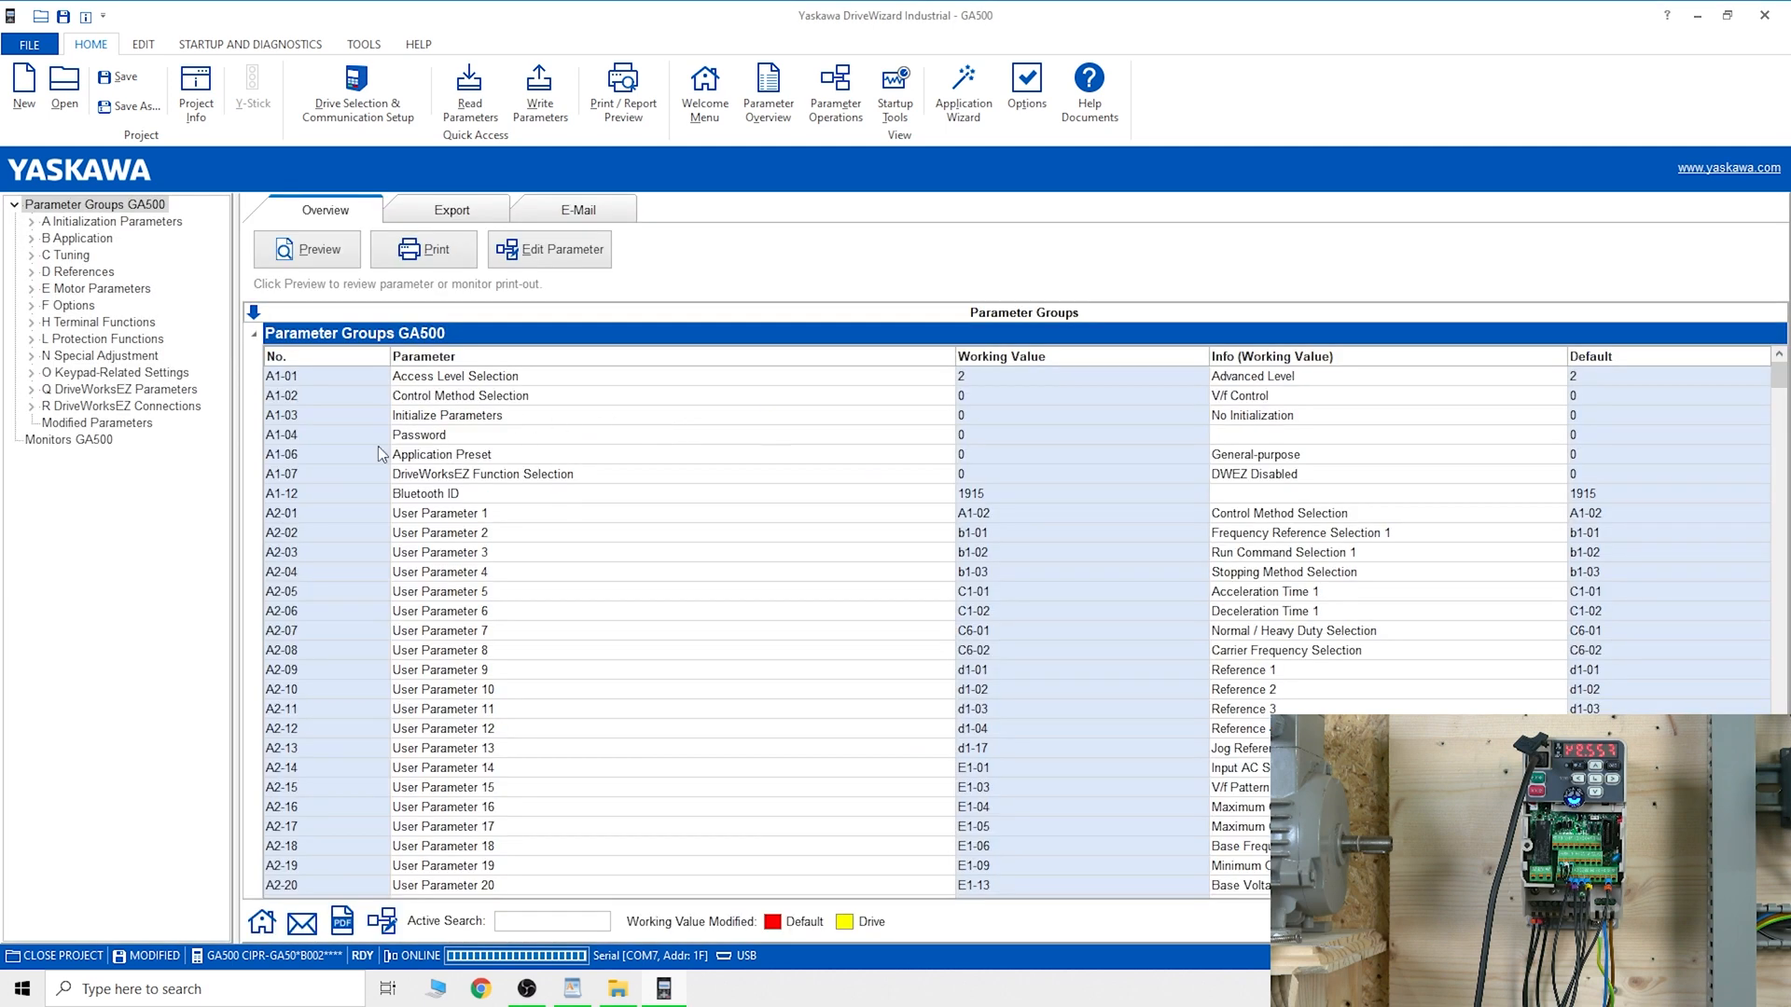
mouse_move(963, 435)
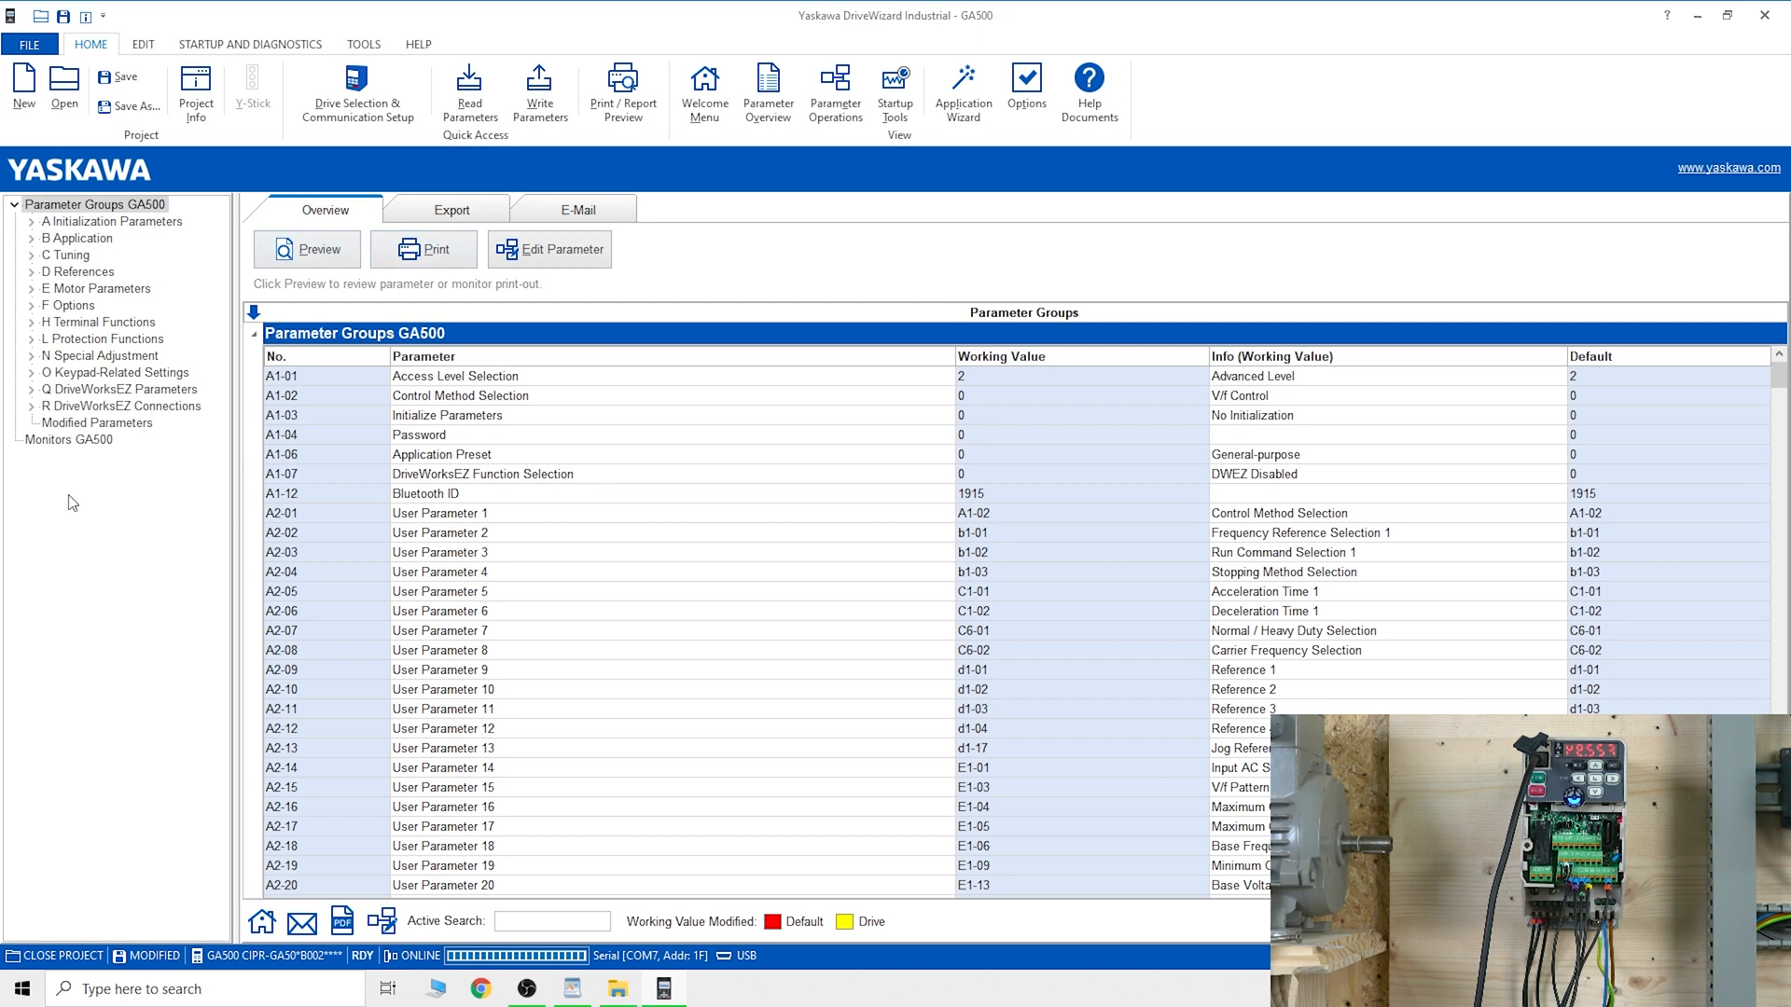
mouse_move(128, 274)
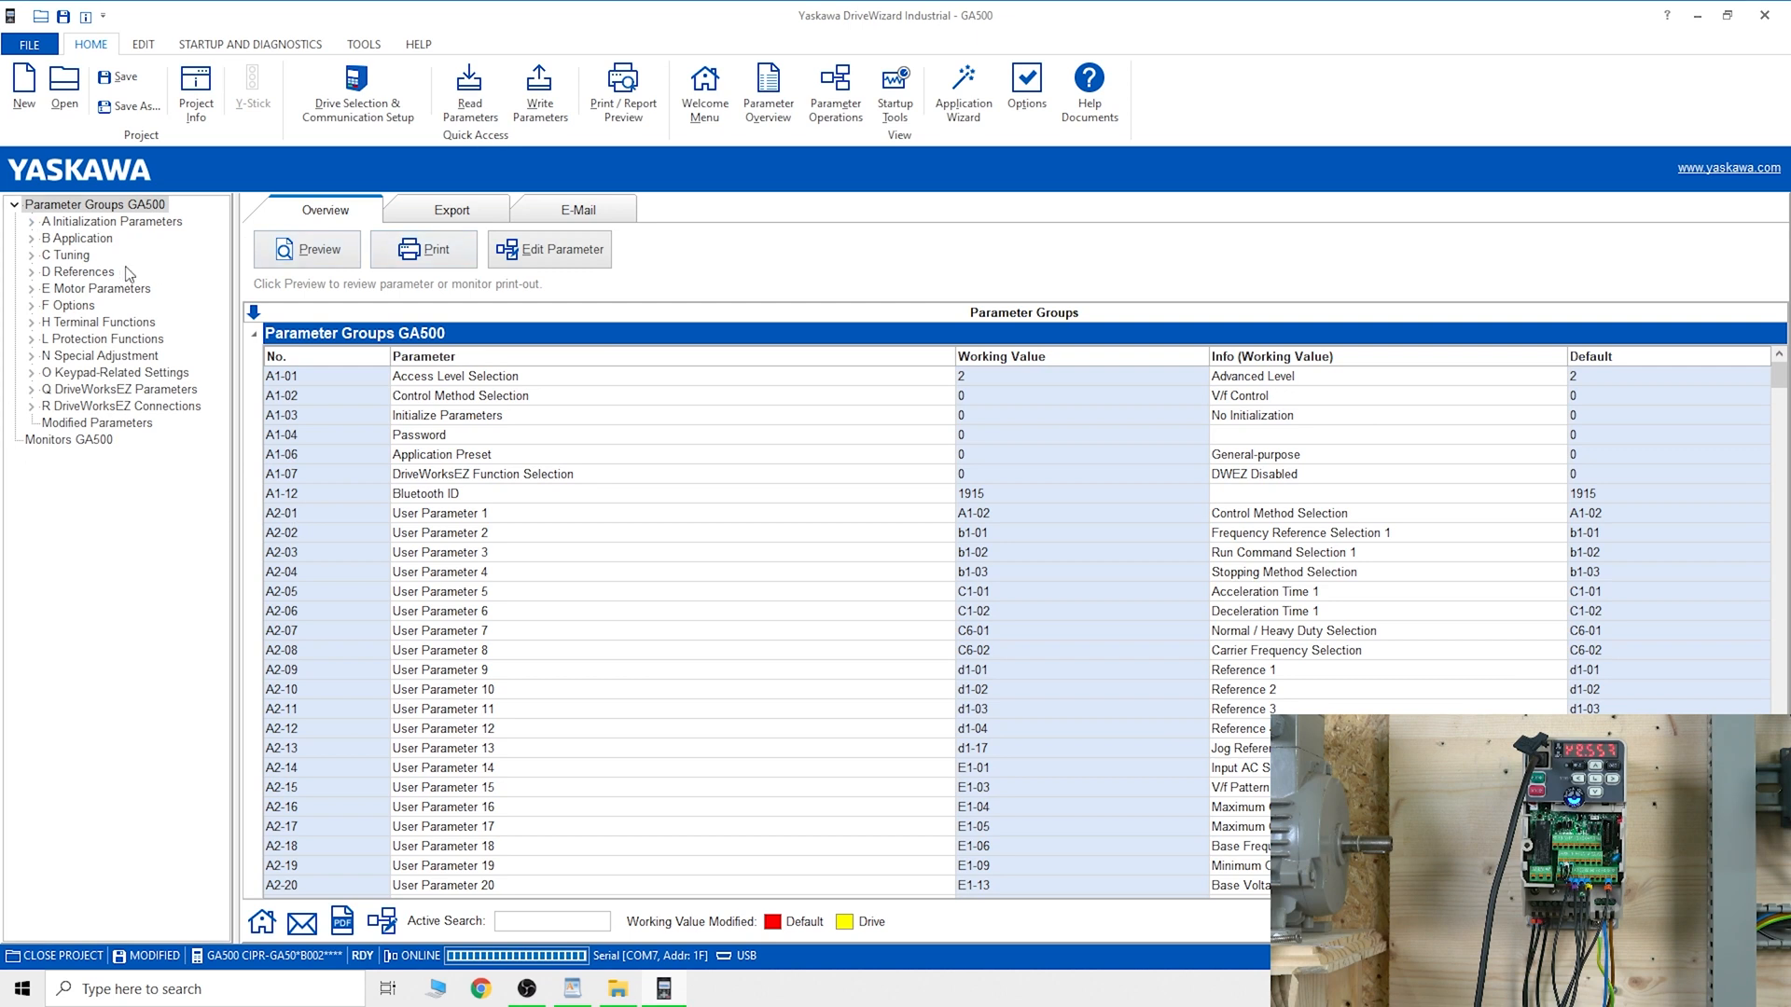
mouse_move(158, 431)
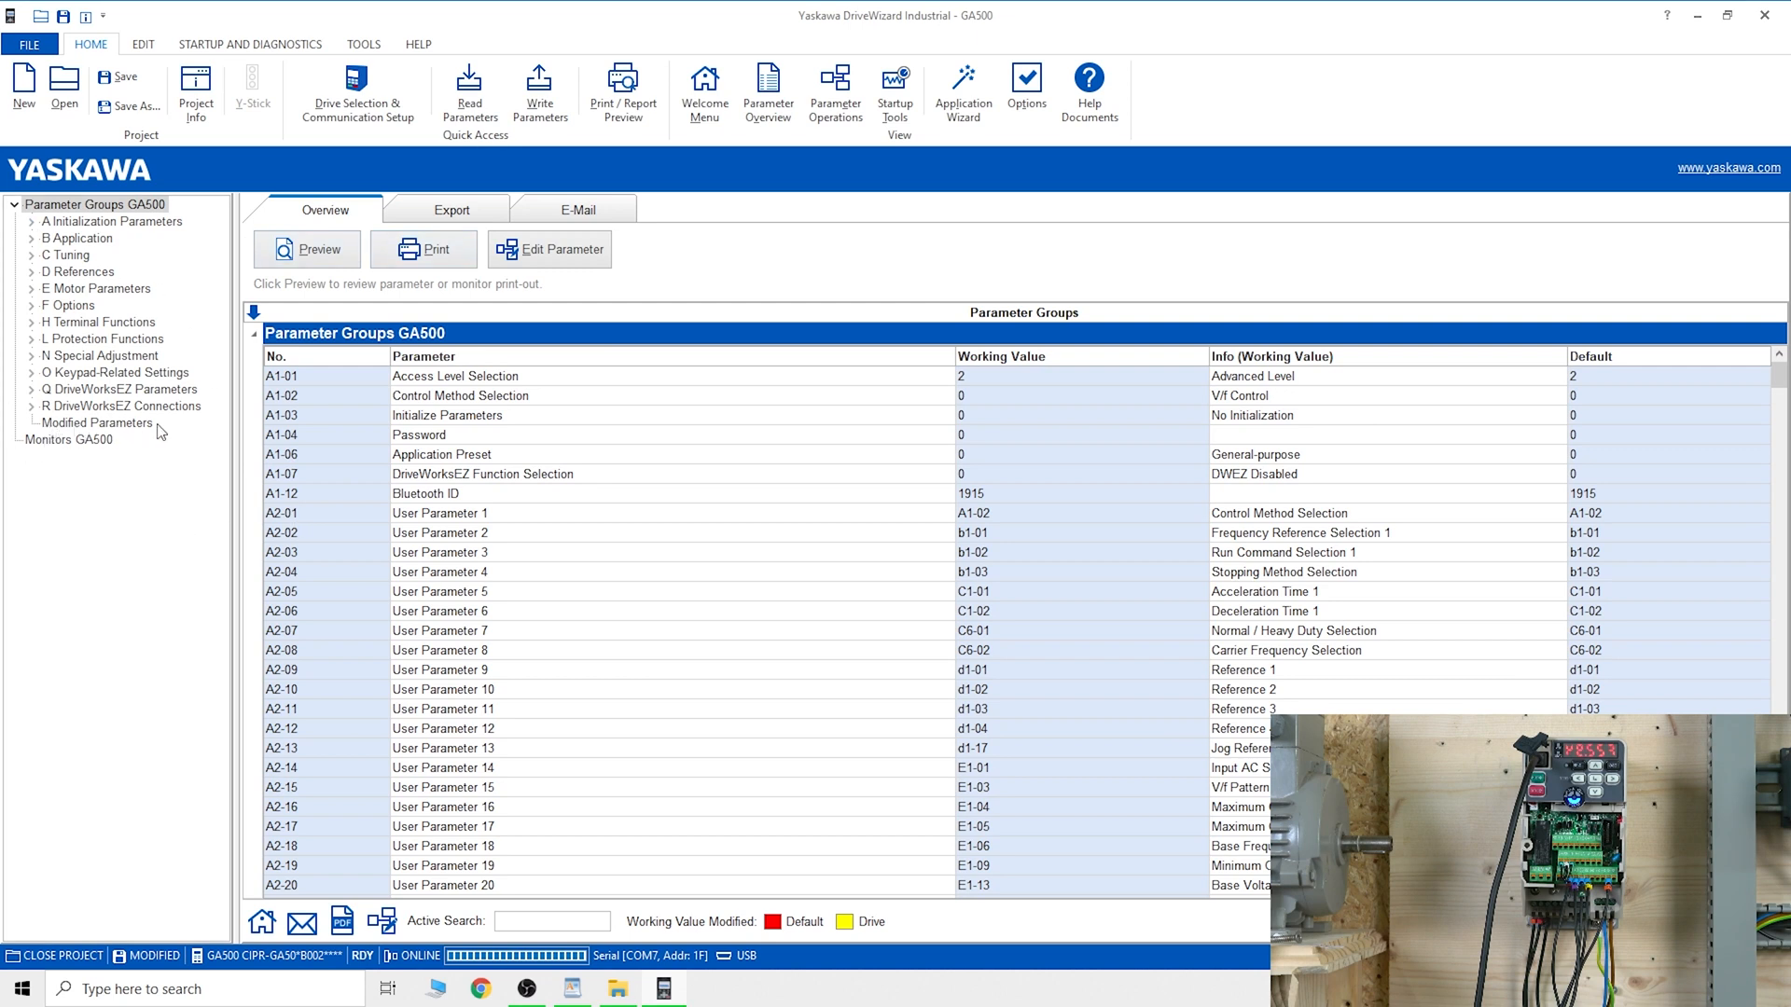
Step: Review Modified Parameters, then the C Tuning and E Motor Parameters groups
click(97, 424)
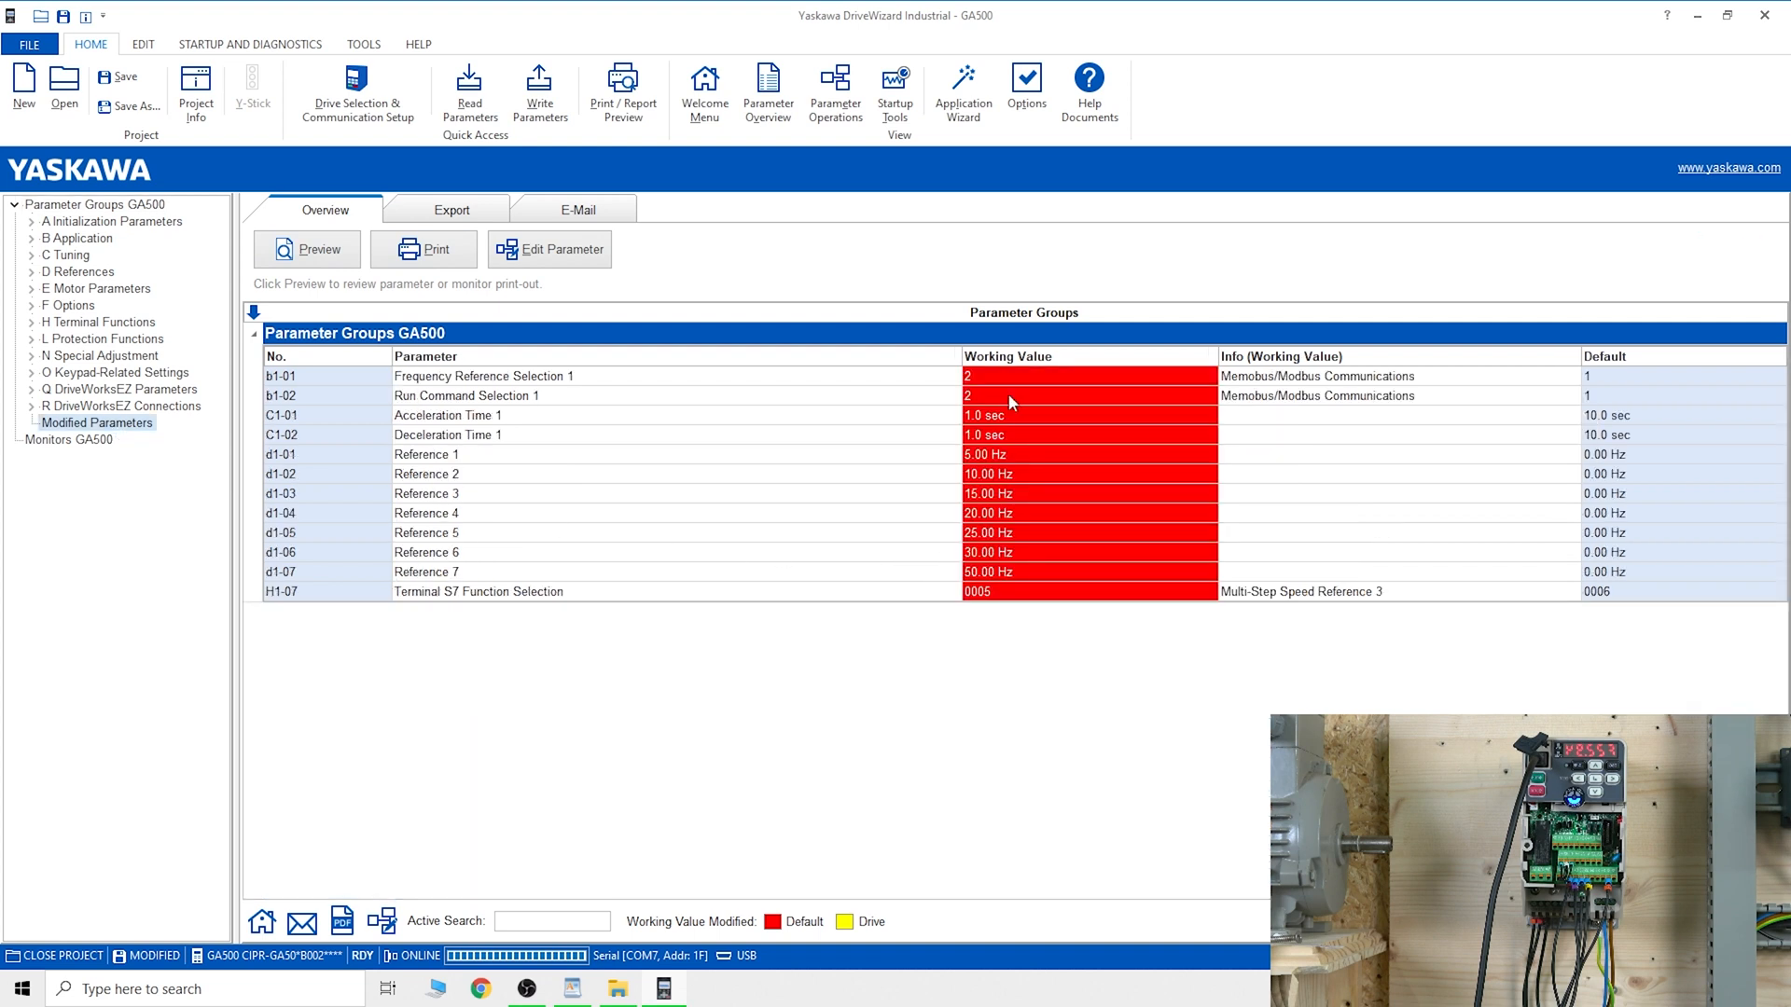
mouse_move(1030, 488)
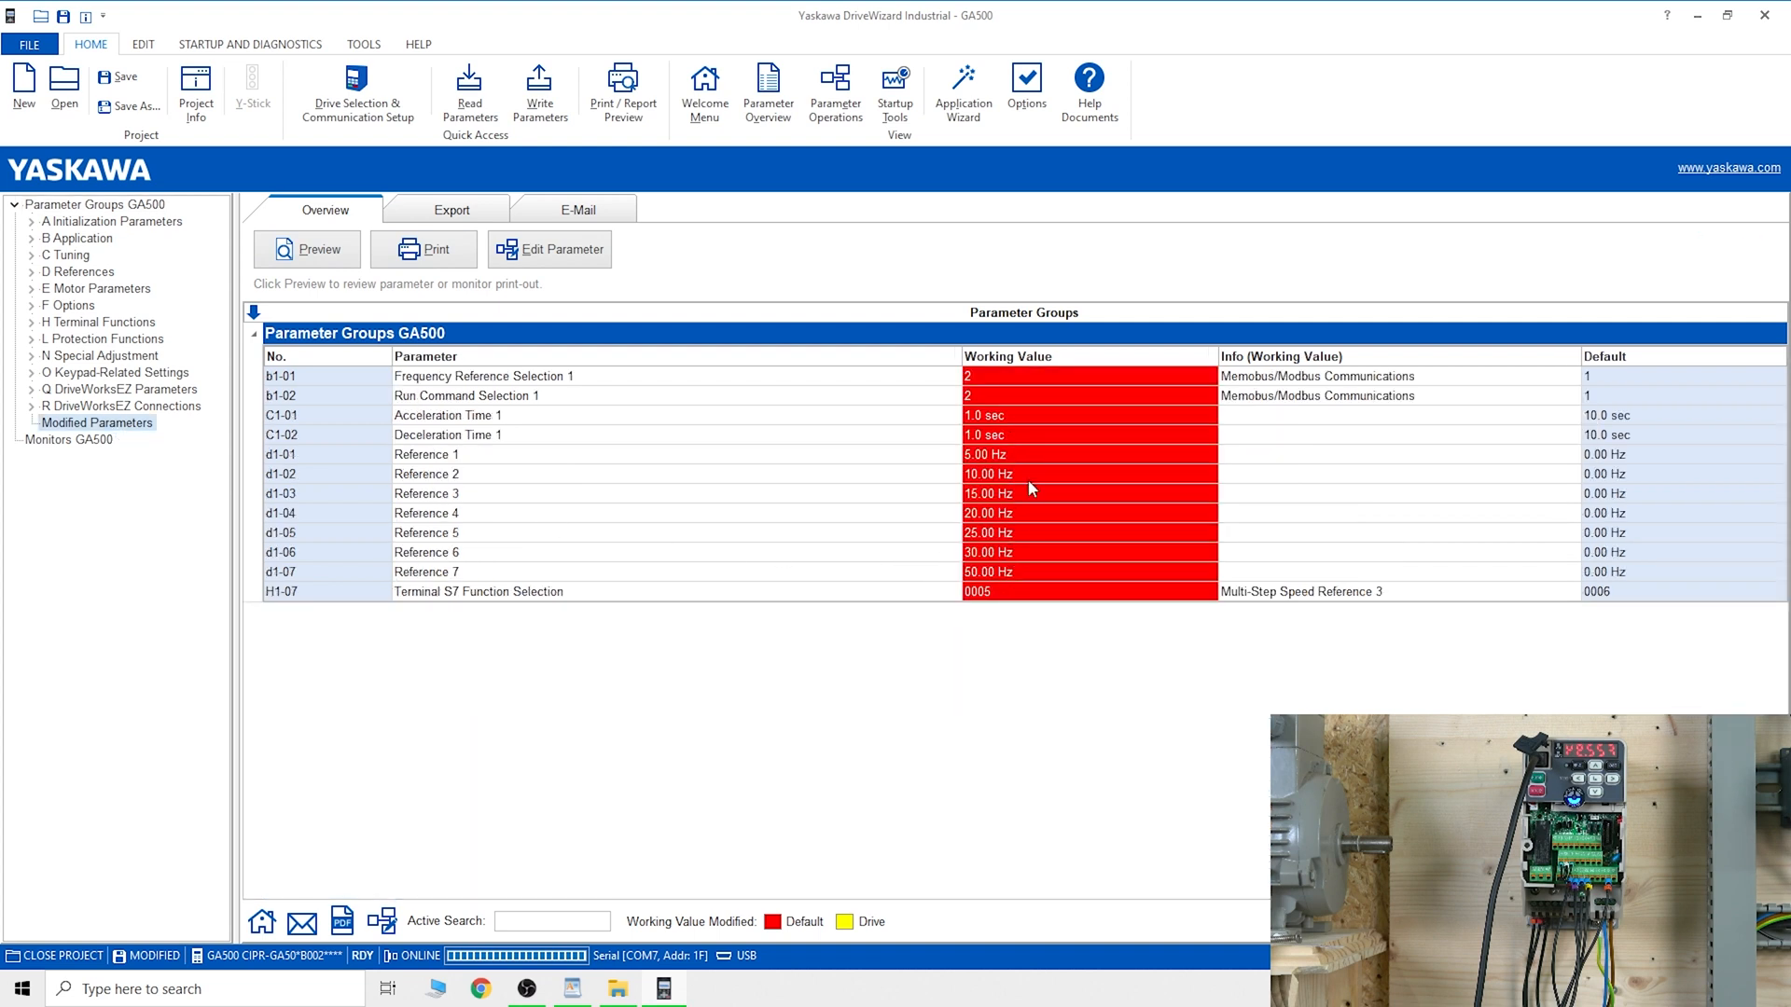
mouse_move(1006, 573)
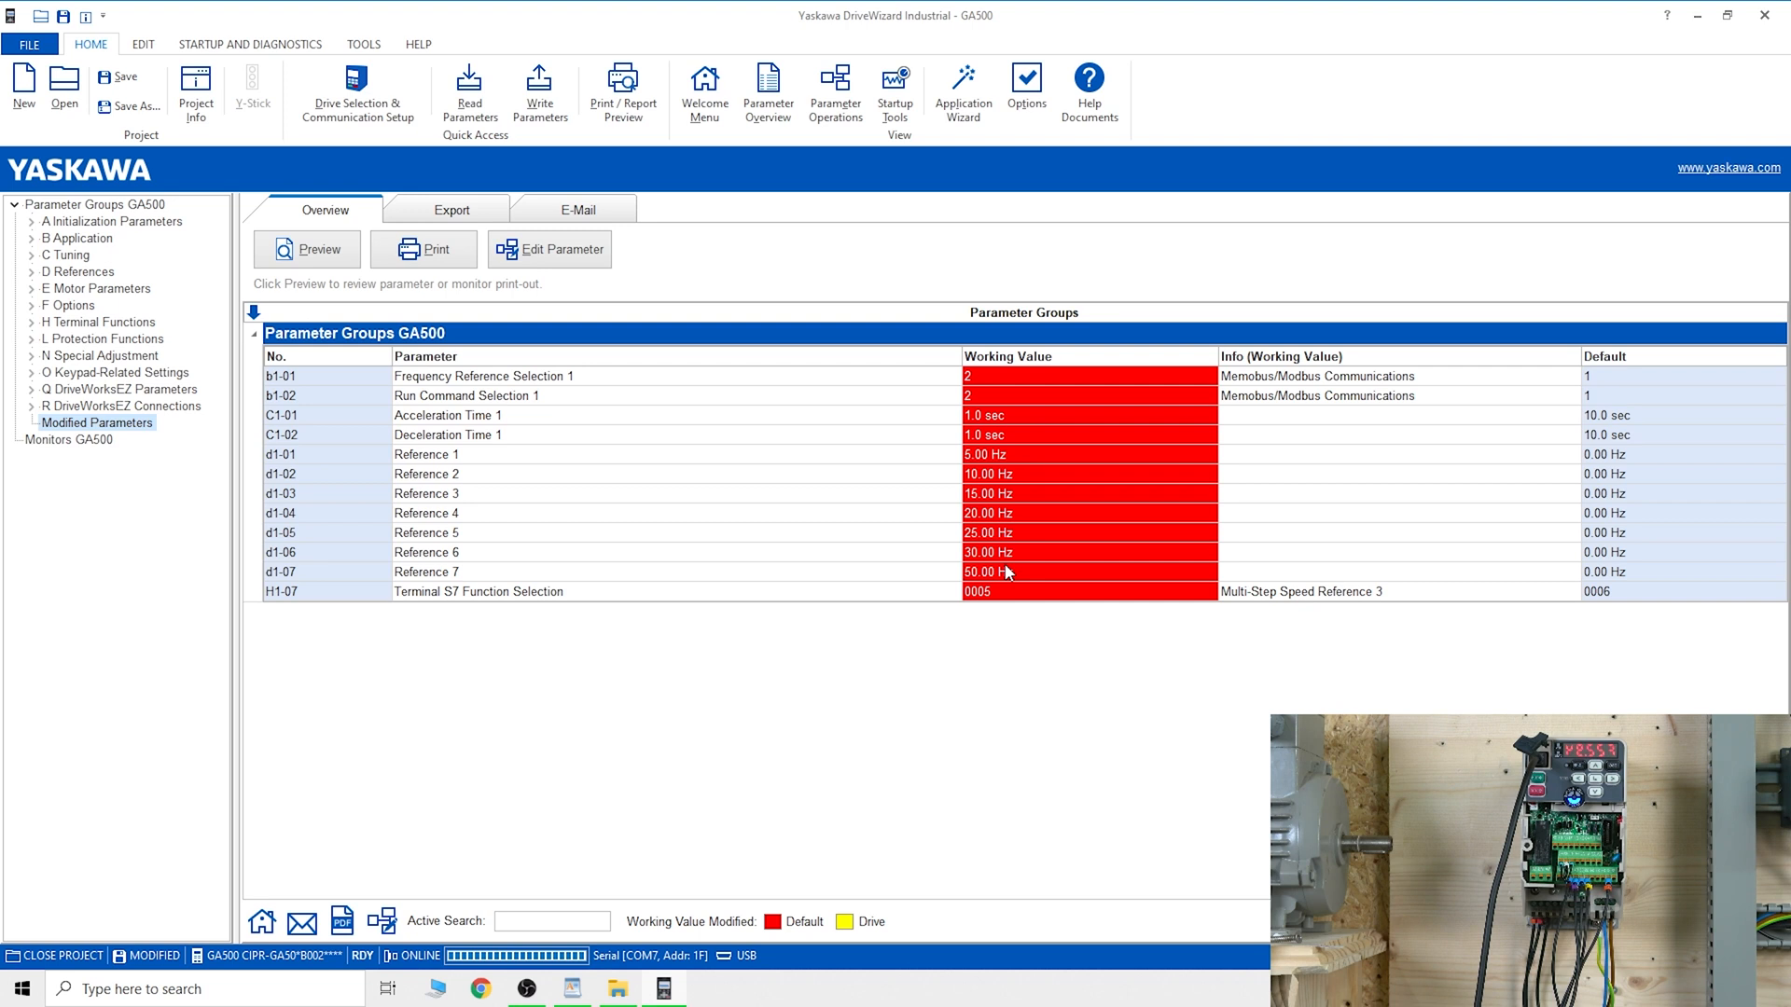
mouse_move(979, 455)
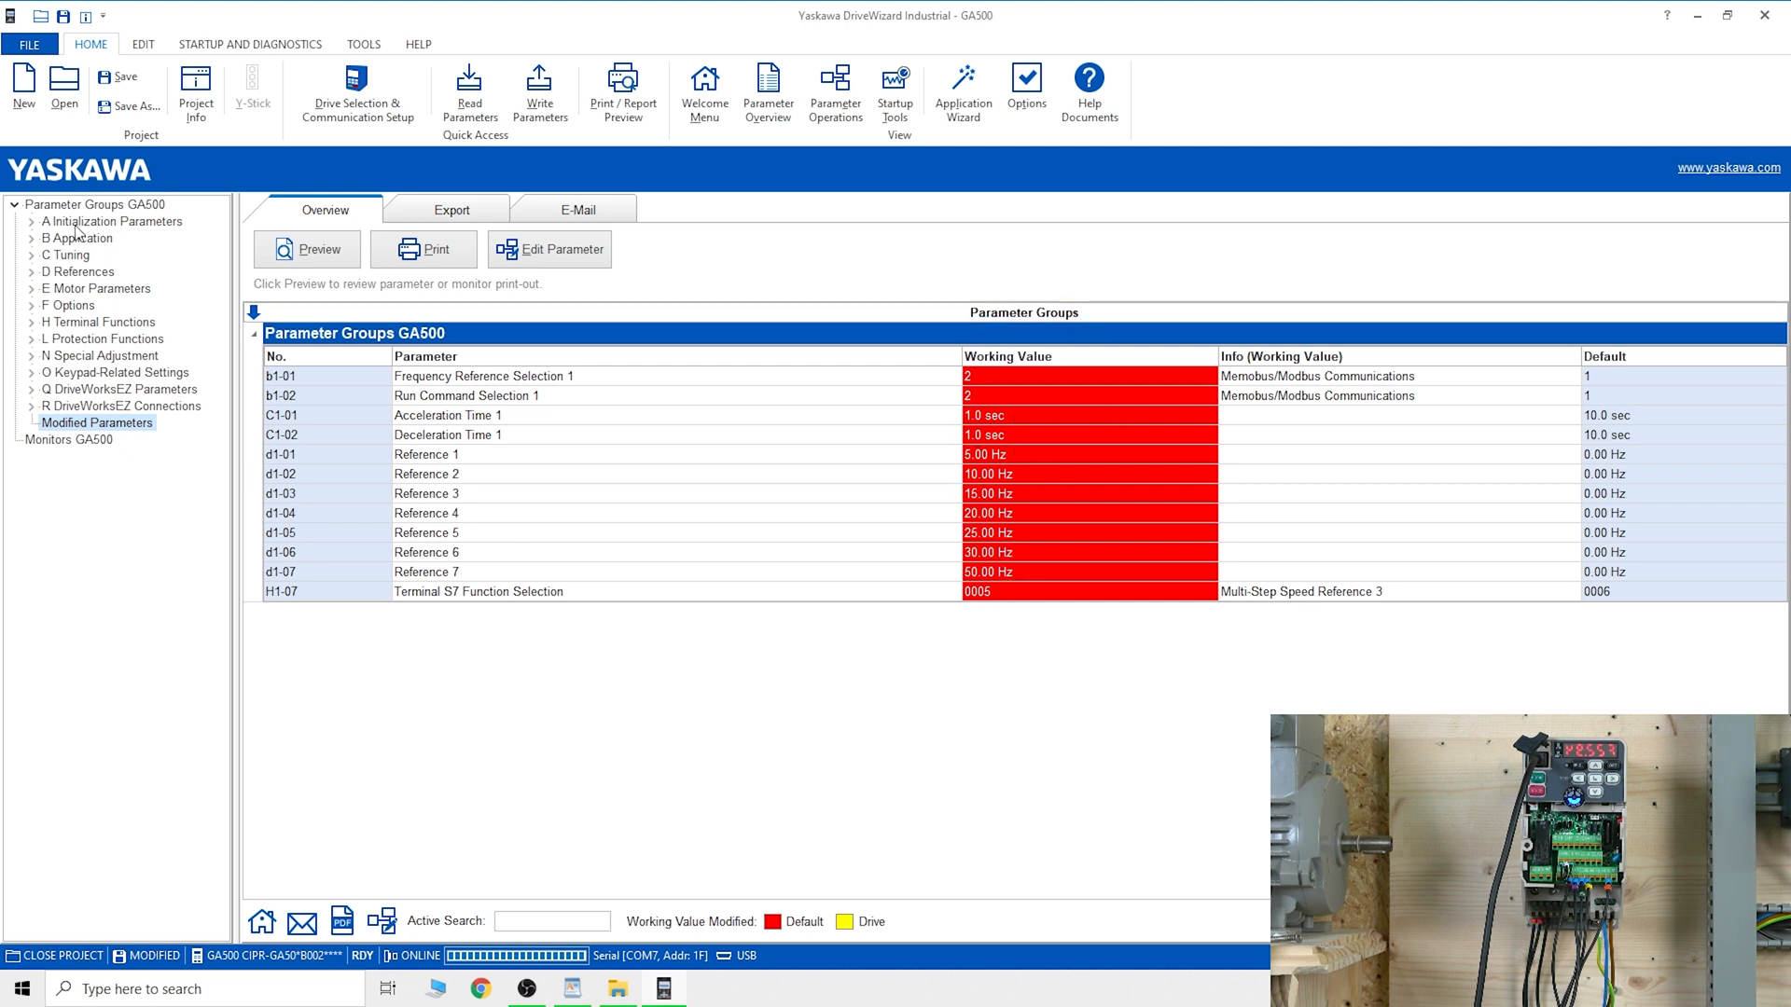
click(65, 256)
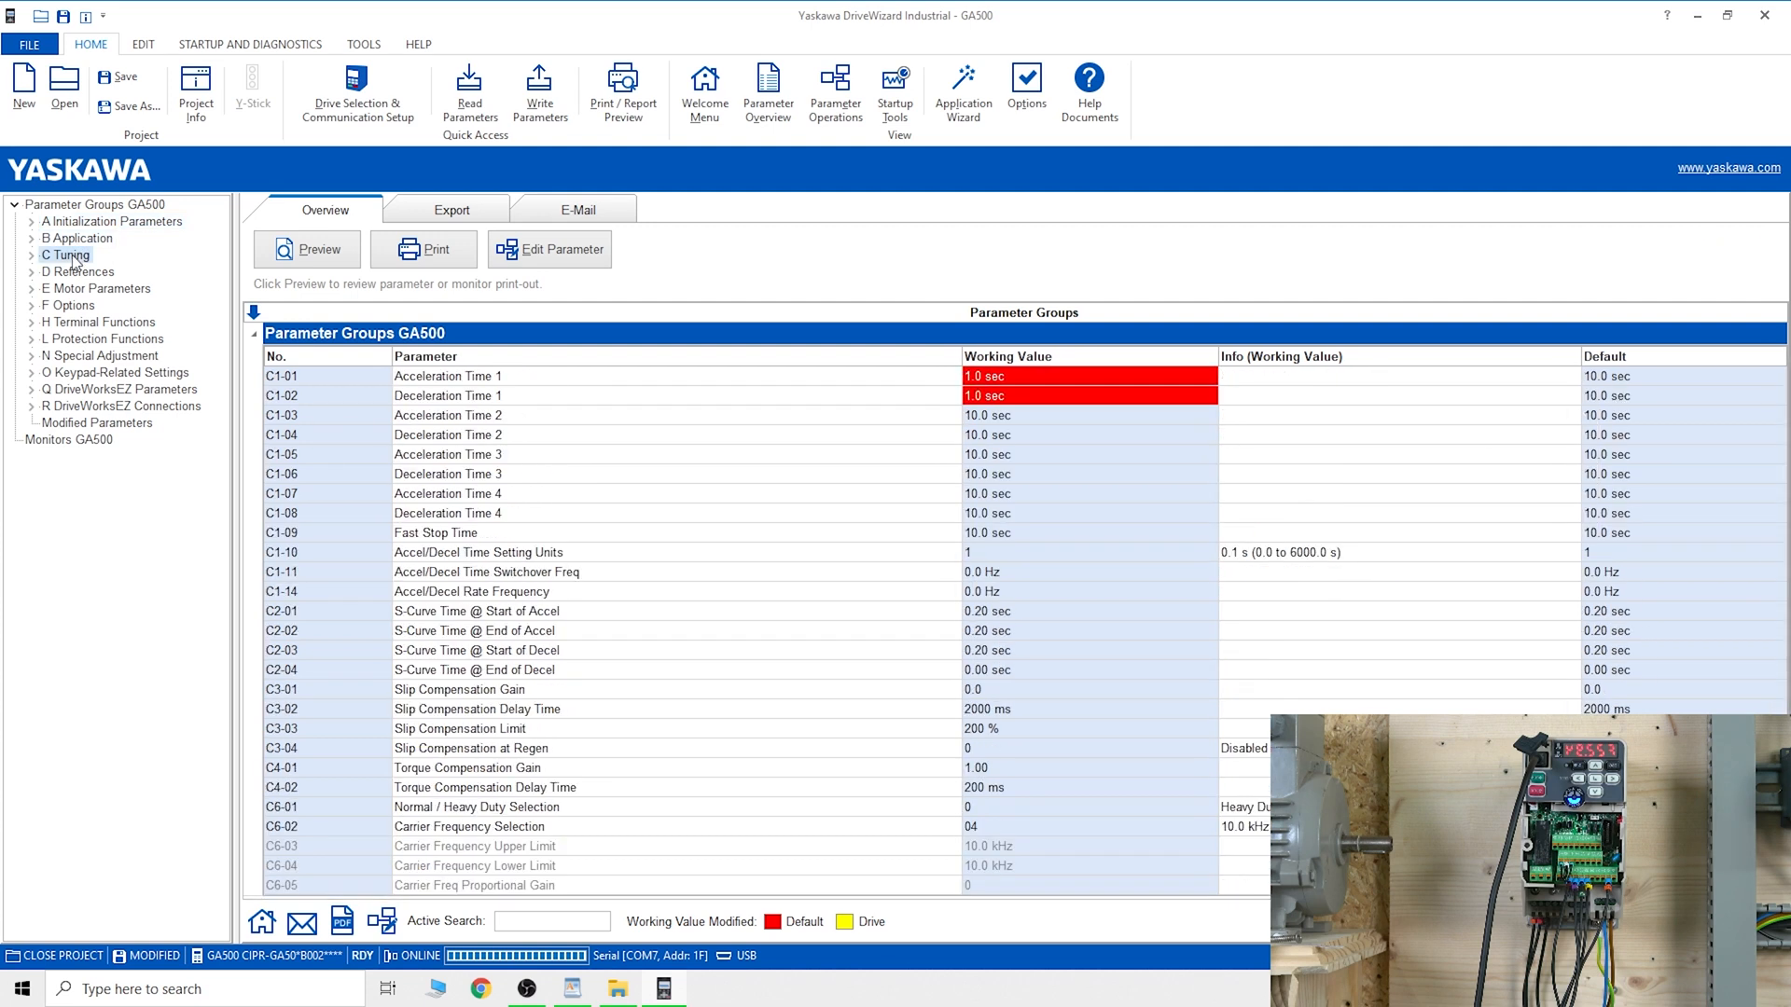
click(101, 287)
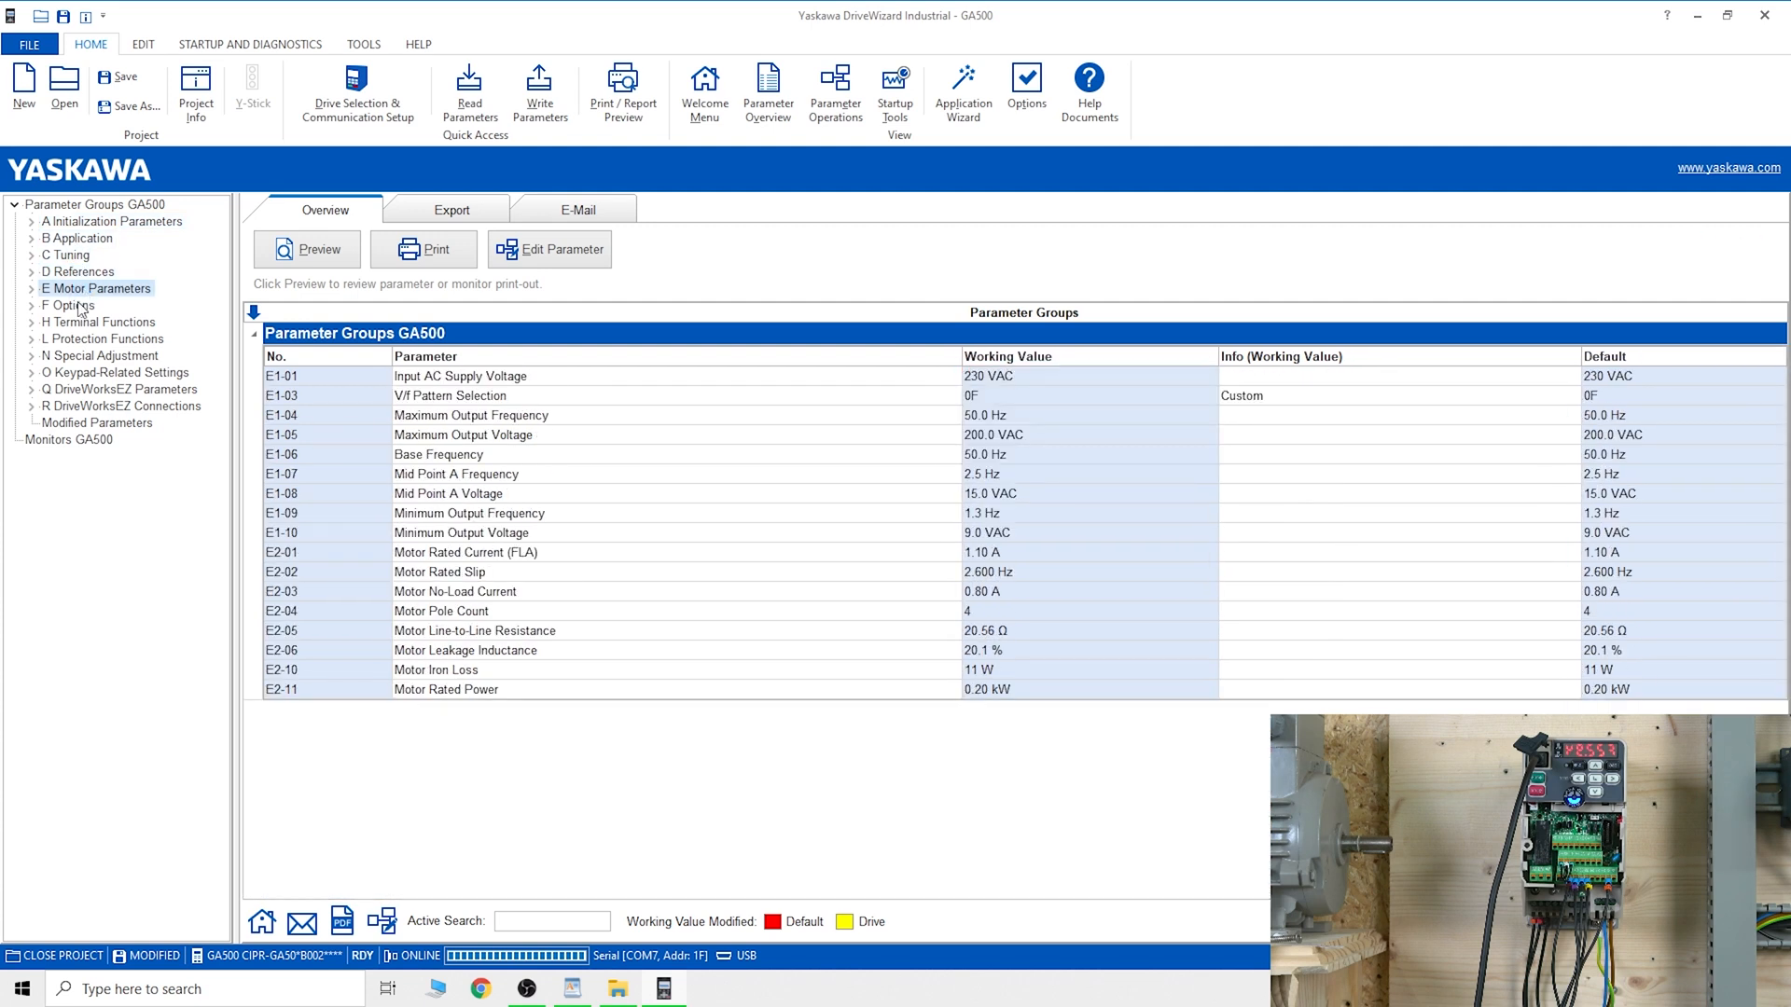
mouse_move(80, 310)
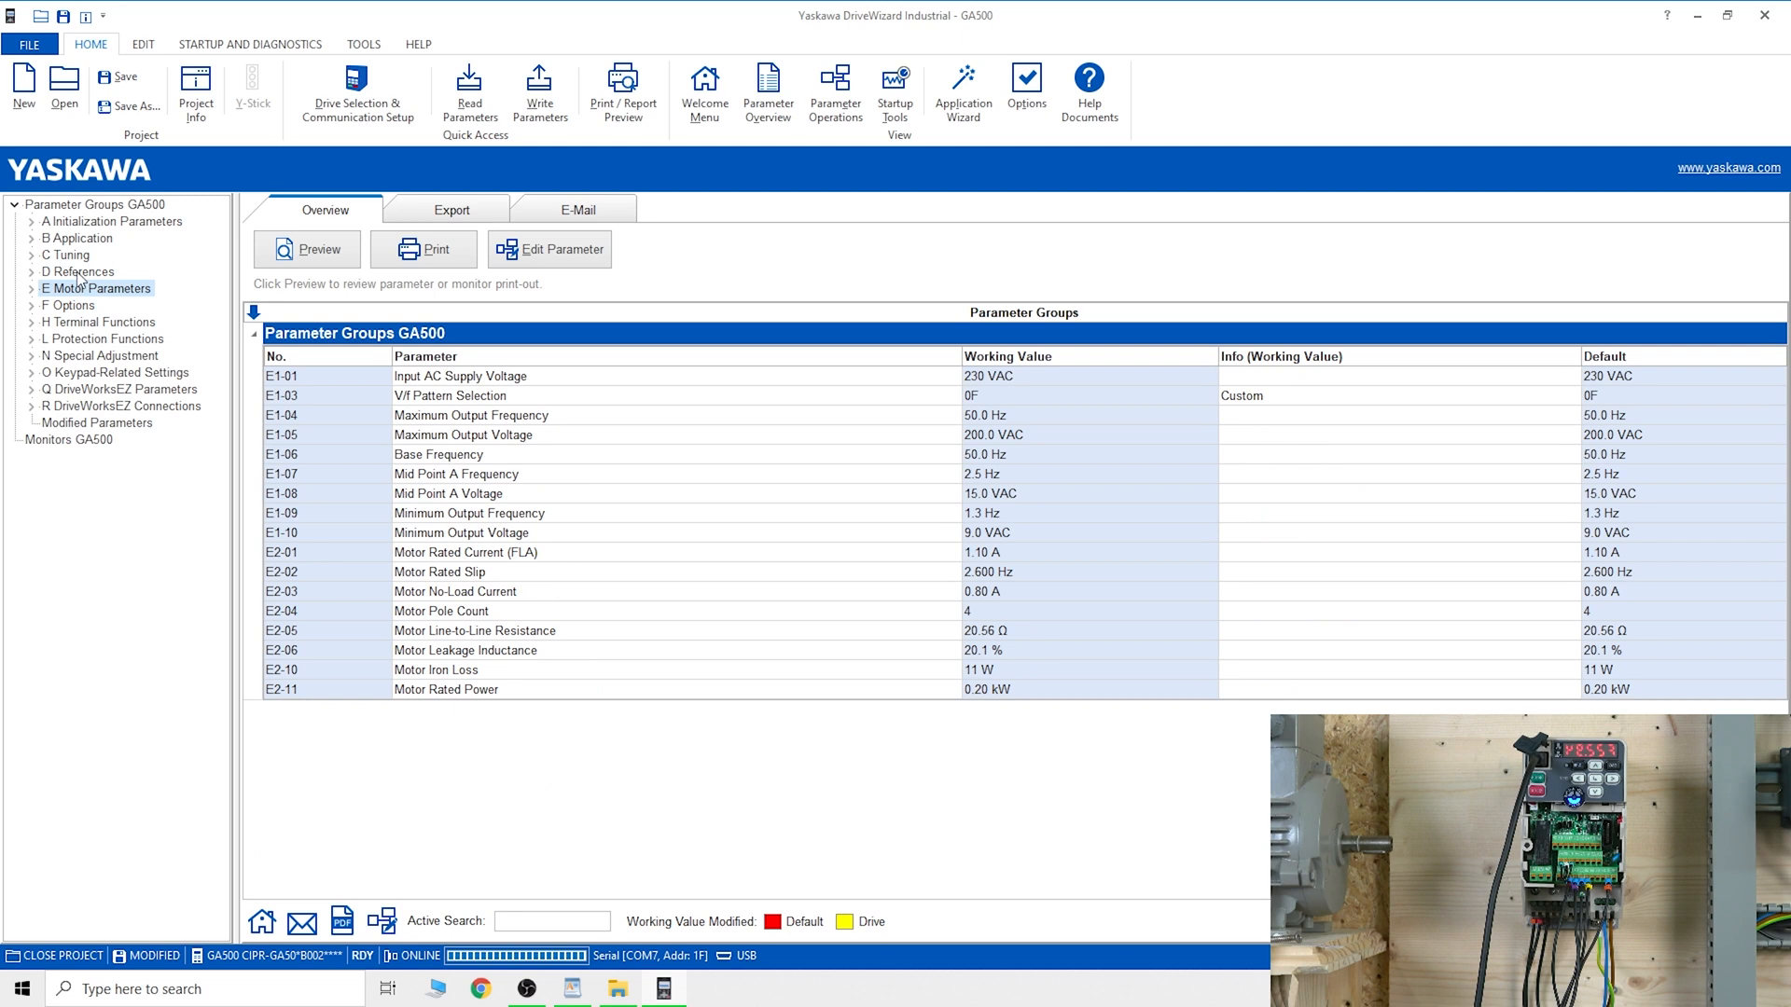
Step: In D References, set d1-08 Reference 8 to 45 Hz and write it to the drive
click(79, 271)
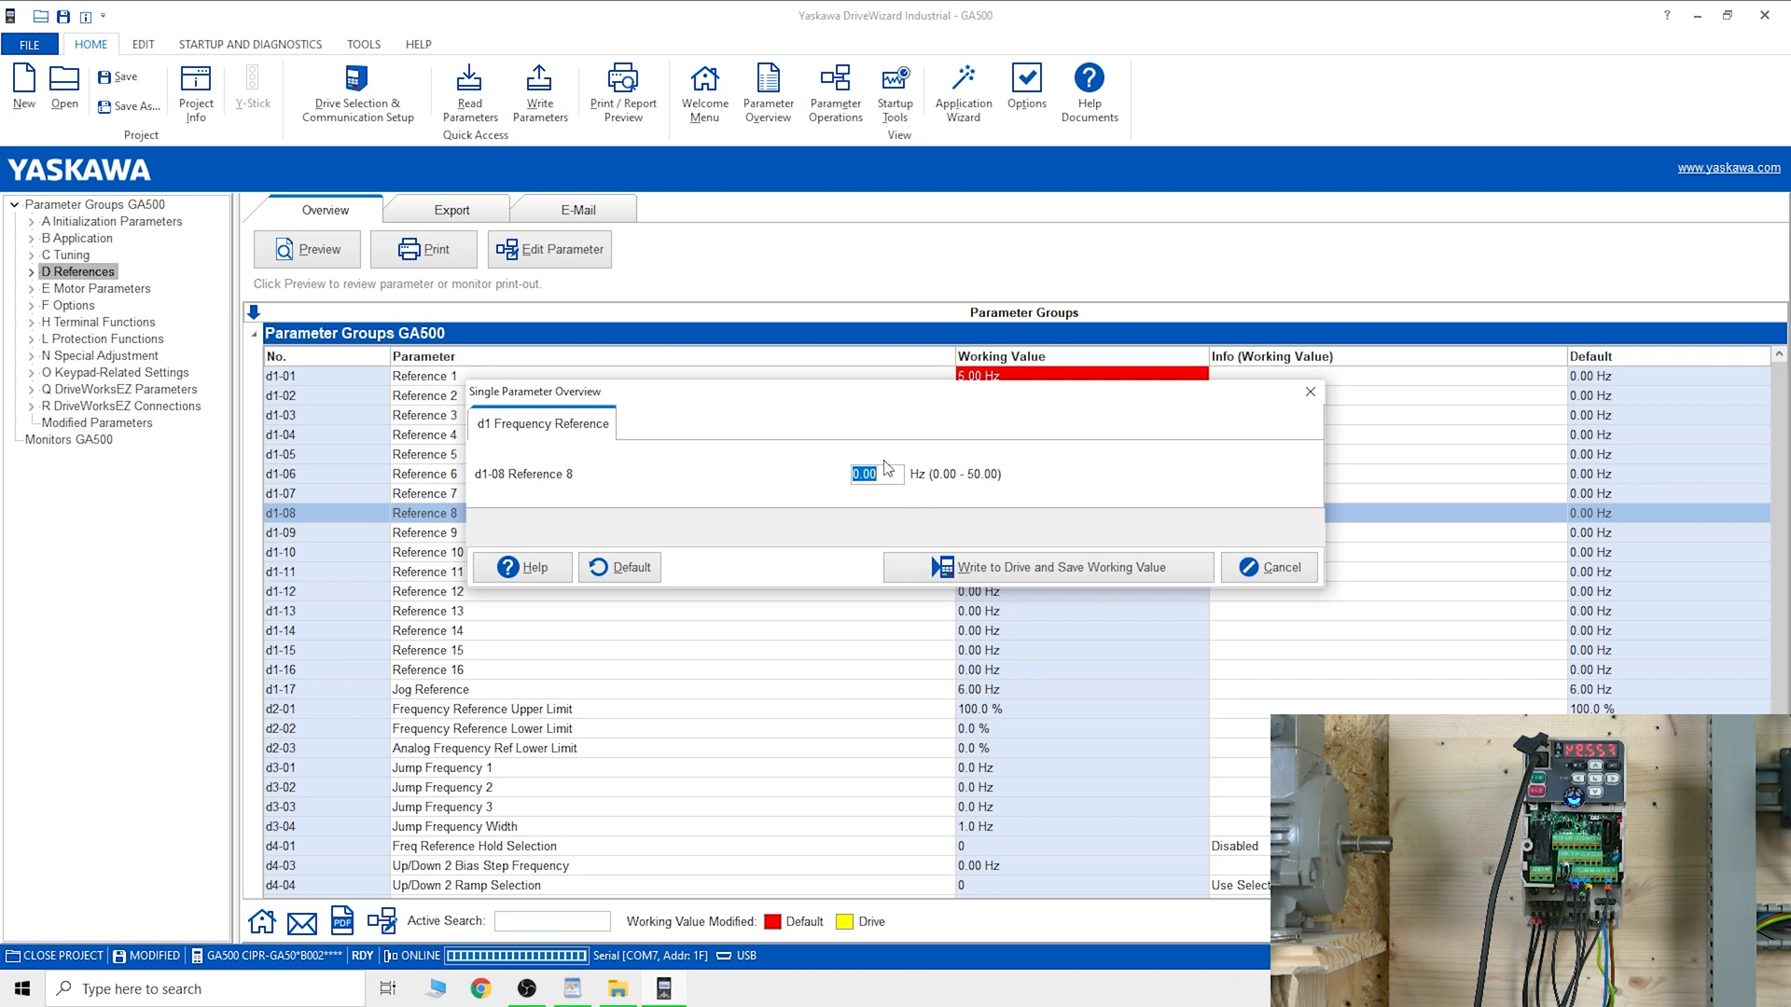
text(4)
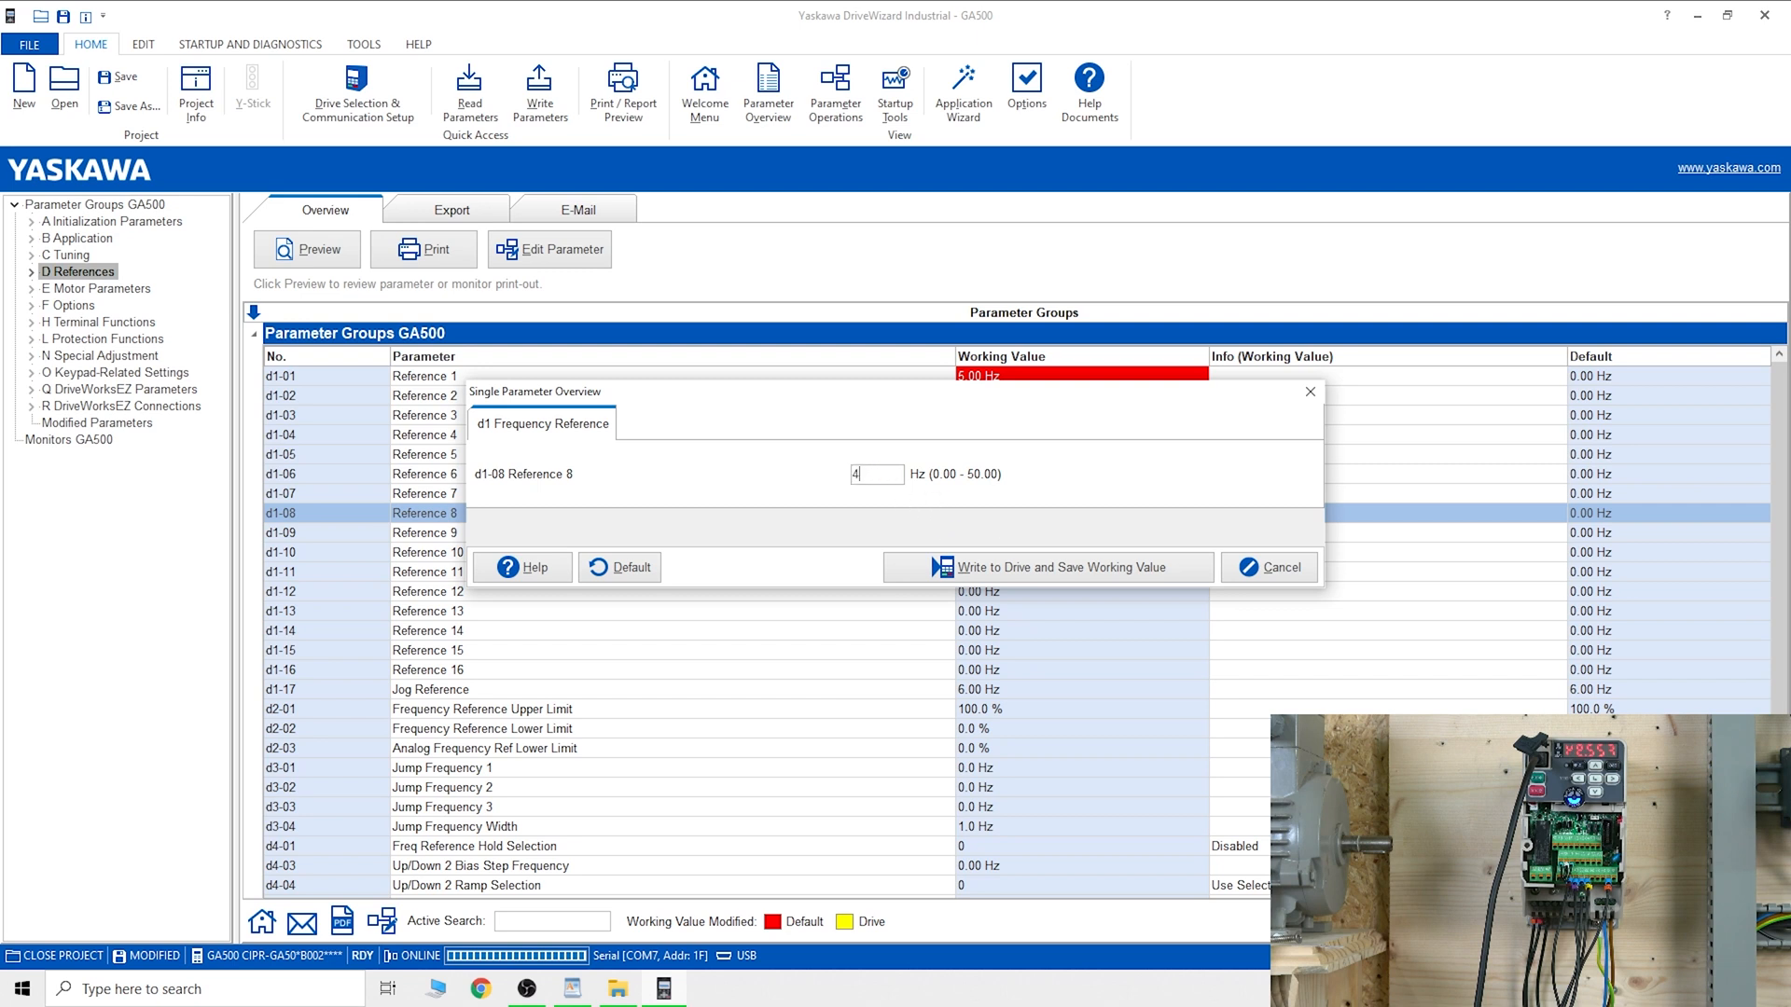
text(5)
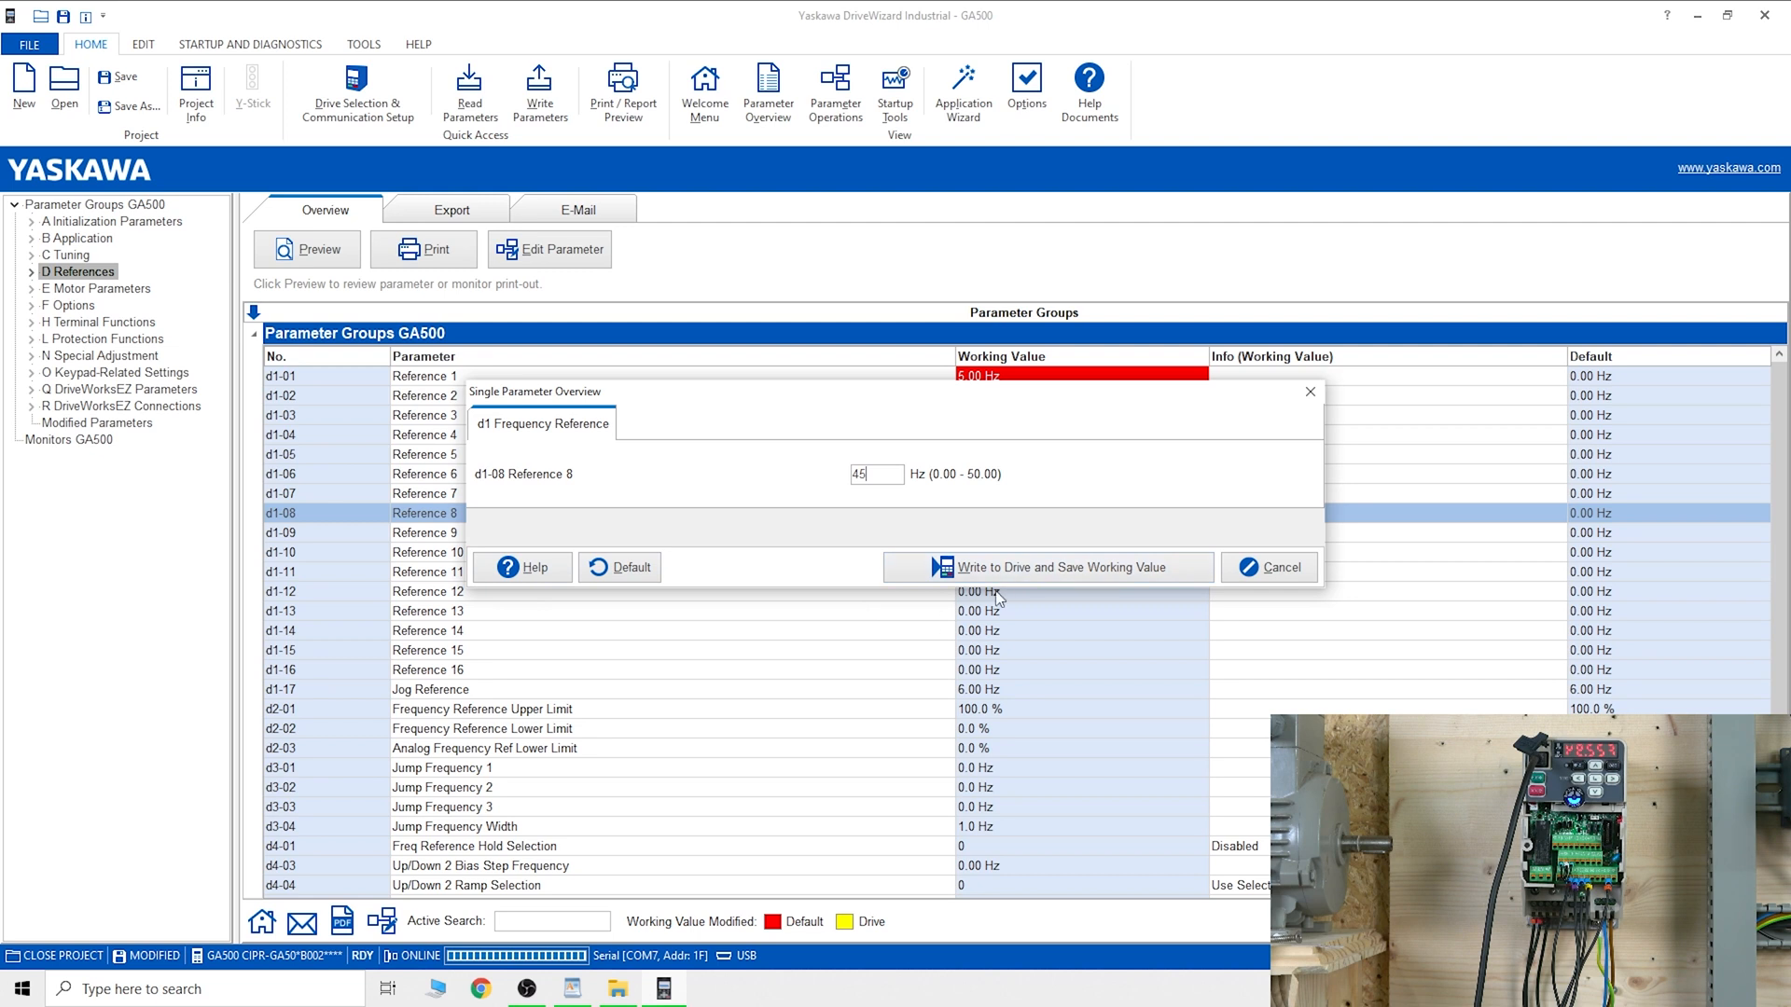
click(1062, 567)
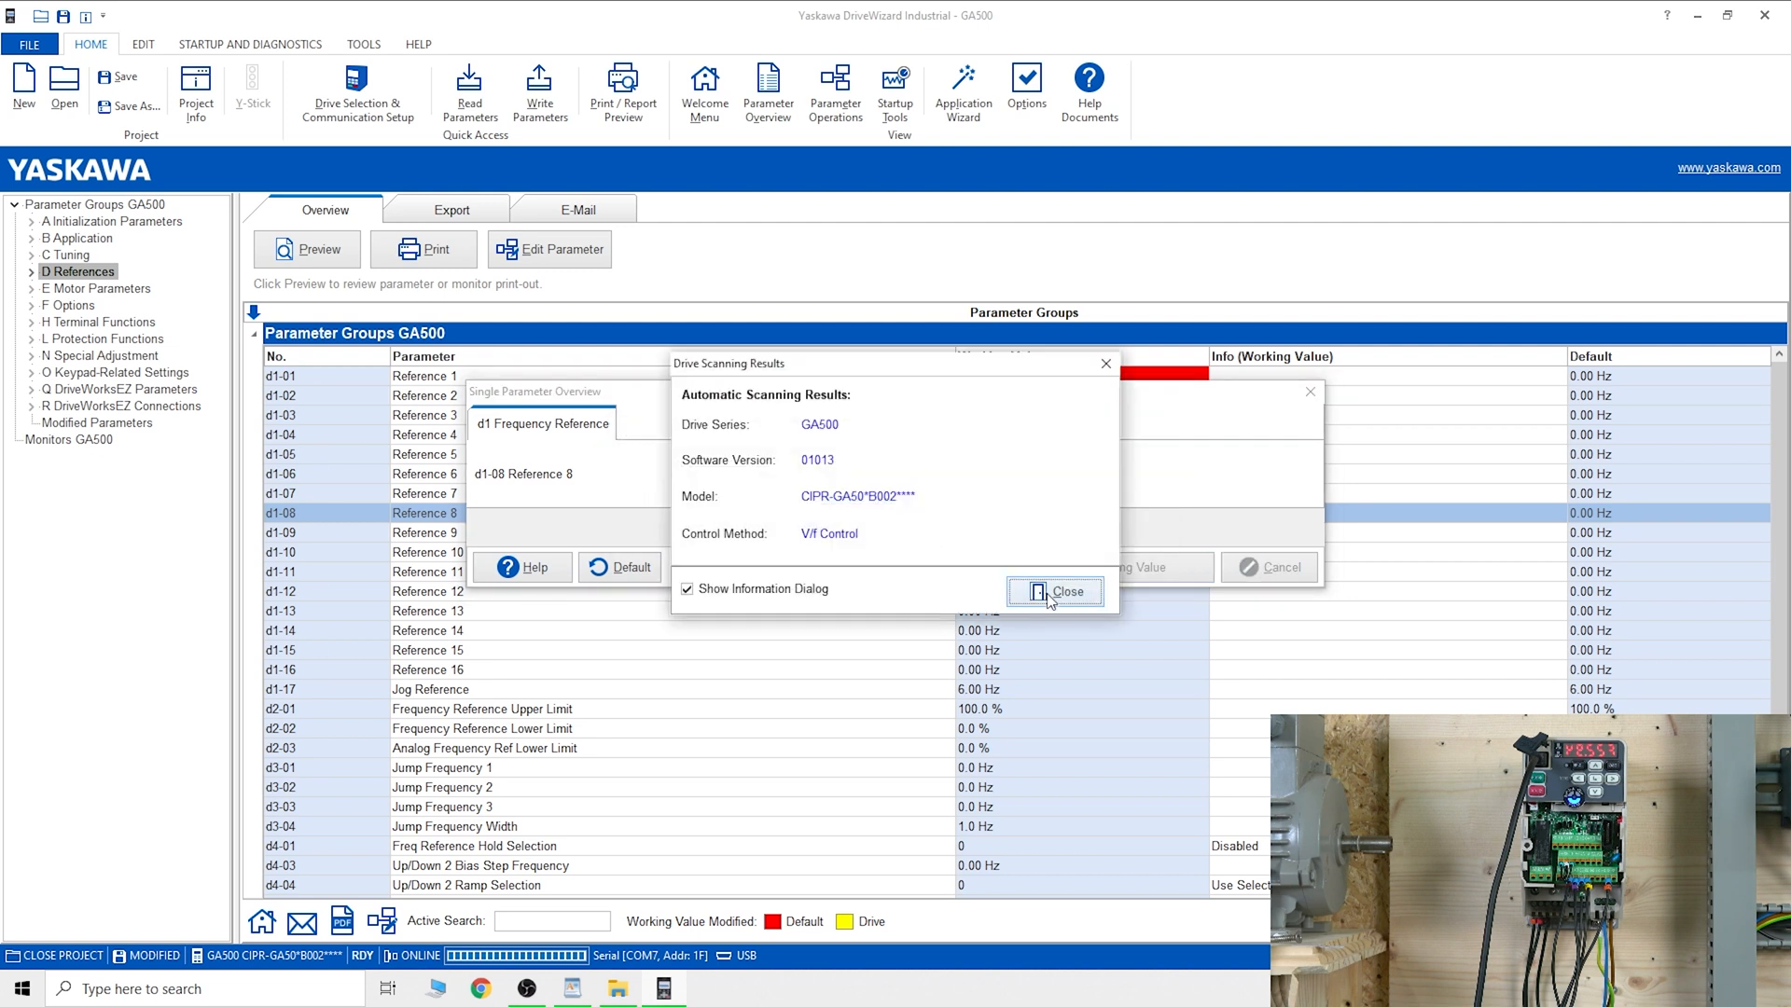
click(1052, 591)
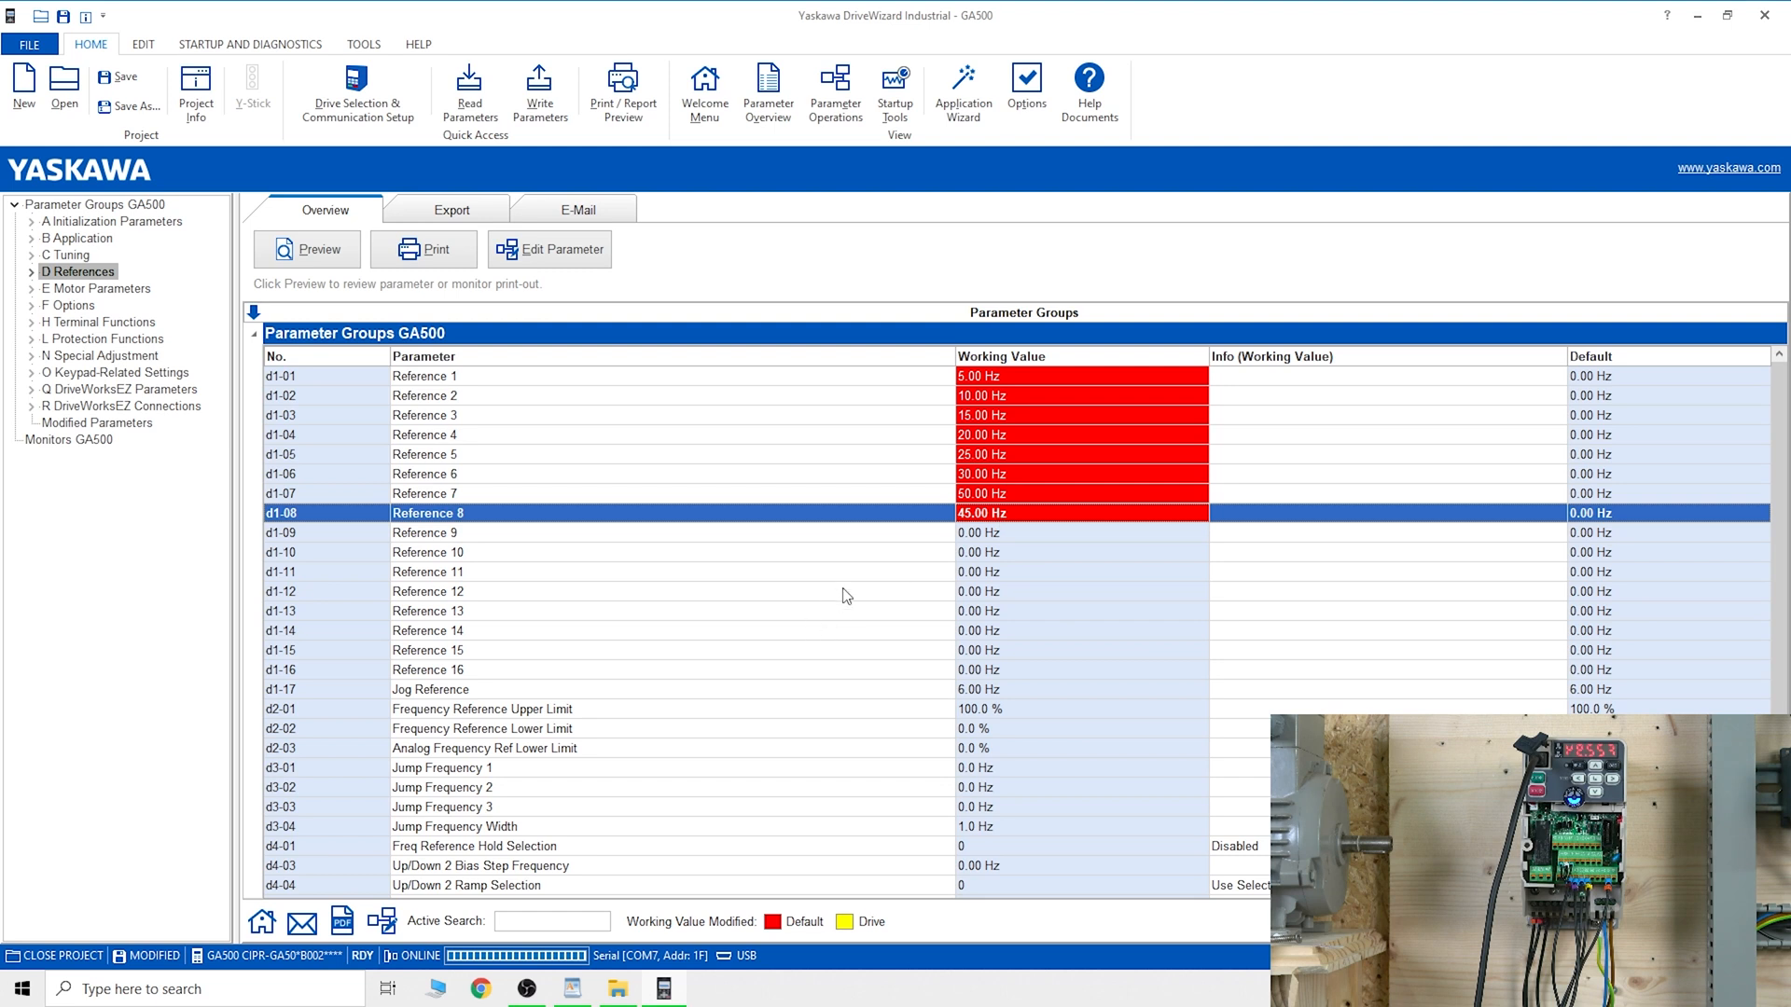
mouse_move(855, 578)
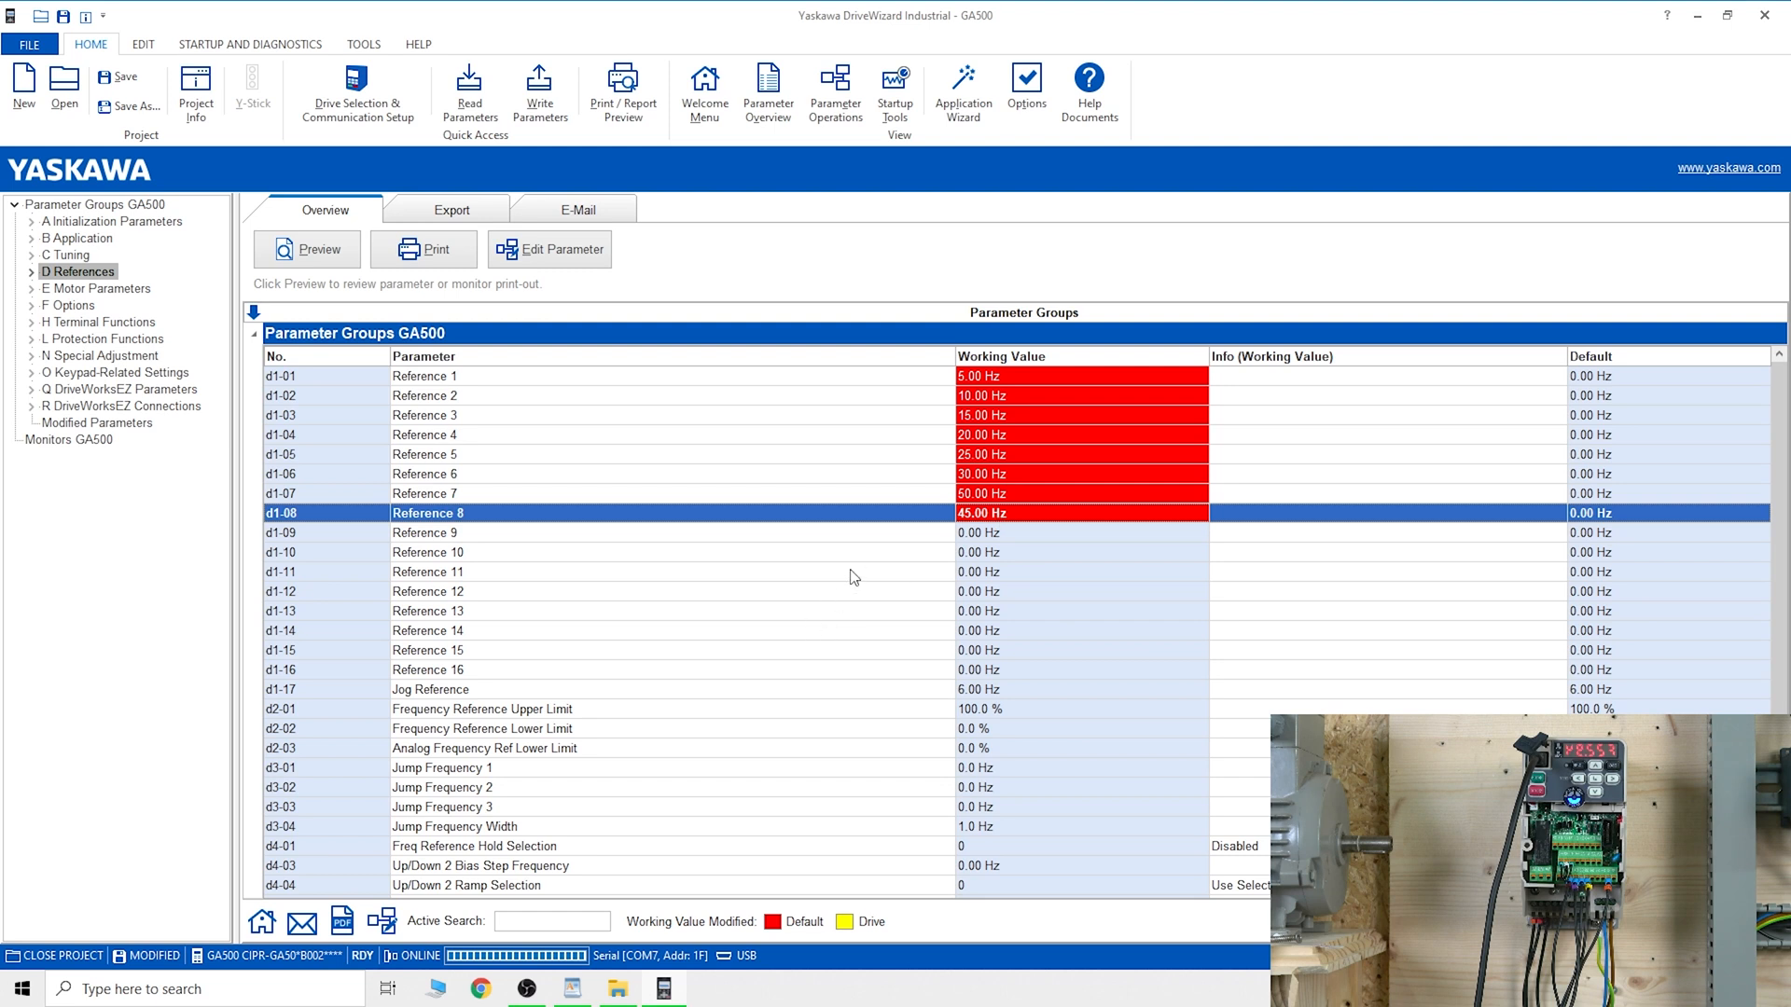
Step: Review the Export formats and the E-Mail page for the parameter overview
click(452, 209)
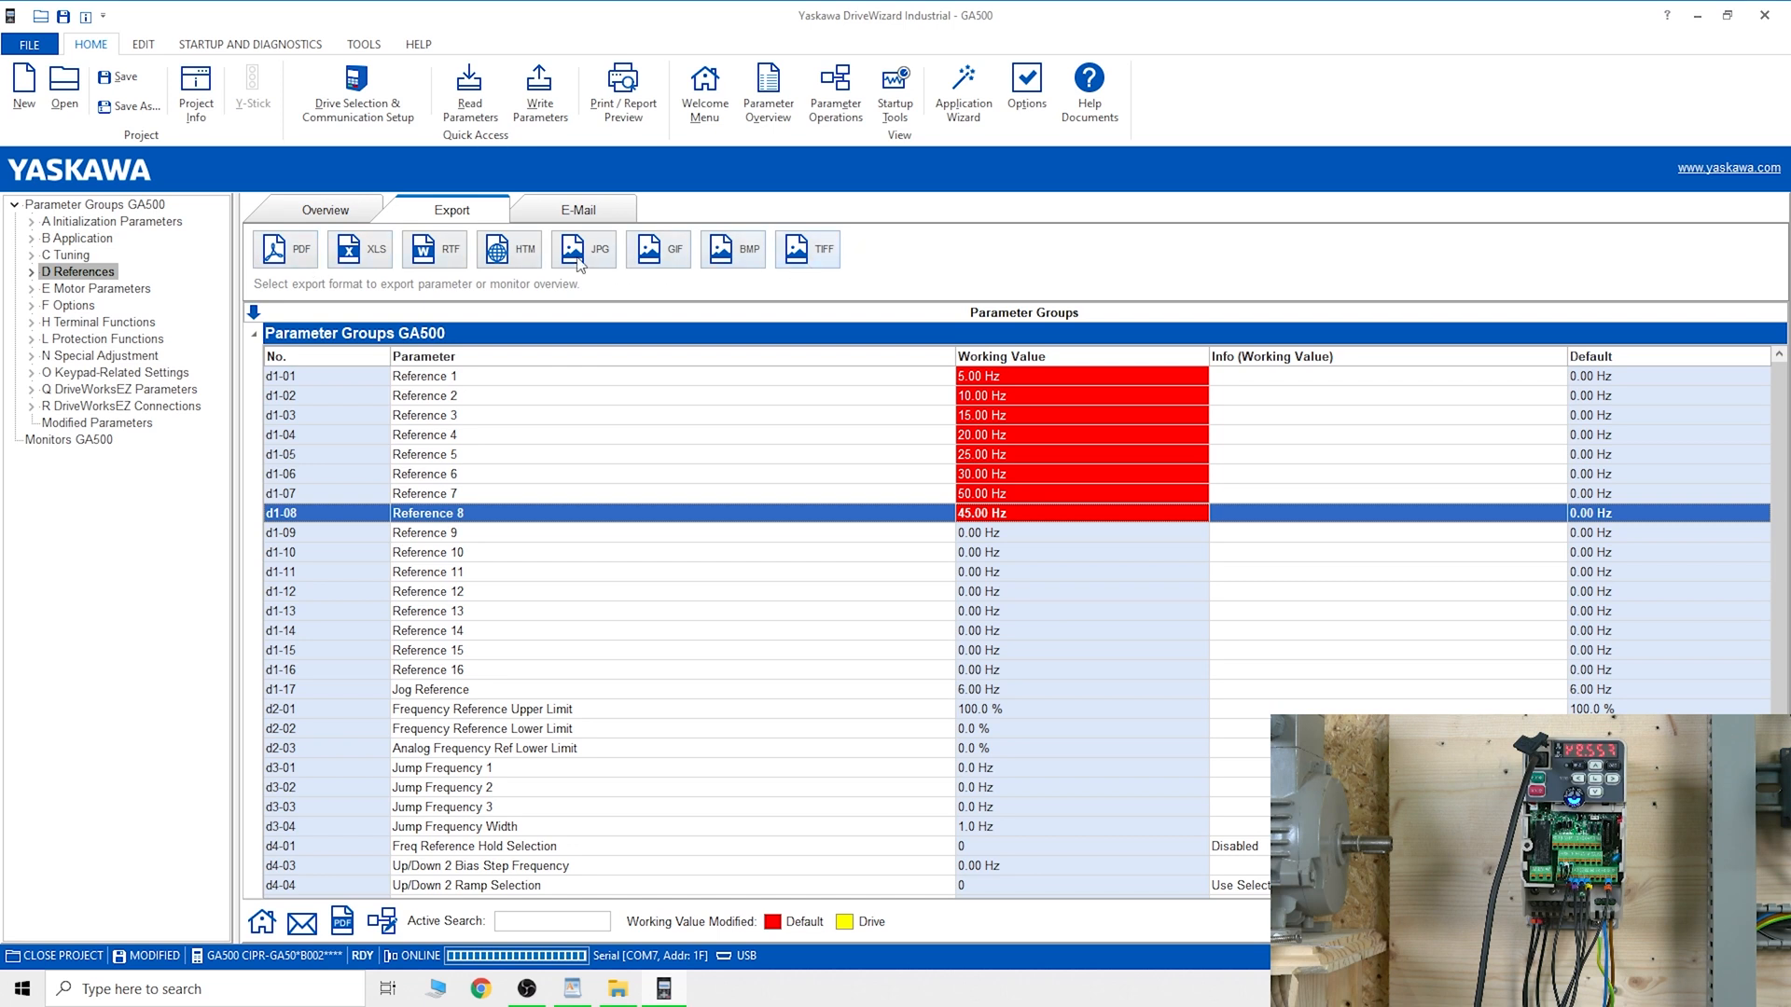
click(578, 209)
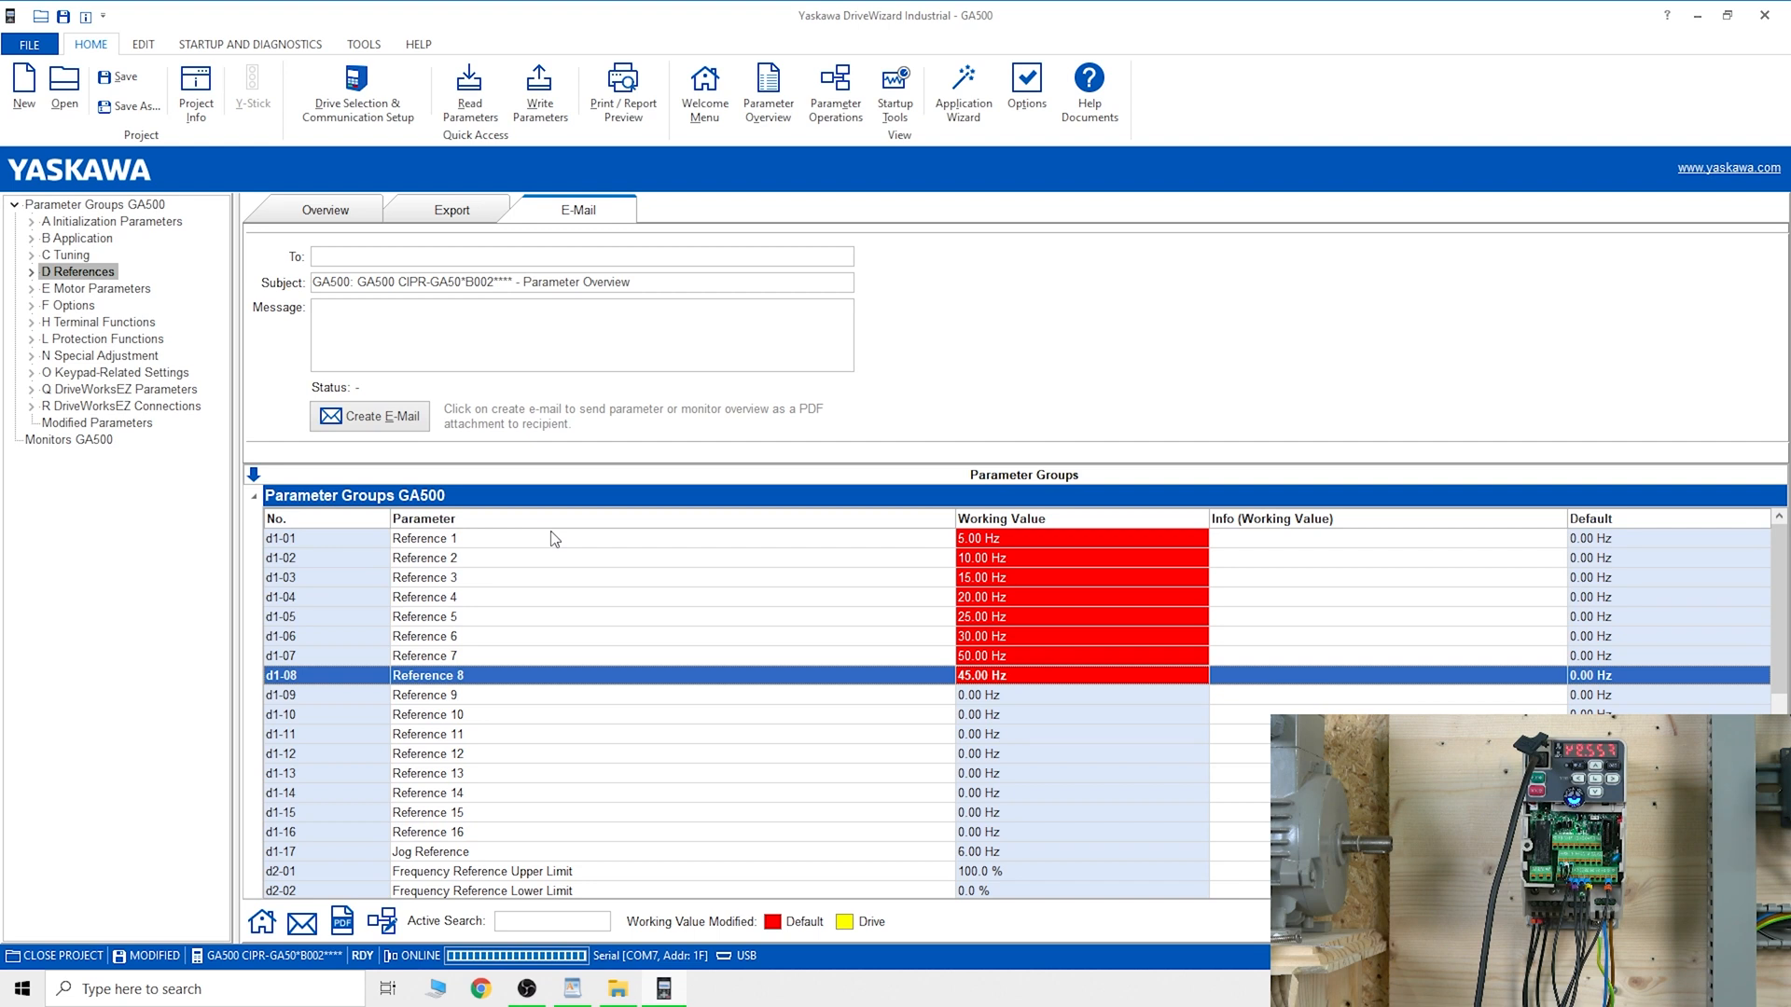
mouse_move(564, 495)
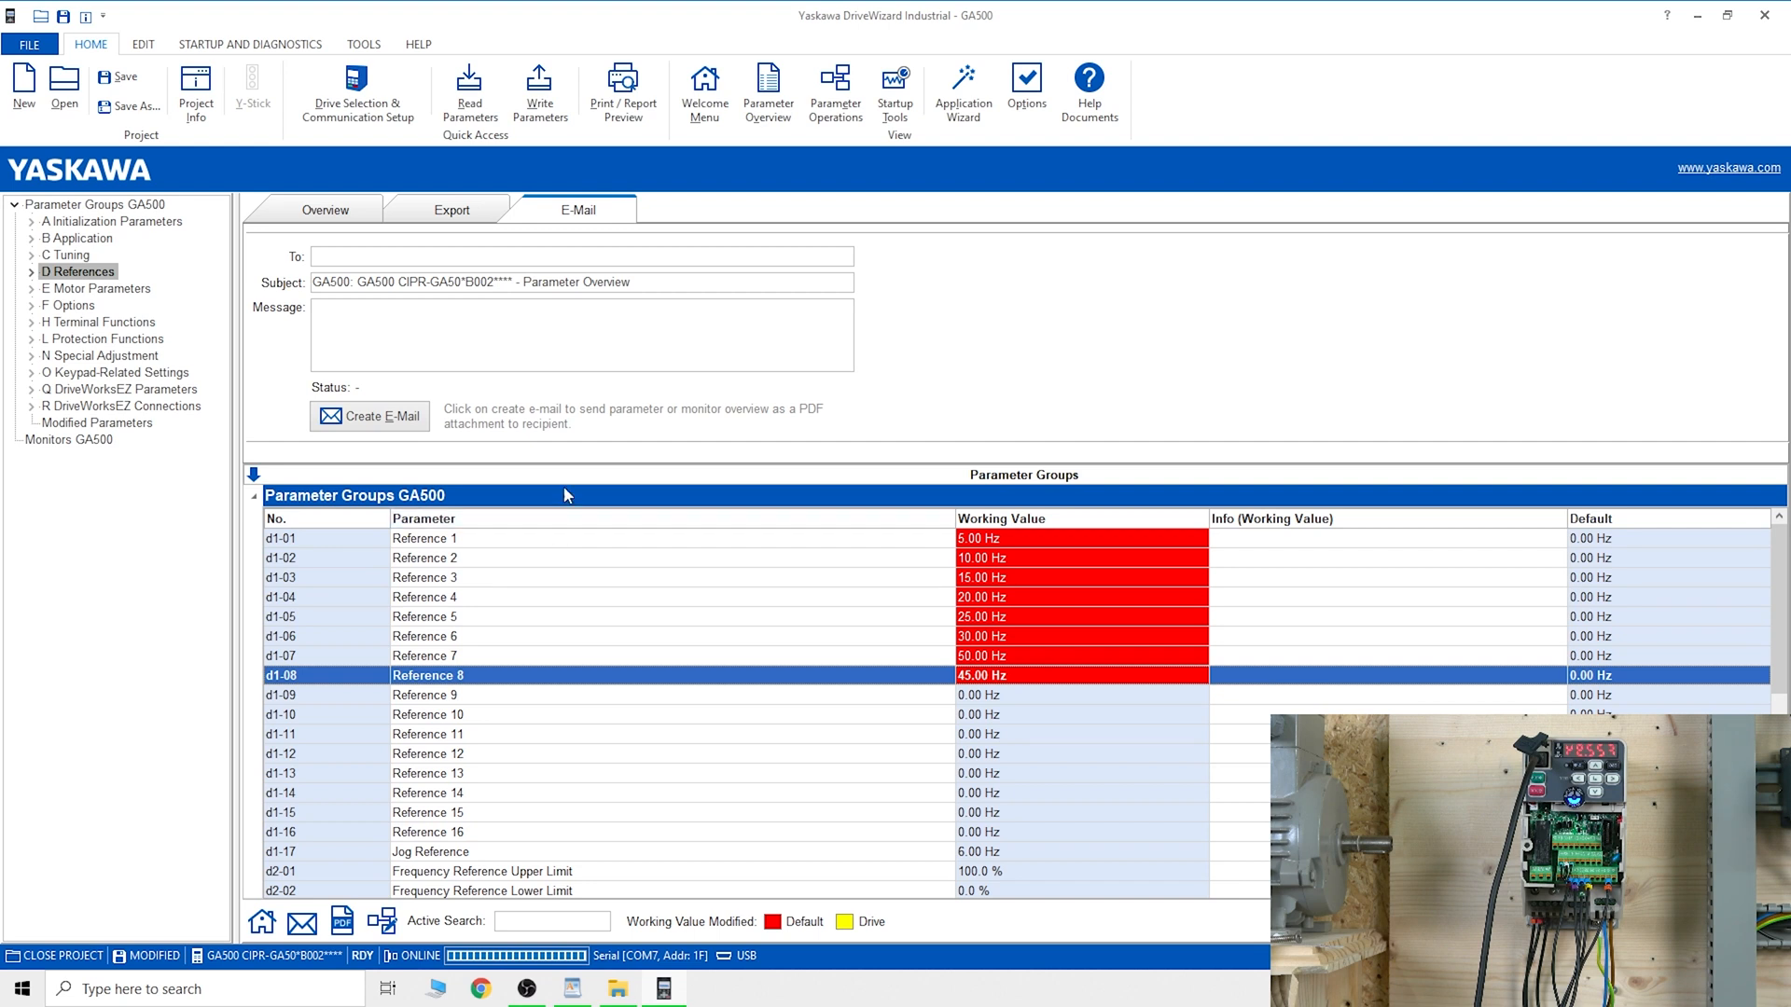
mouse_move(321, 75)
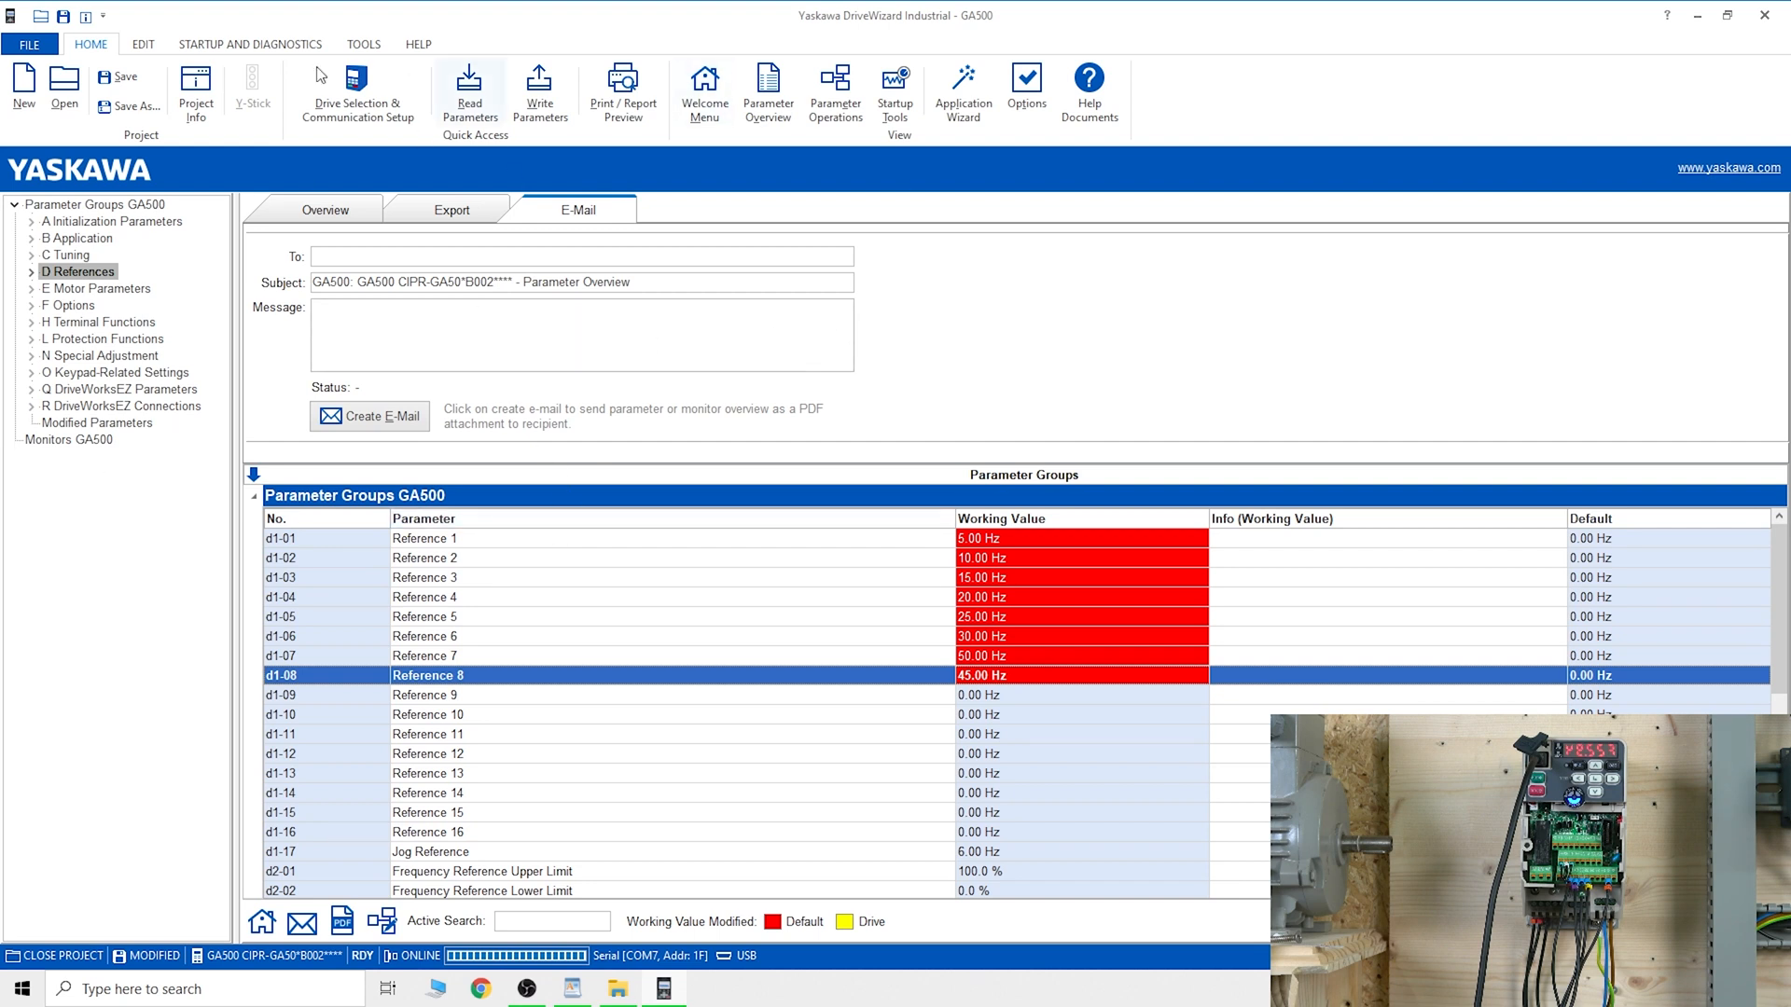
mouse_move(1127, 320)
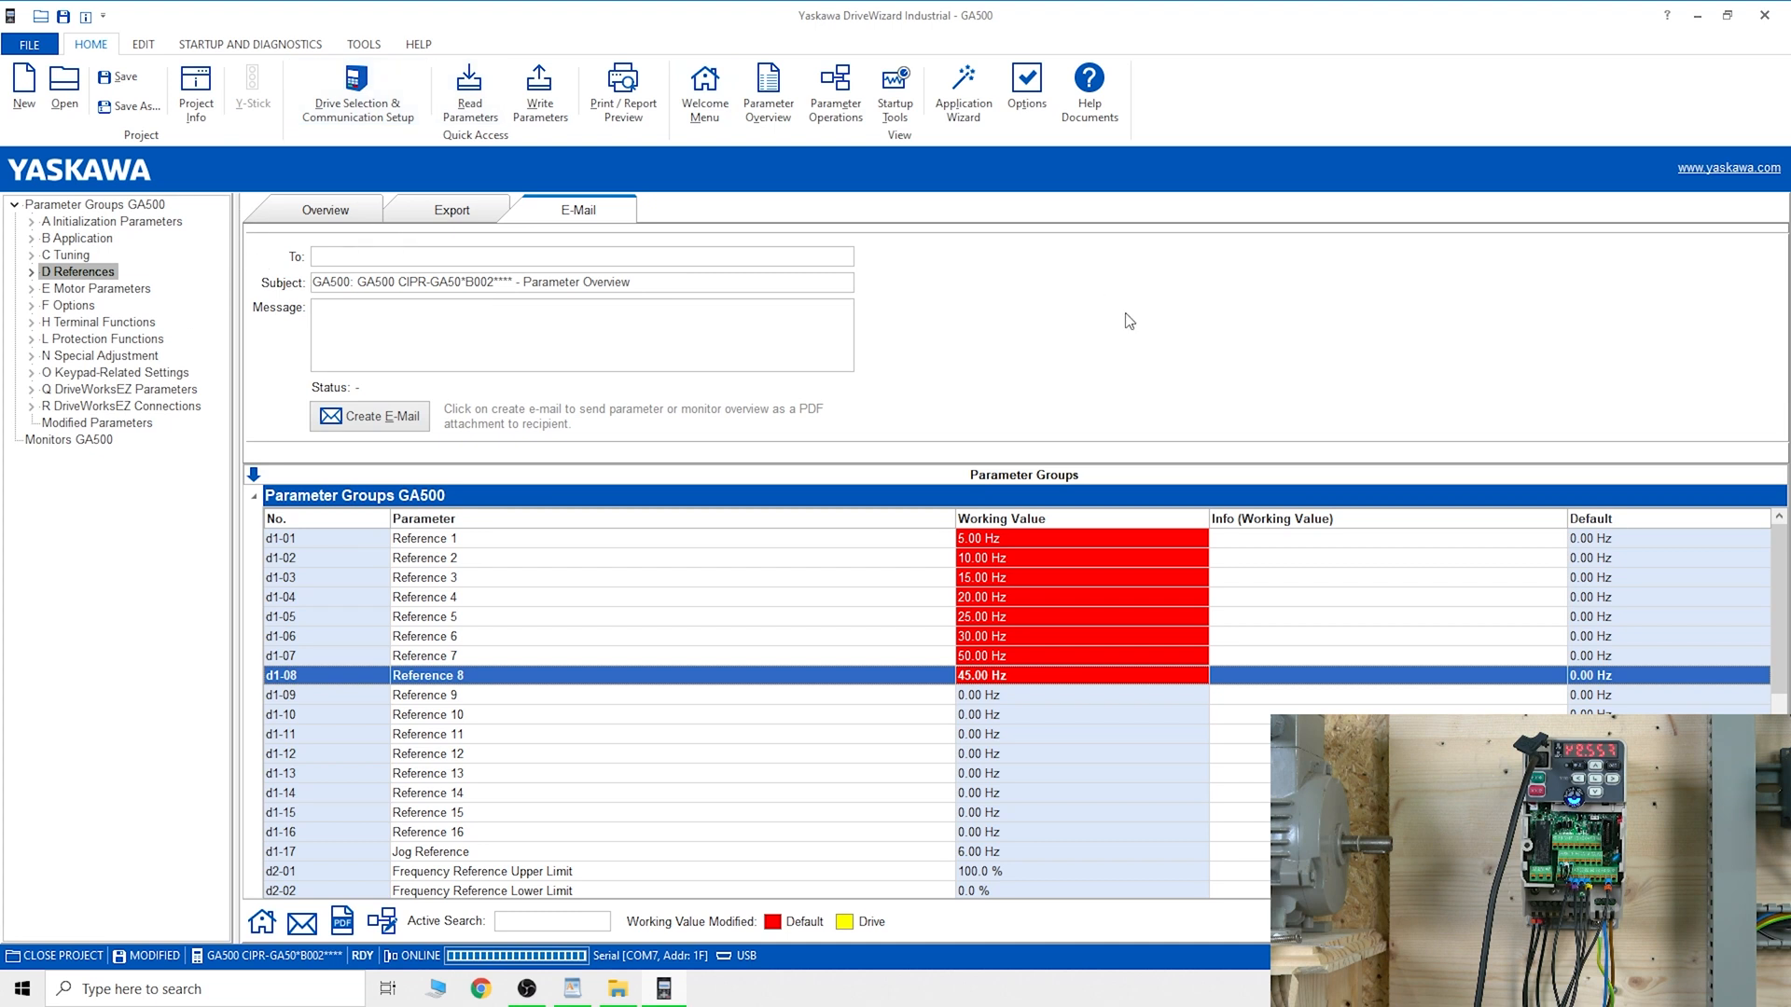
mouse_move(64, 92)
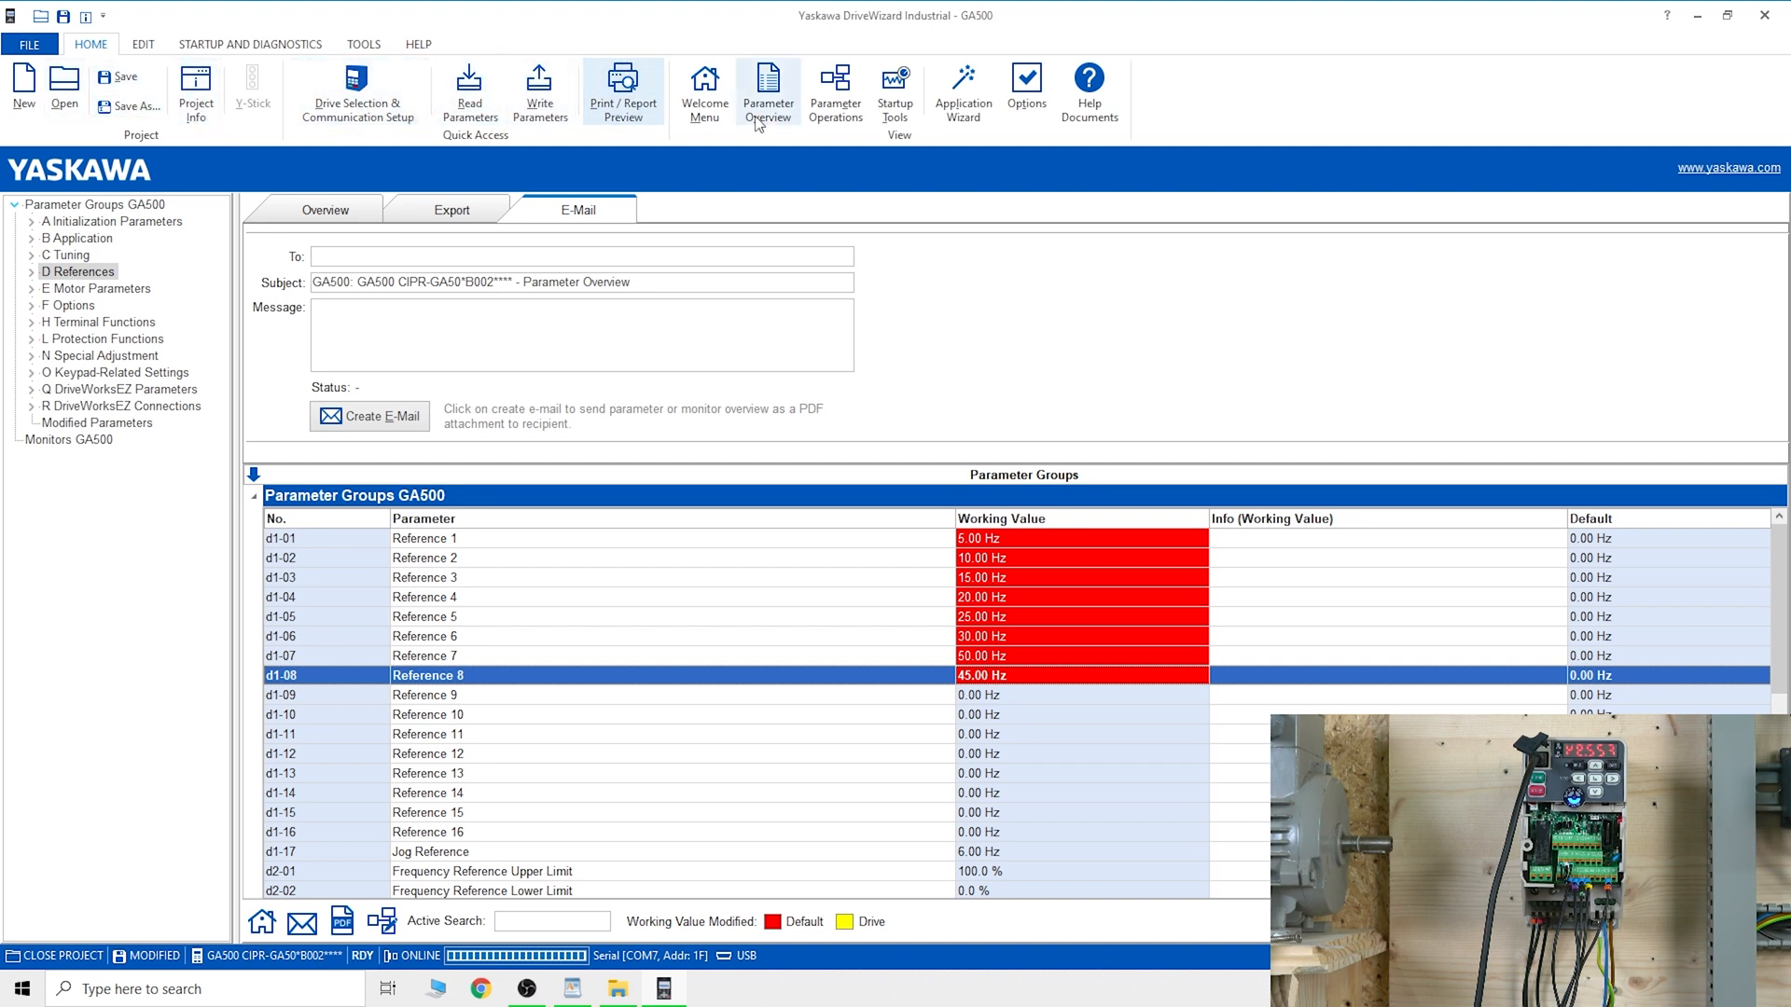
mouse_move(836, 91)
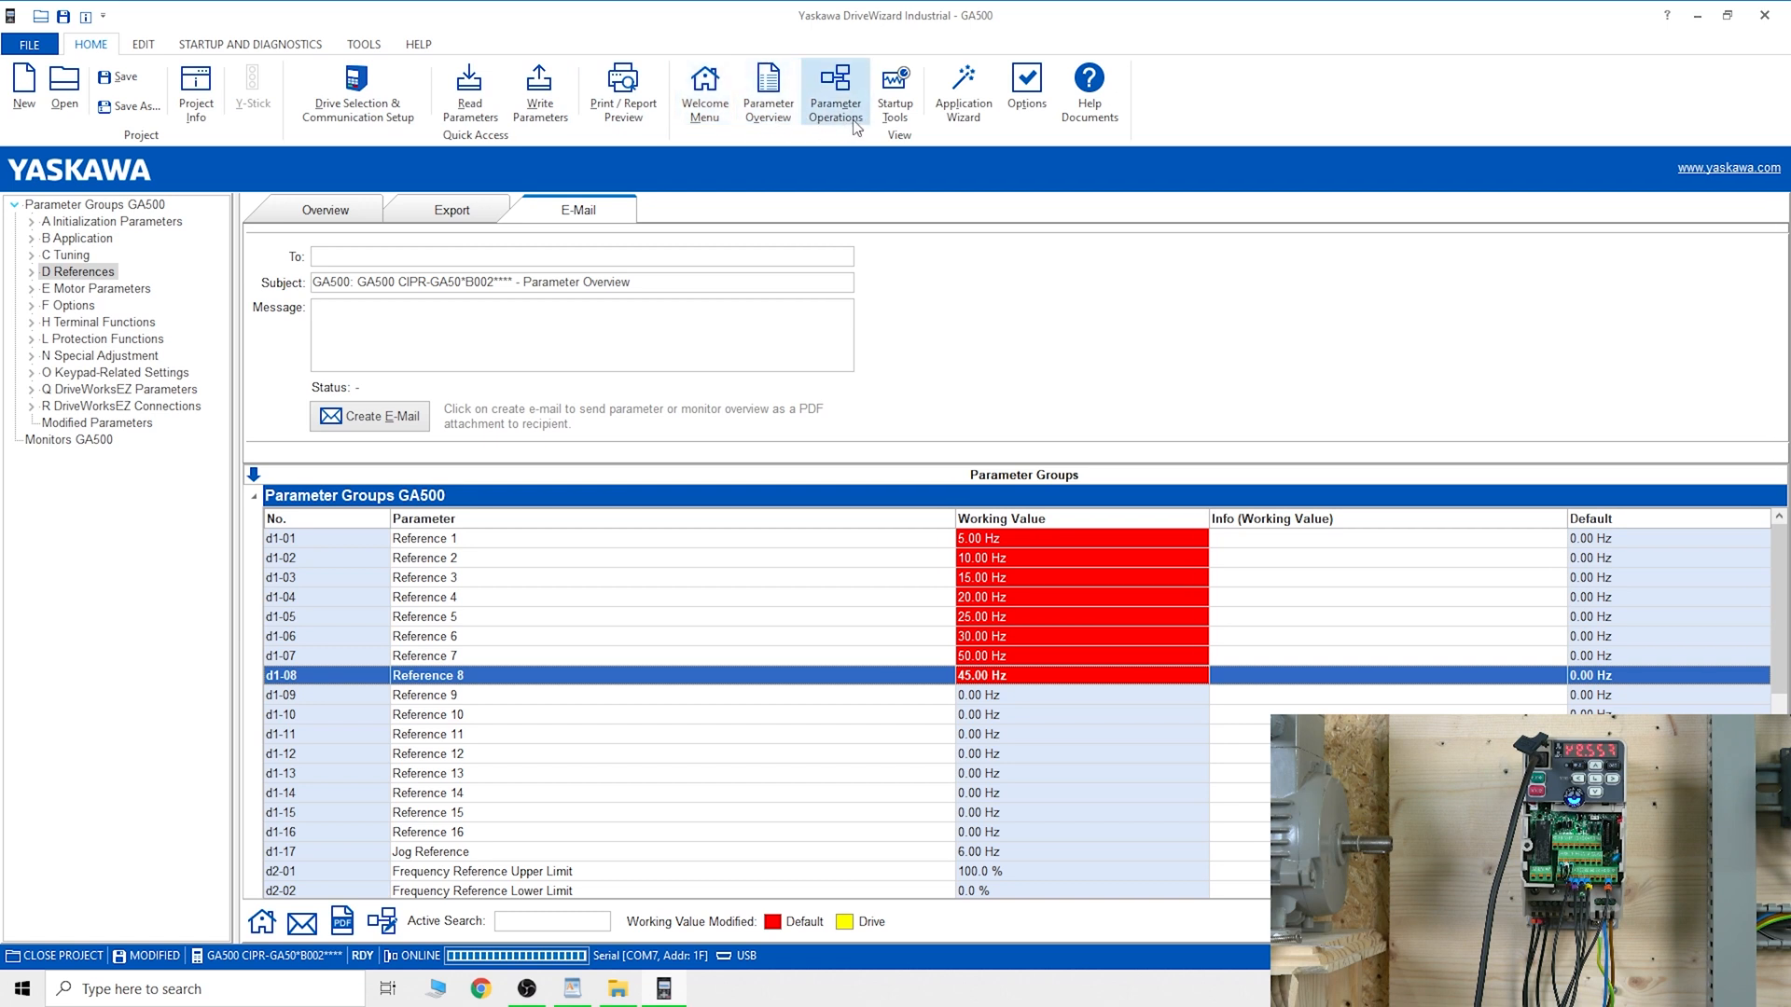
mouse_move(962, 97)
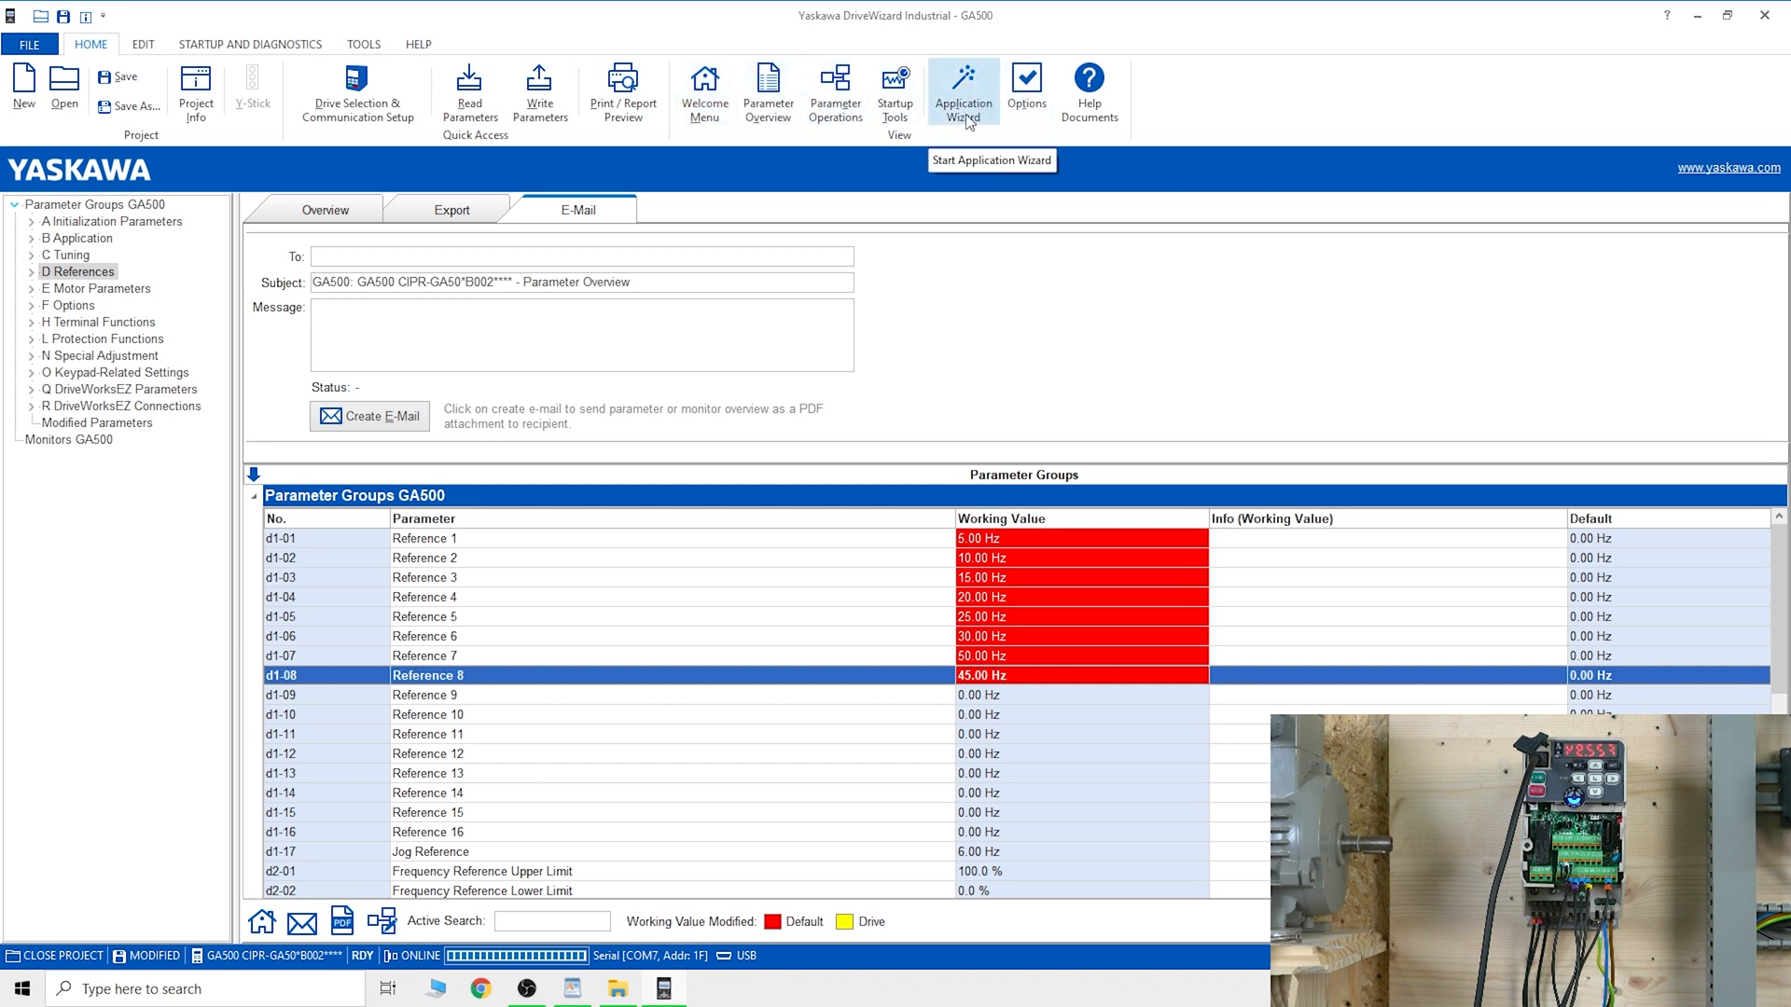
click(142, 43)
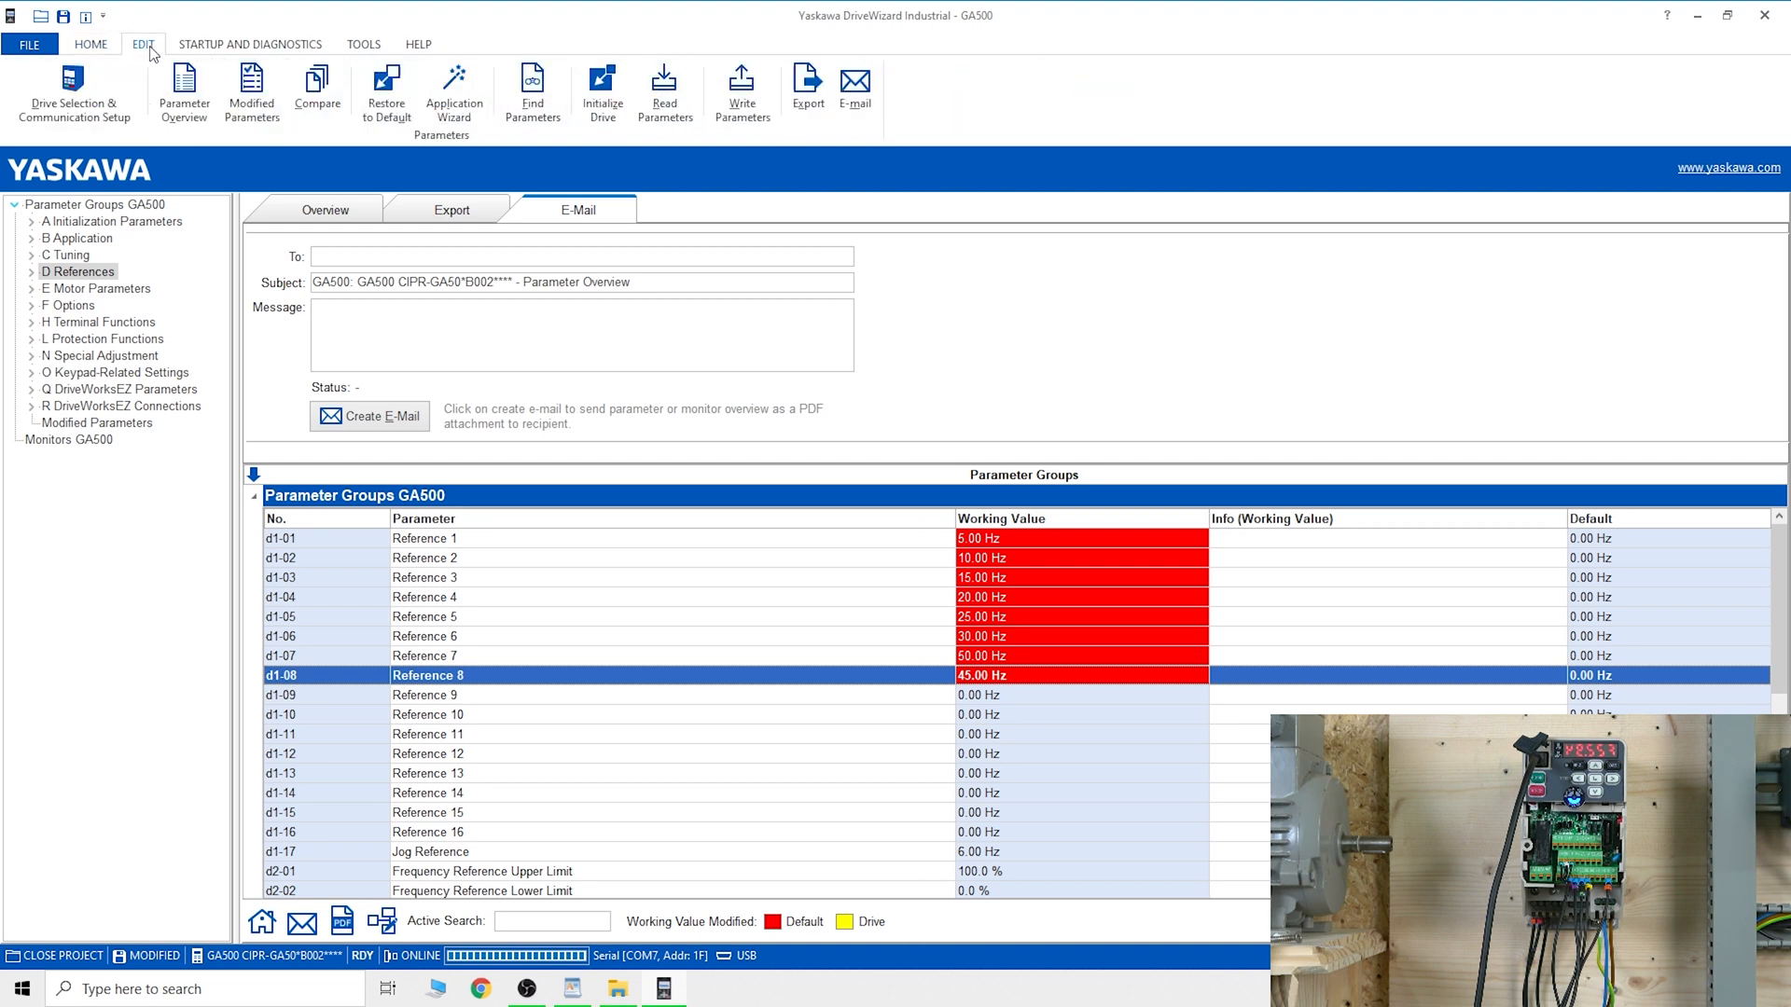
mouse_move(317, 91)
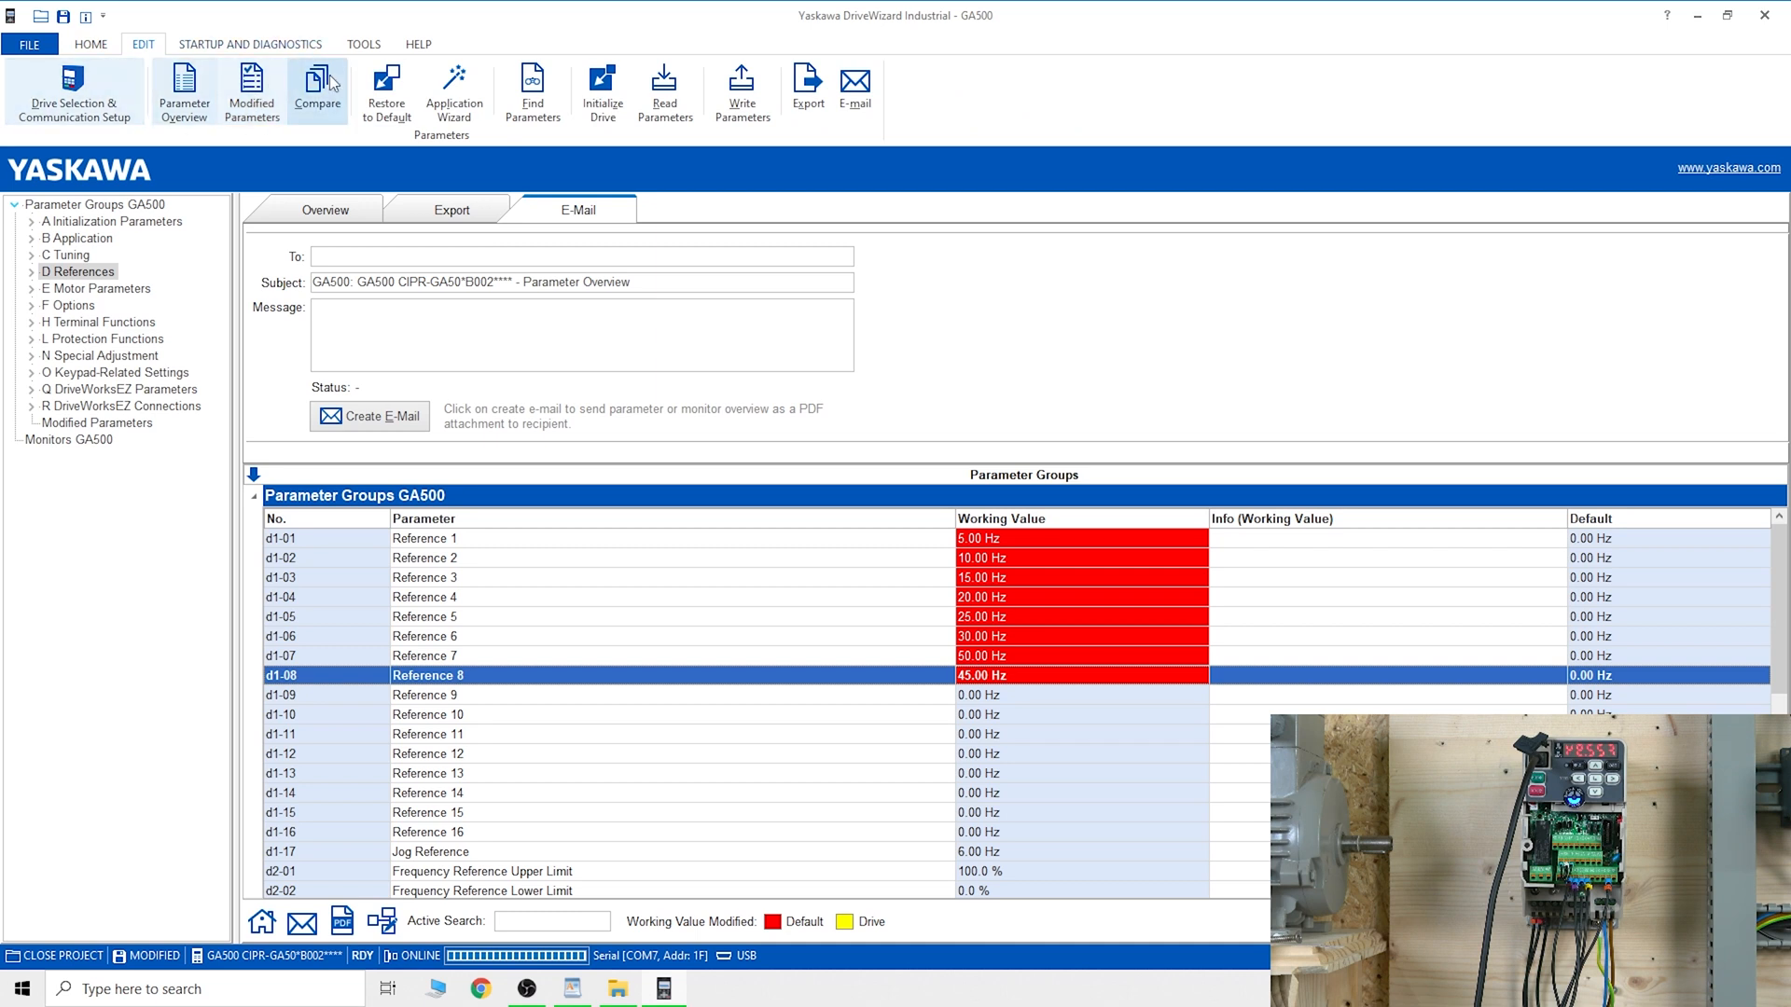
Step: From Tools, Startup and Diagnostics, start the Trend Recorder with U1-03 Output Current
click(363, 43)
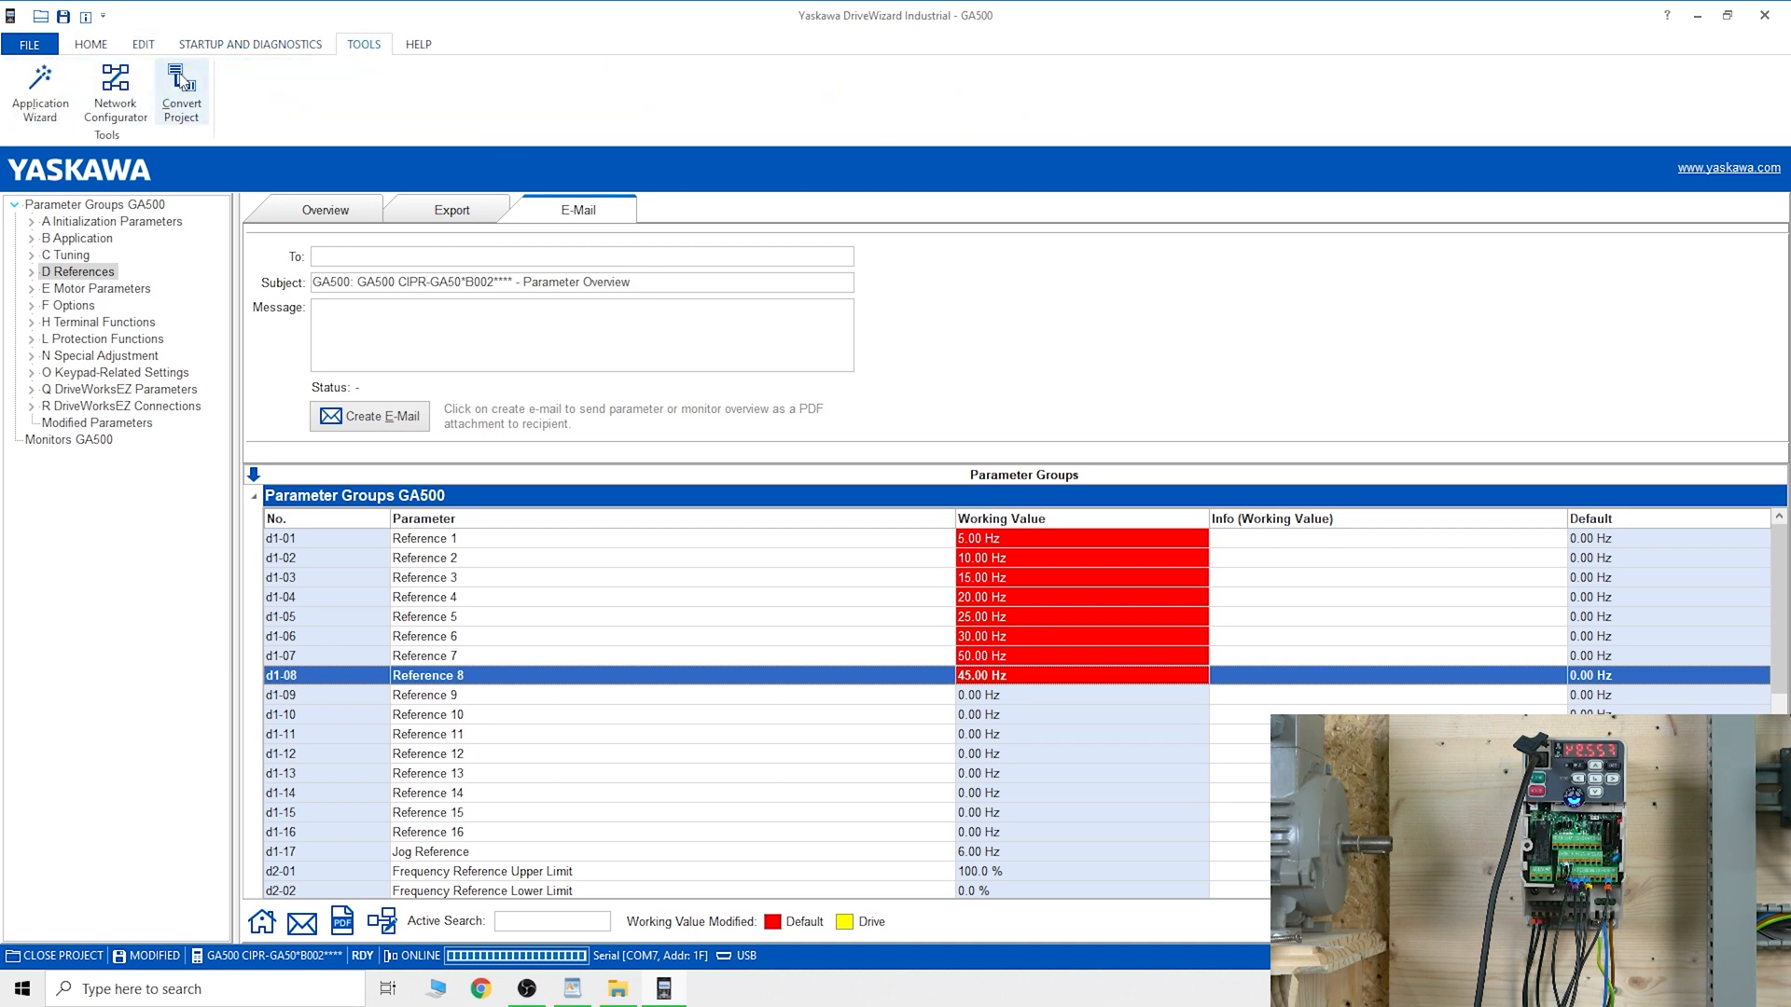
mouse_move(196, 123)
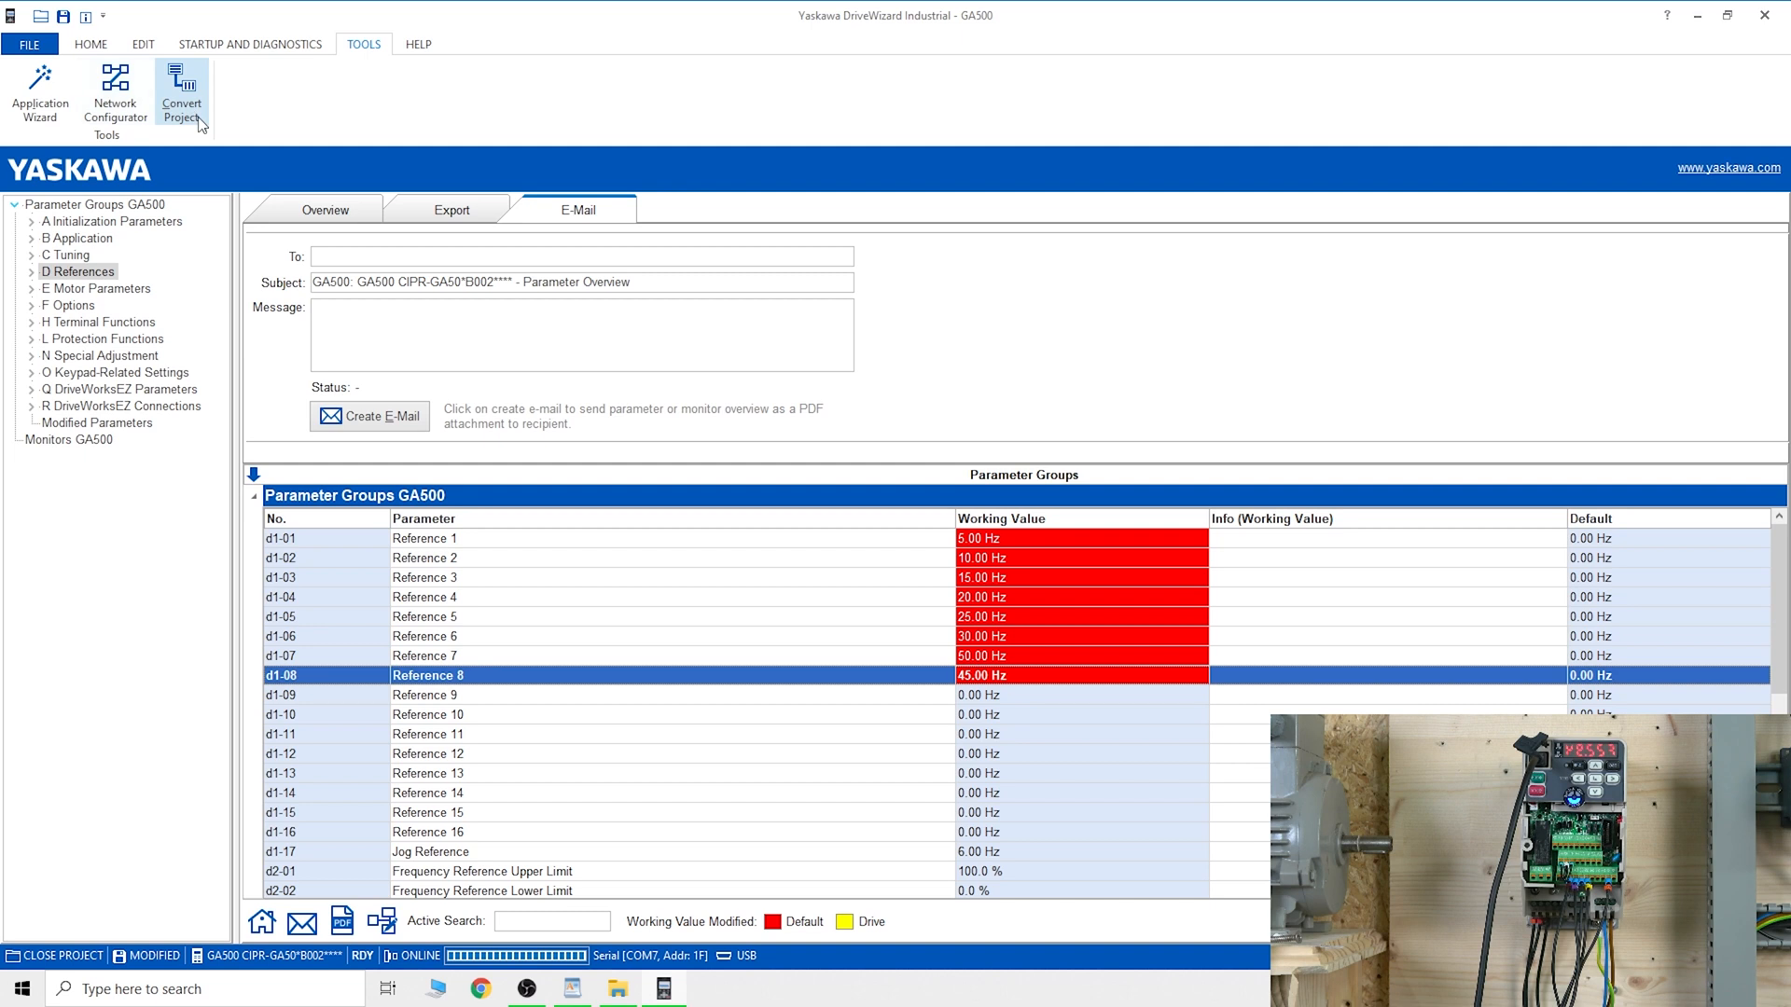
mouse_move(278, 71)
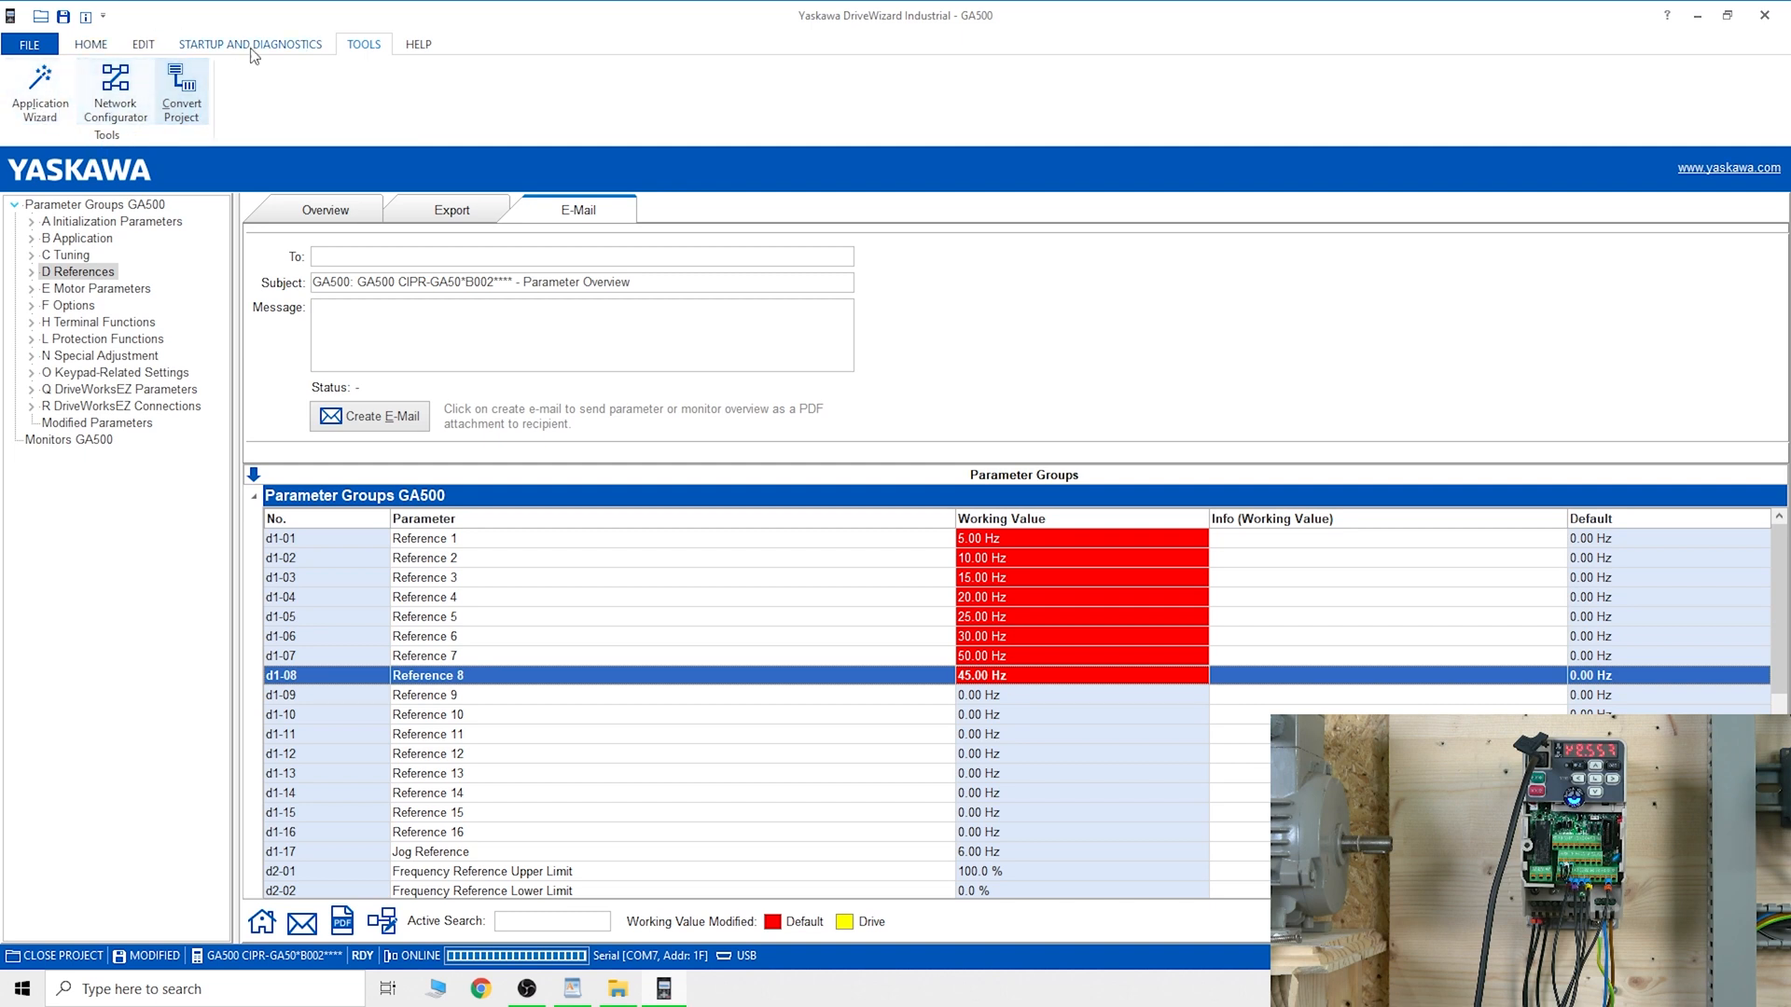
click(250, 43)
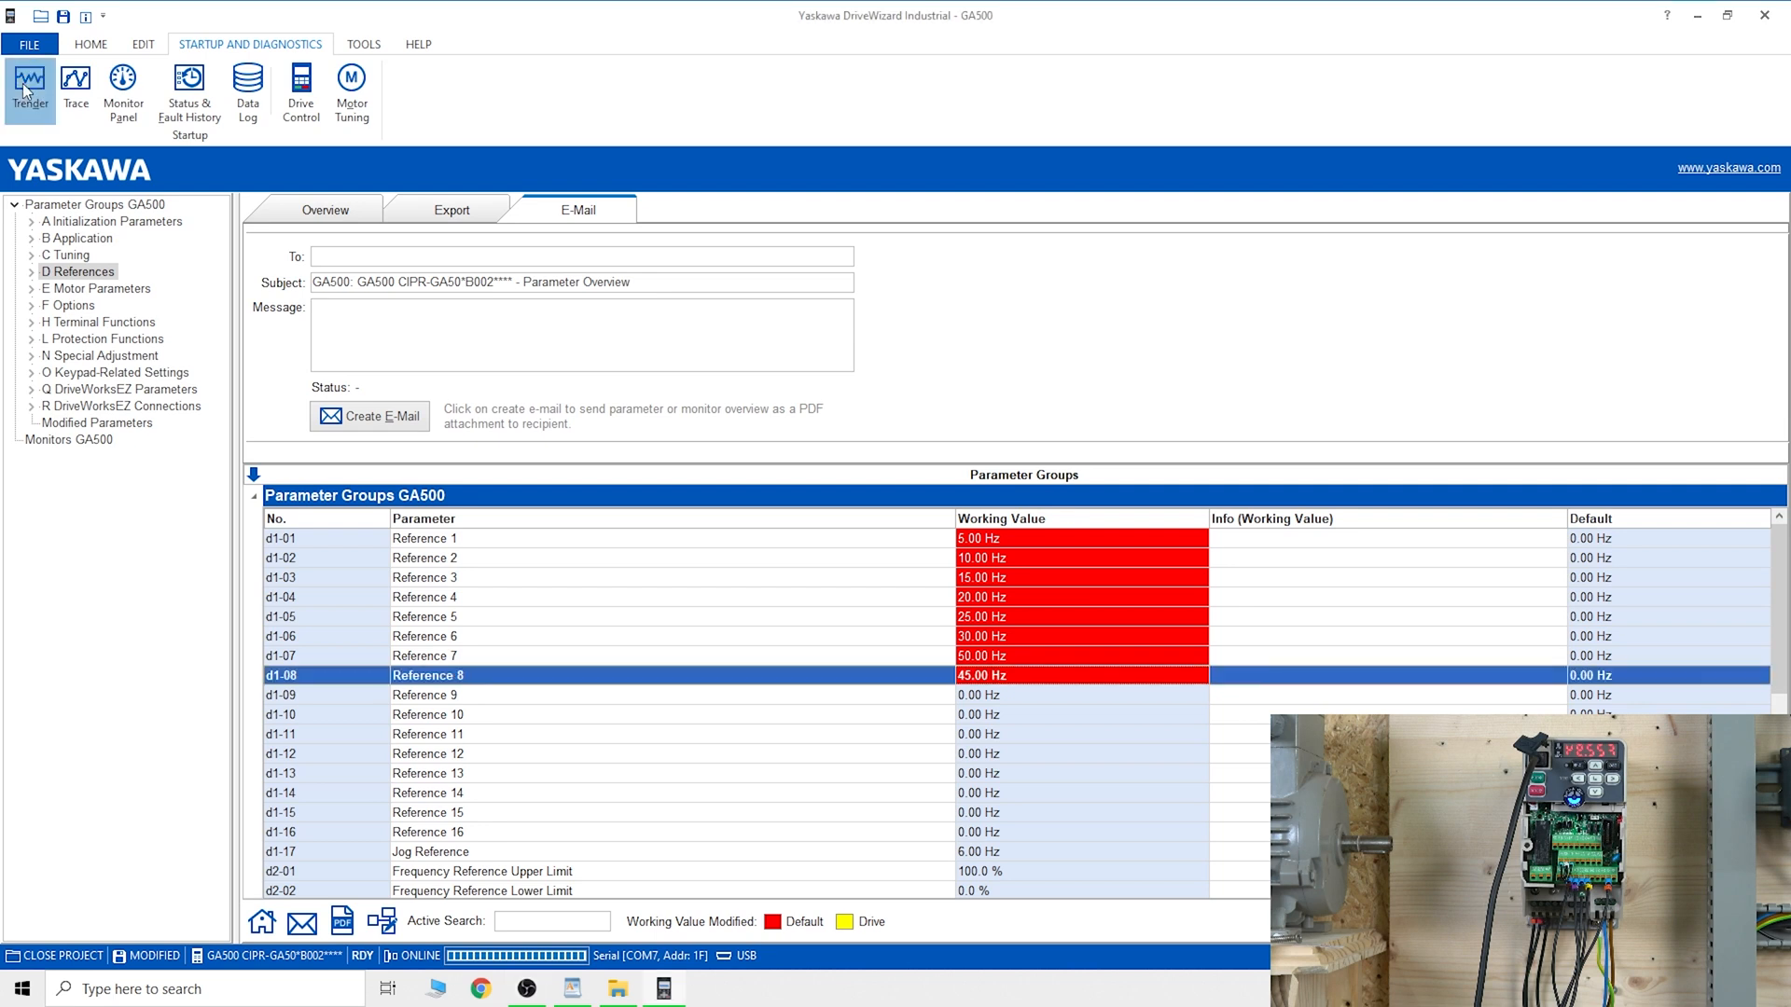
click(28, 86)
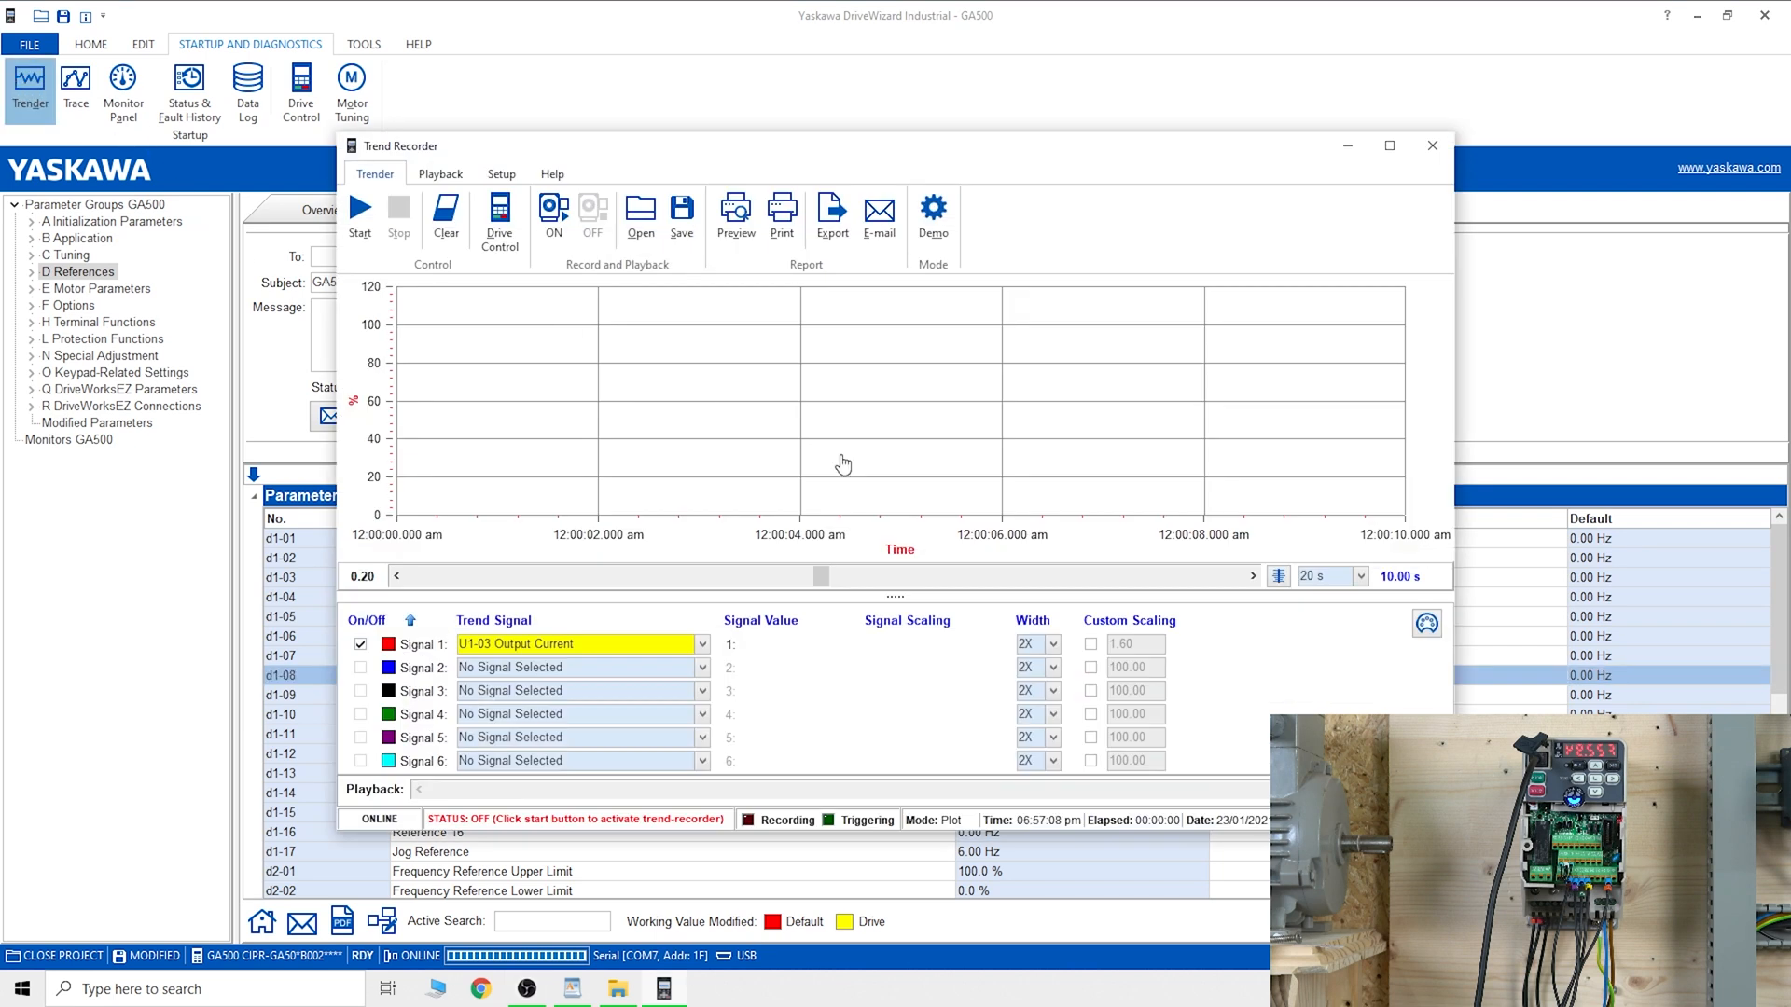
Step: Browse the Signal 1 choices keeping U1-03 Output Current, then close the Trend Recorder without recording
click(704, 643)
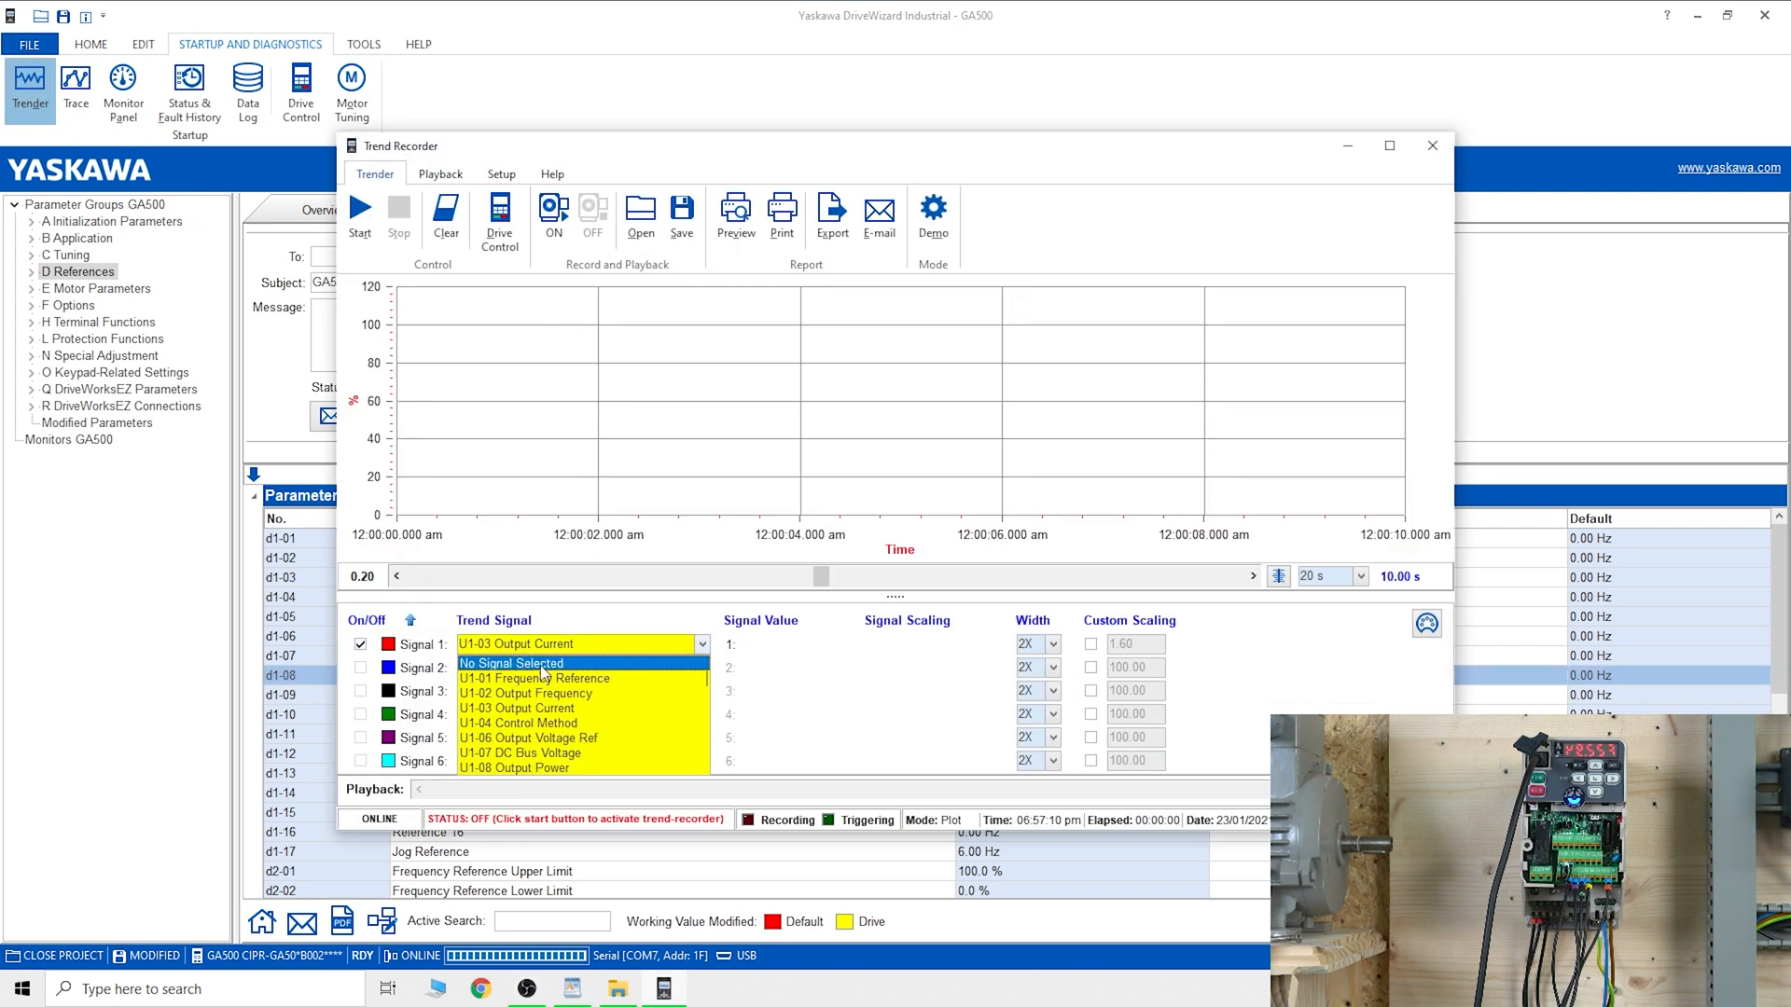
click(516, 644)
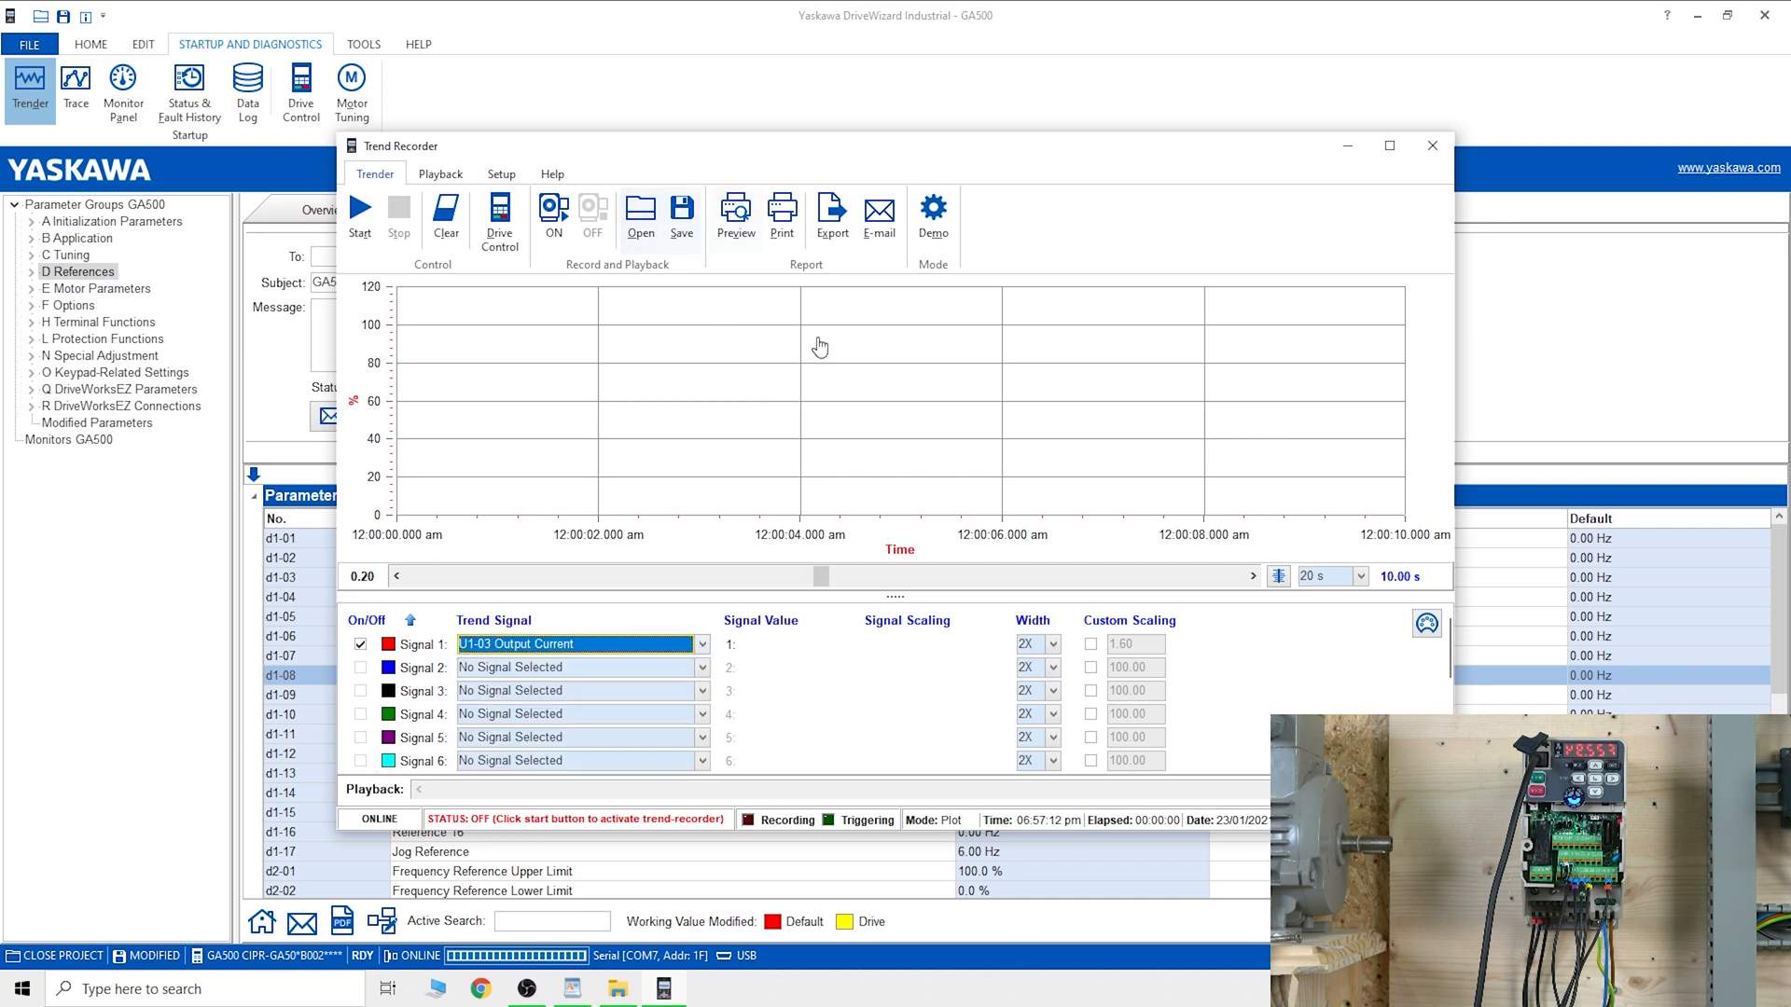
mouse_move(1356, 589)
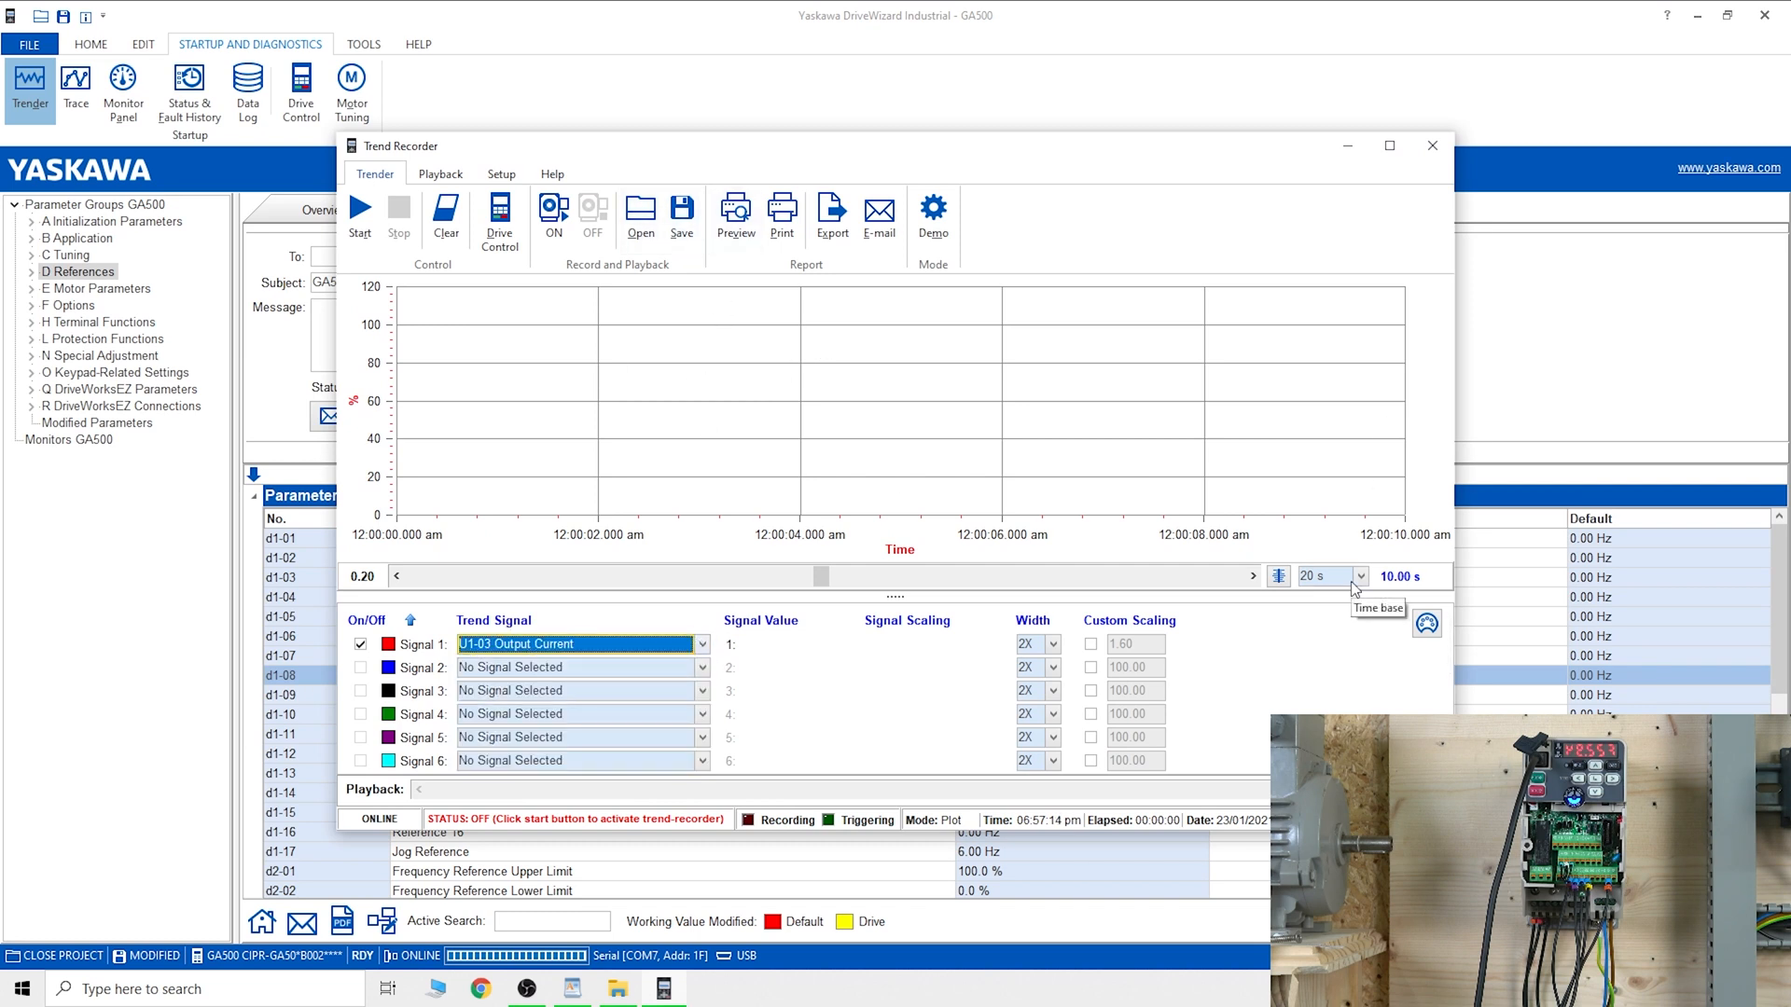
mouse_move(496, 408)
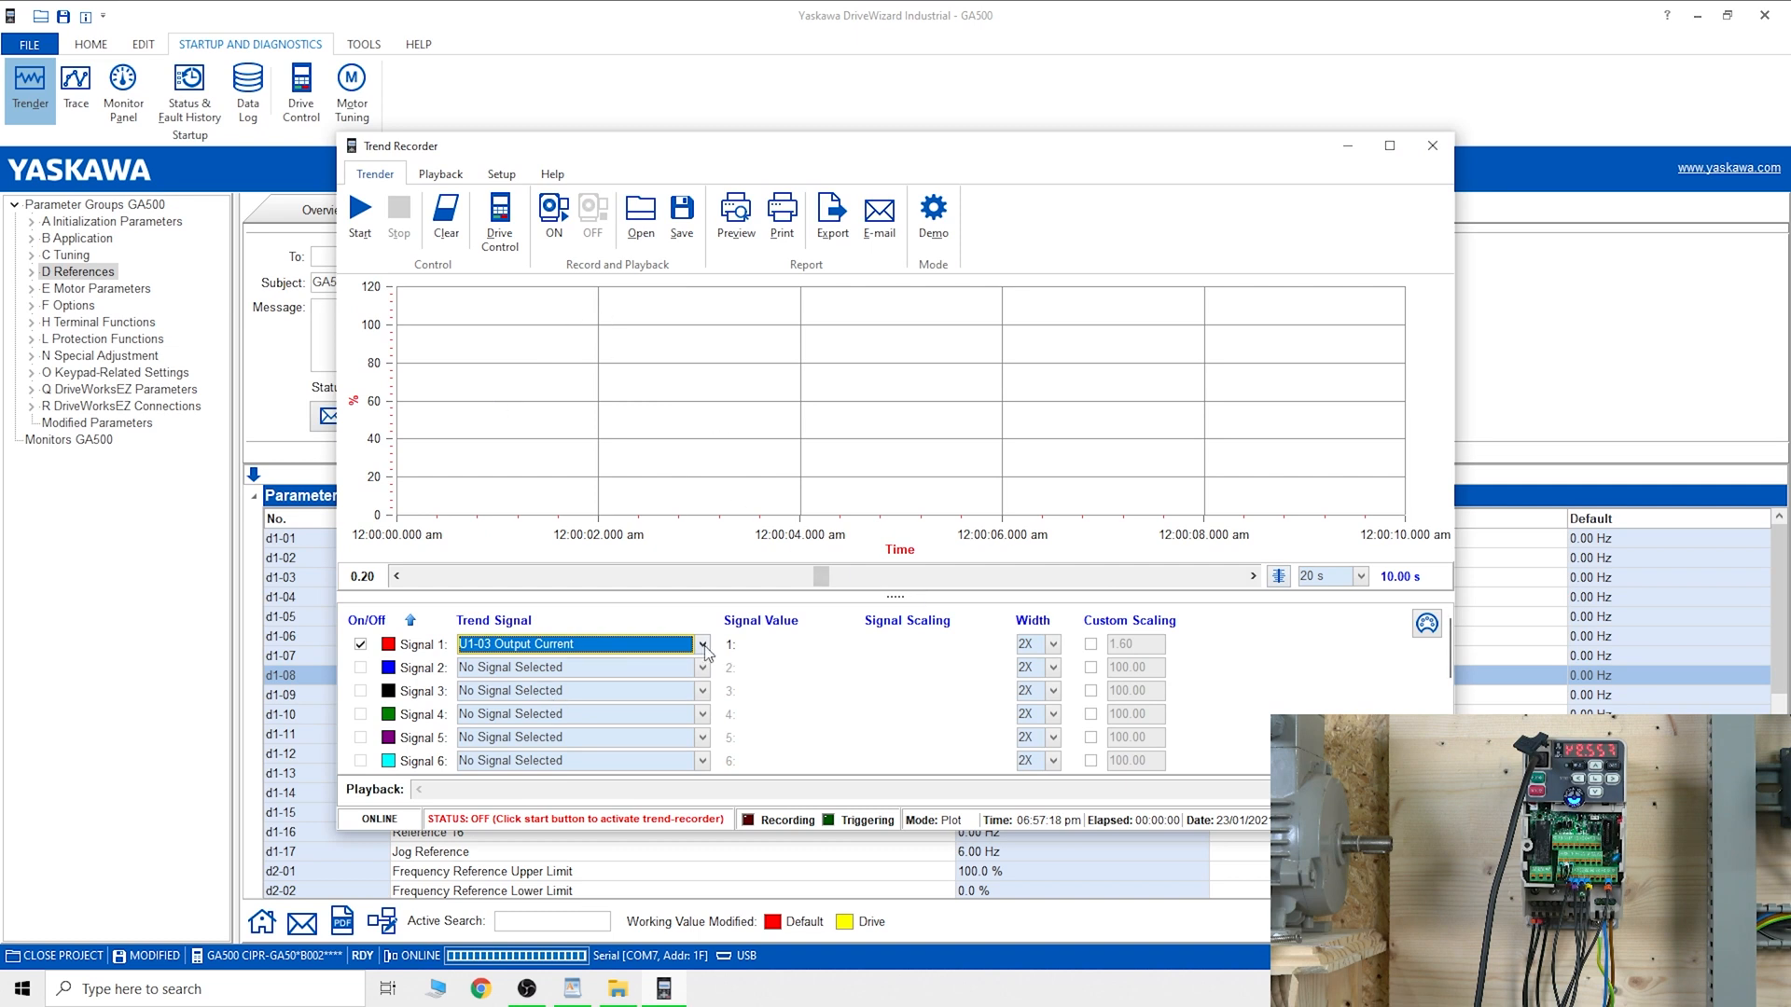
click(704, 643)
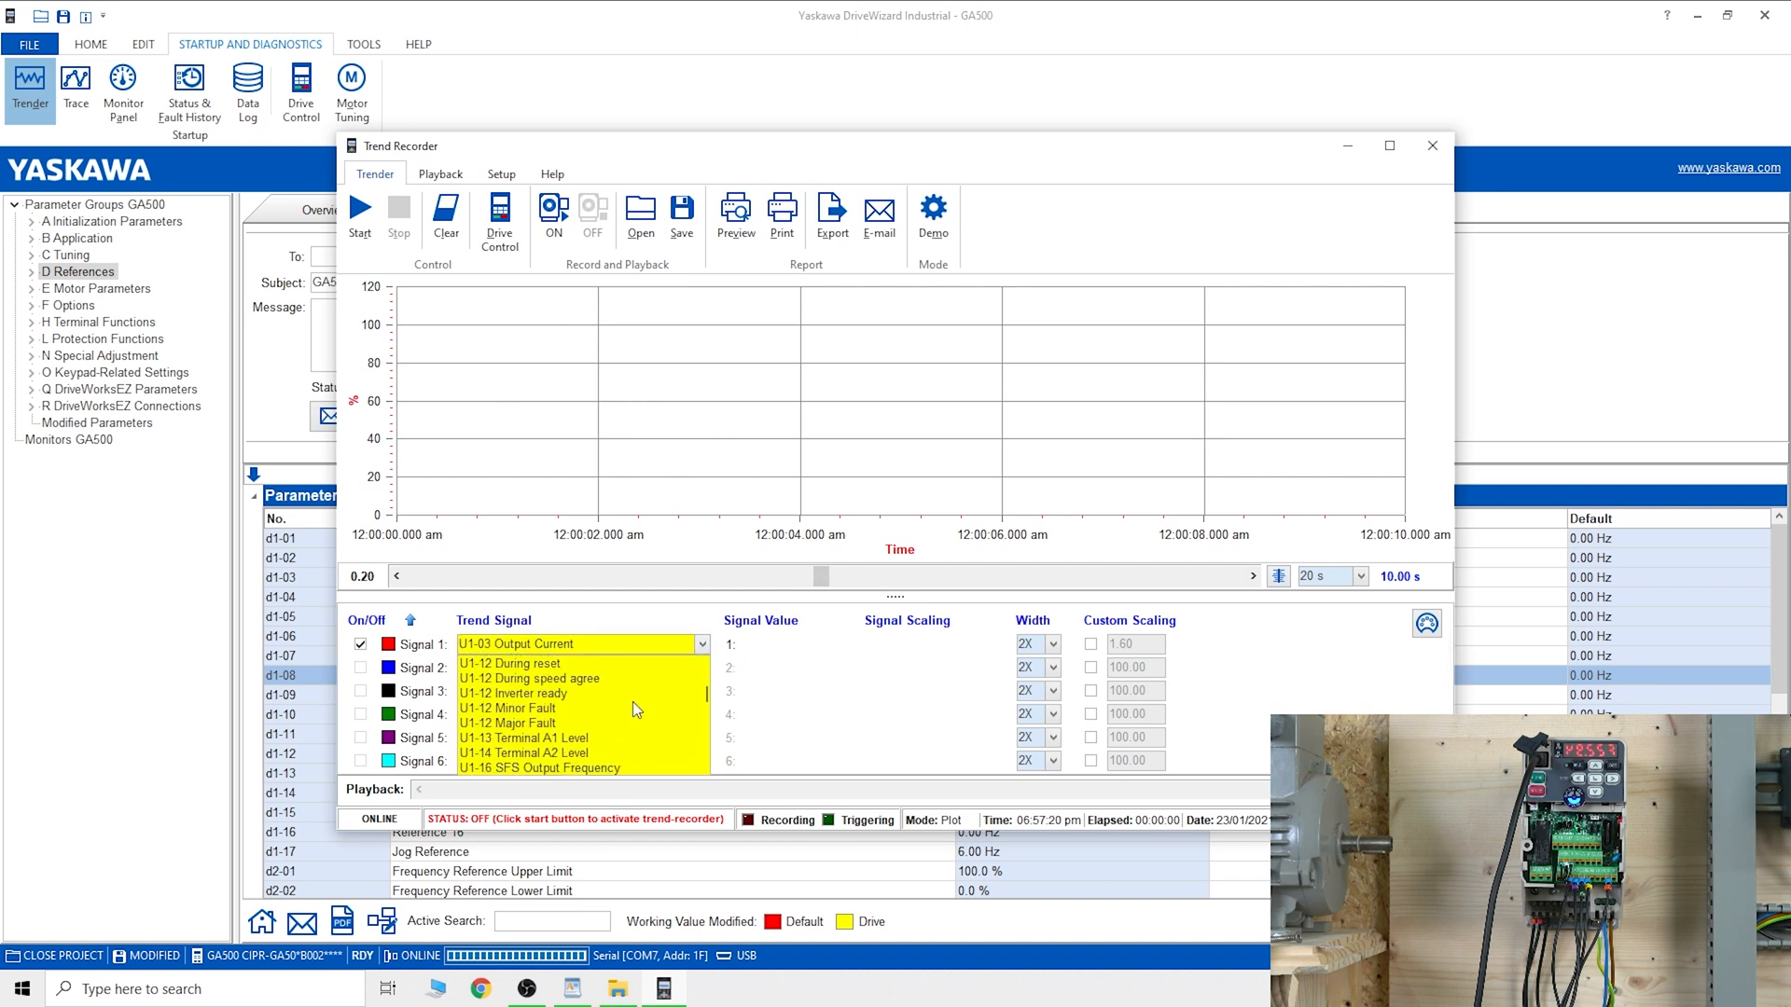
scroll(down, 3)
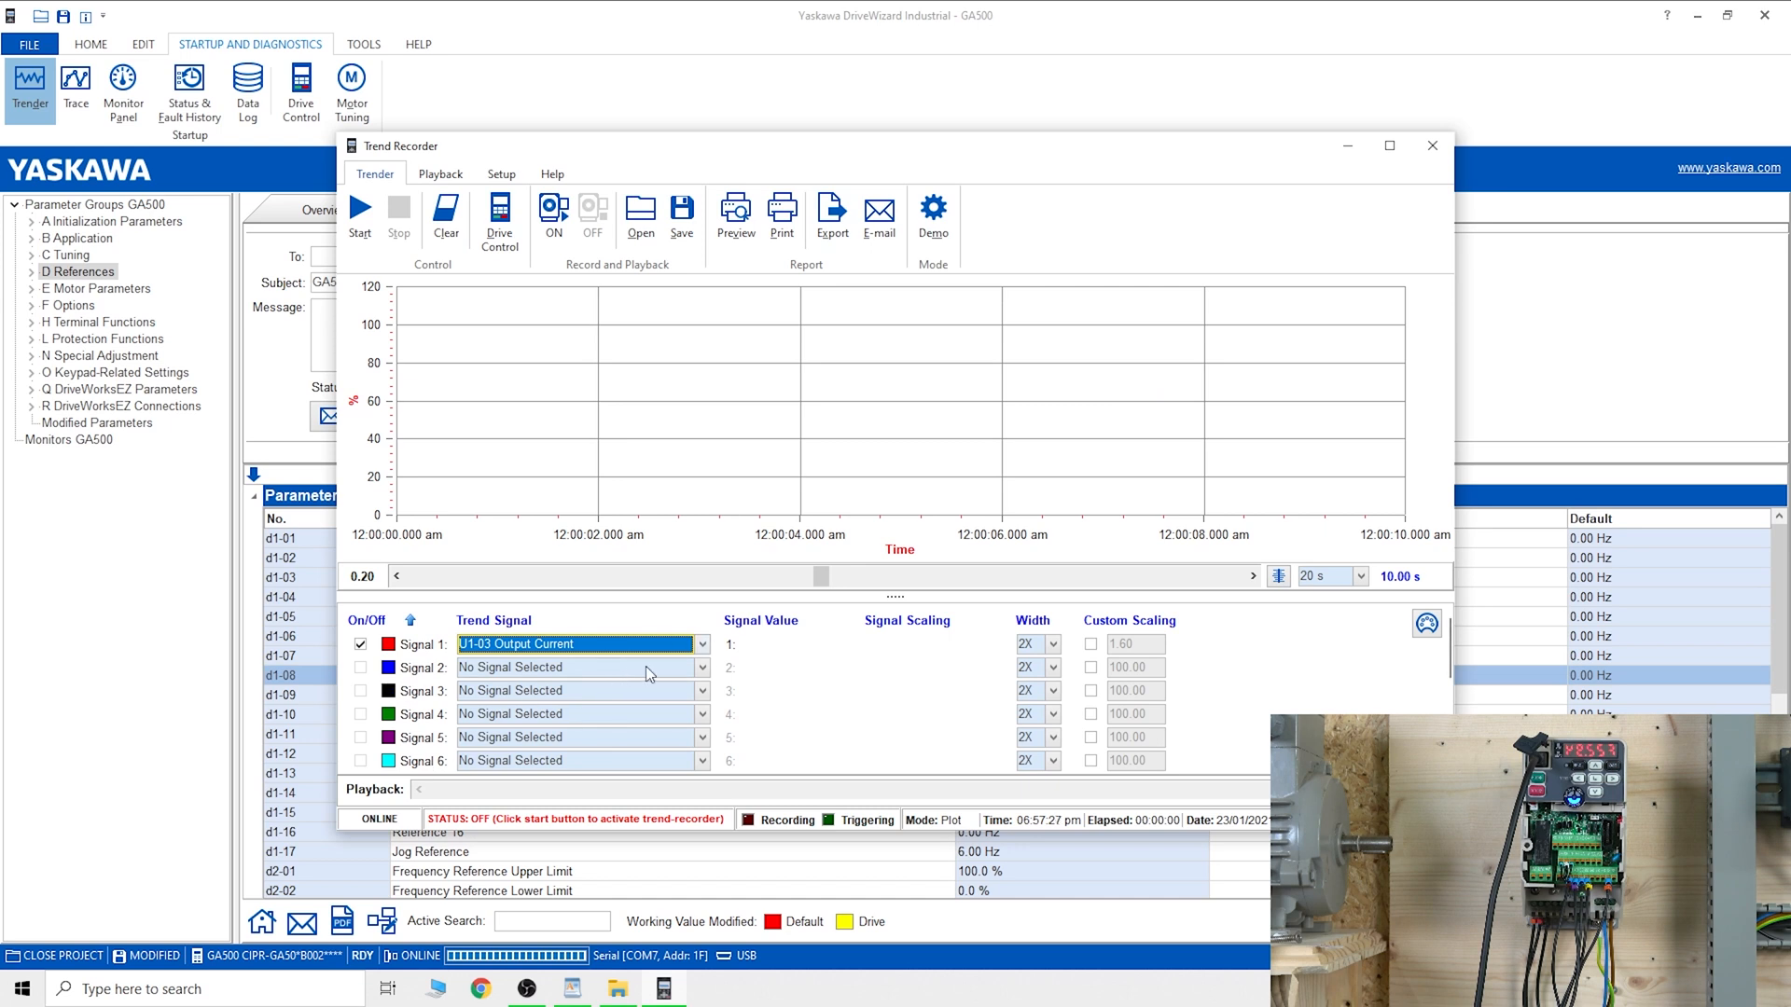
mouse_move(741, 282)
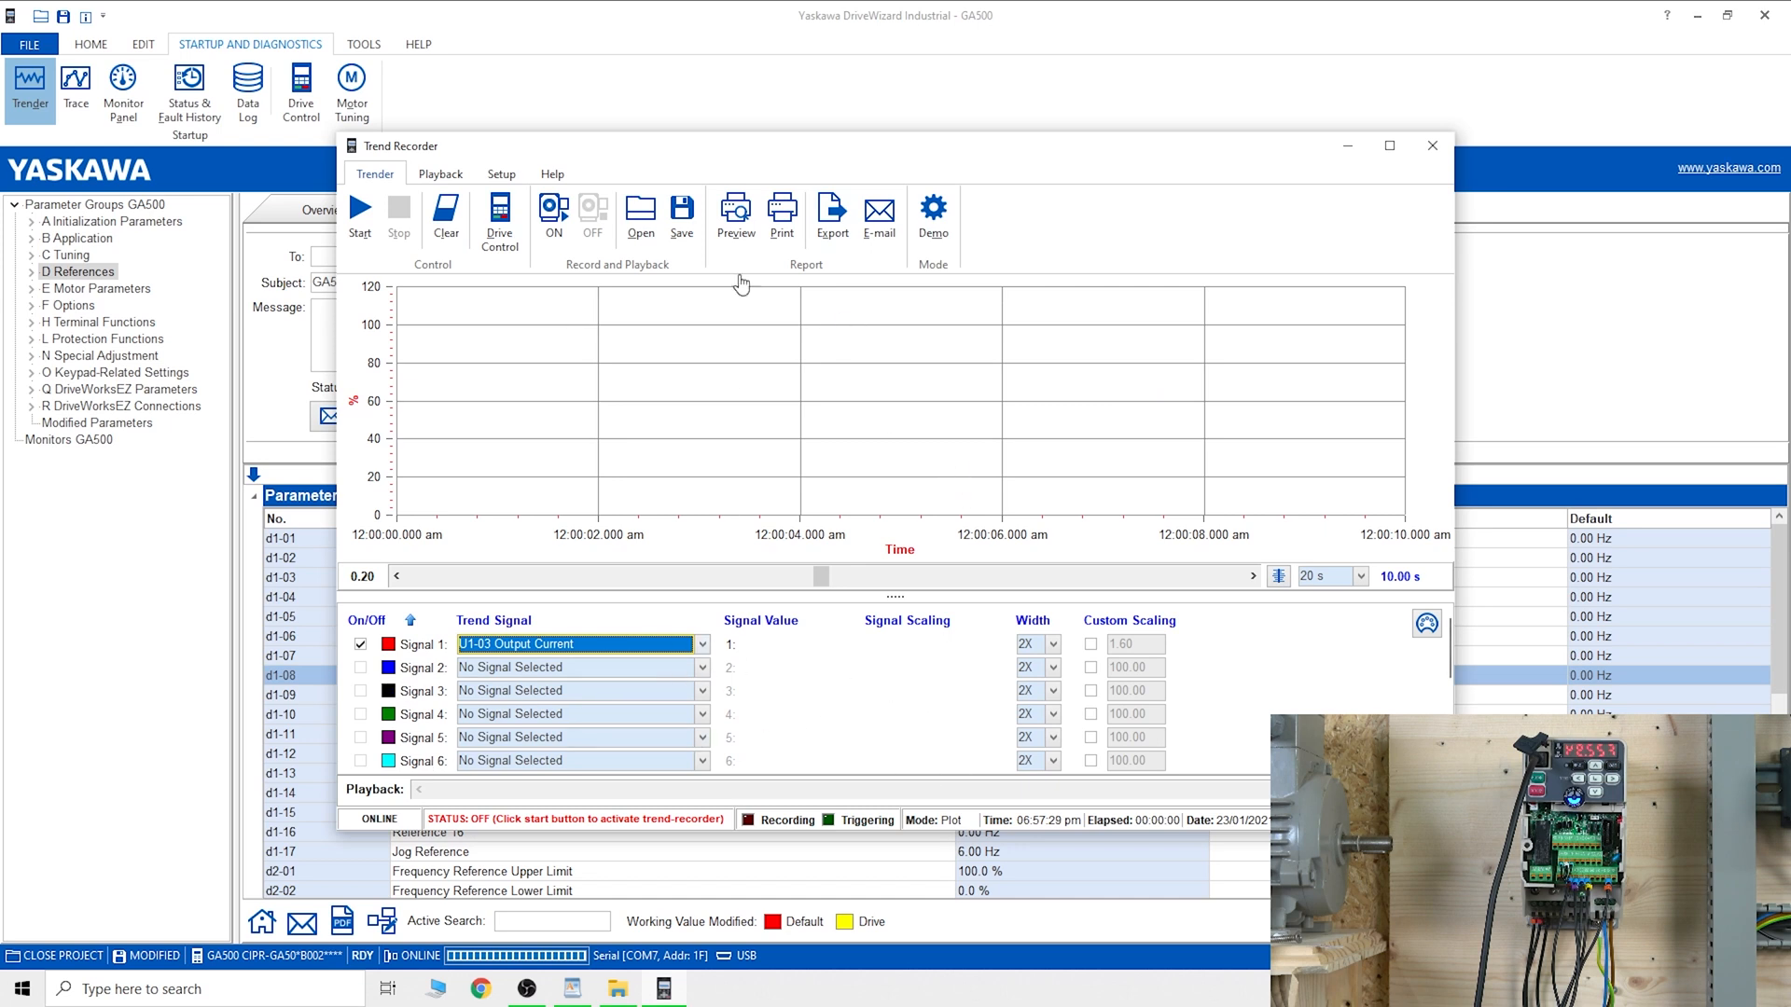
mouse_move(808, 671)
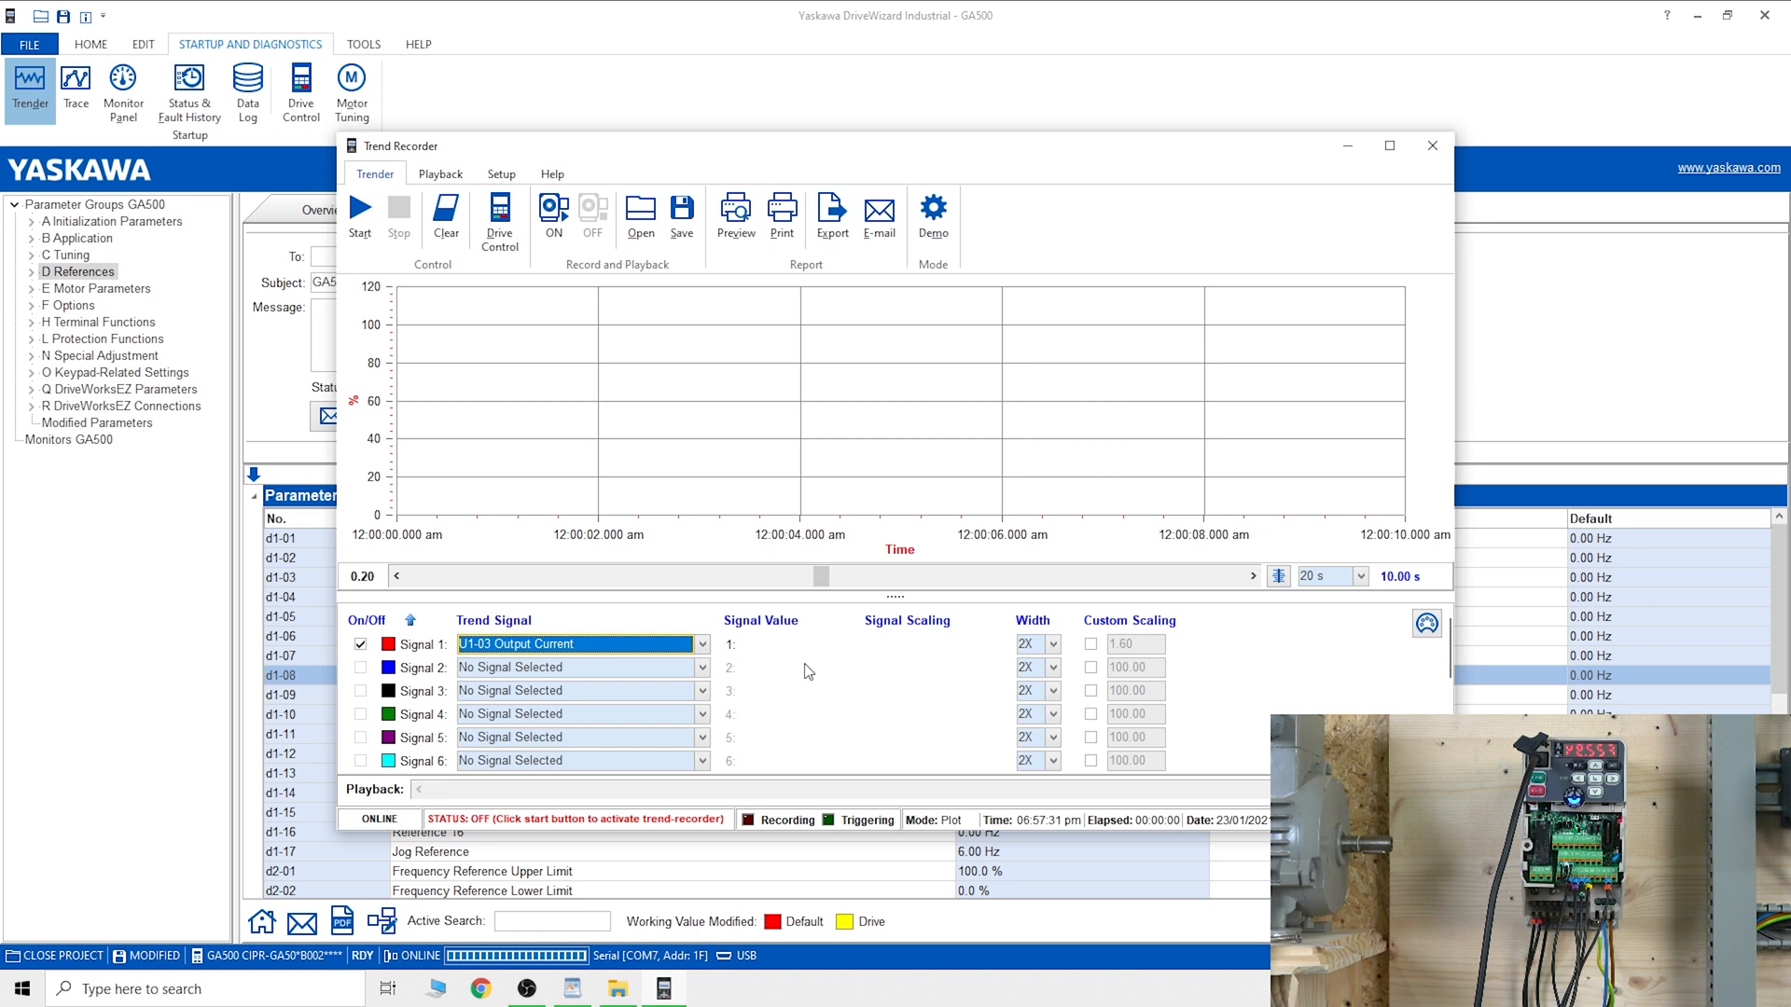
mouse_move(1431, 145)
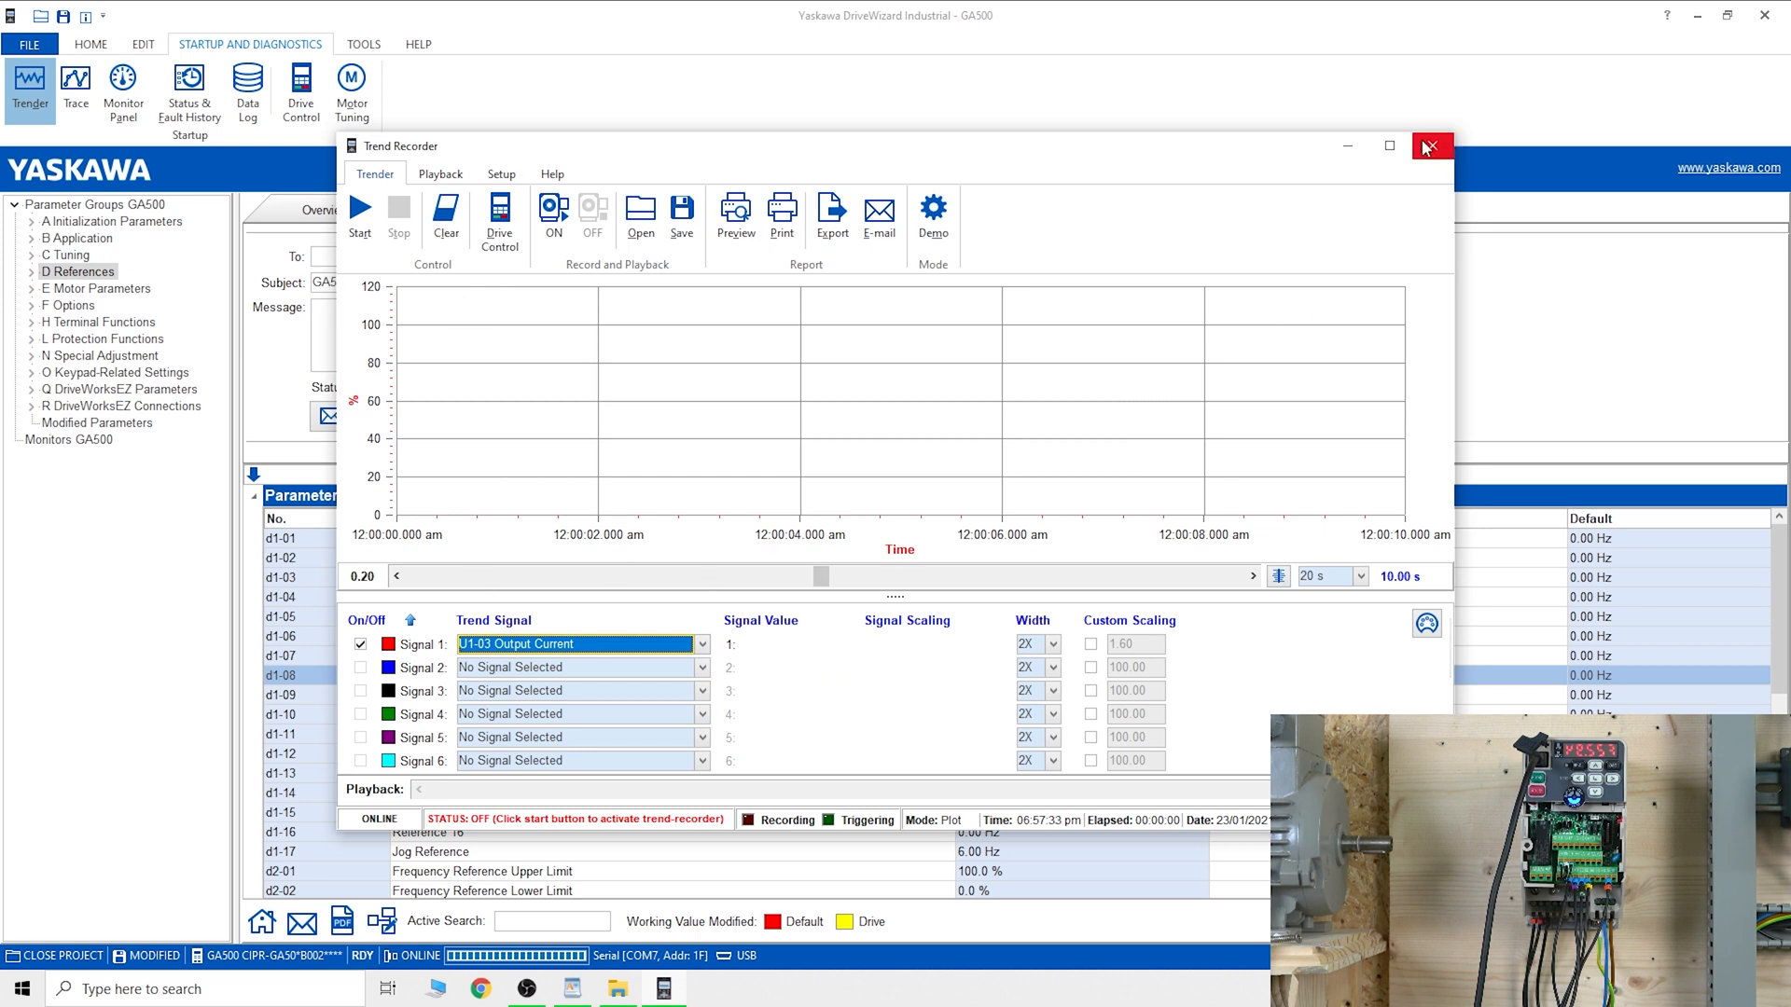
click(1431, 146)
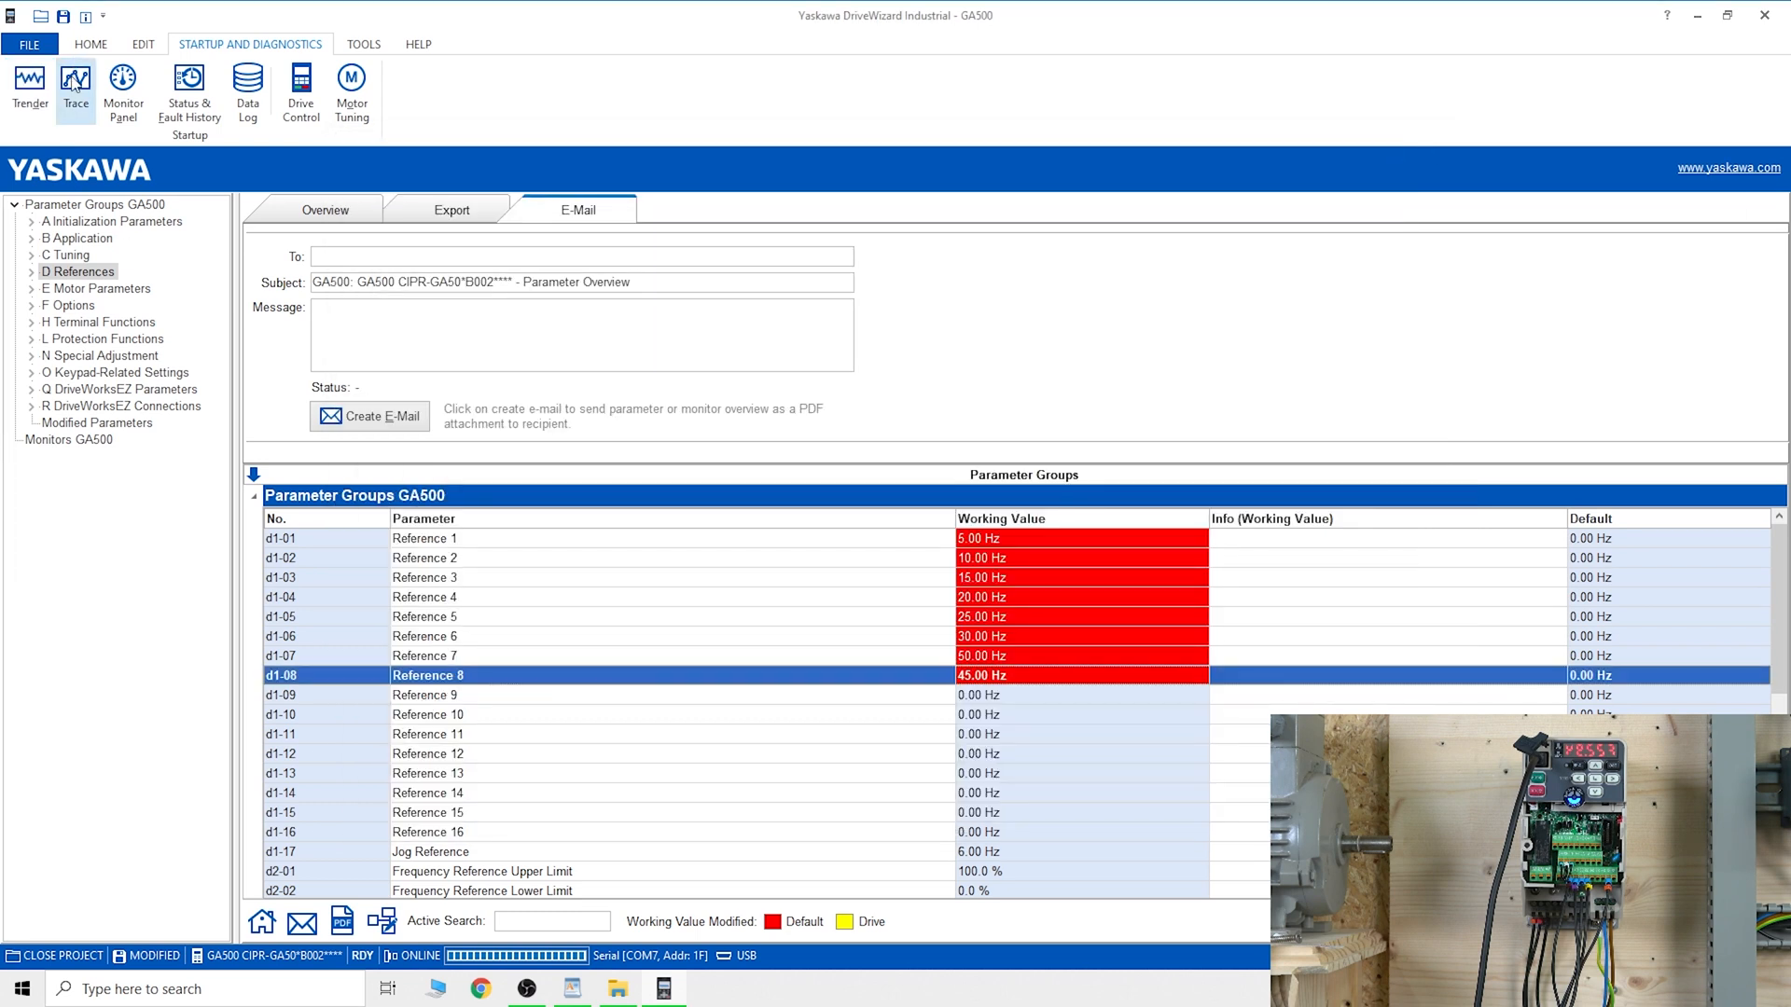
Step: Visit the Trace Recorder, then bring up the Monitor Panel with its four output meters
click(74, 91)
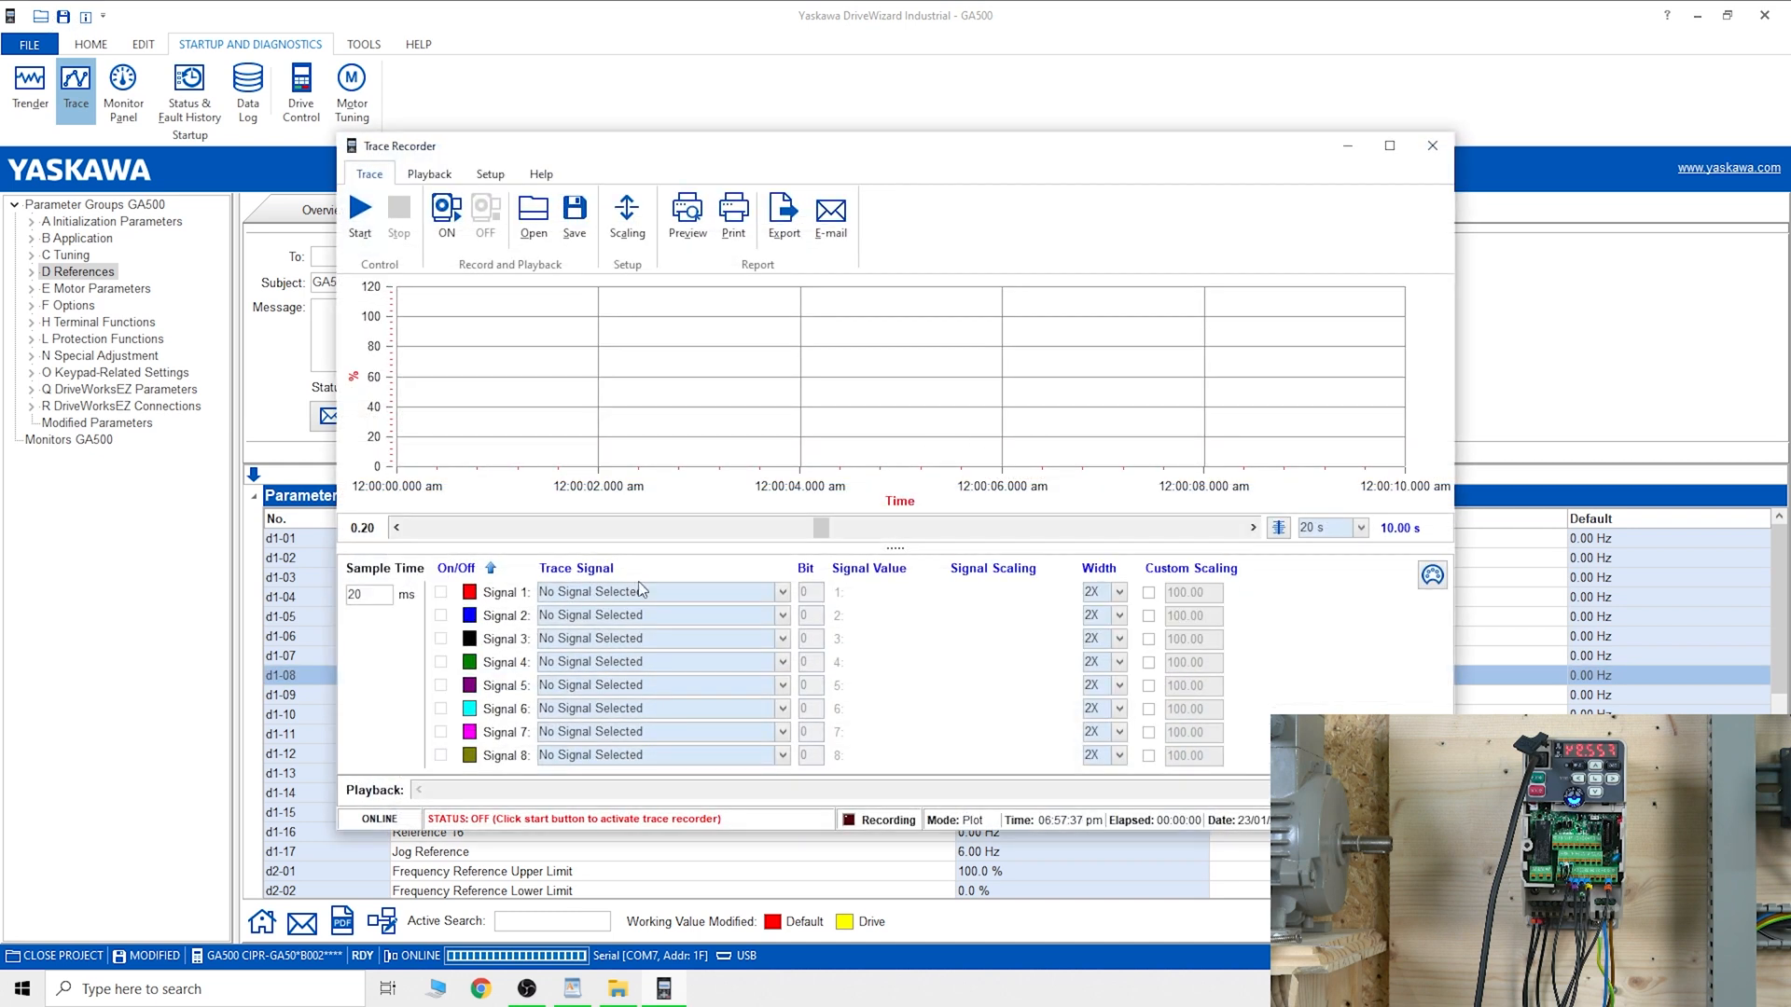
mouse_move(1452, 209)
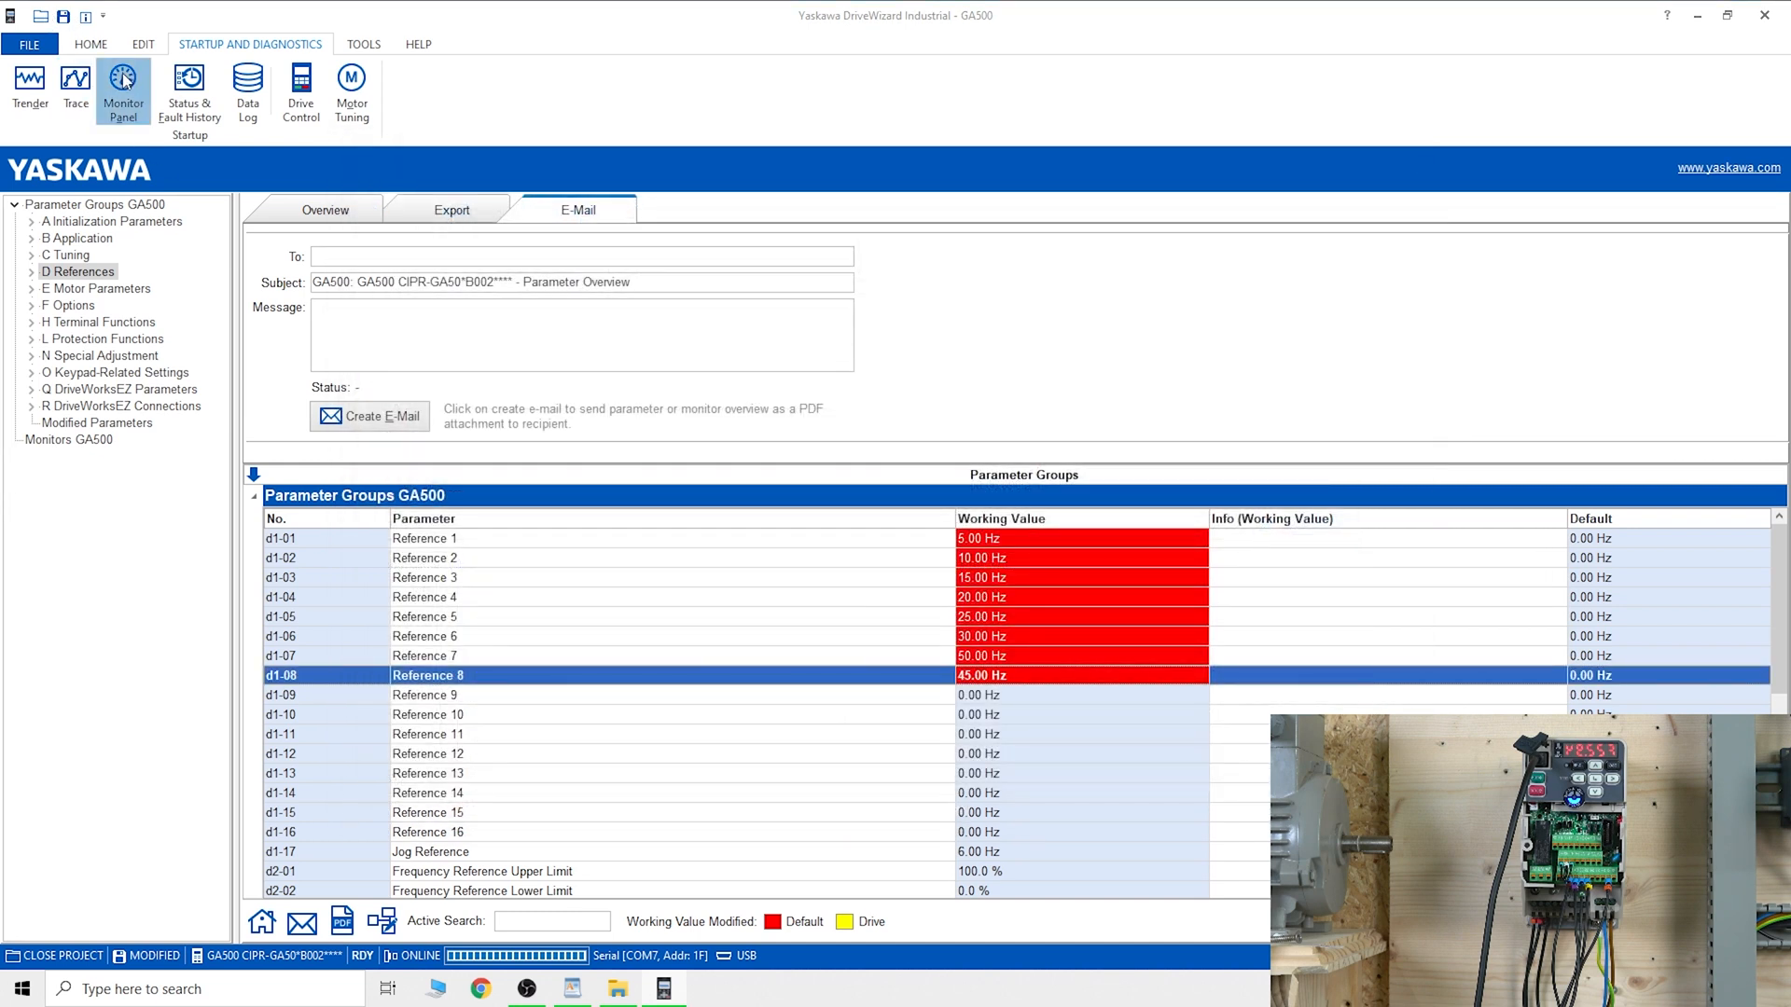
click(123, 92)
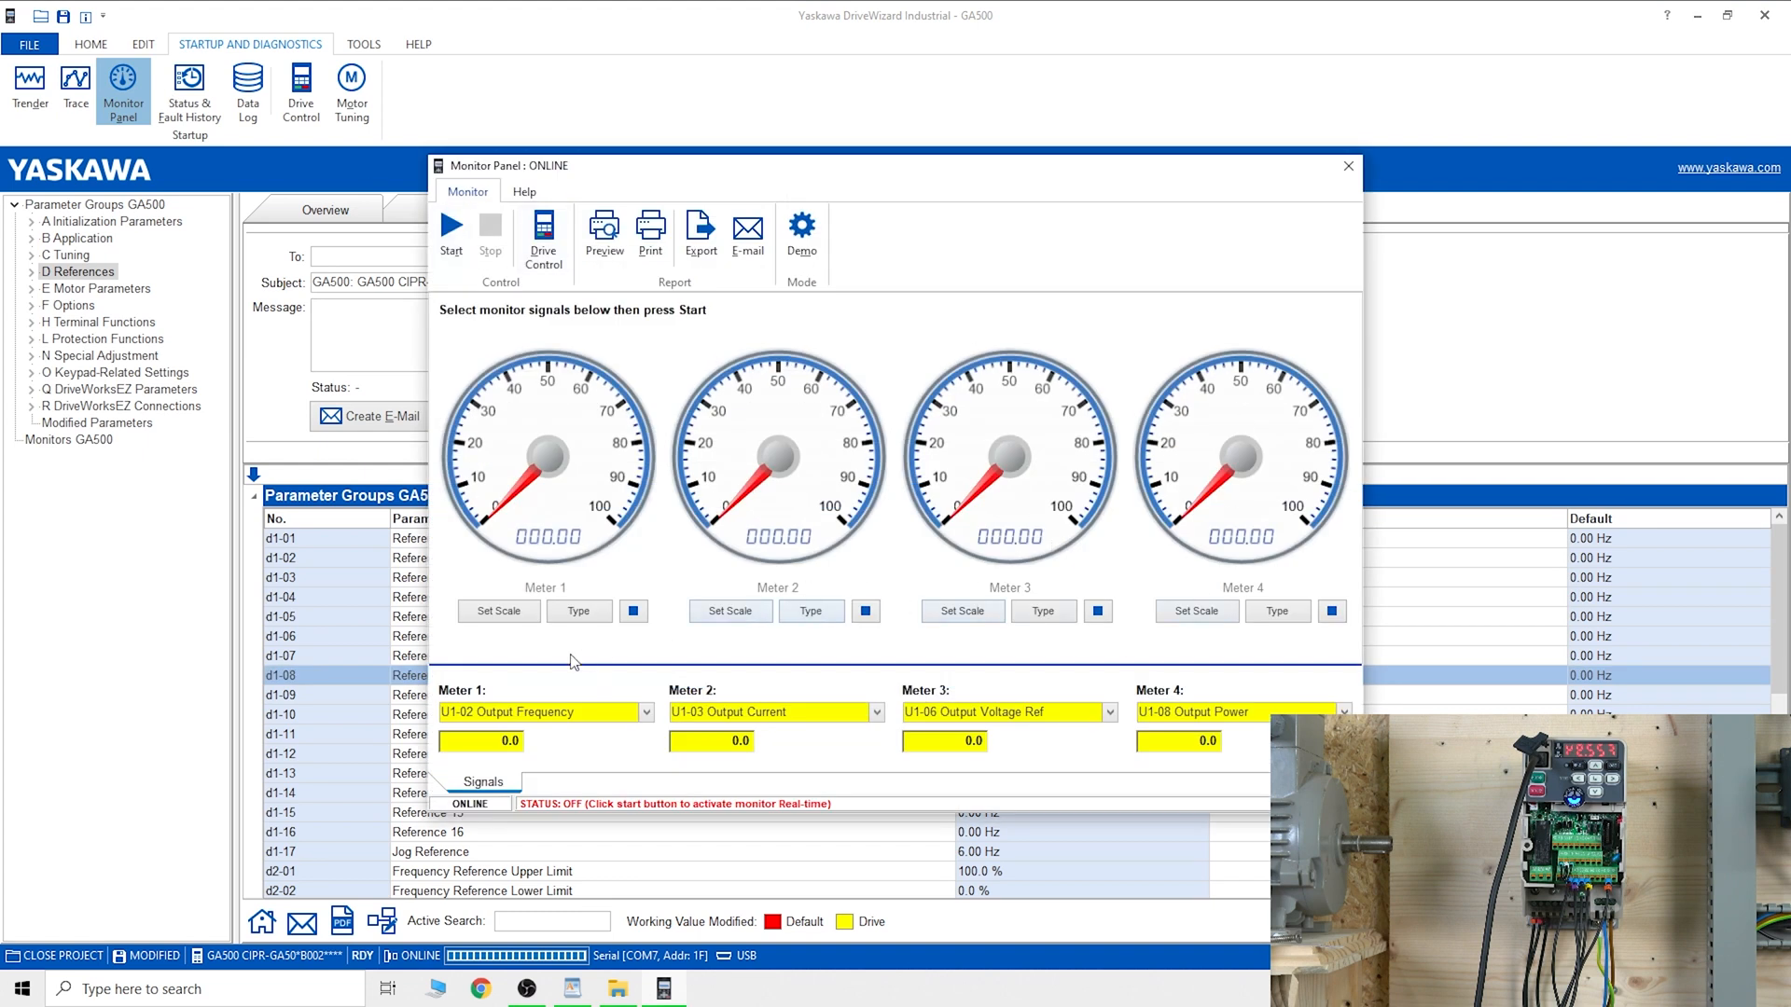
mouse_move(546, 628)
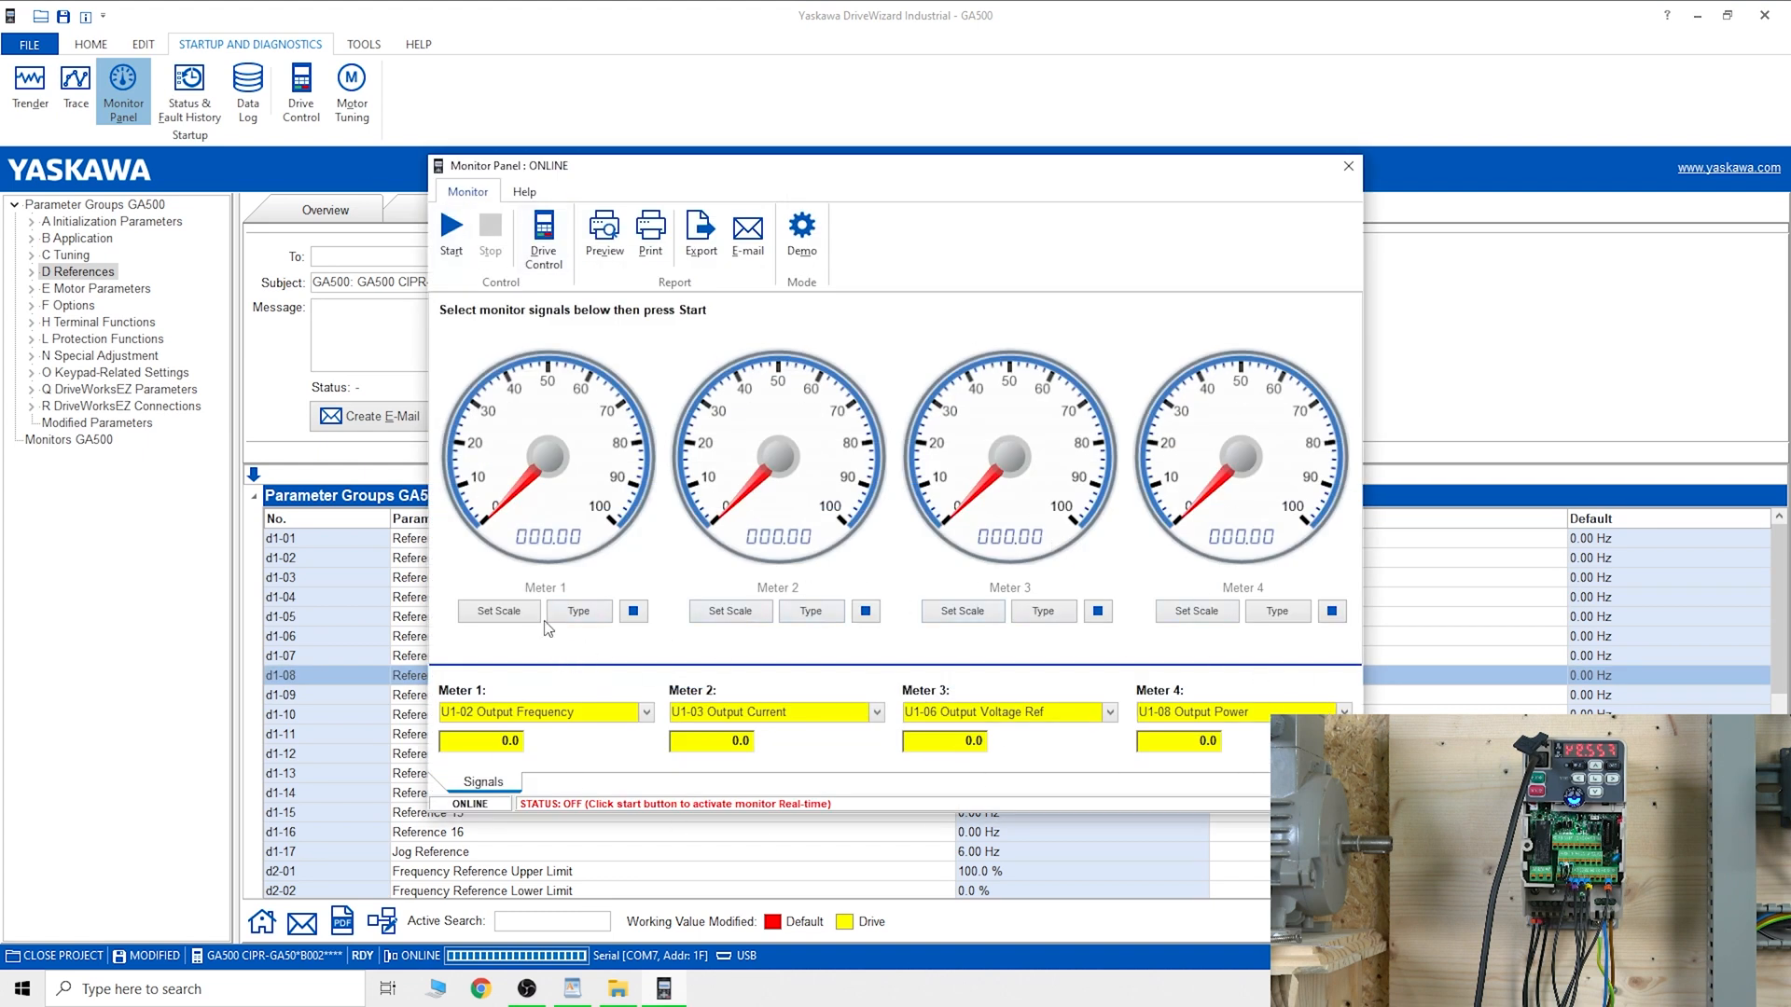
mouse_move(961, 466)
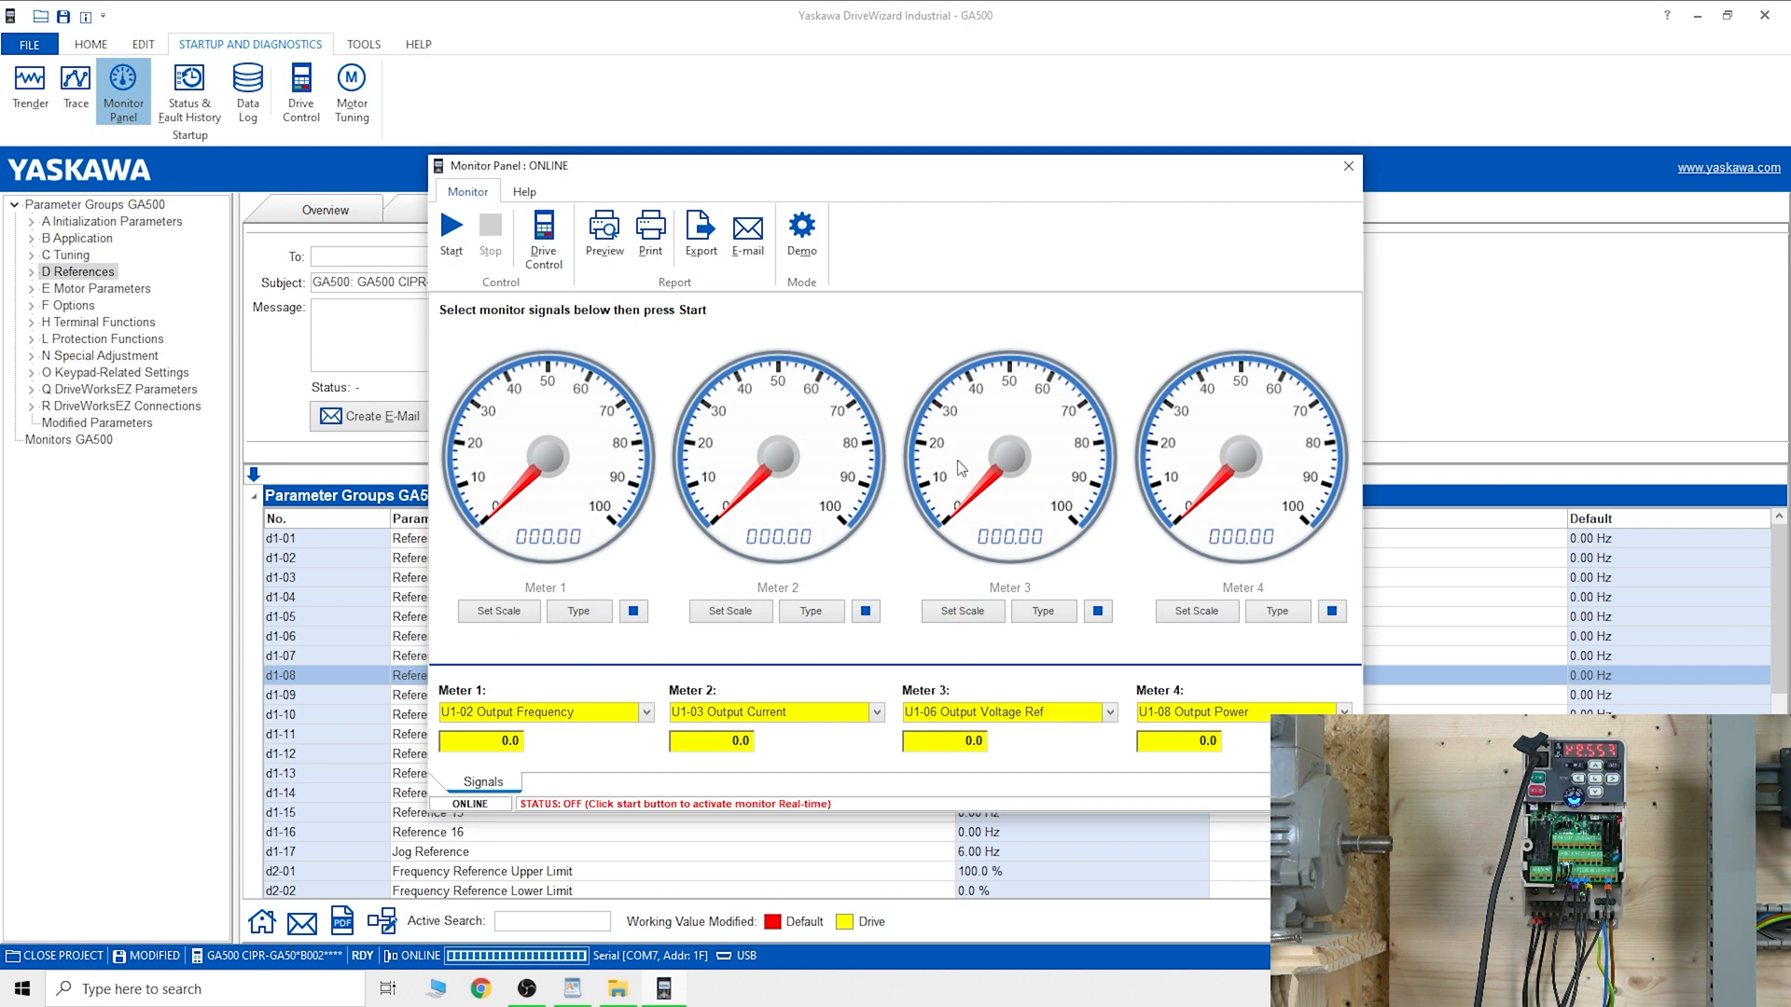
mouse_move(998, 184)
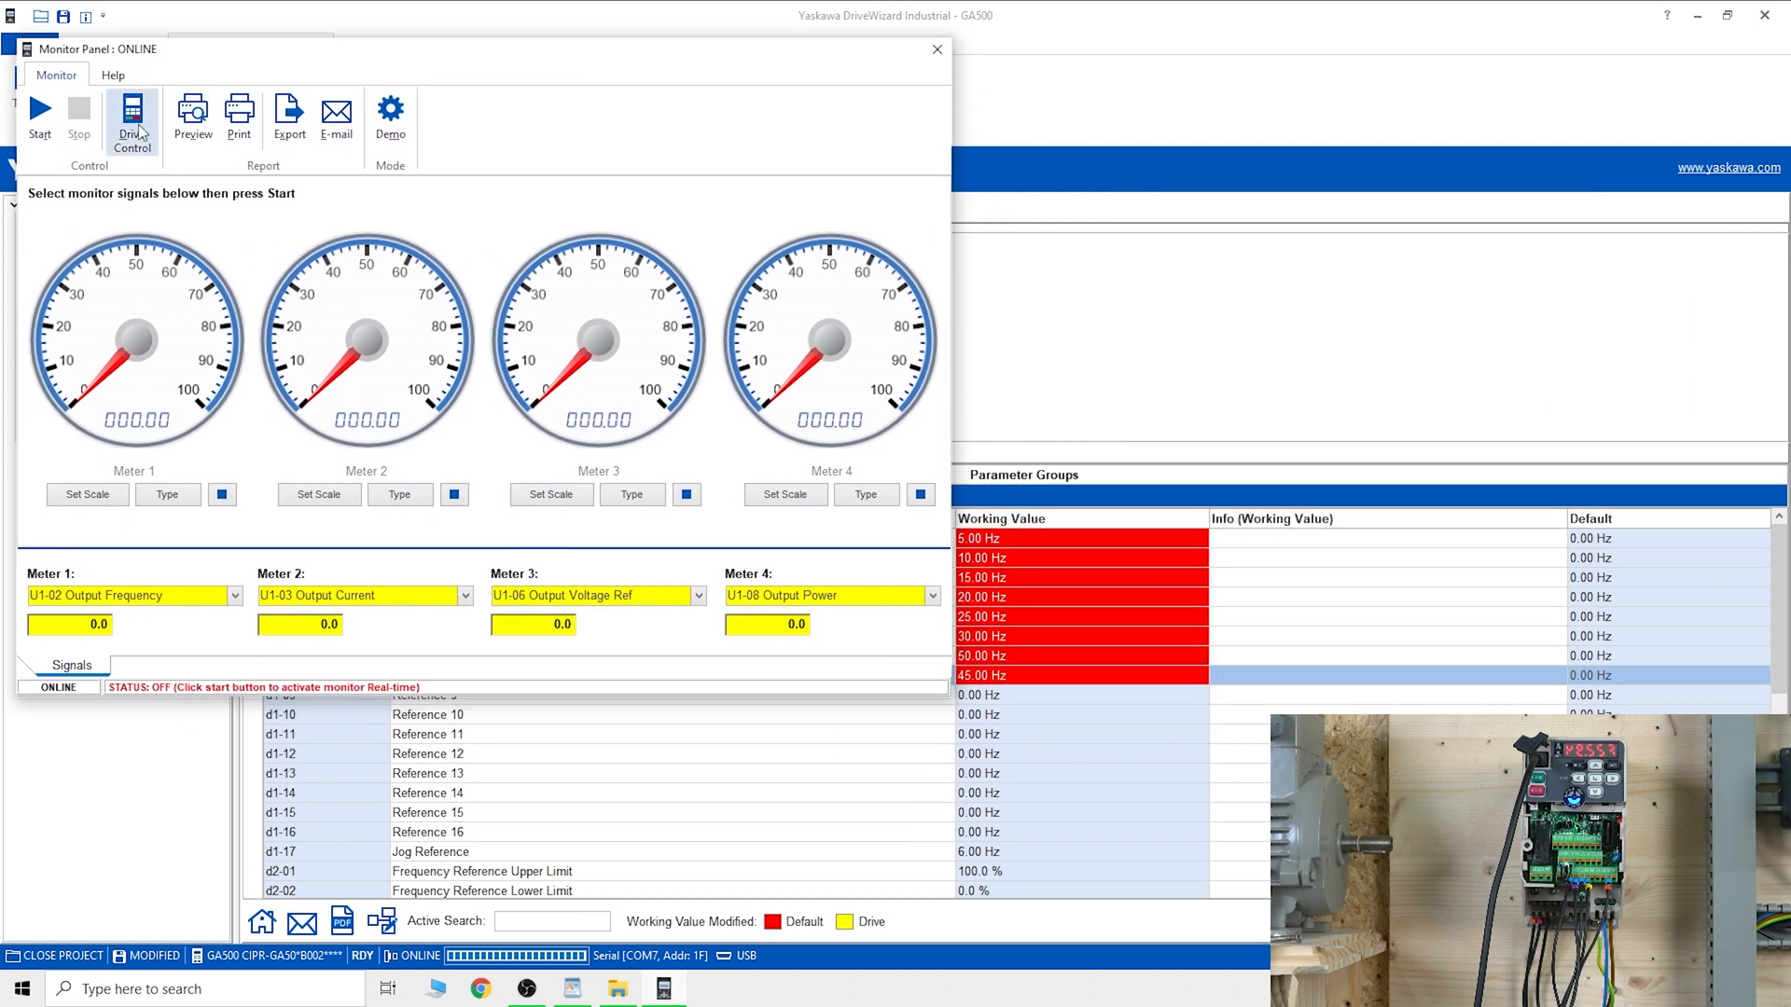
Step: Enter Drive Control from the Monitor Panel, accepting the safety warning
click(131, 120)
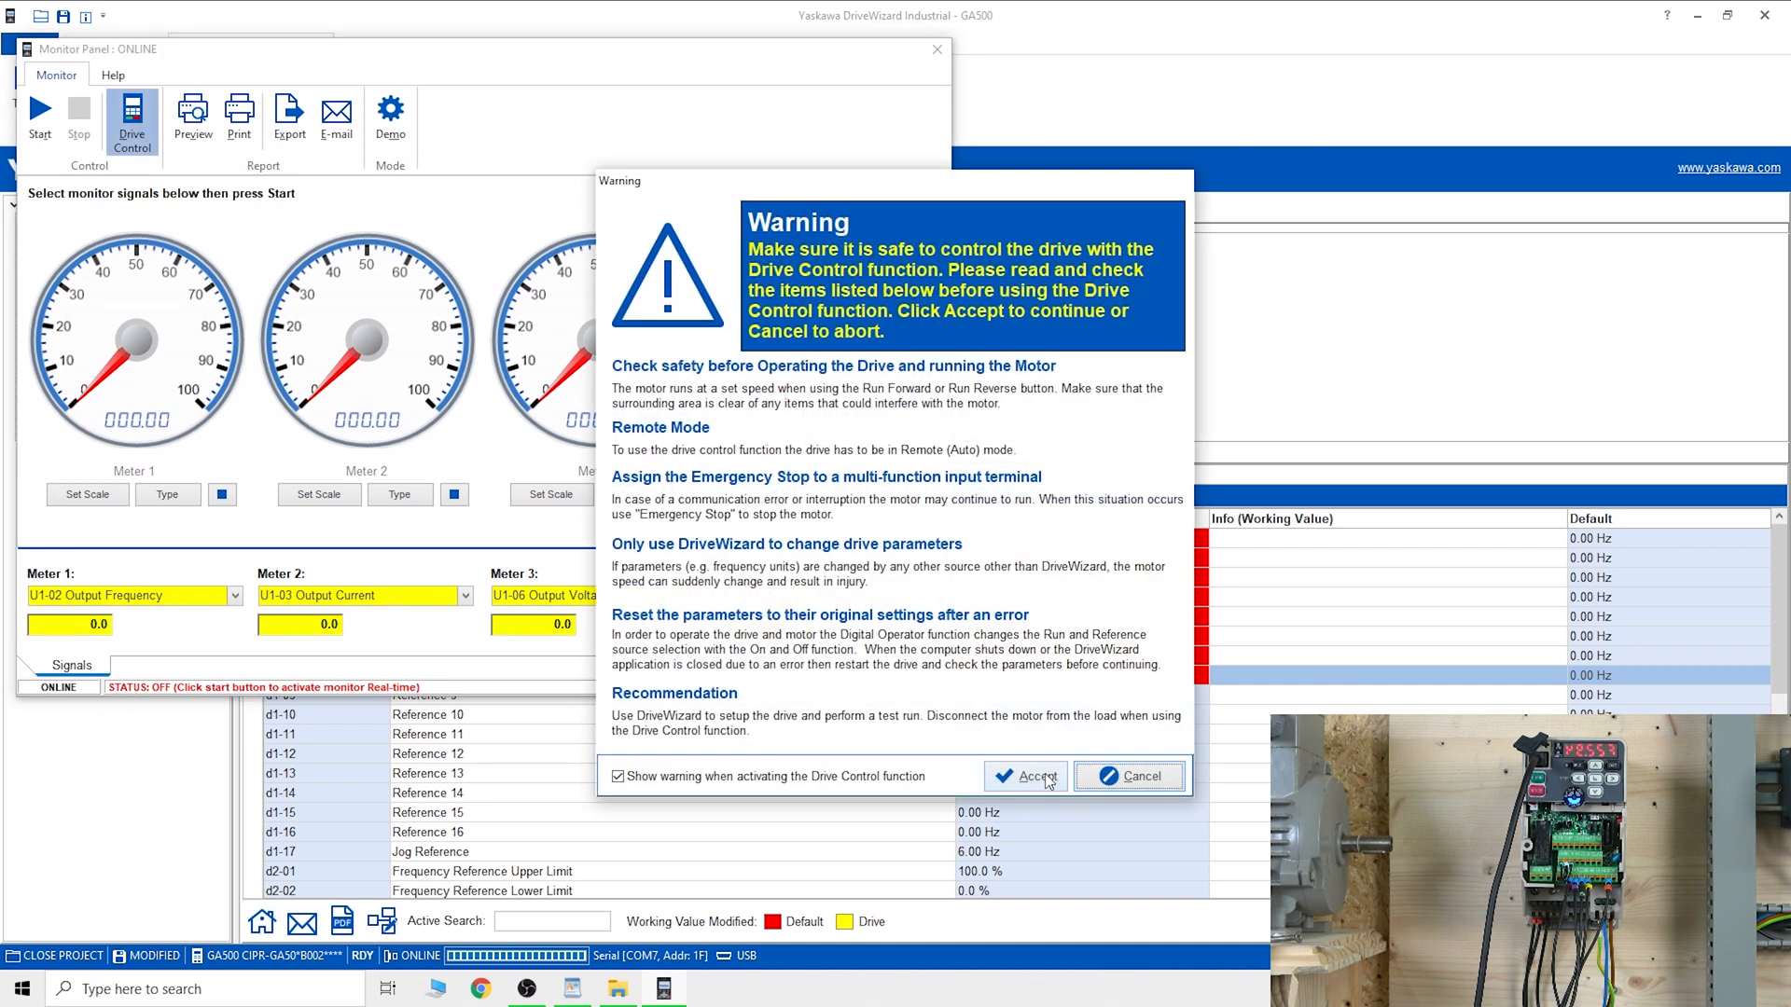
click(1026, 776)
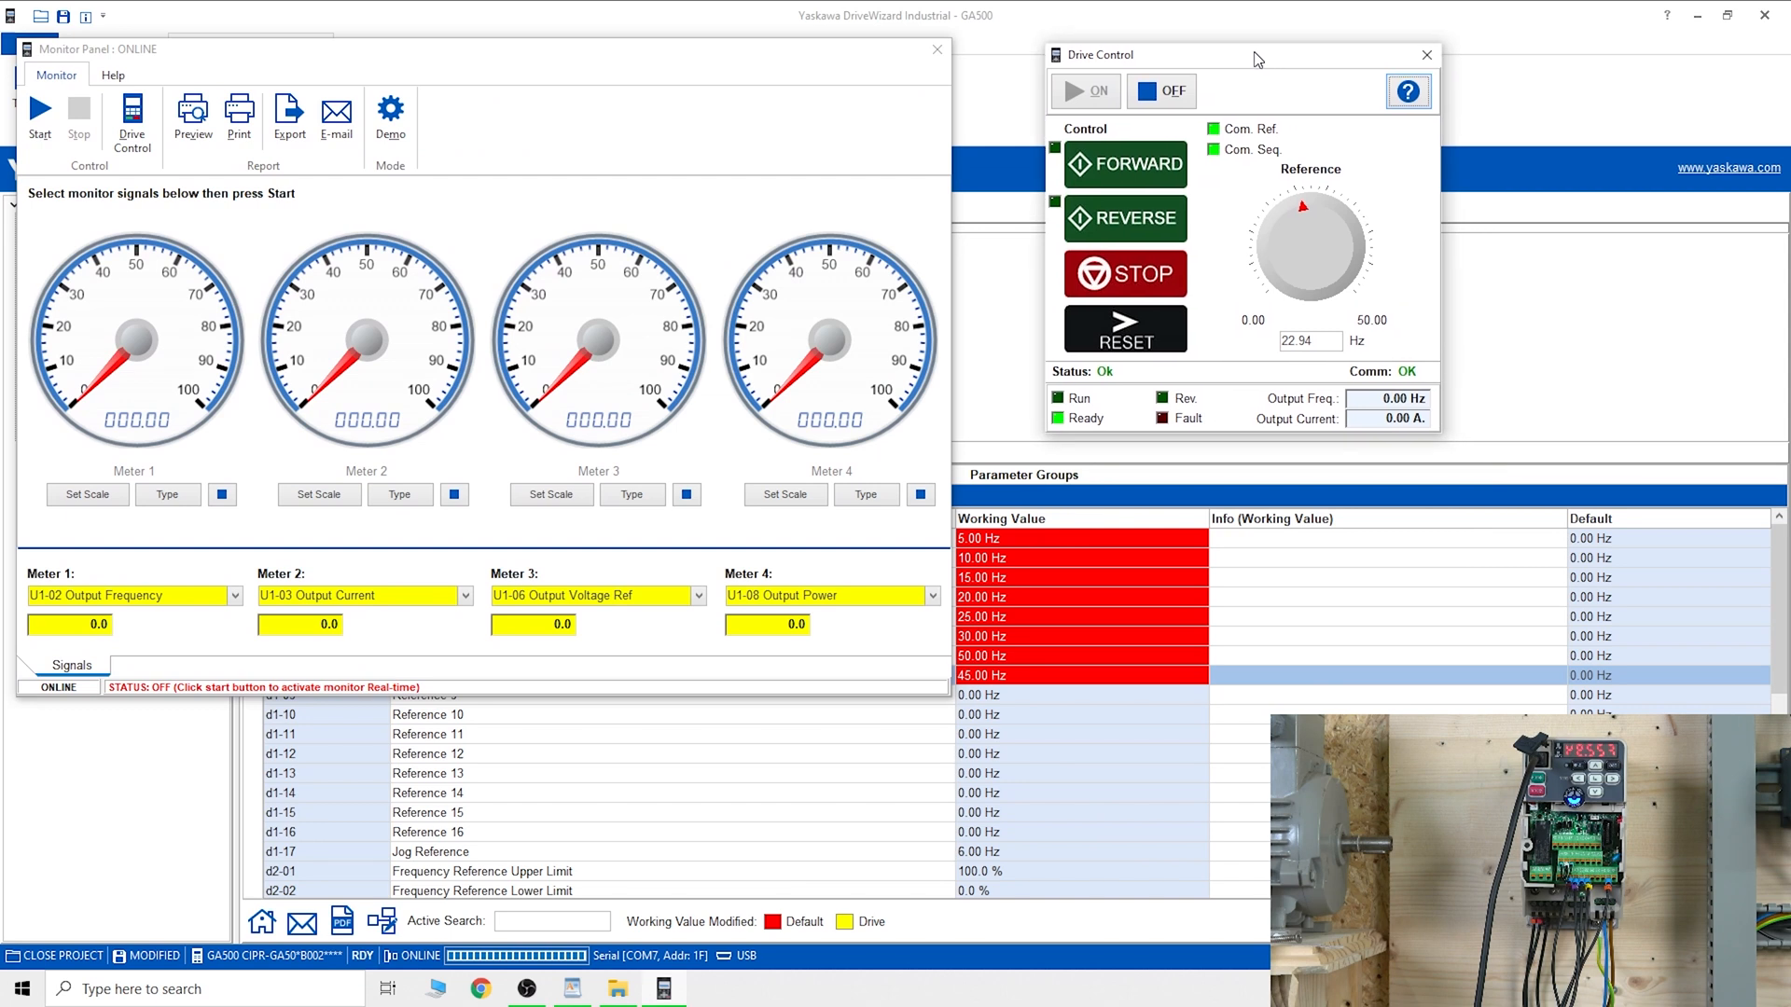
mouse_move(1241, 204)
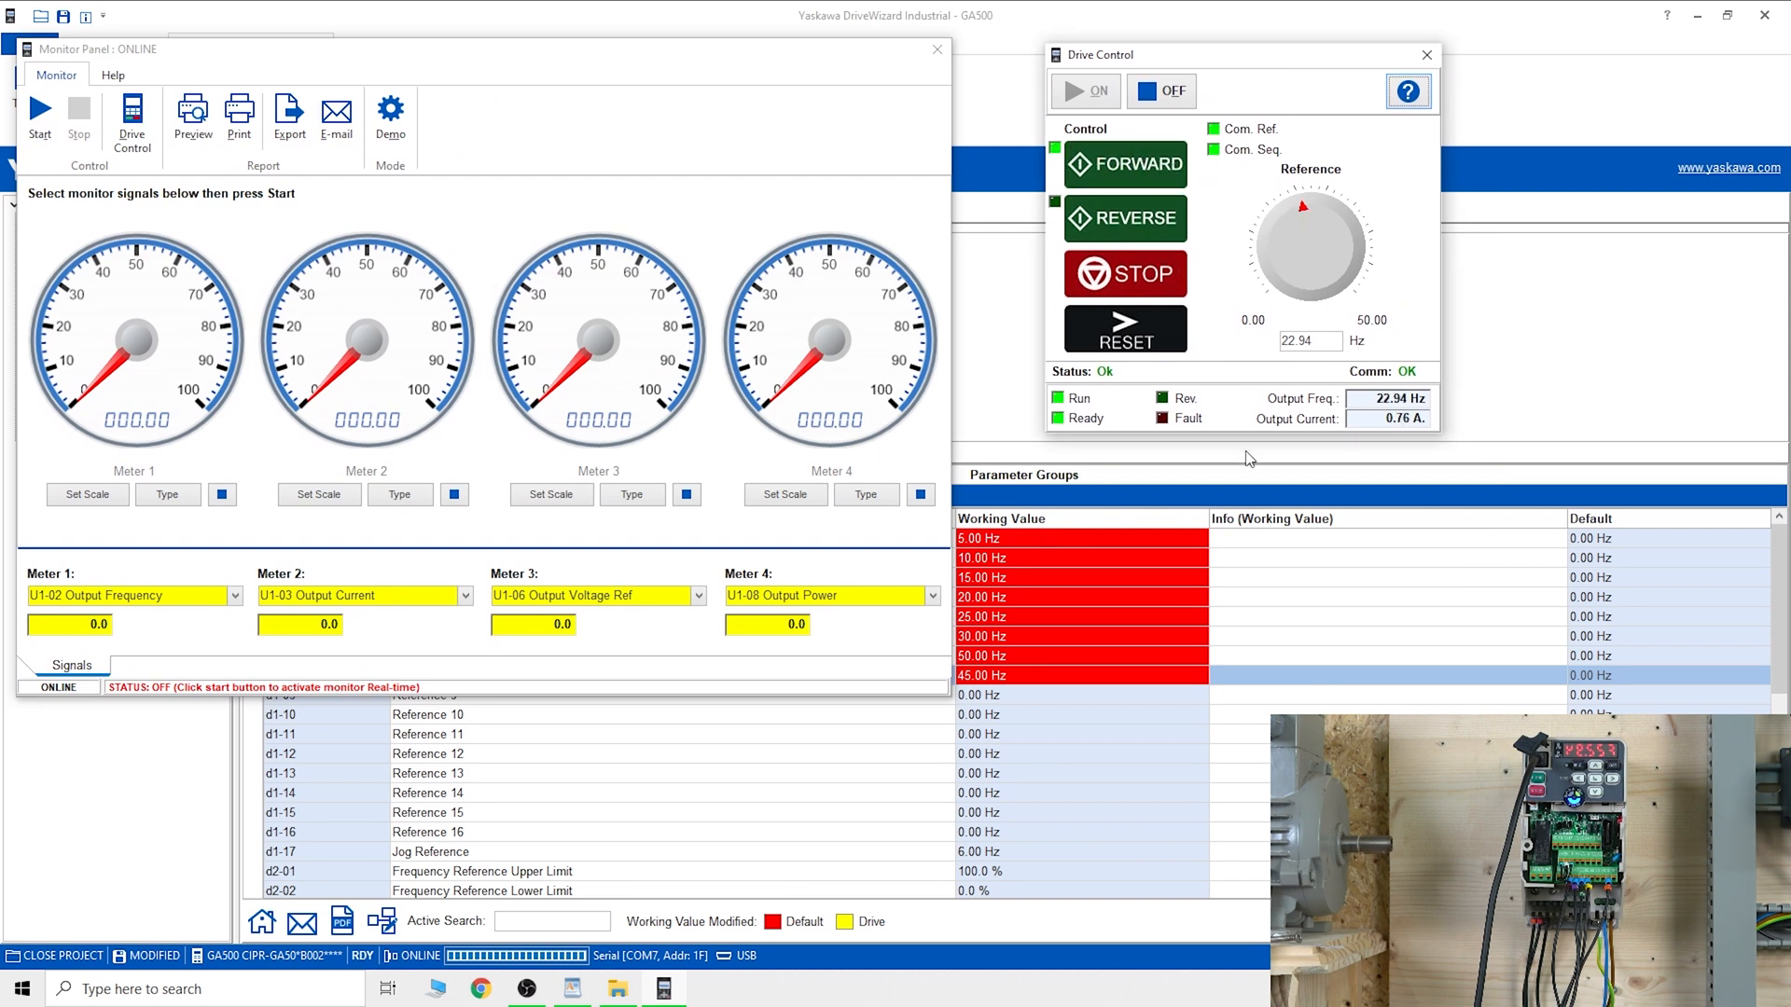
mouse_move(1242, 459)
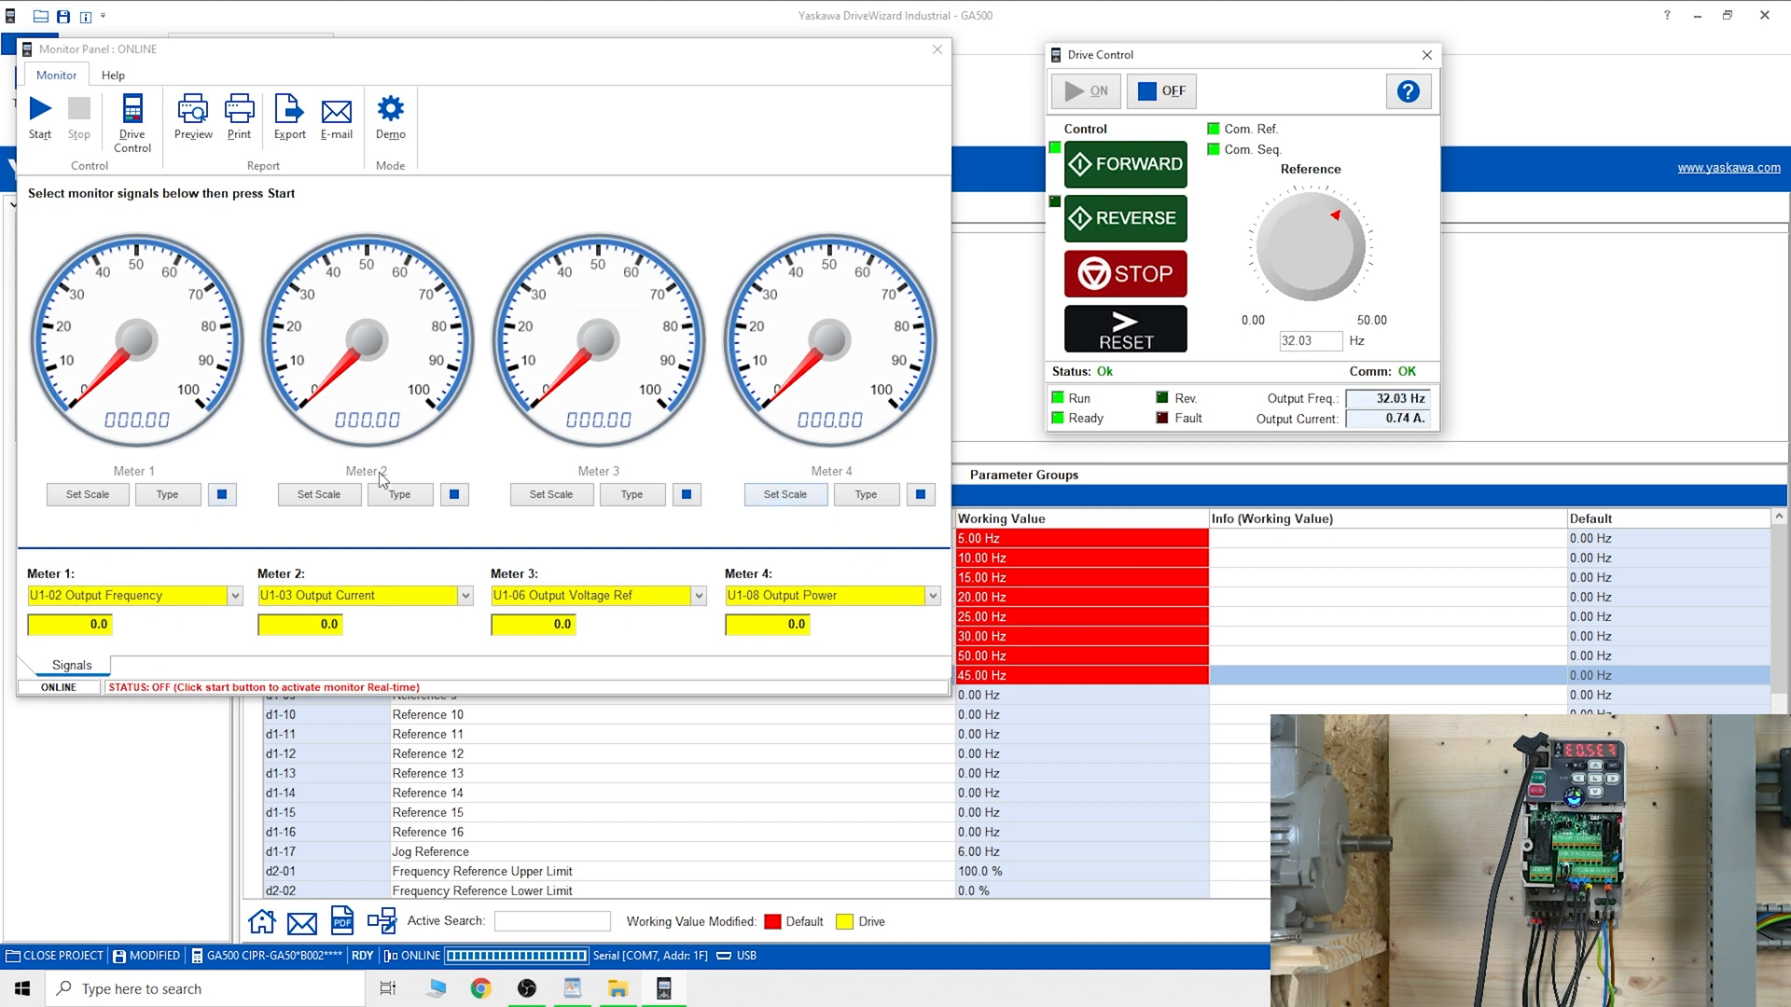
mouse_move(623, 517)
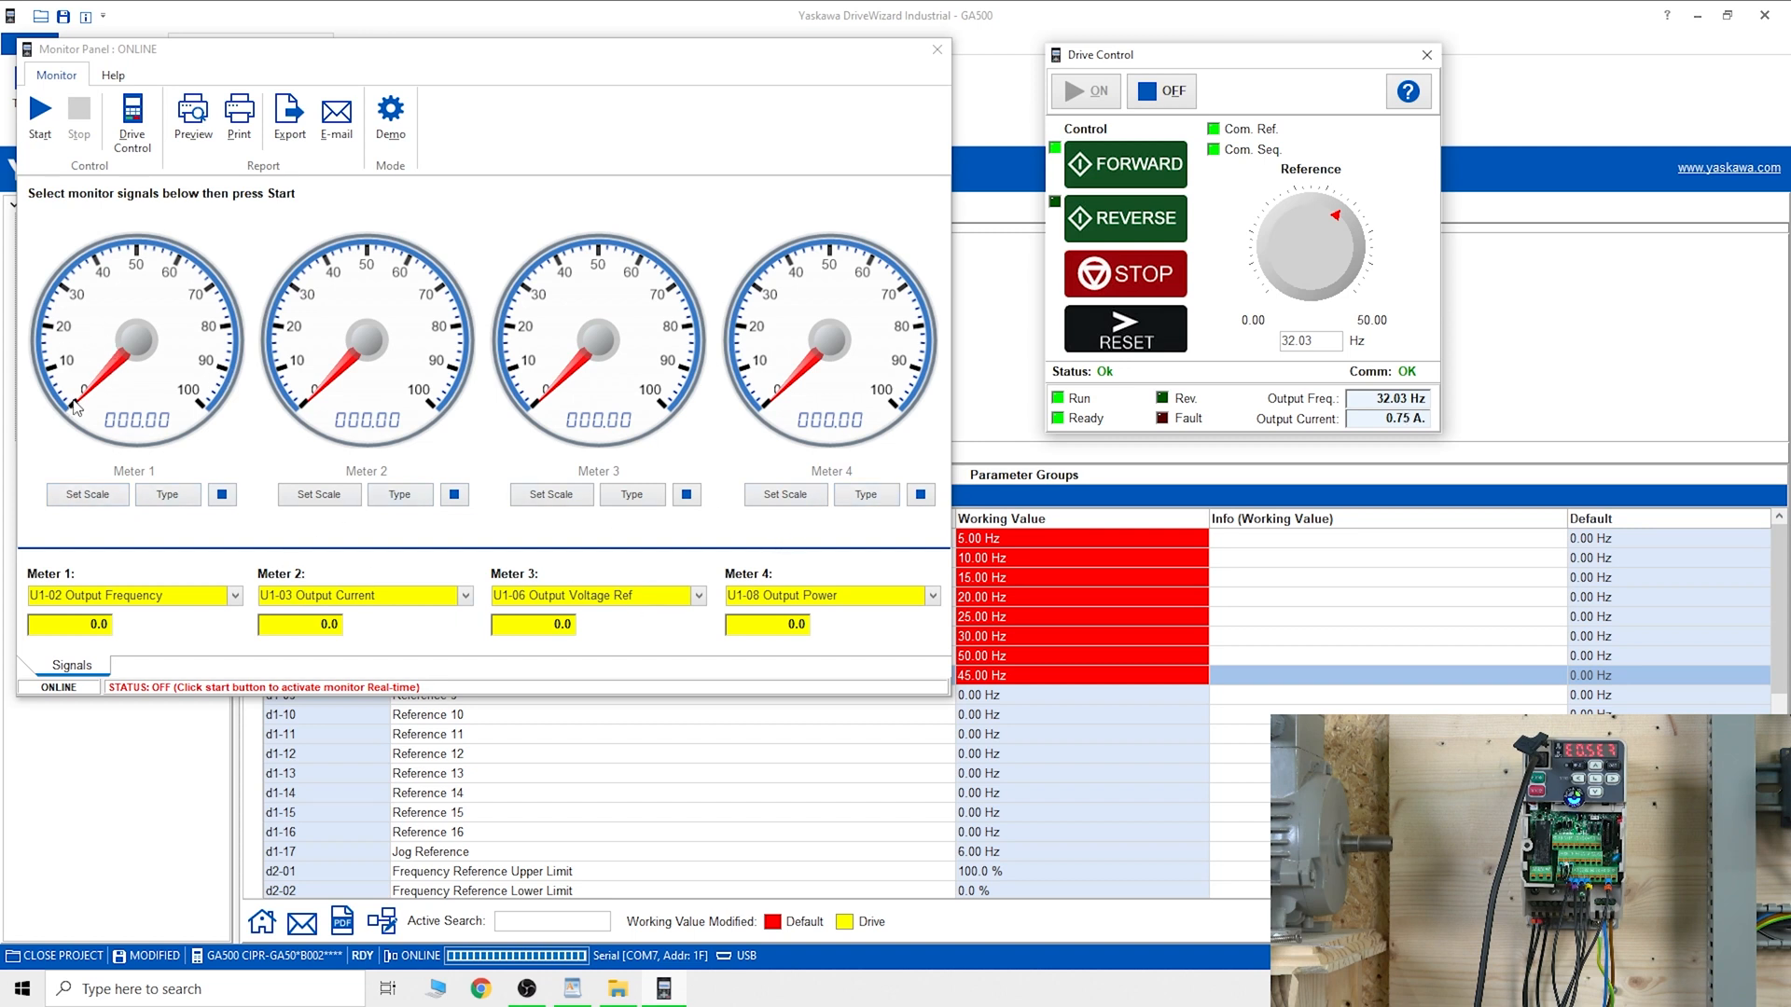
Step: Run the motor forward with live meter readings, then stop it and close Drive Control and the Monitor Panel
click(39, 118)
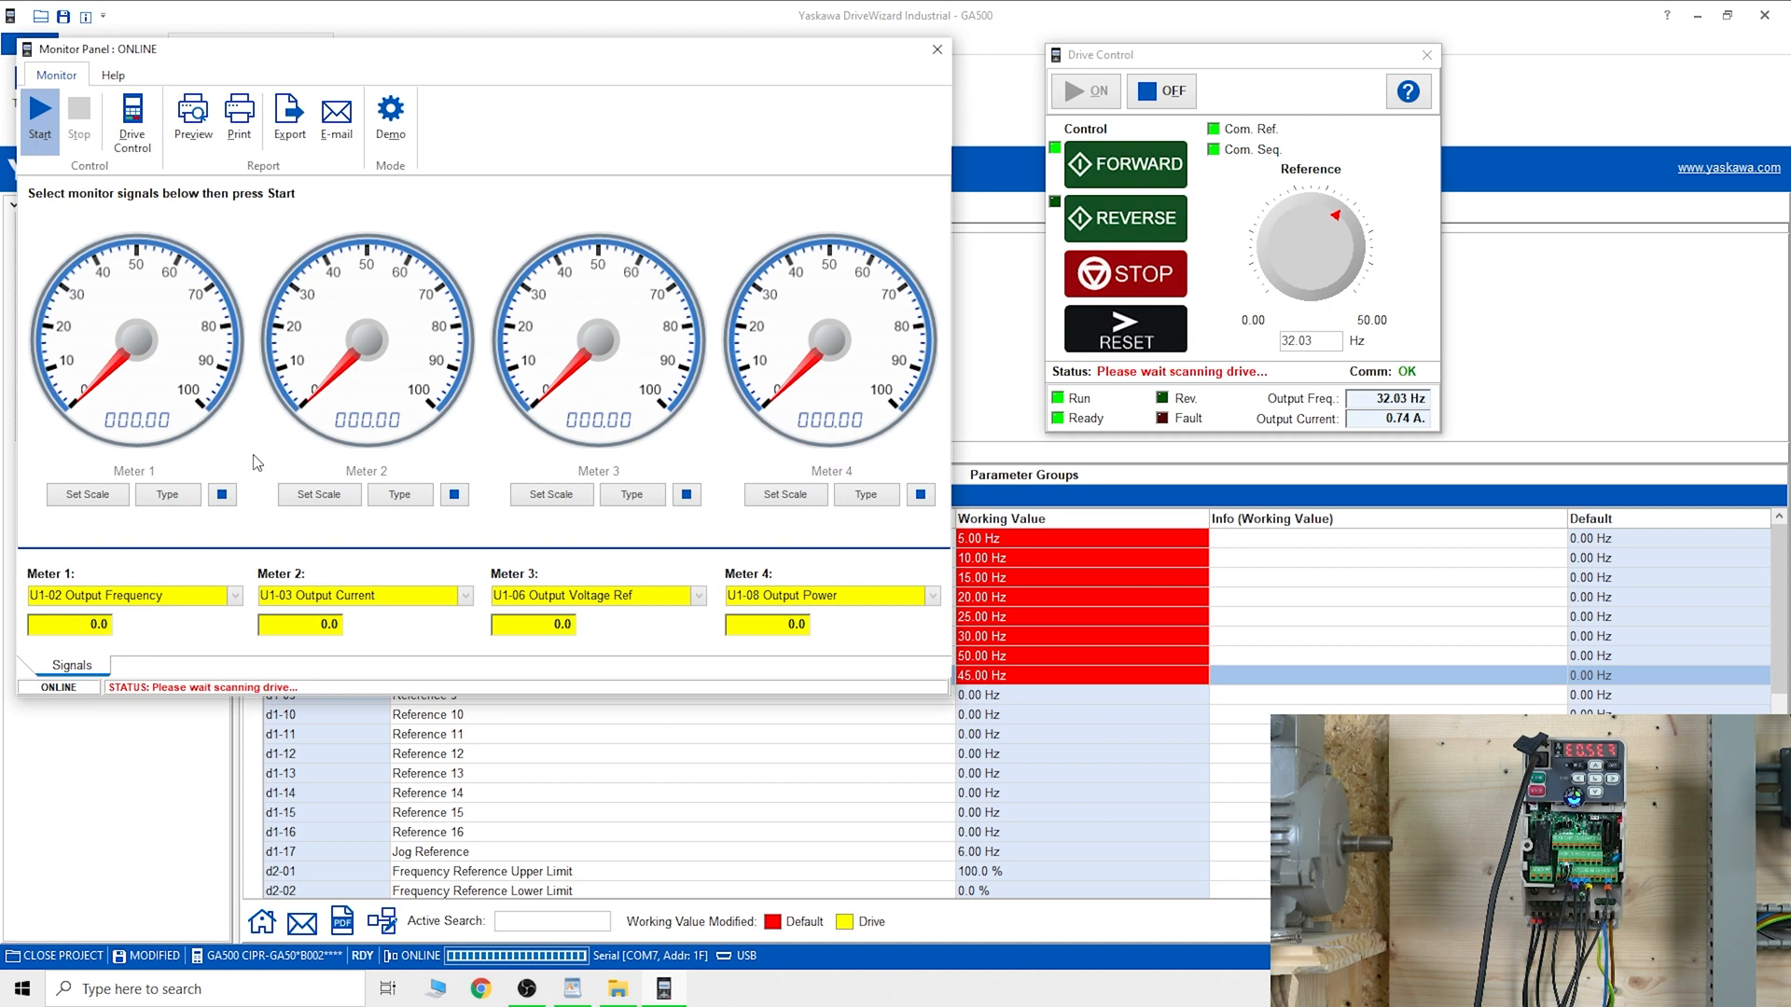
mouse_move(39, 118)
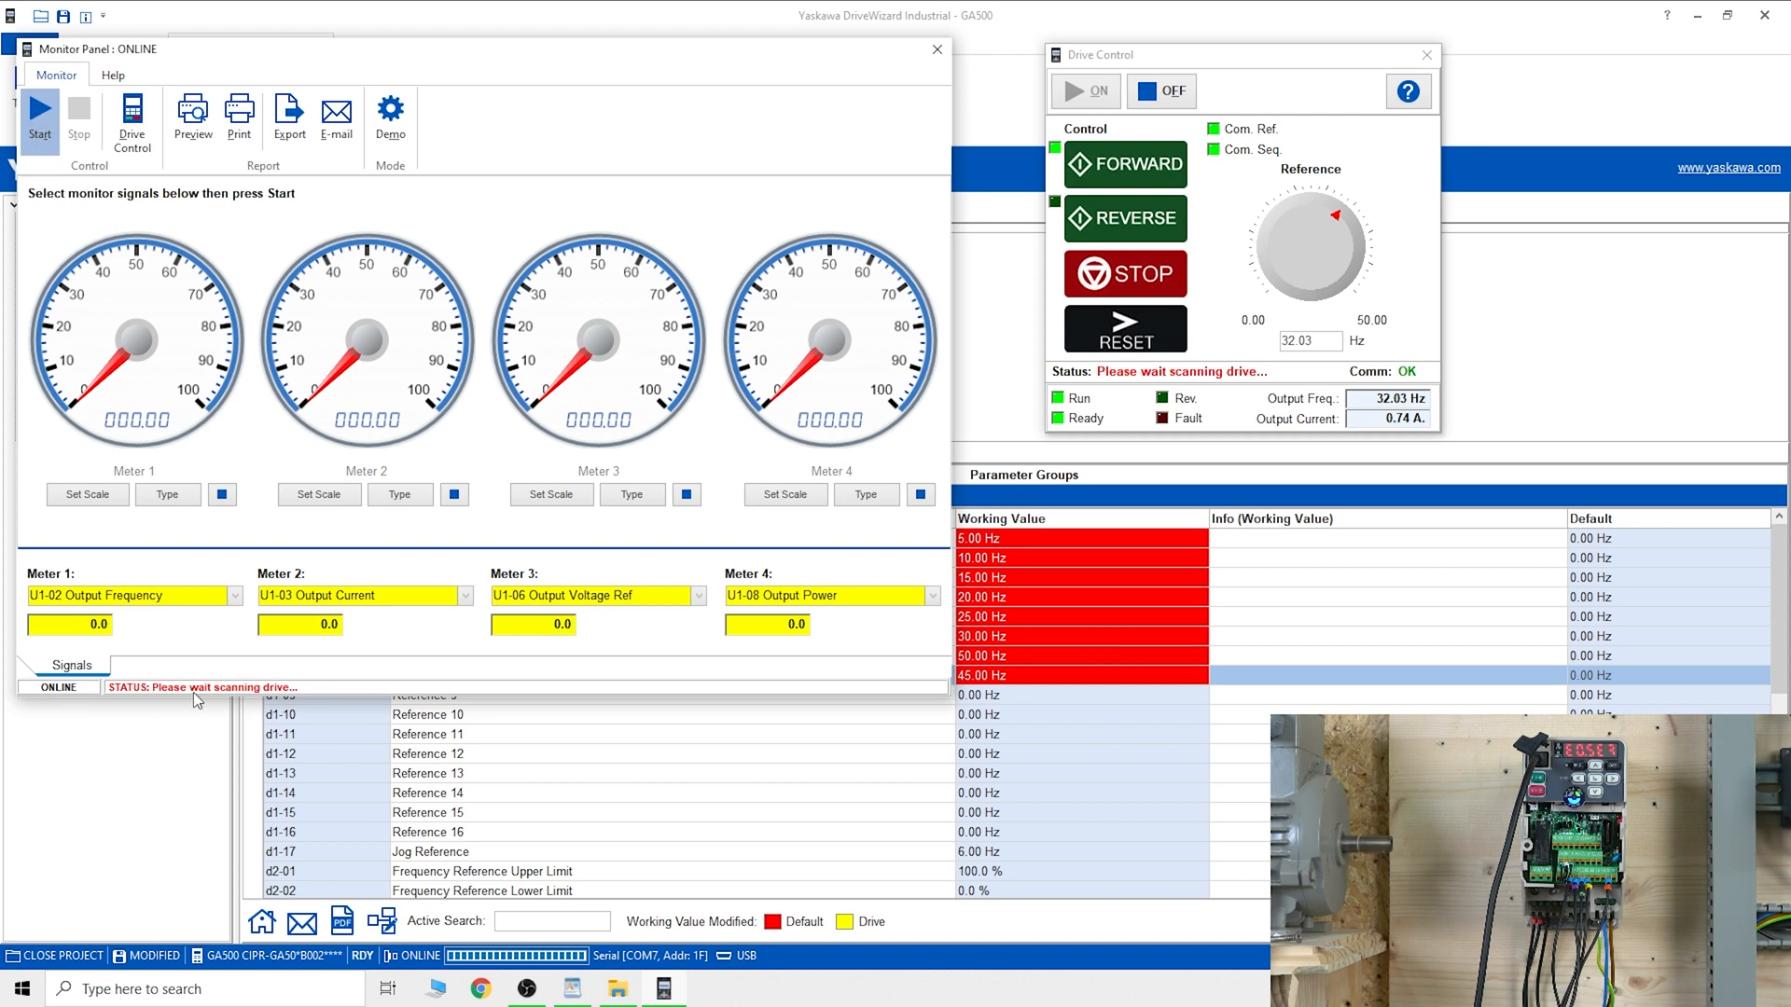
click(39, 117)
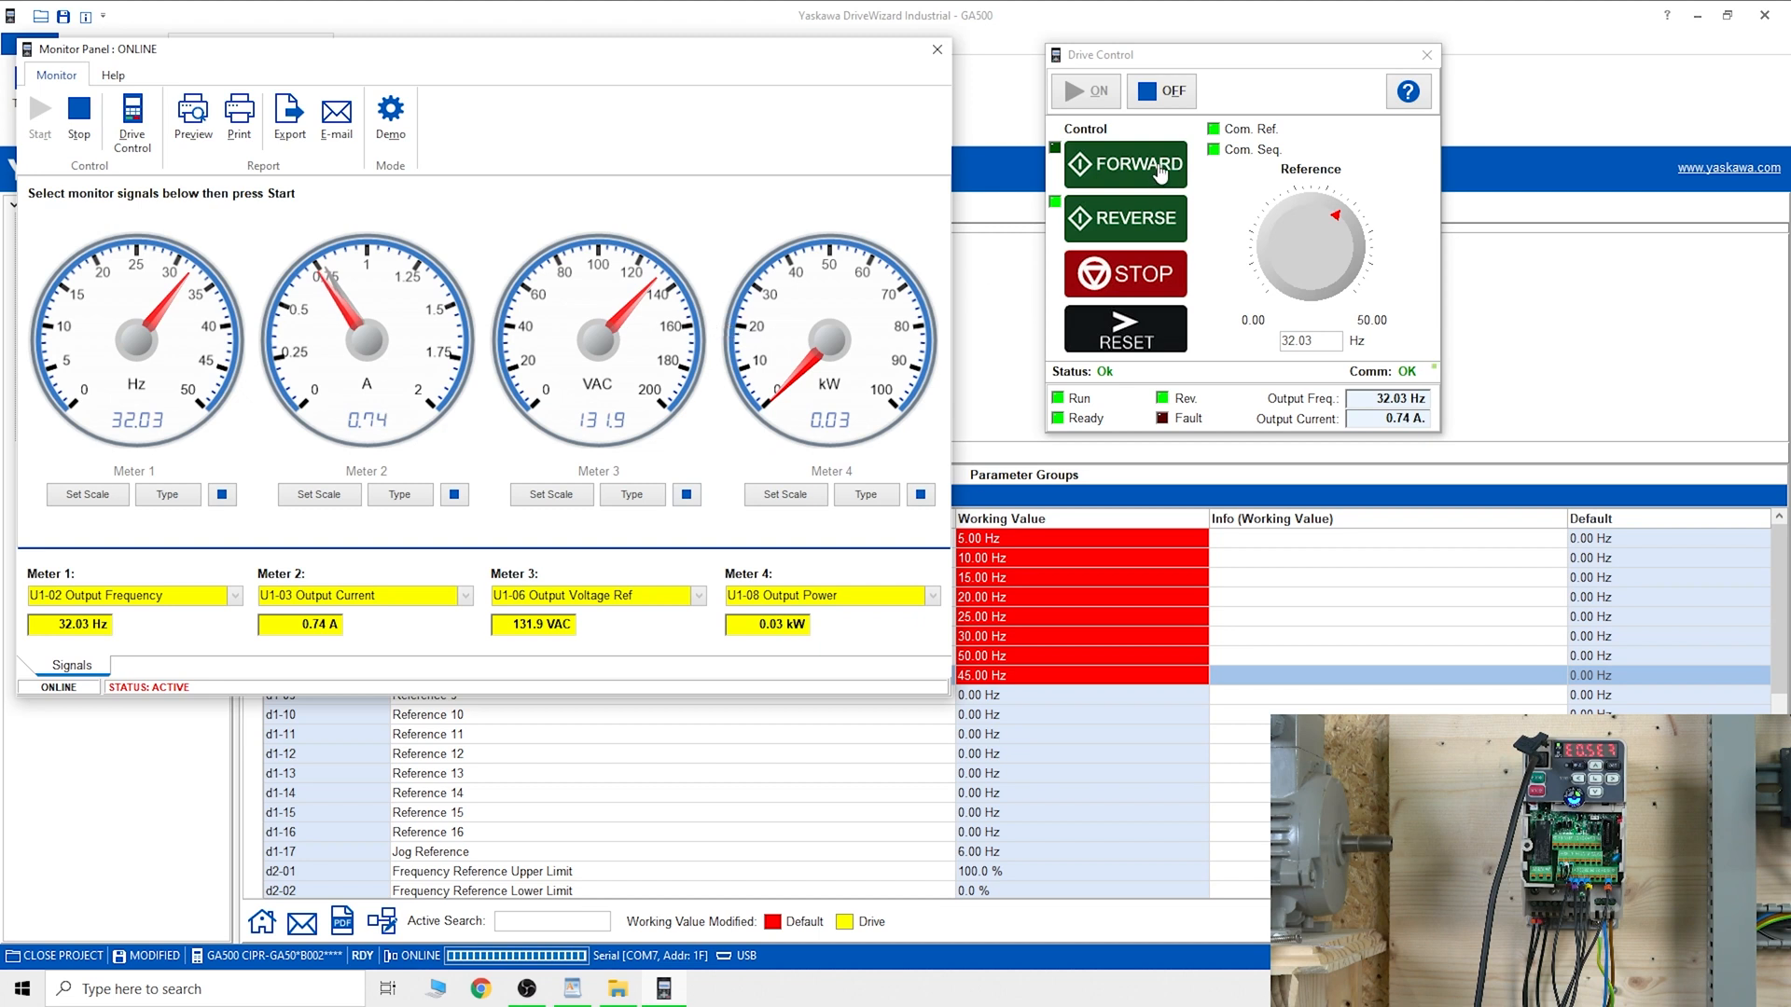
click(1123, 275)
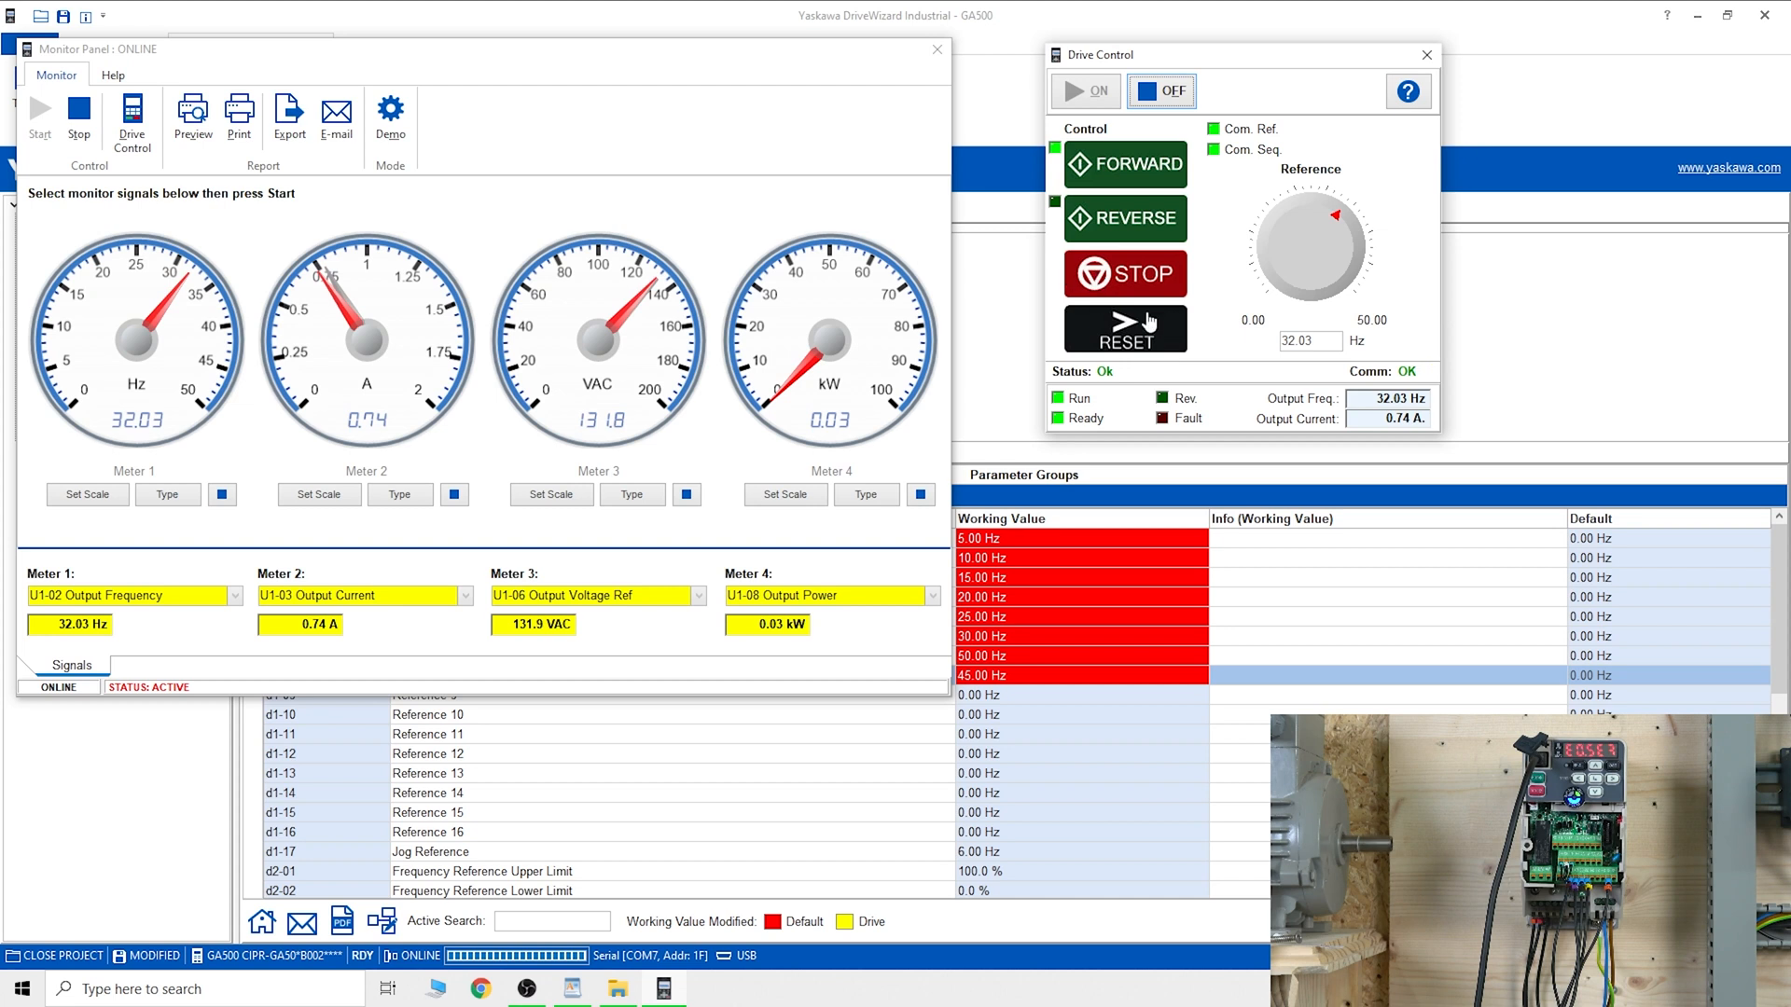
mouse_move(614, 412)
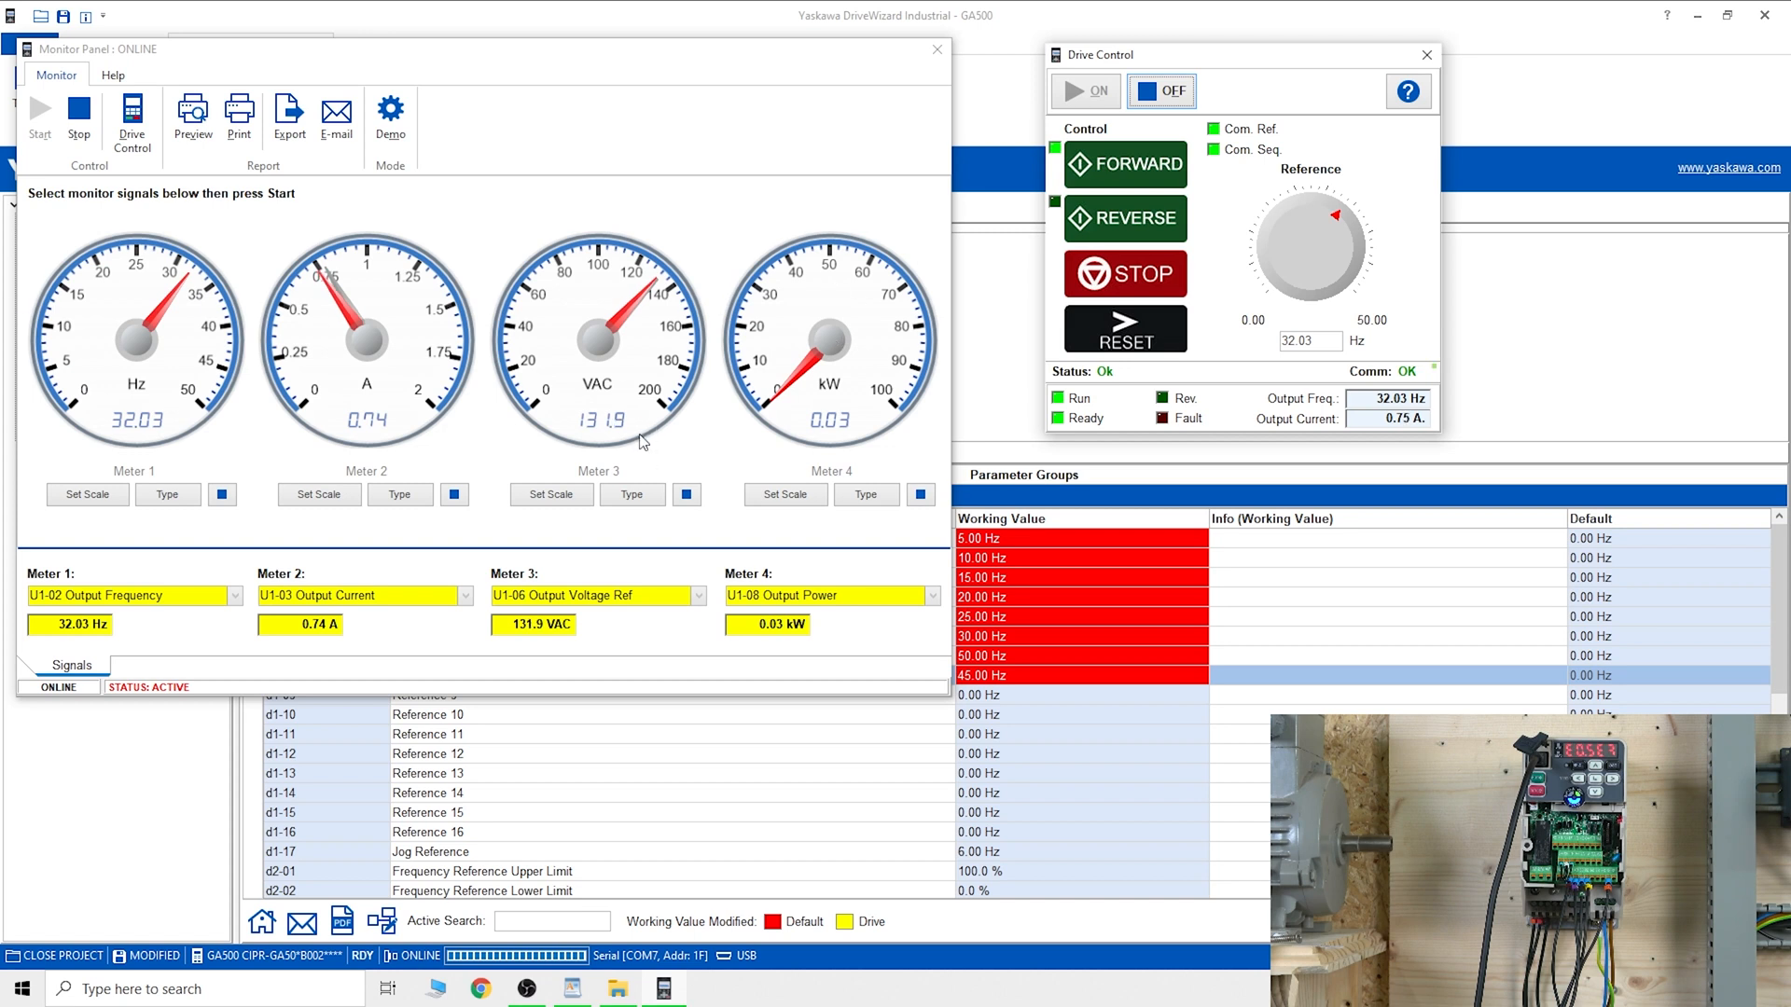
mouse_move(444, 526)
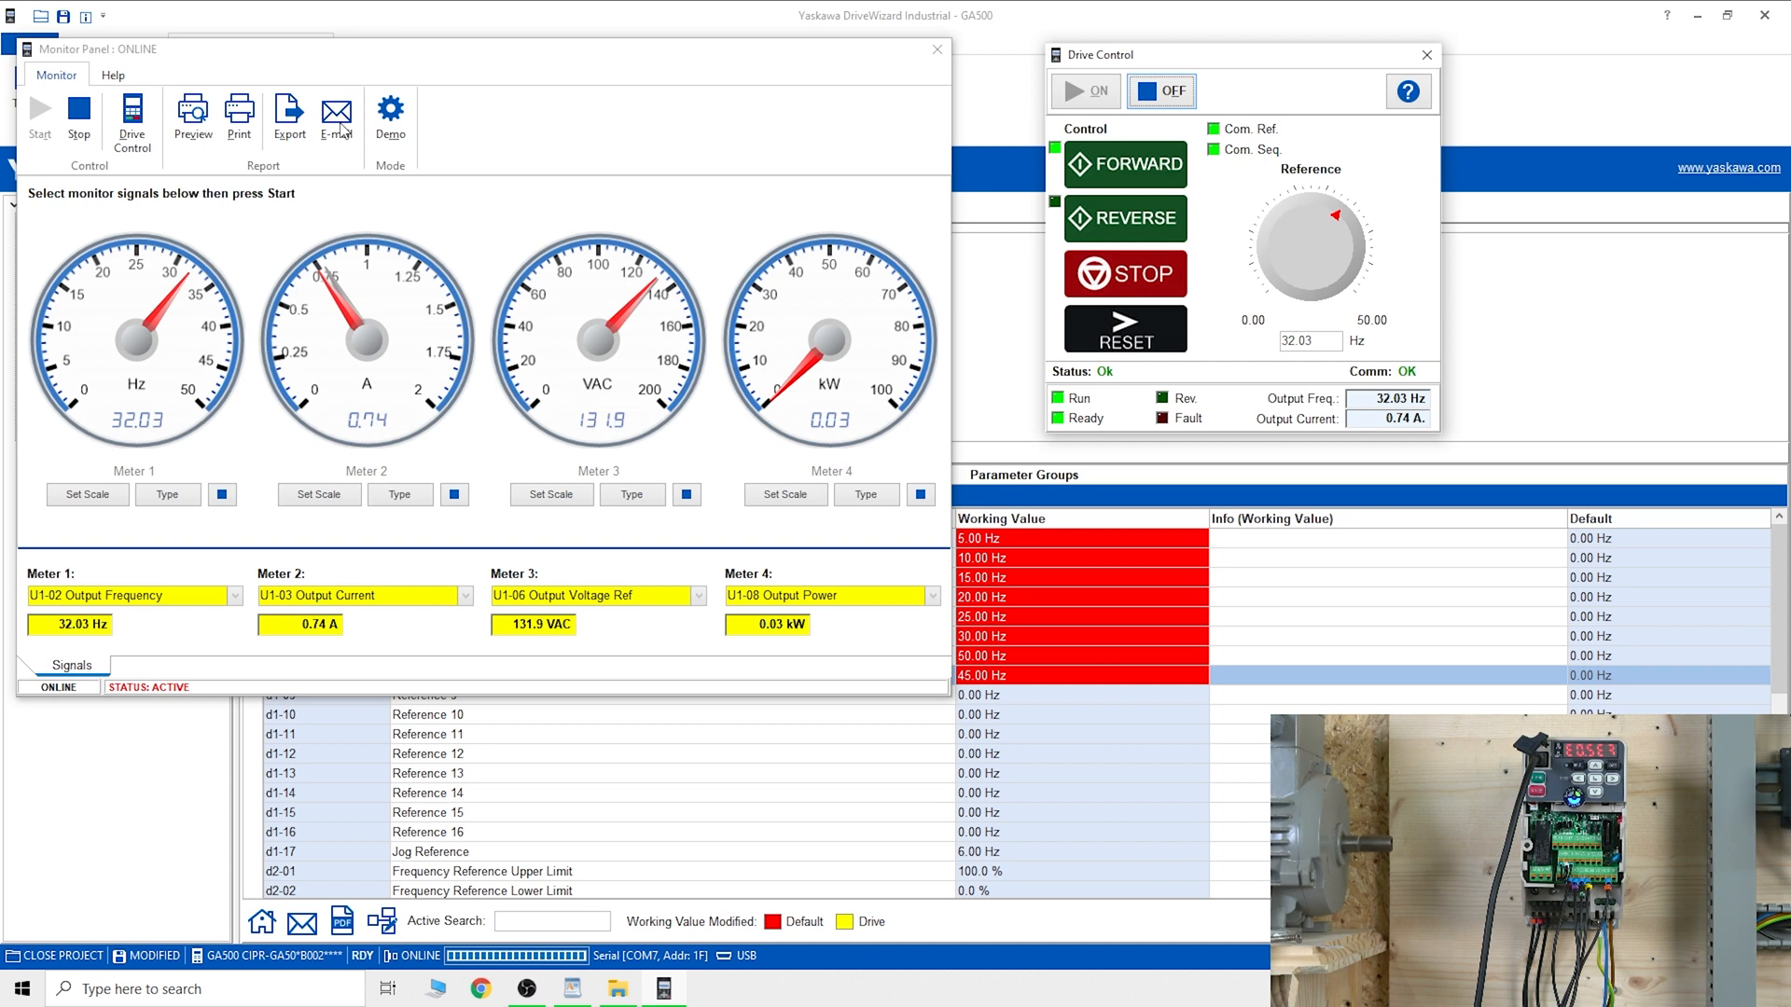
mouse_move(416, 150)
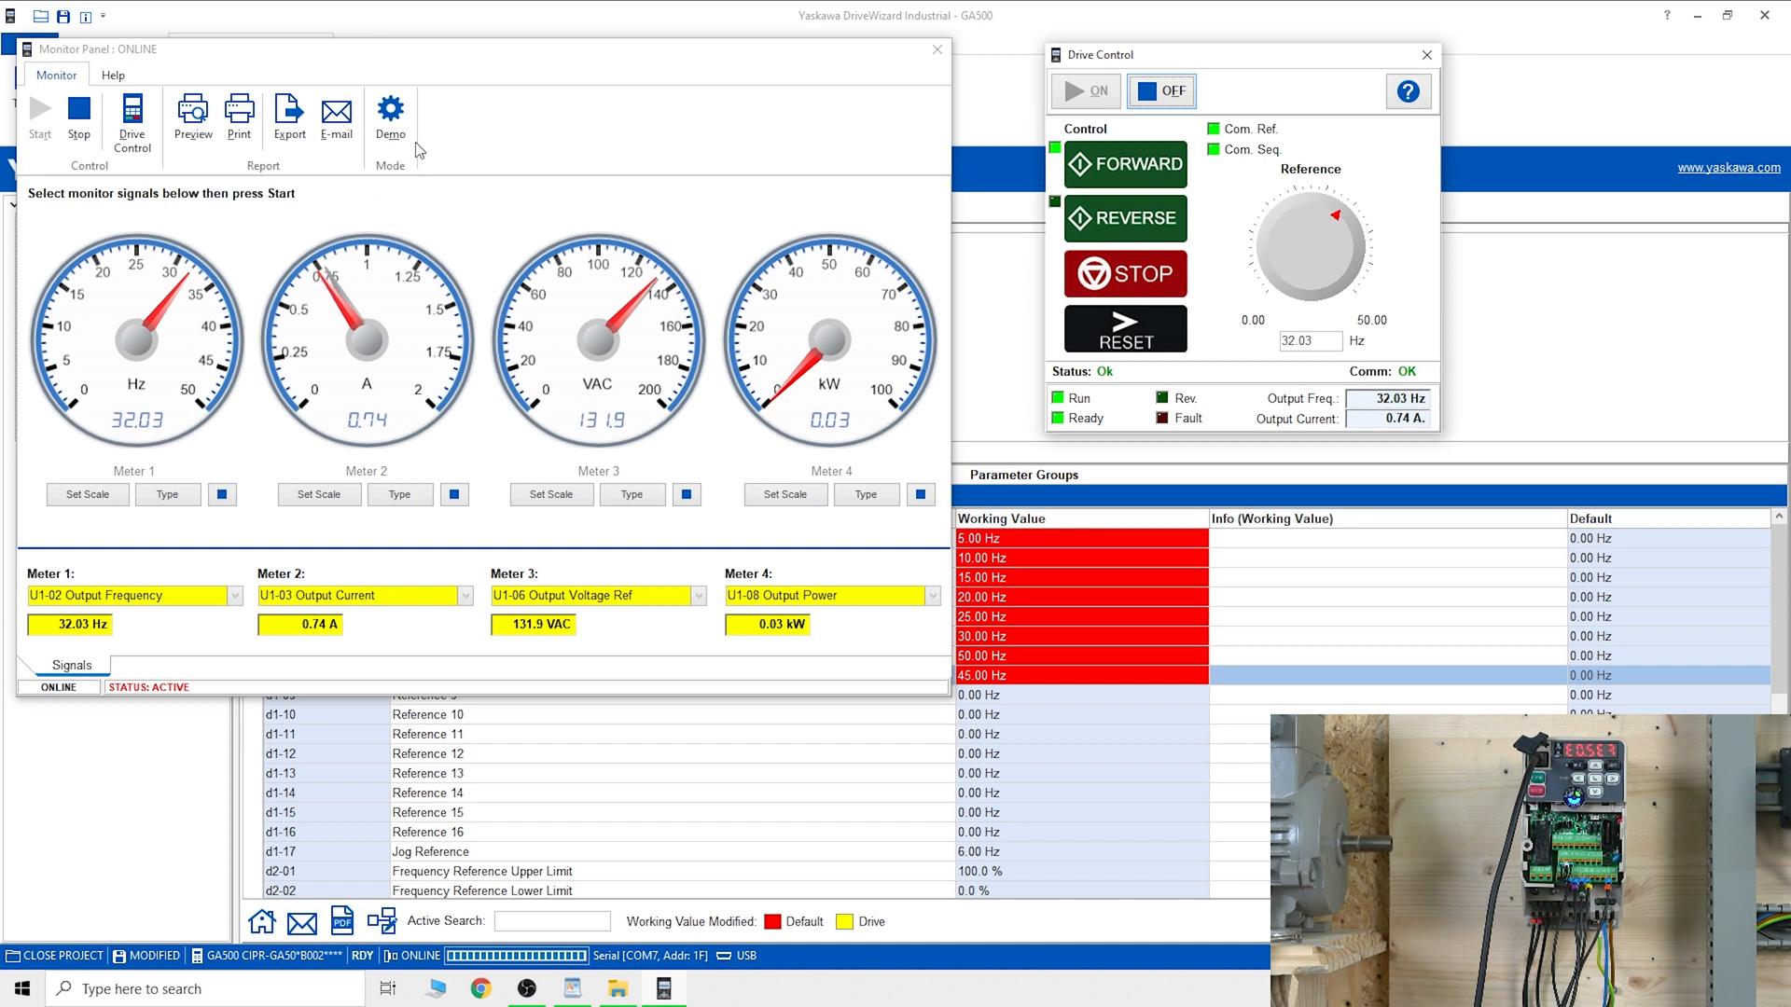
mouse_move(426, 508)
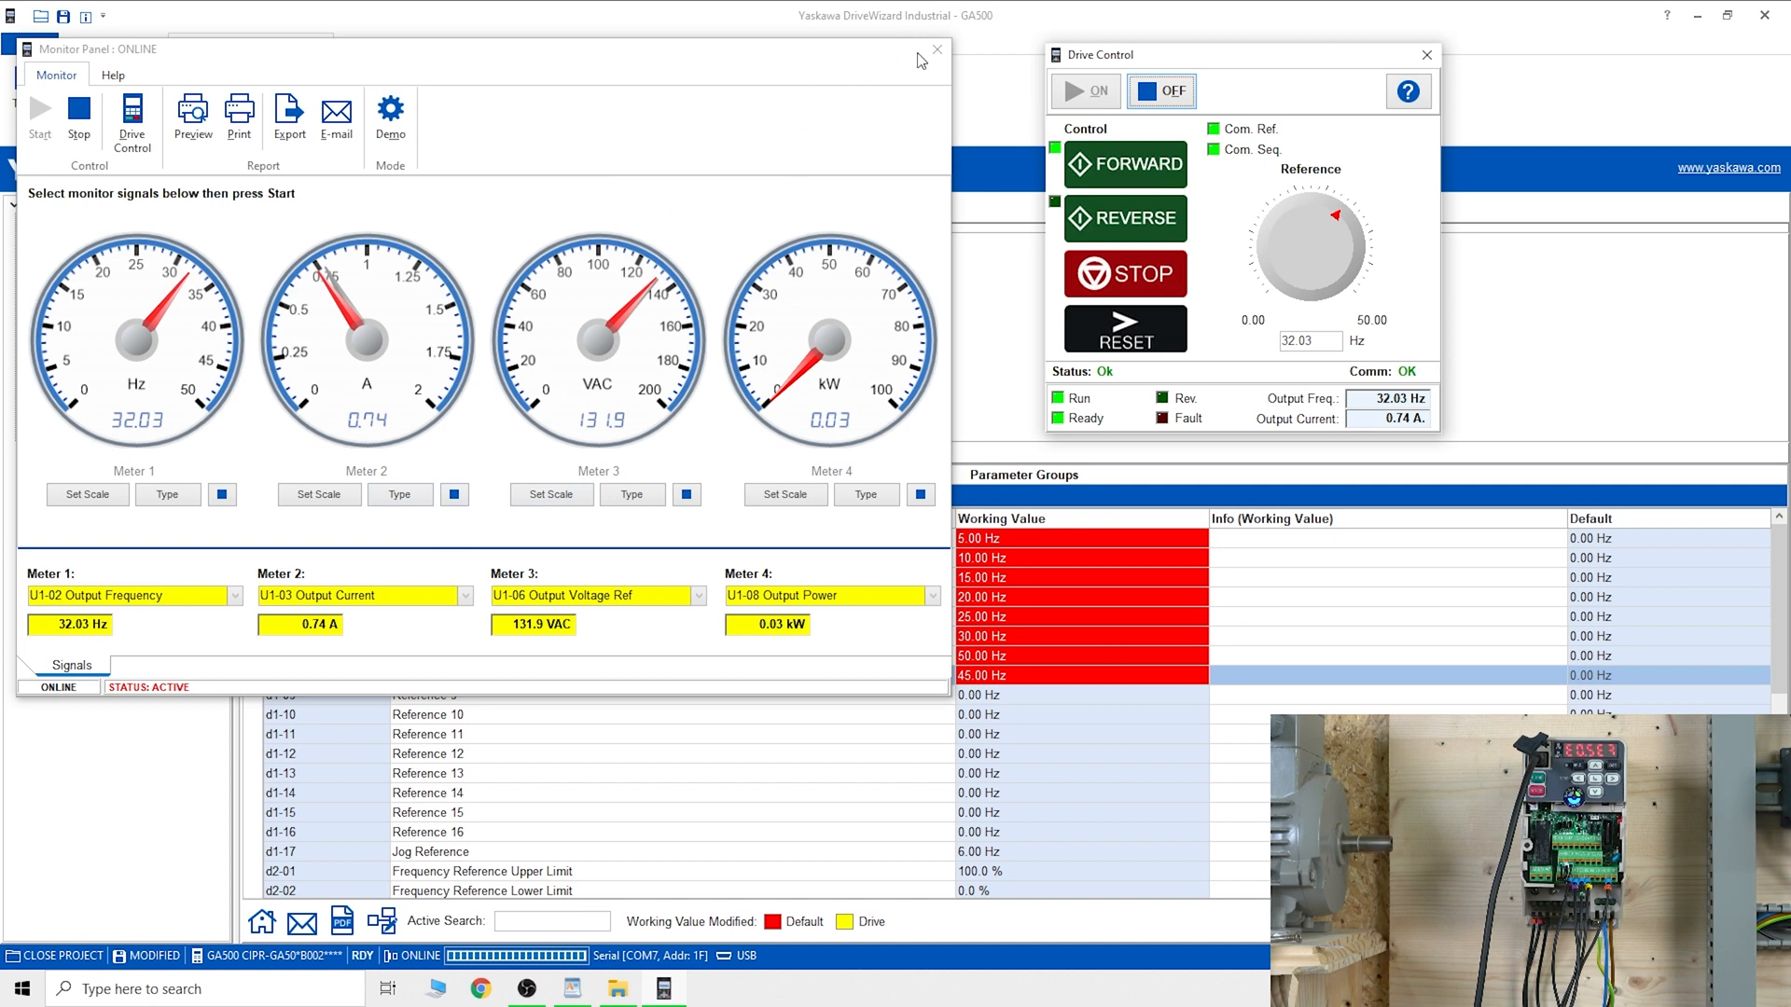
mouse_move(868, 297)
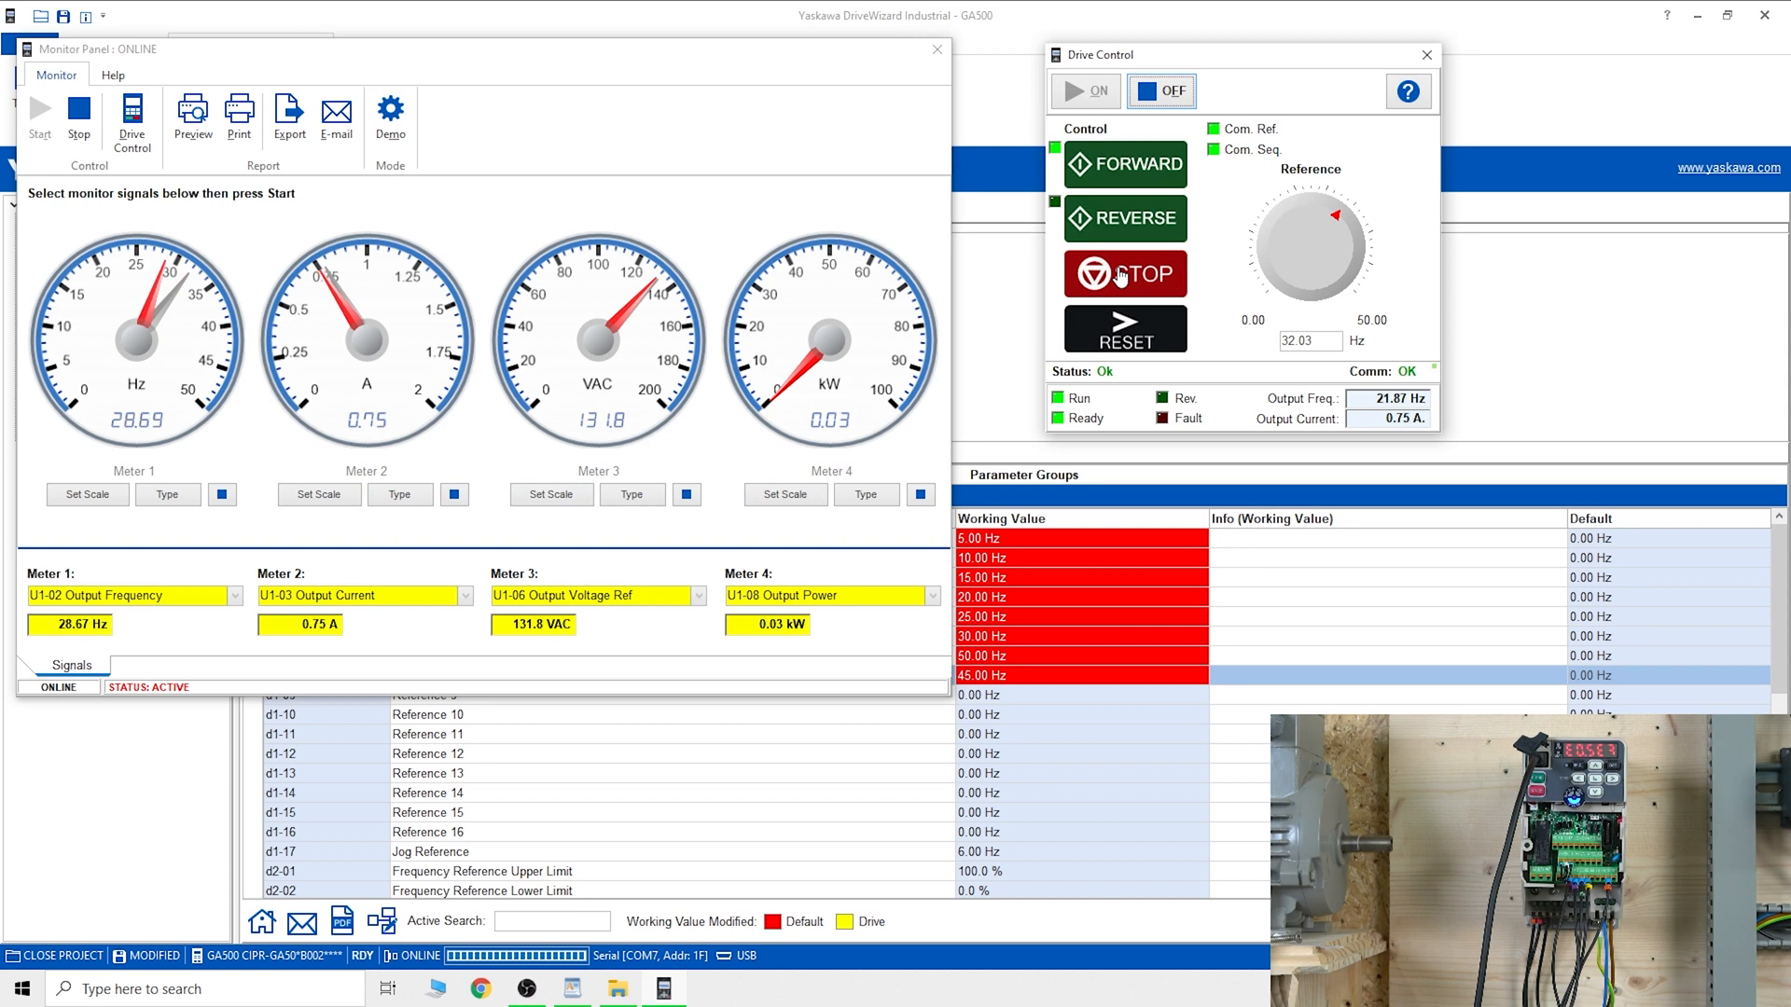
click(1123, 275)
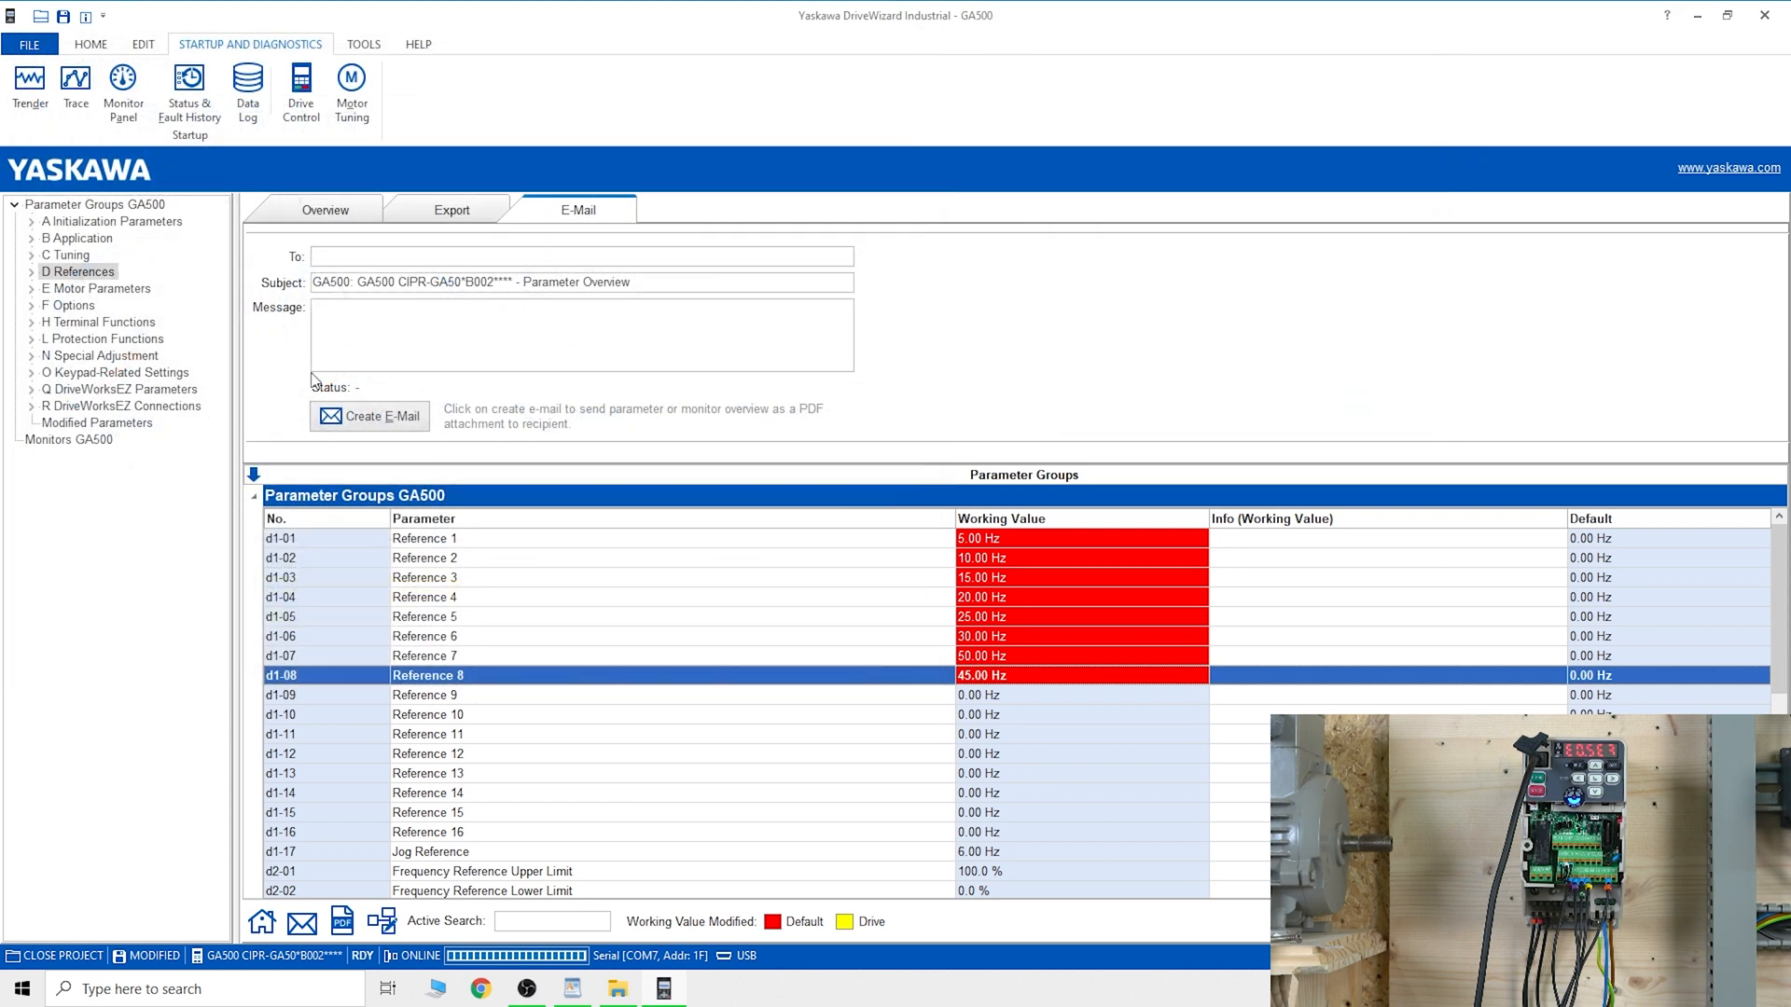
Step: Start the Basic drive setup in the Application Wizard, inspect the A1-03 initialization modes, then cancel and close without initializing
click(364, 43)
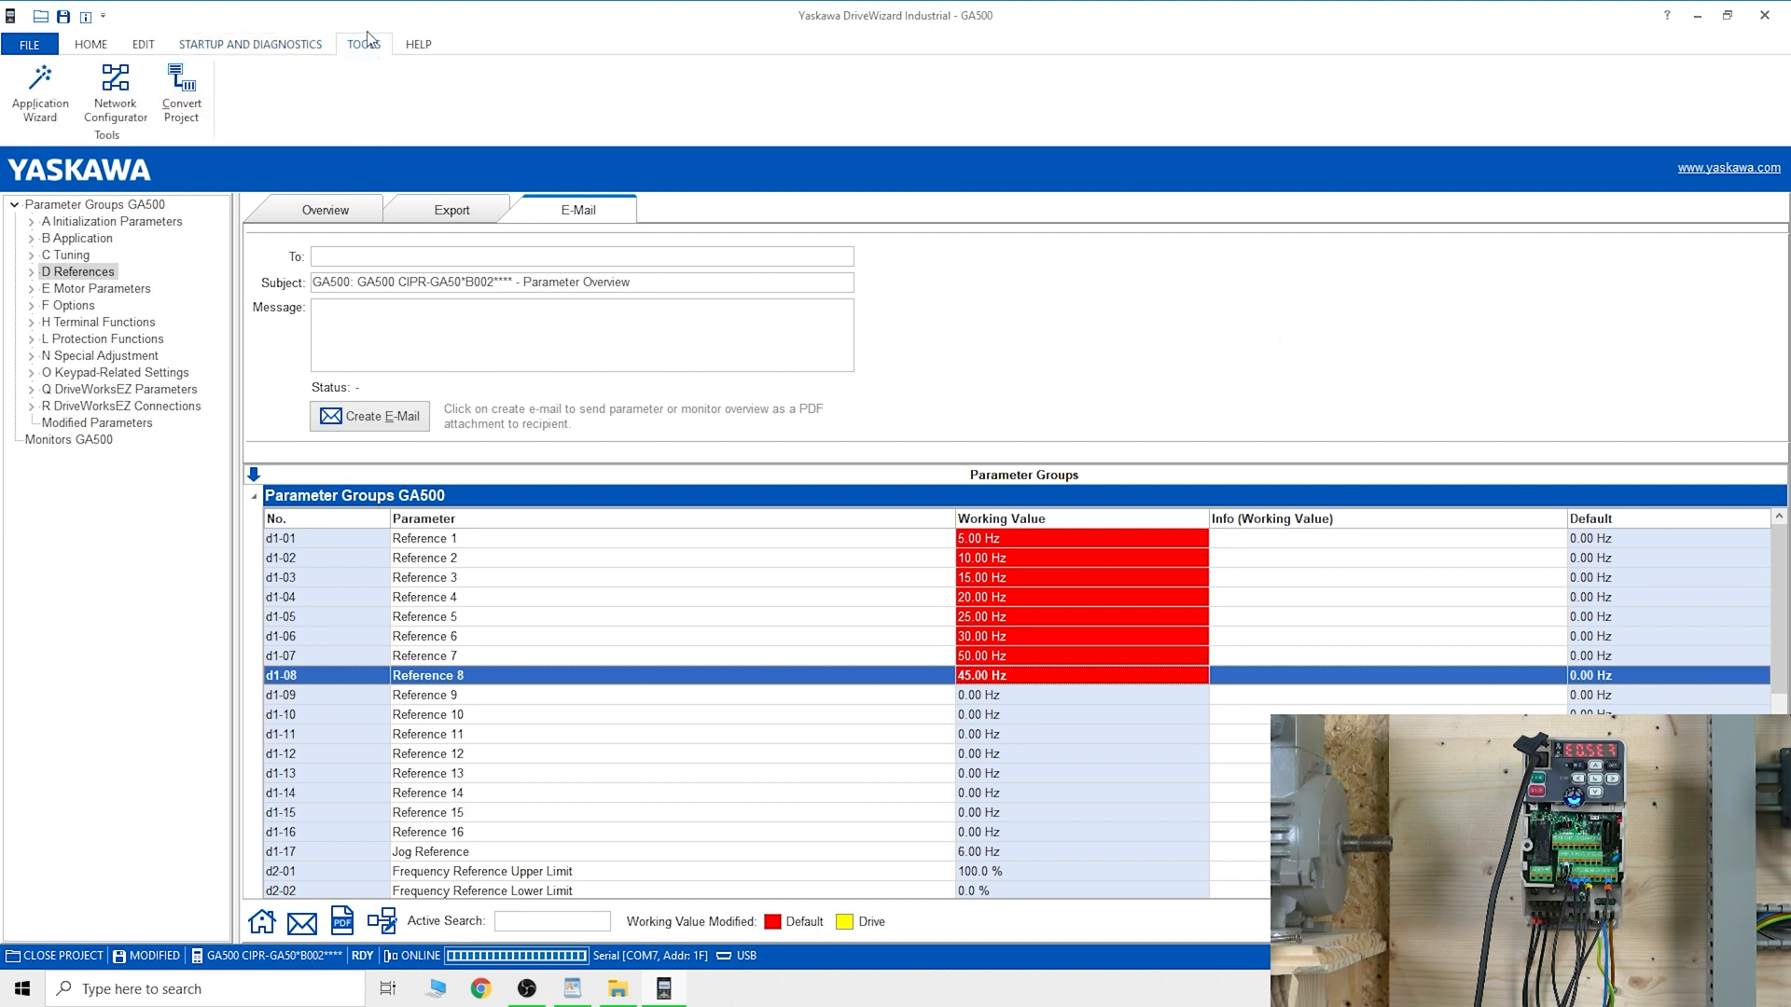
mouse_move(39, 91)
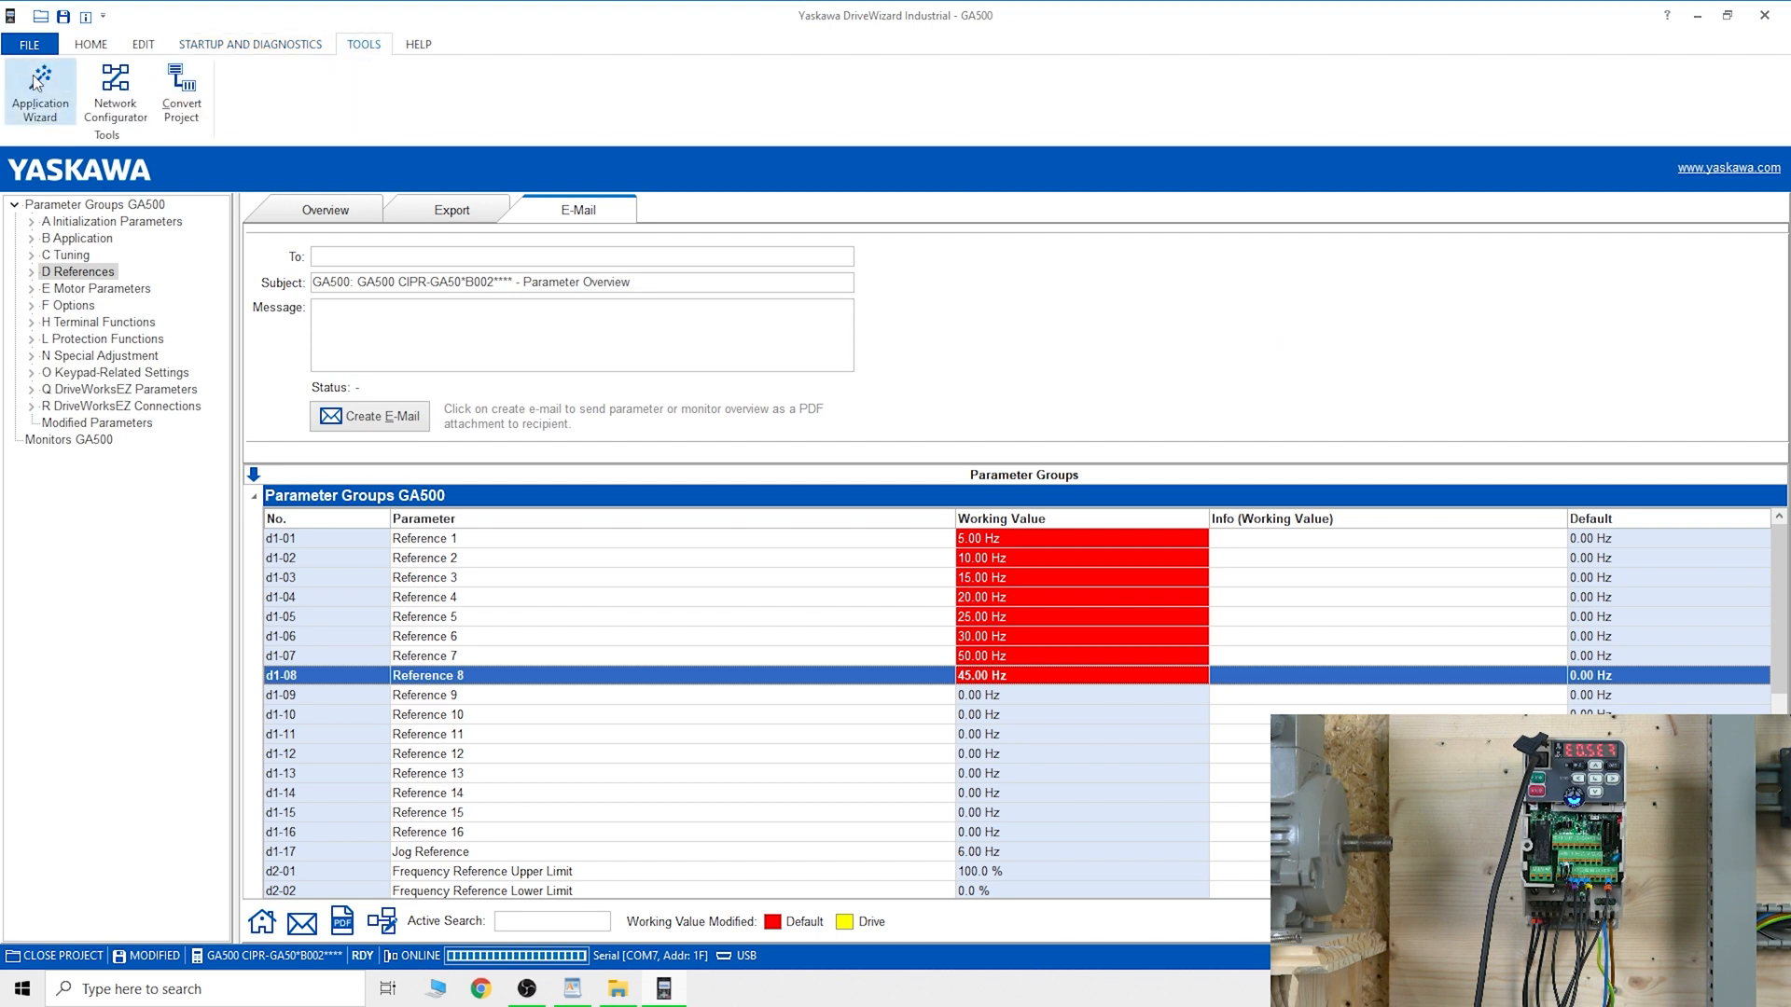
click(39, 91)
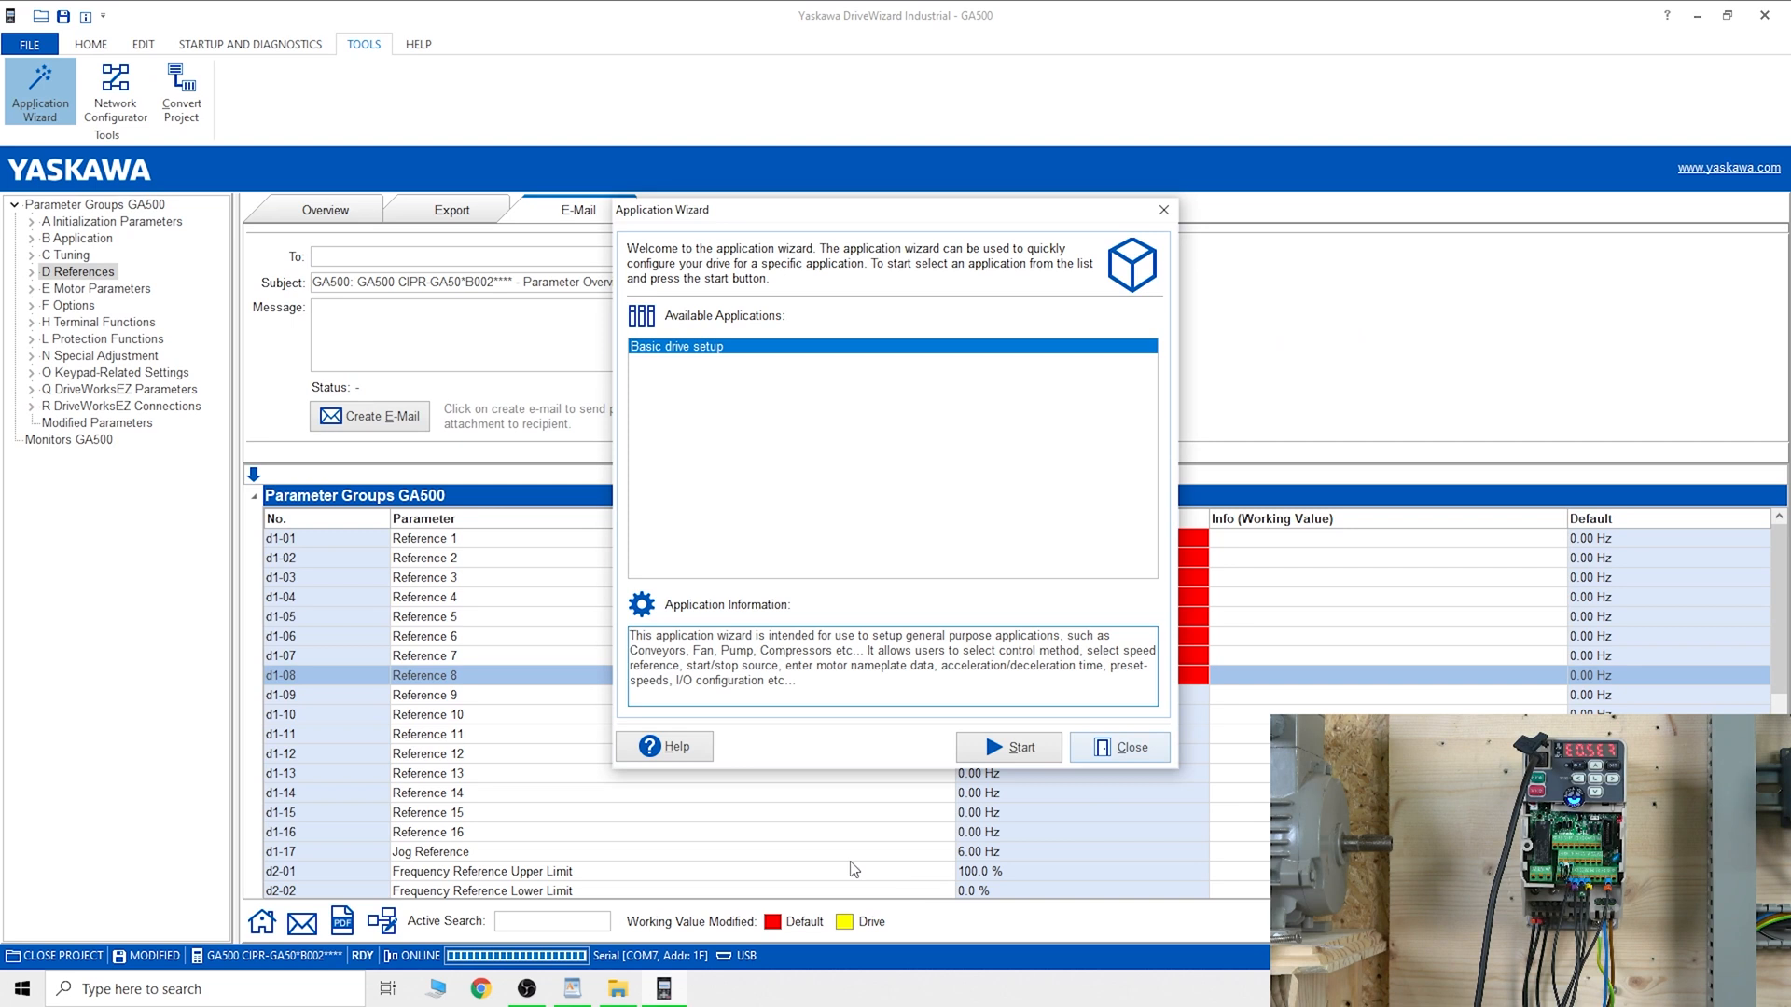
mouse_move(75, 178)
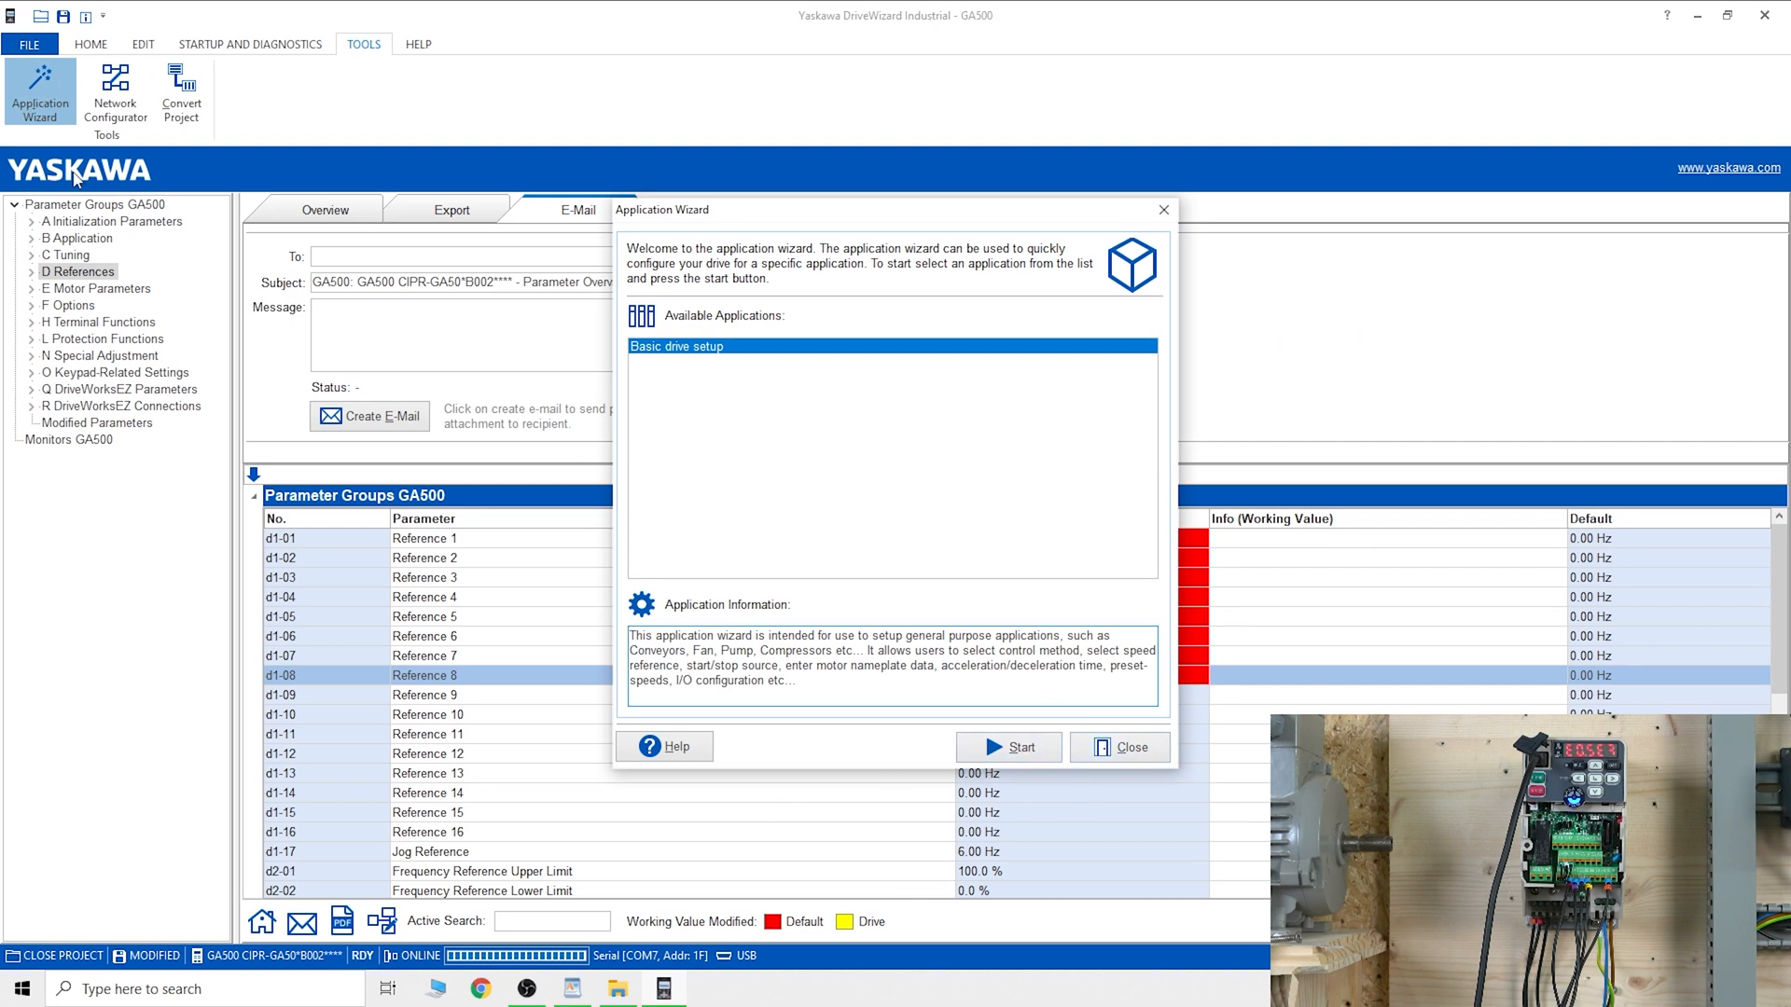
mouse_move(1015, 747)
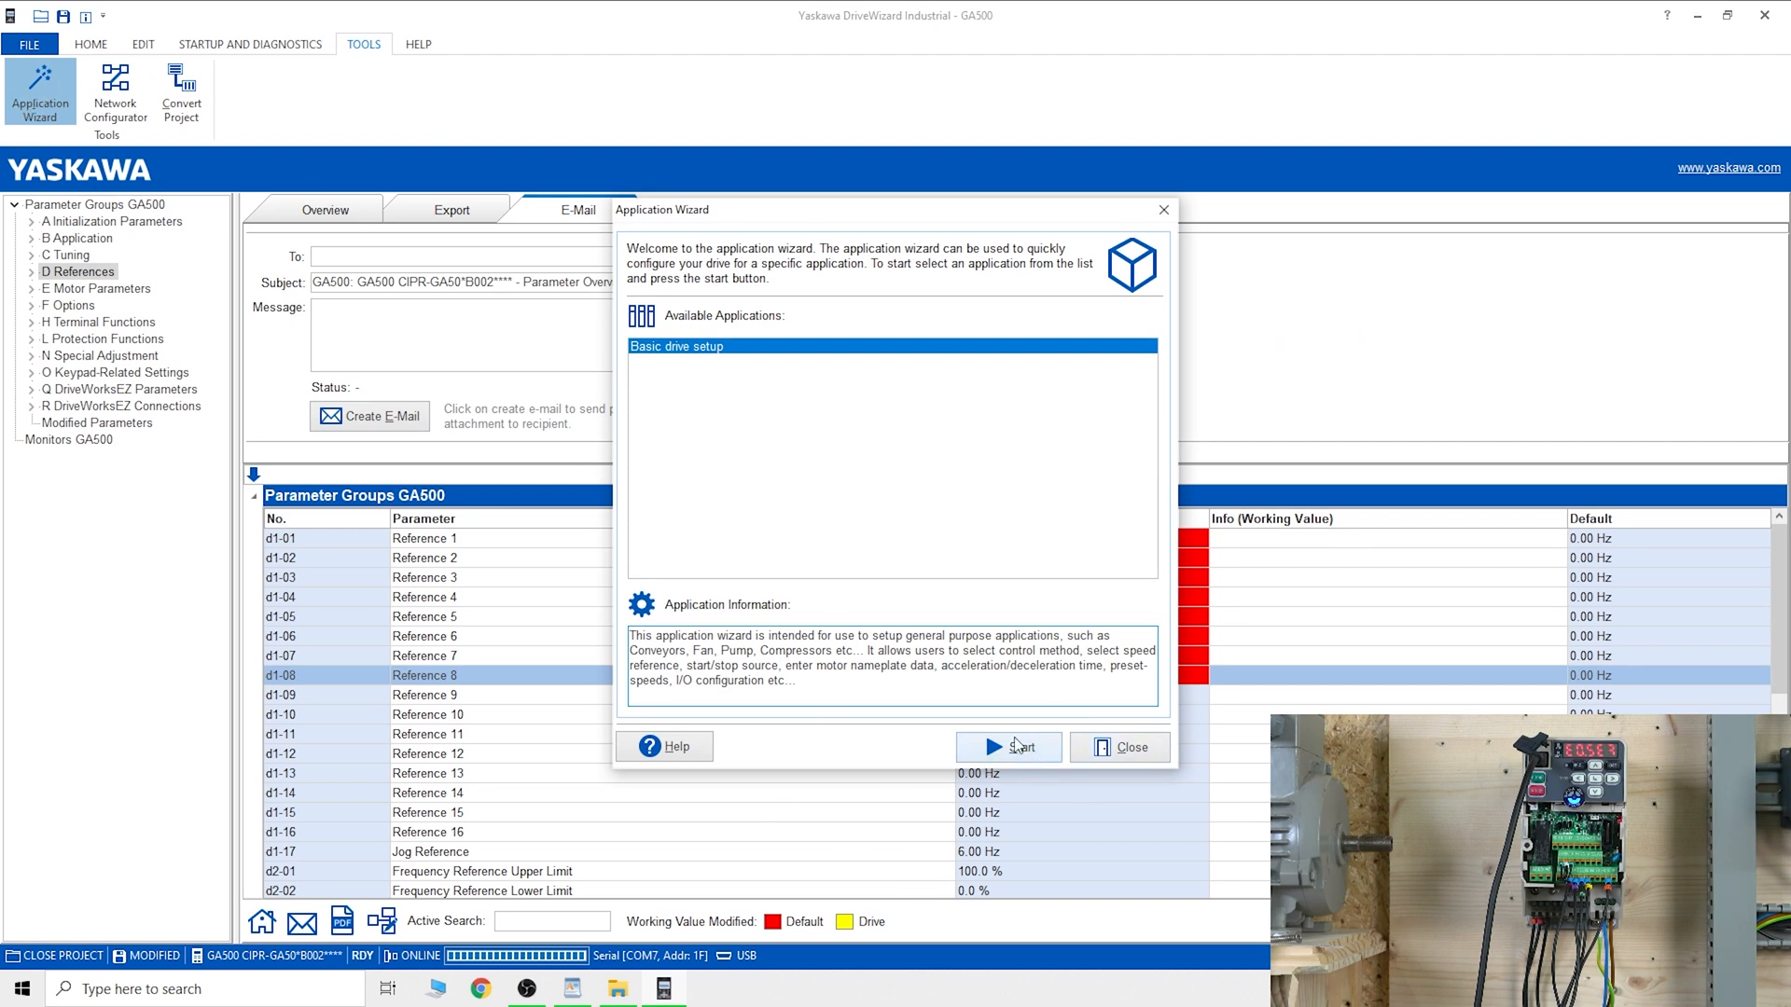
click(1008, 747)
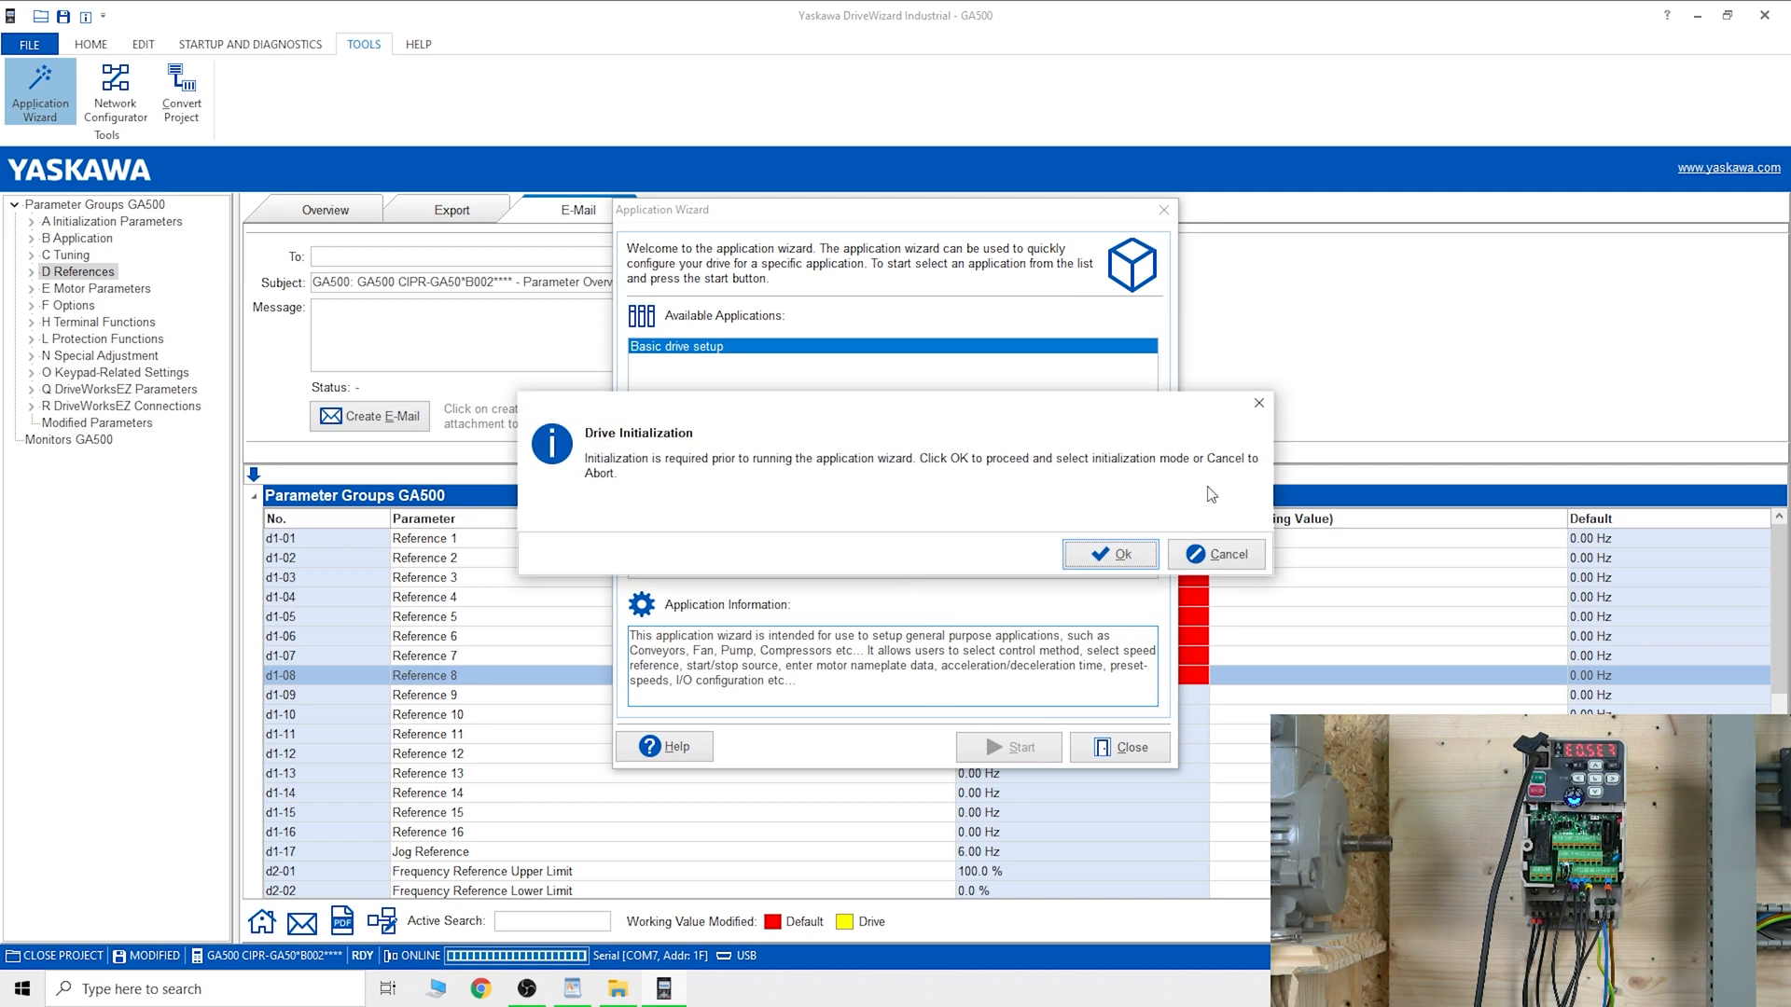
click(1109, 554)
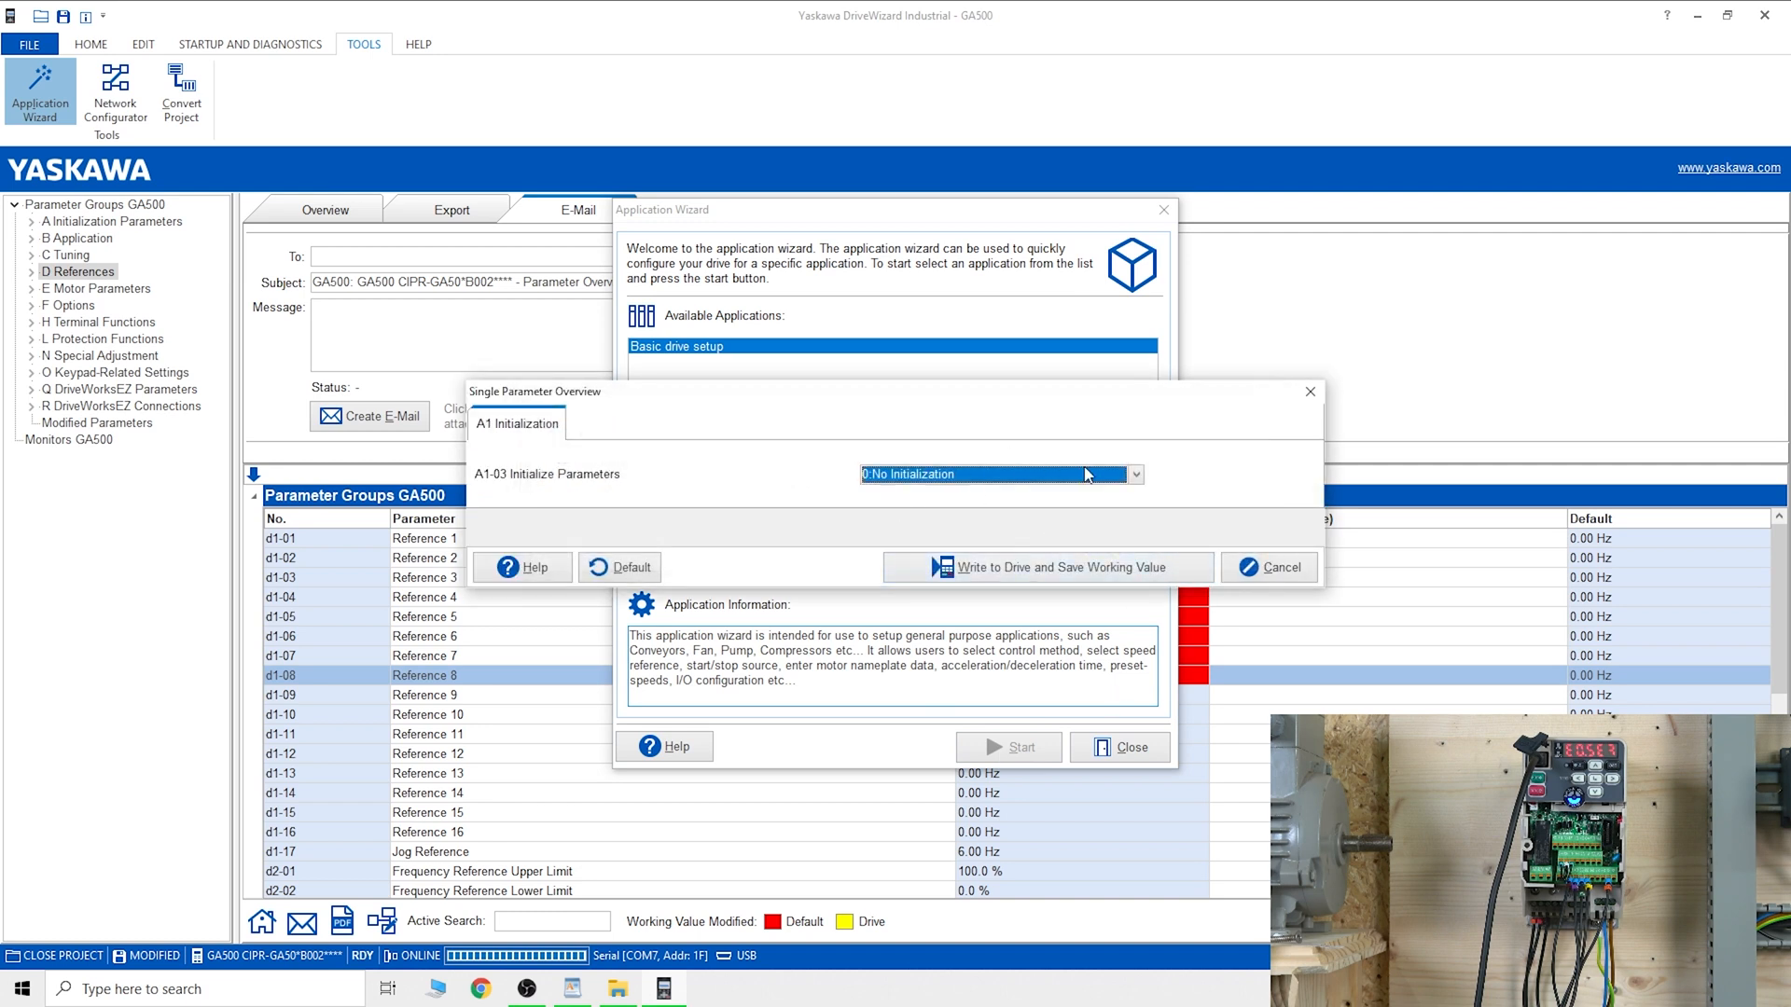
click(1132, 474)
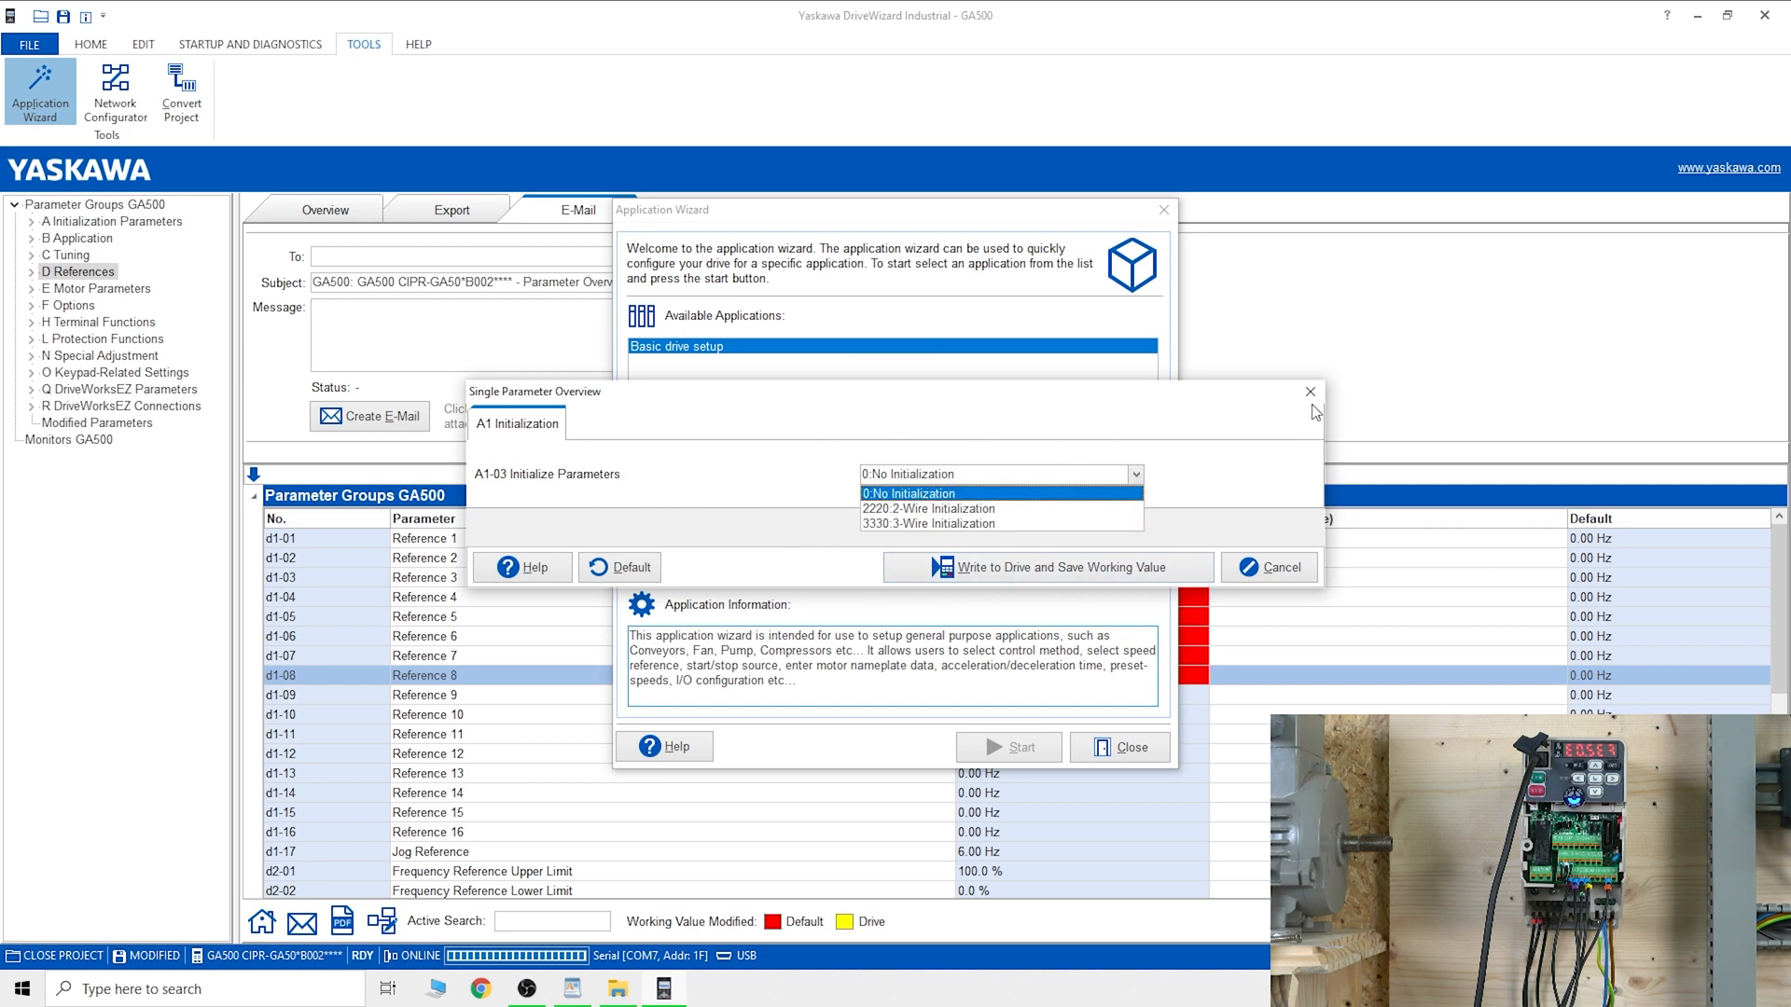
click(1309, 392)
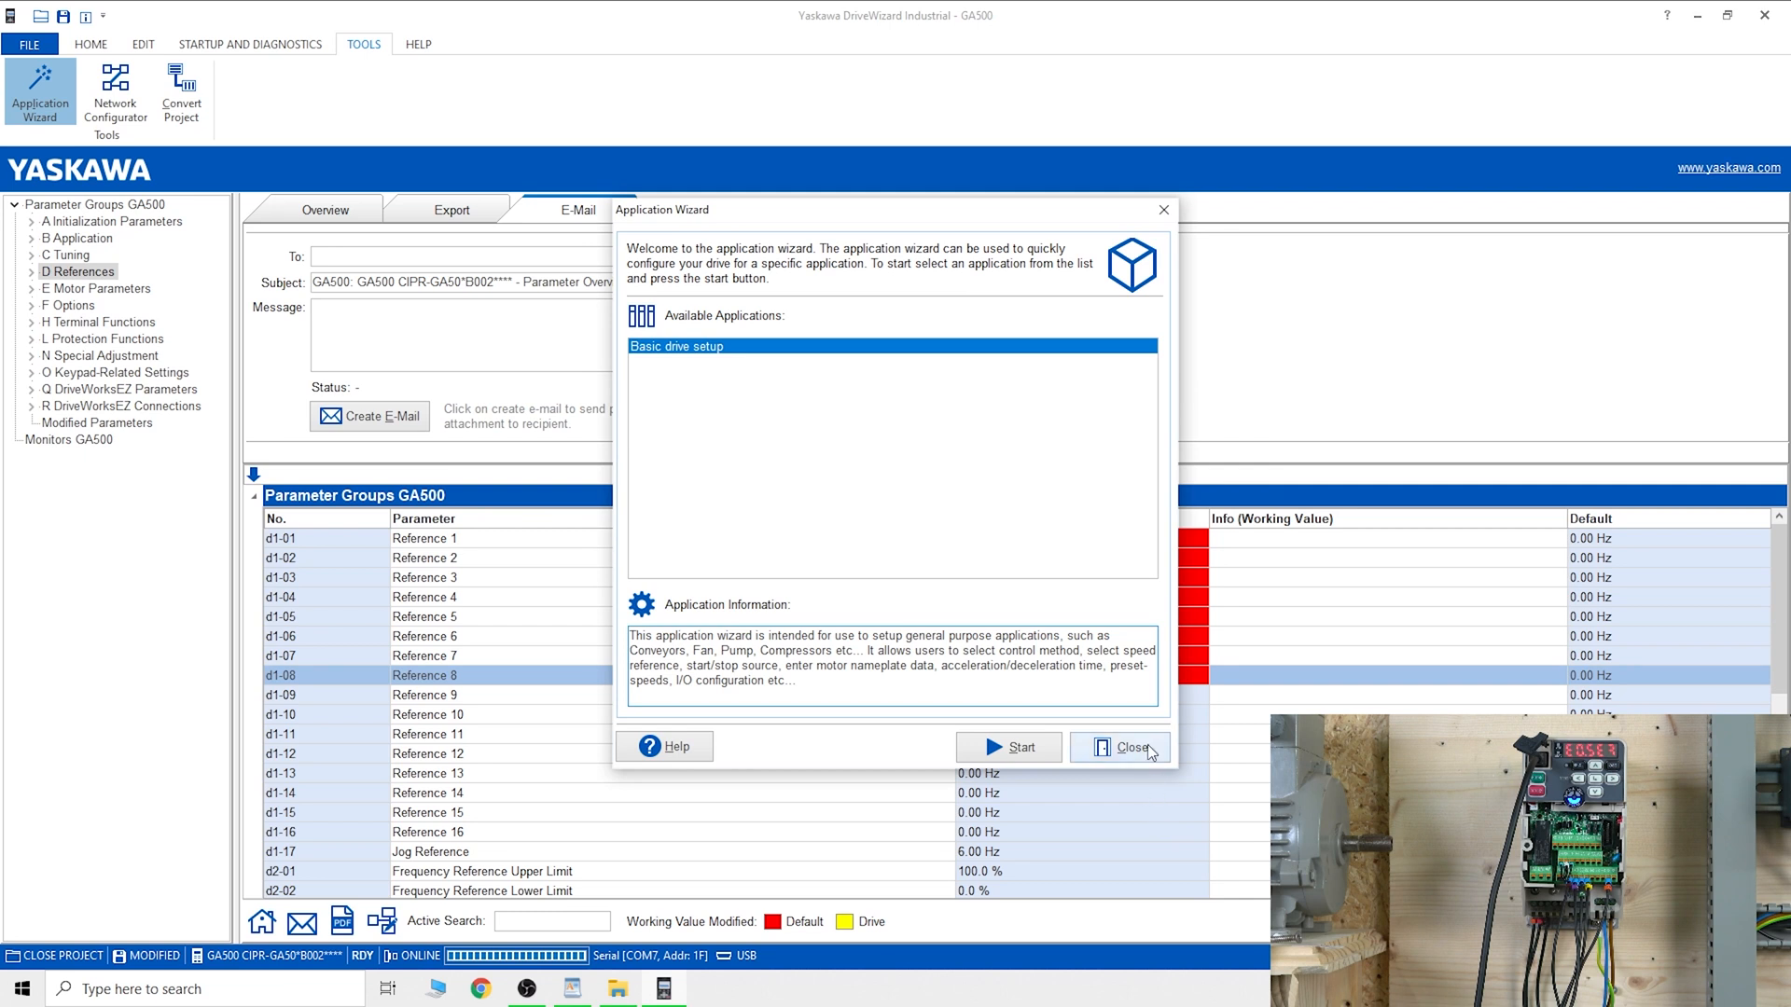
click(1118, 747)
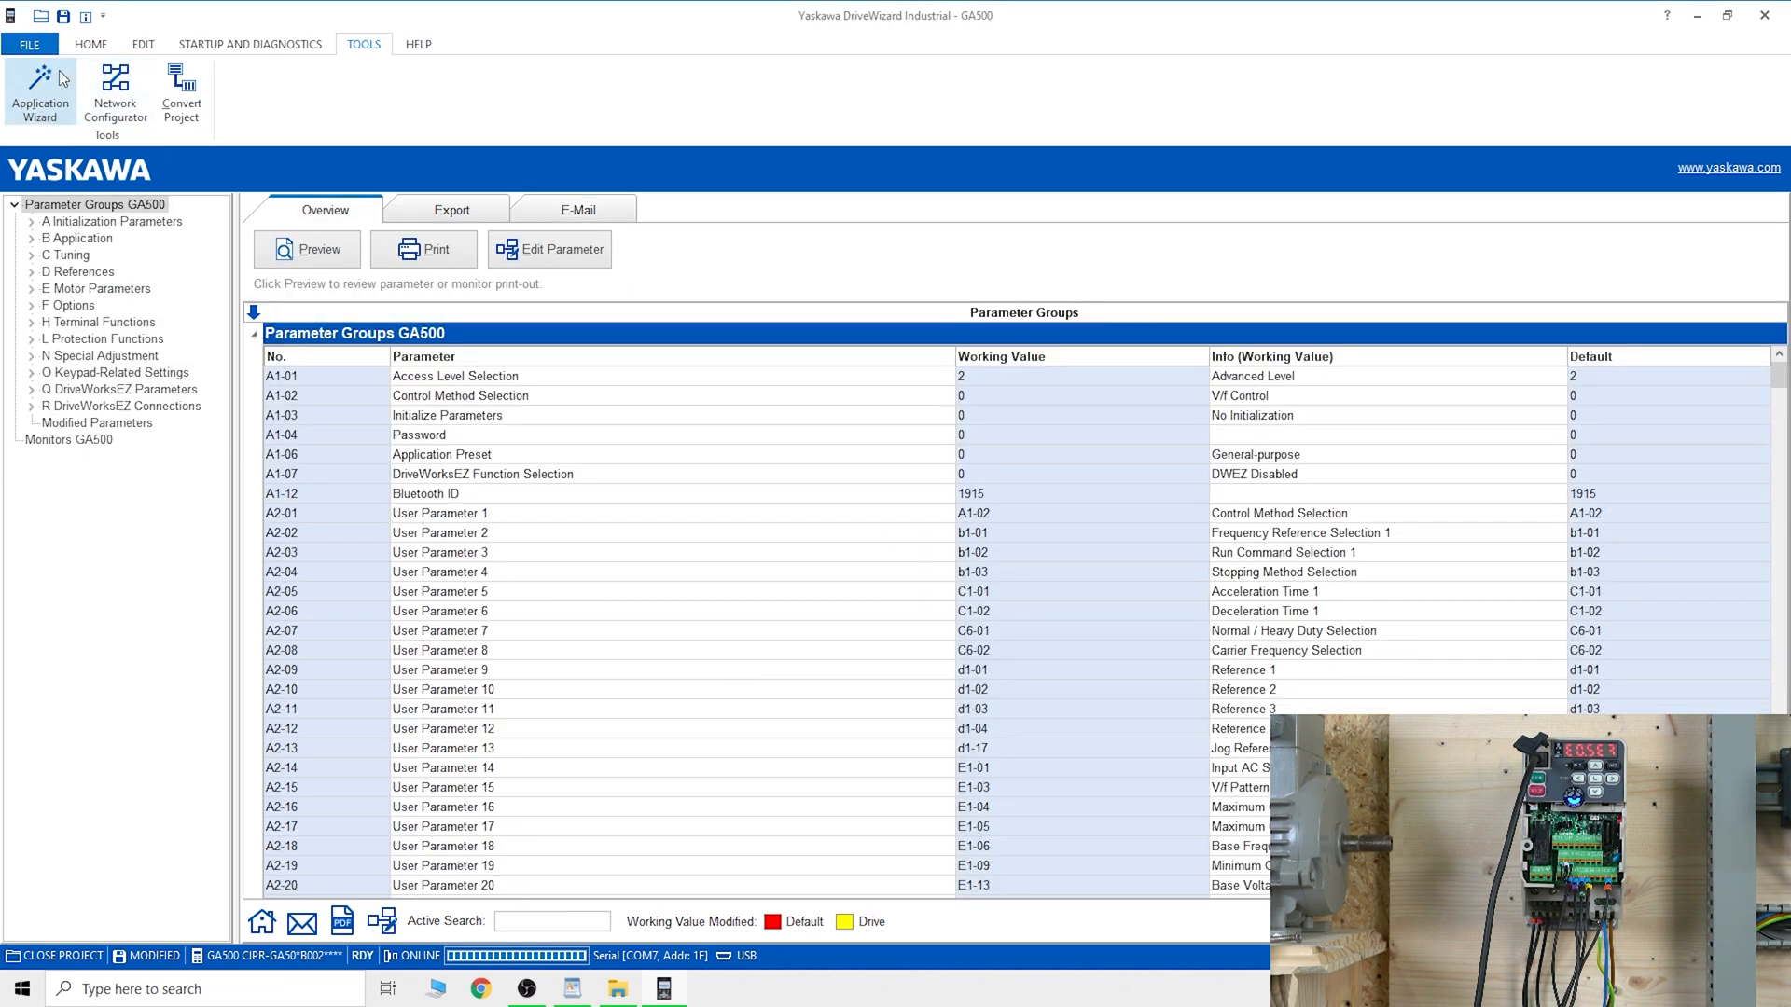
Step: Select the R DriveWorksEZ Connections group, save the project under a new name and bring DriveWizard back into view
click(69, 255)
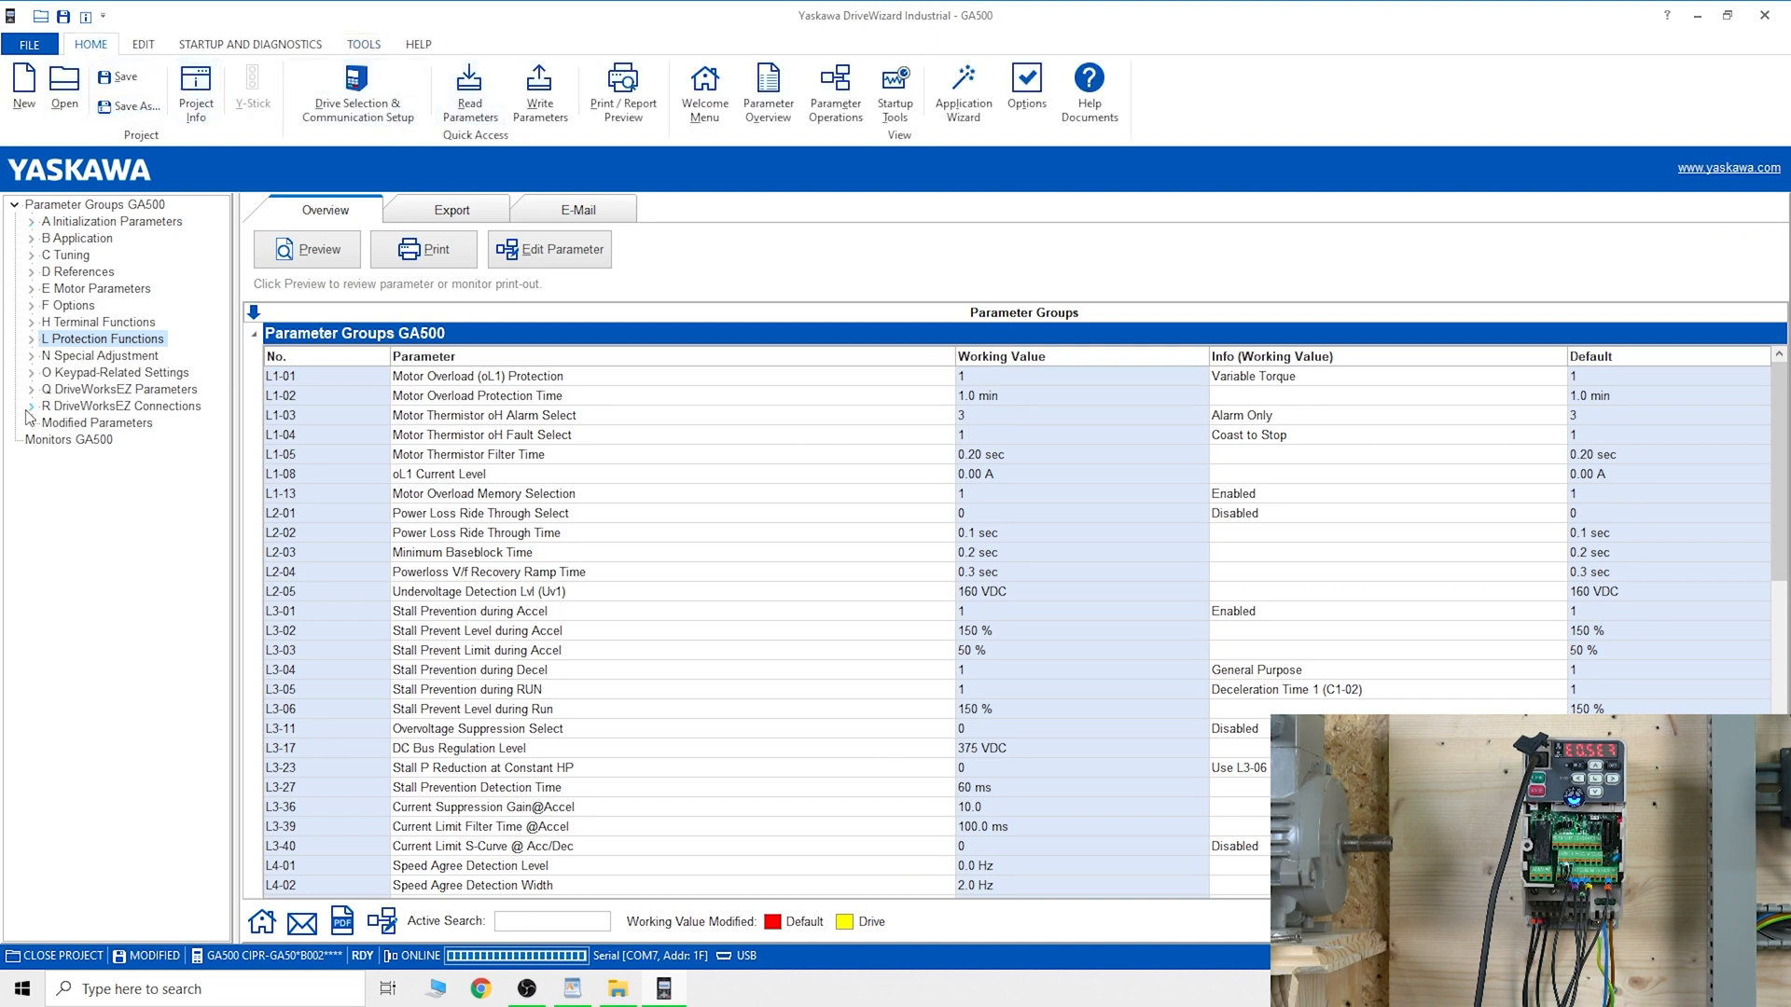
click(125, 405)
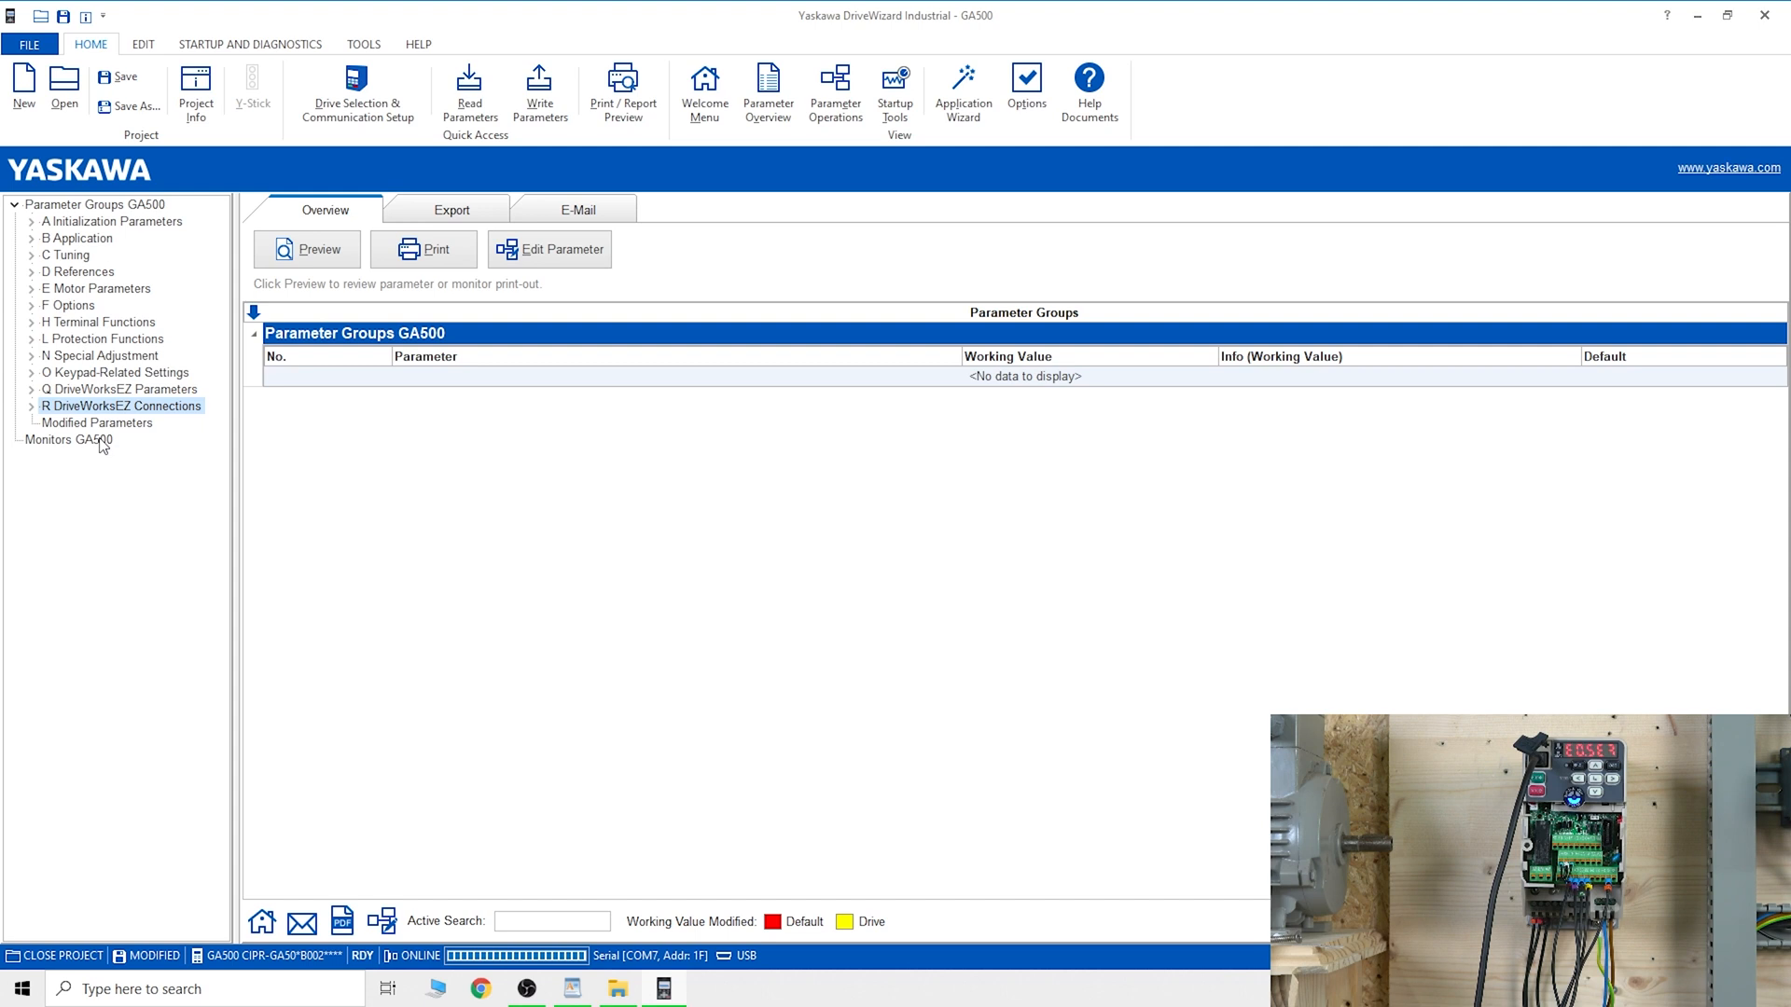
mouse_move(6, 452)
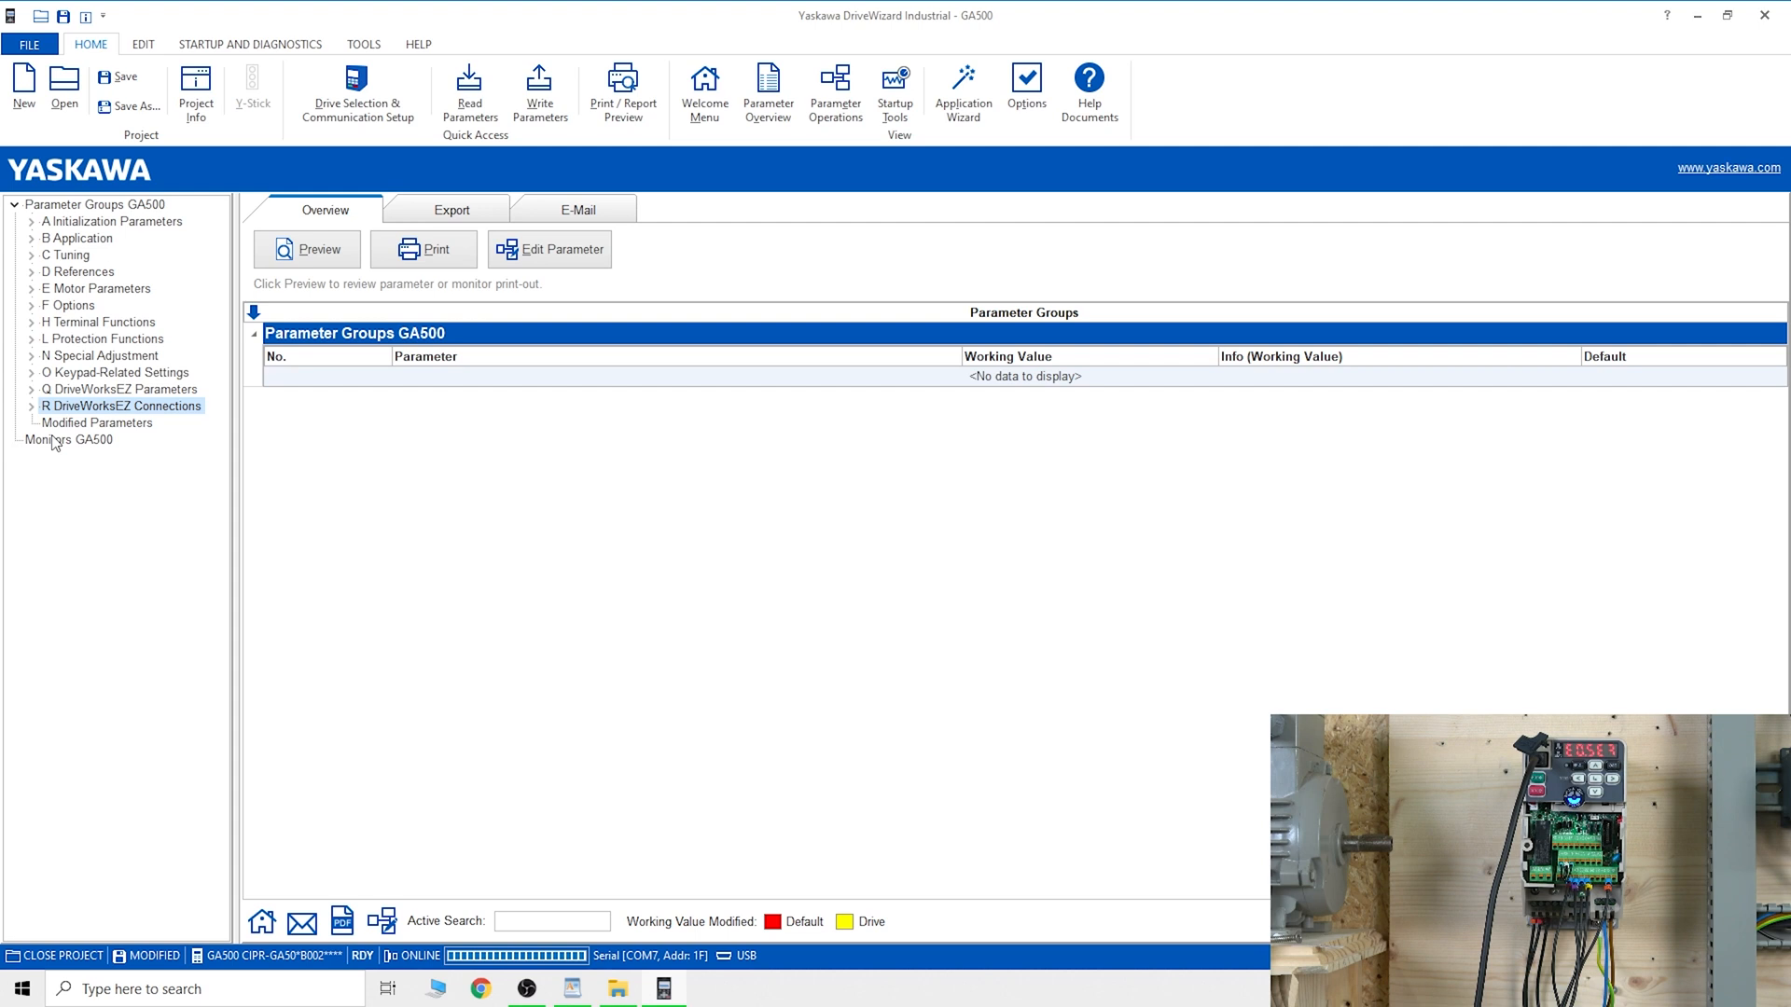
mouse_move(204, 231)
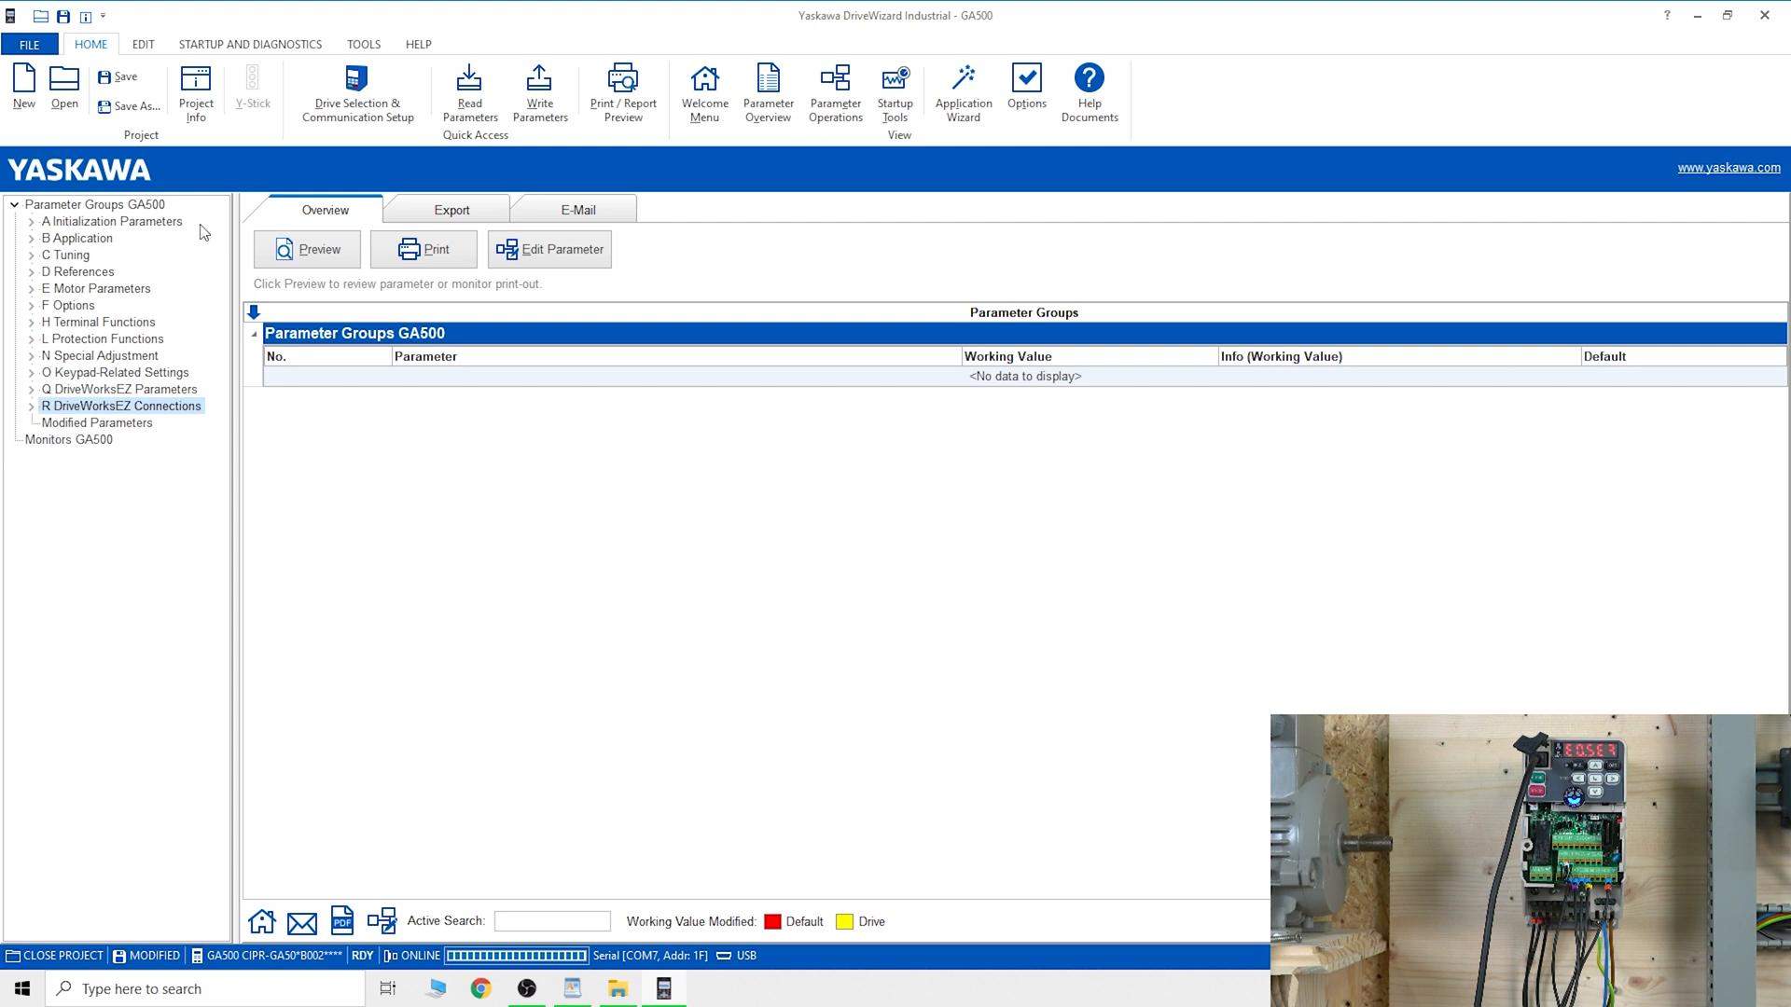
mouse_move(155, 285)
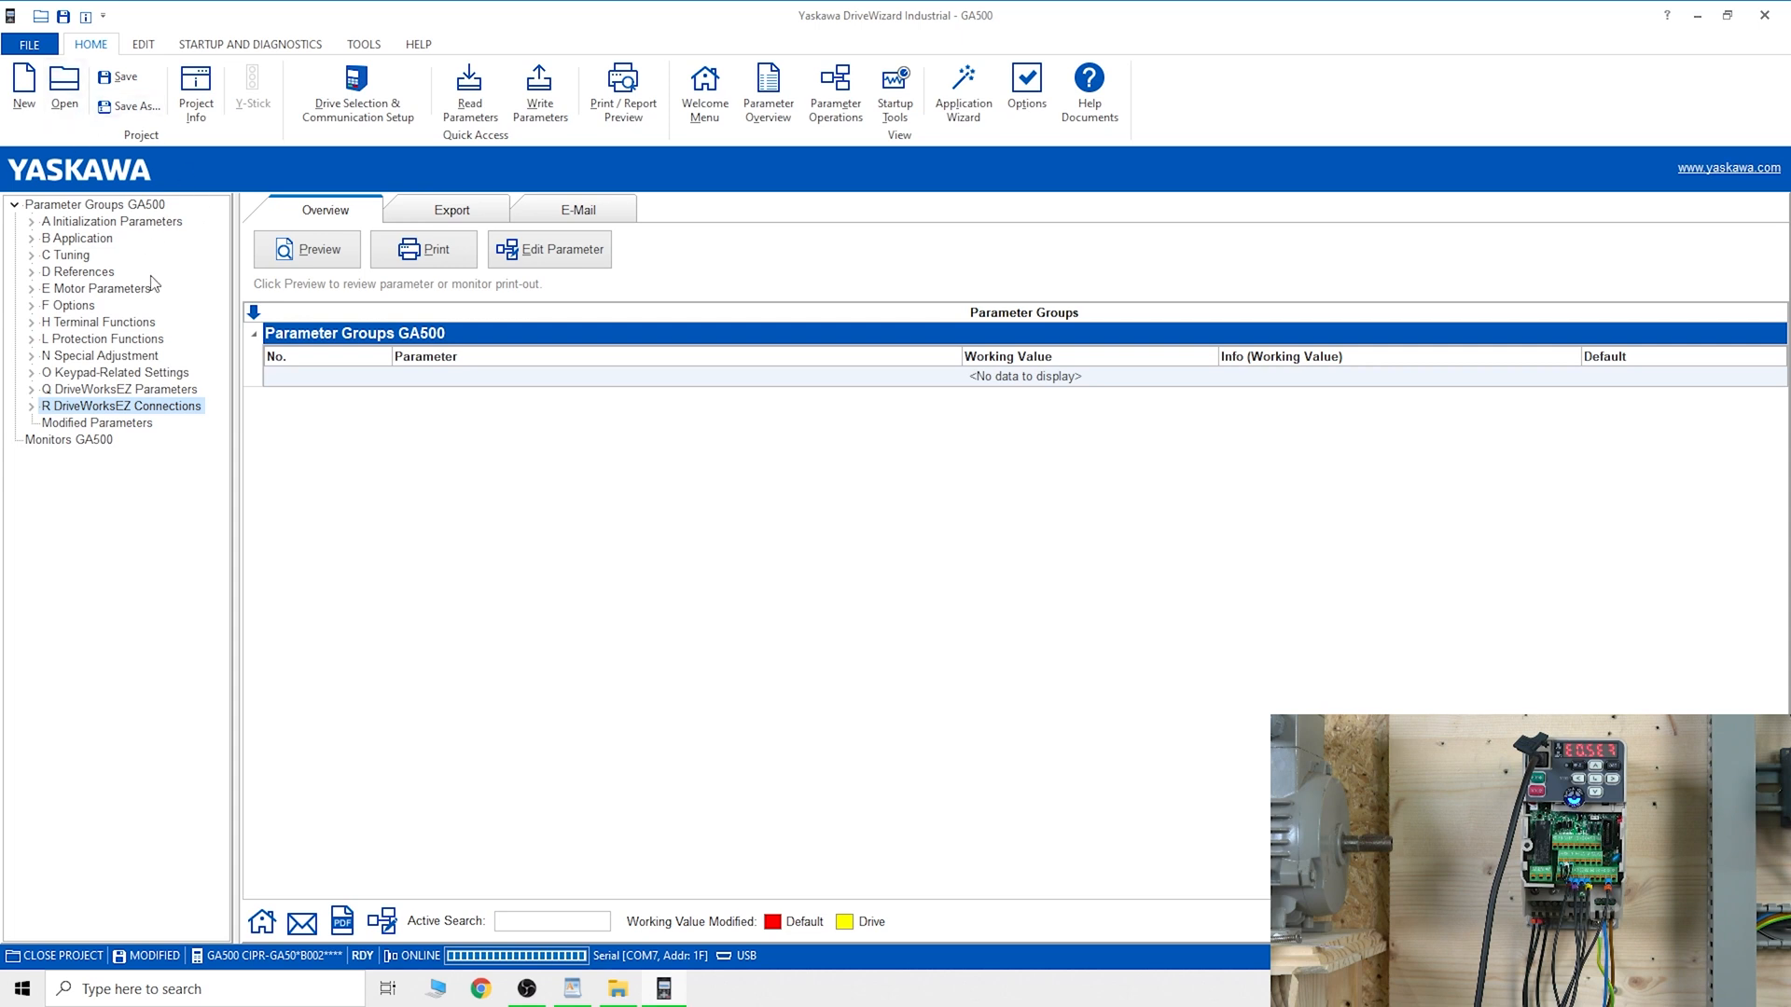
mouse_move(129, 107)
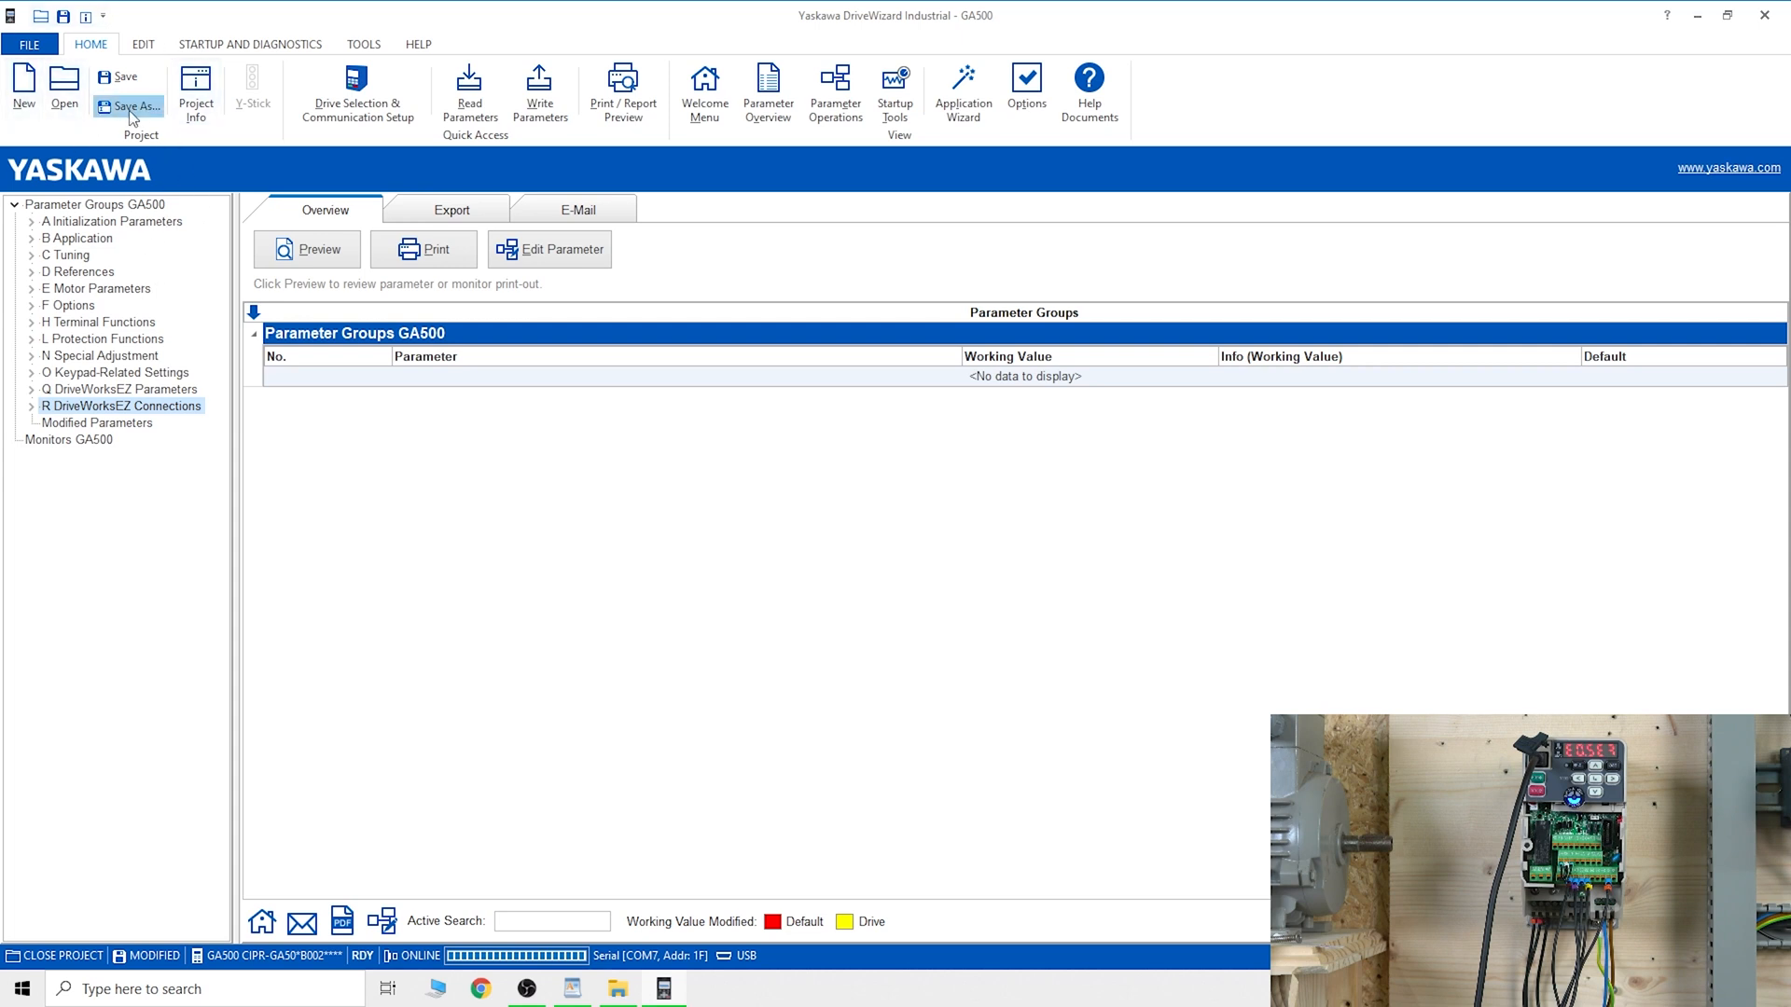
click(130, 105)
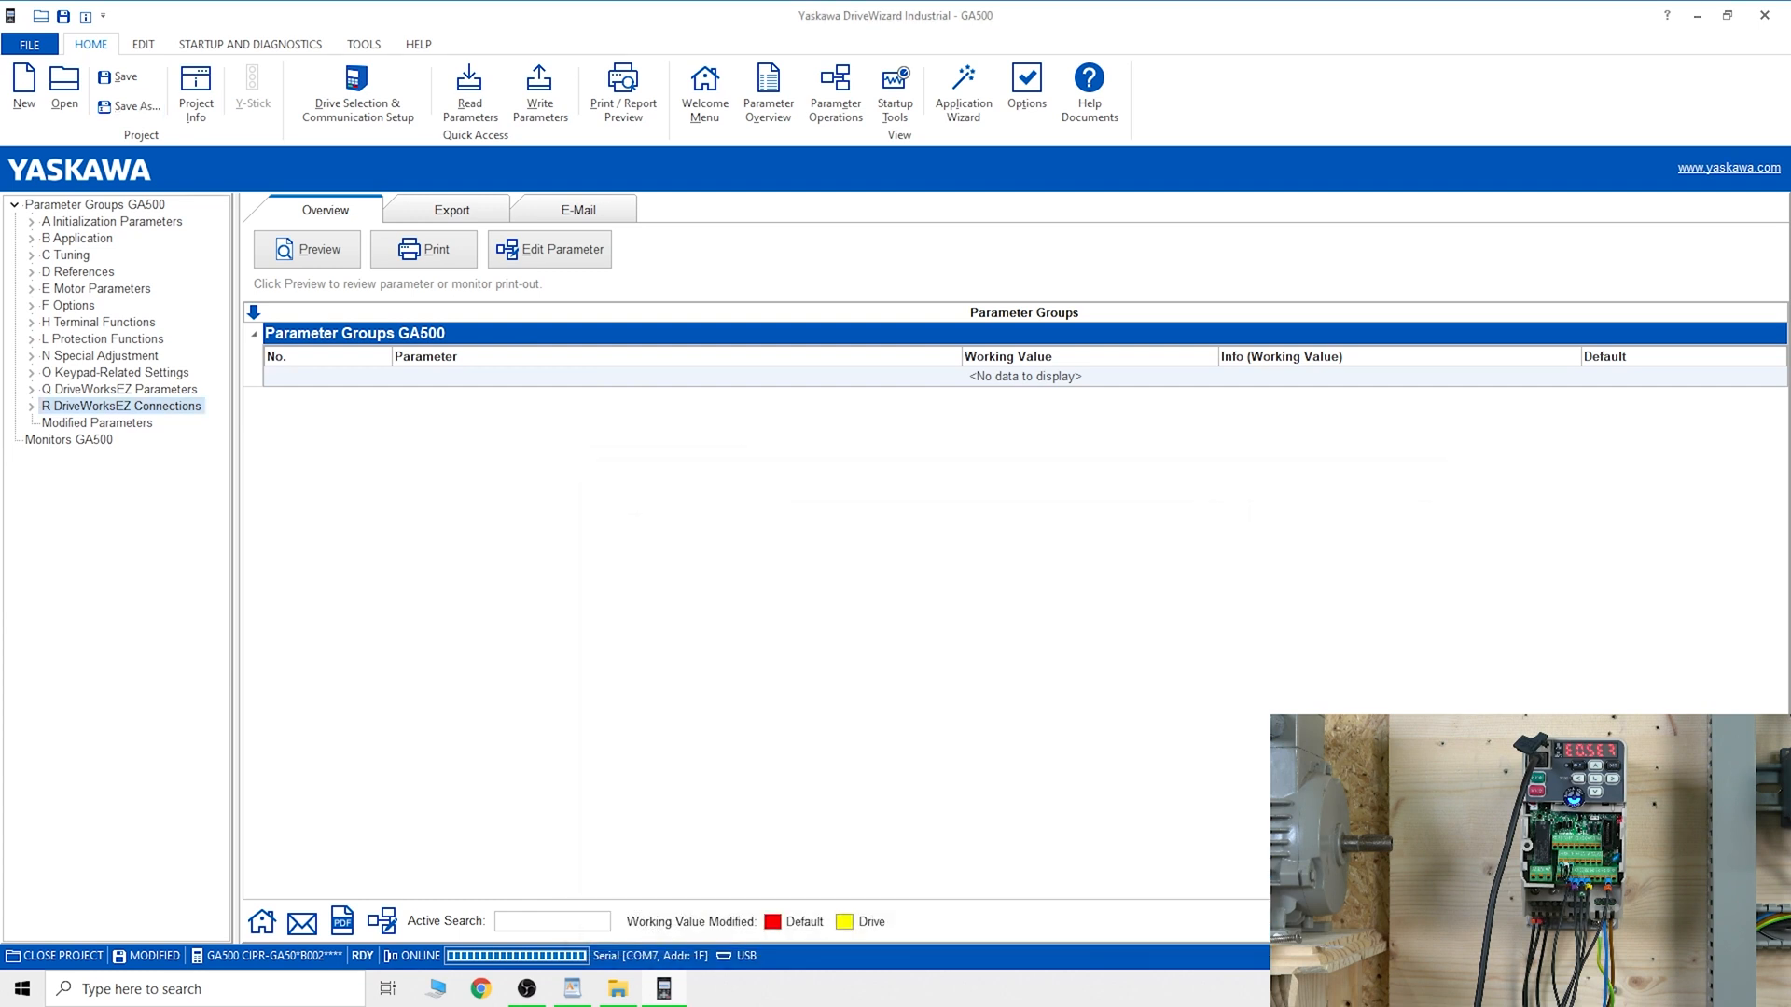
mouse_move(618, 536)
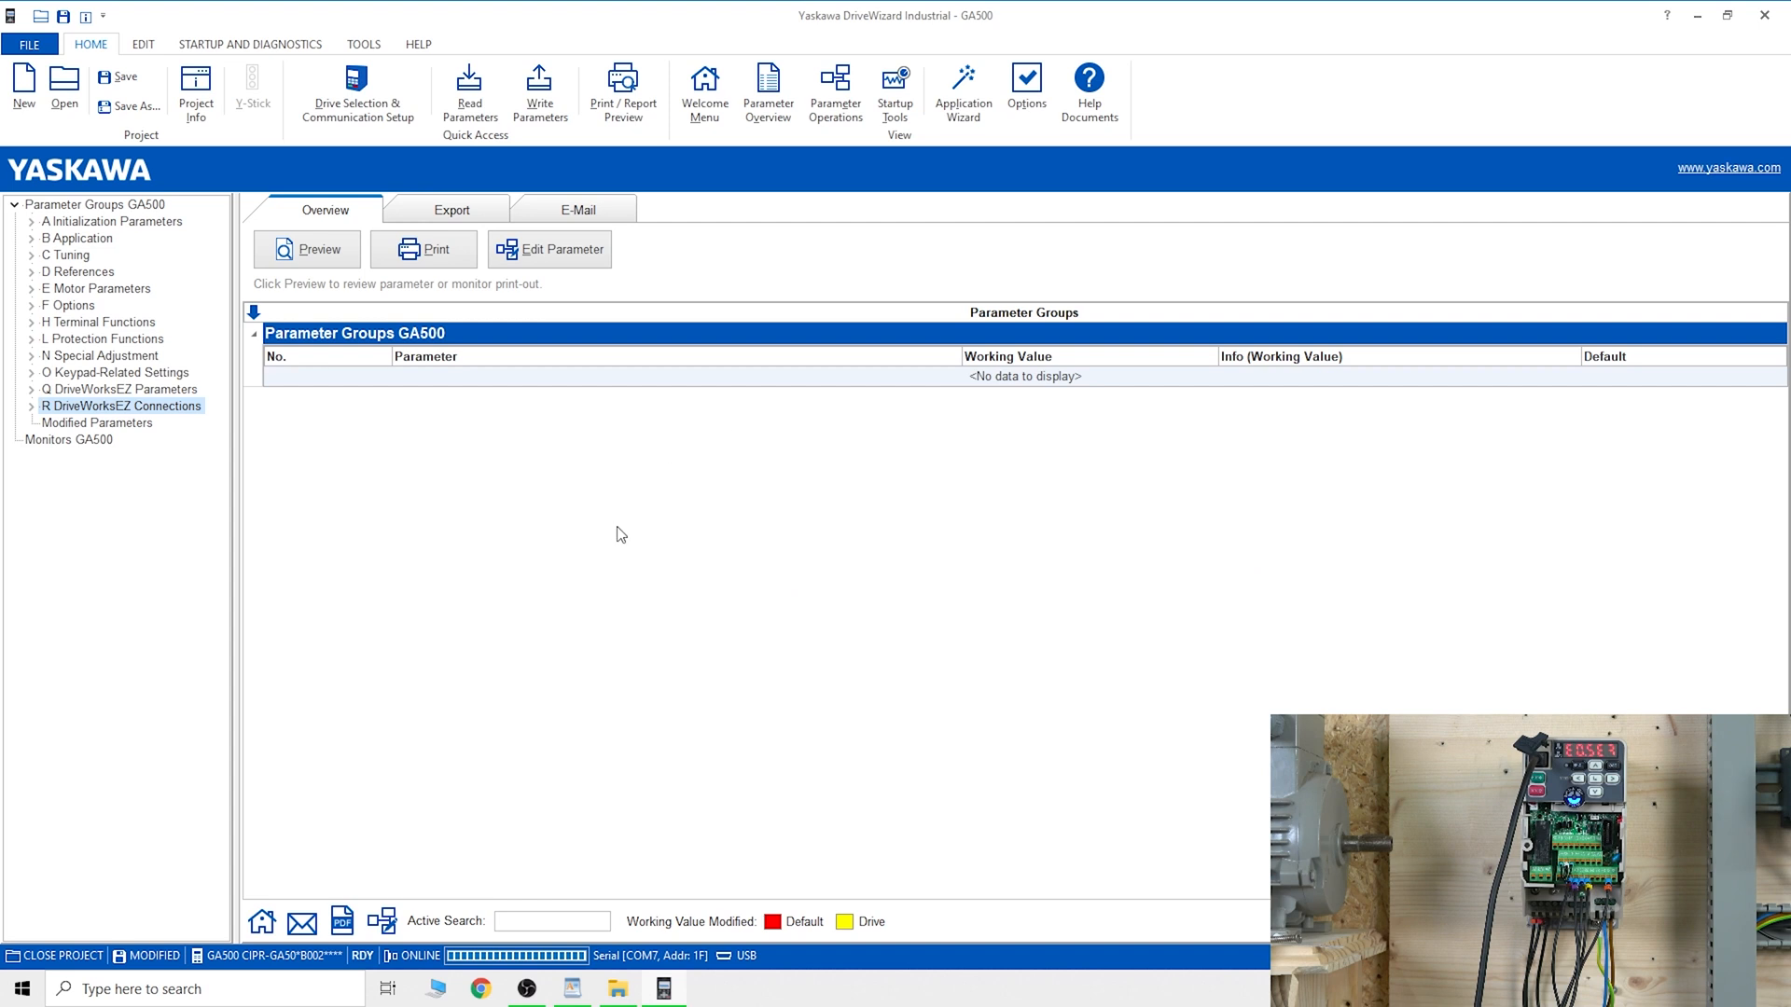
mouse_move(796, 413)
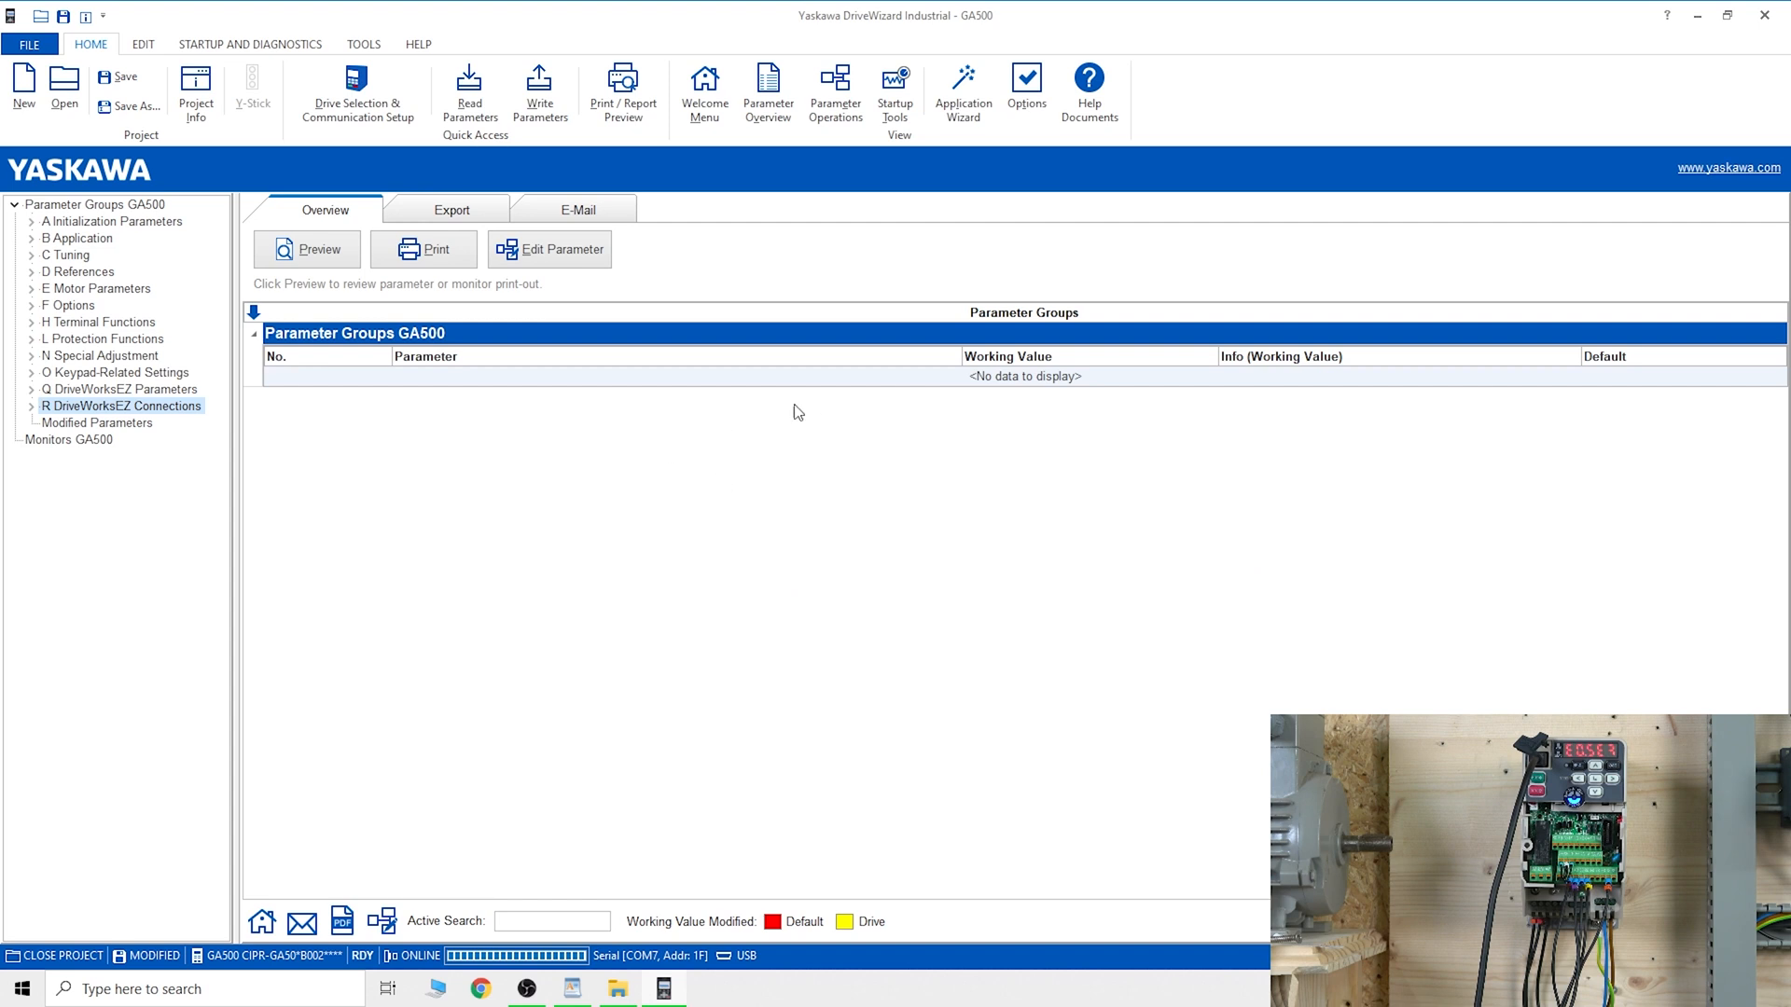
mouse_move(671, 340)
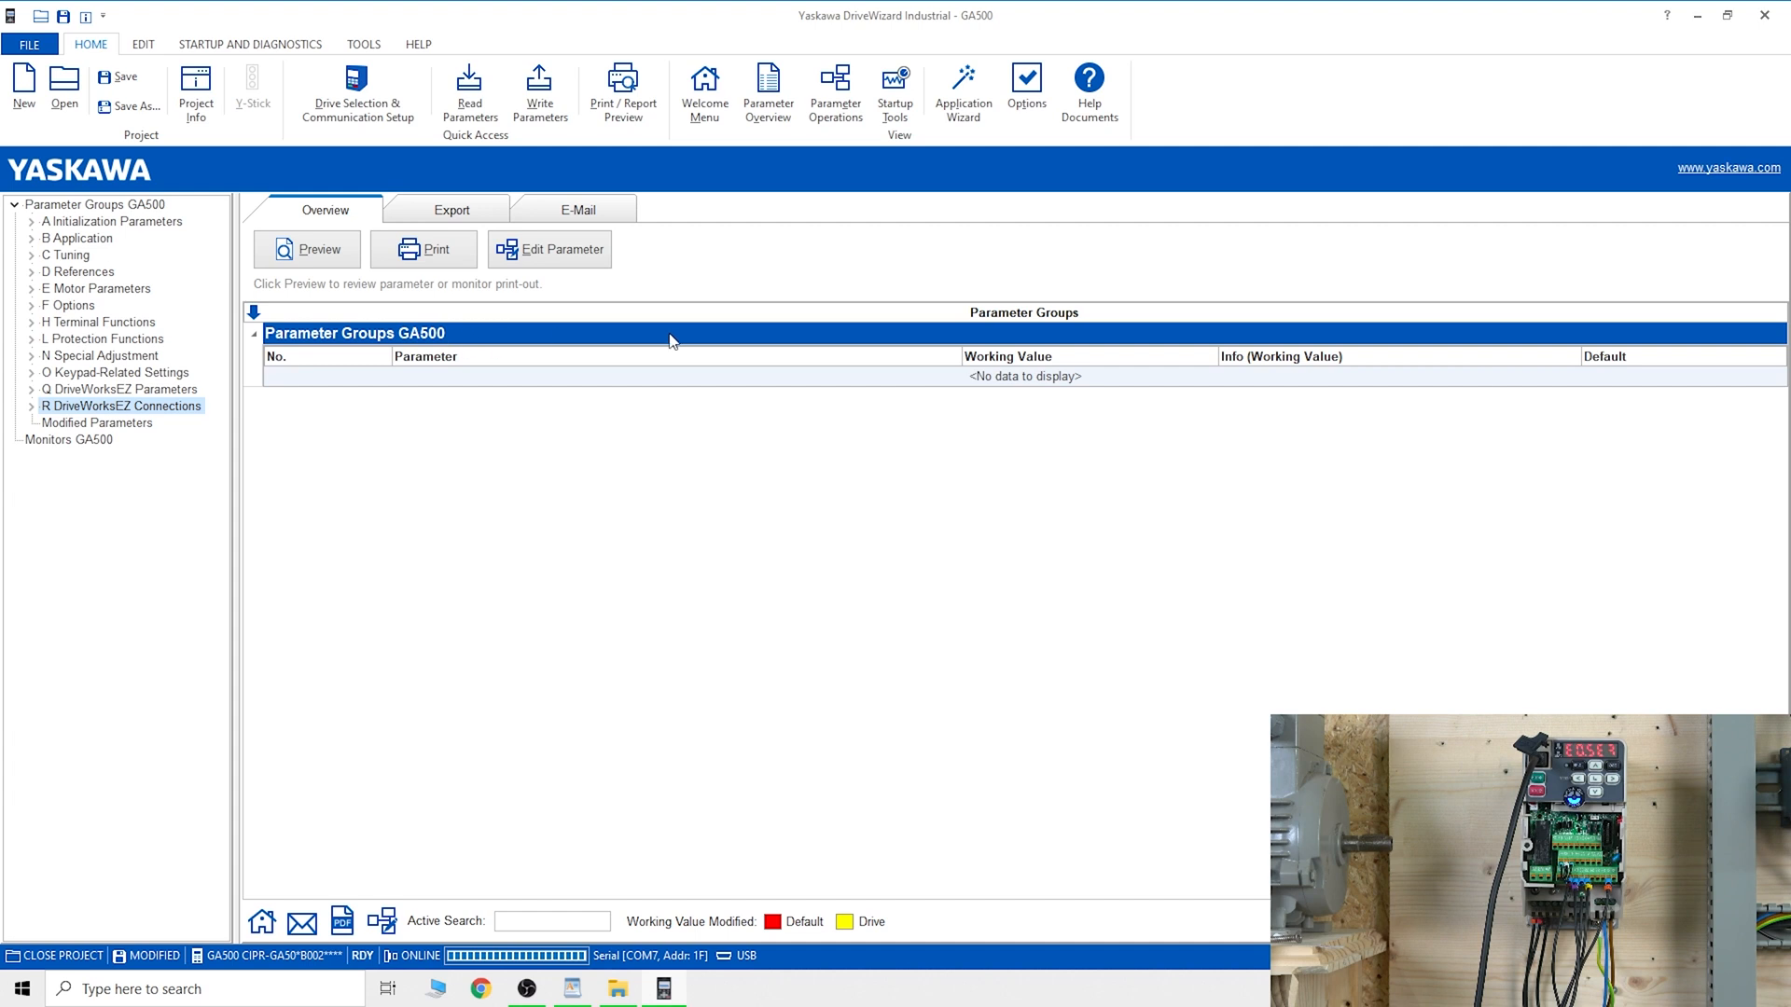
mouse_move(371, 517)
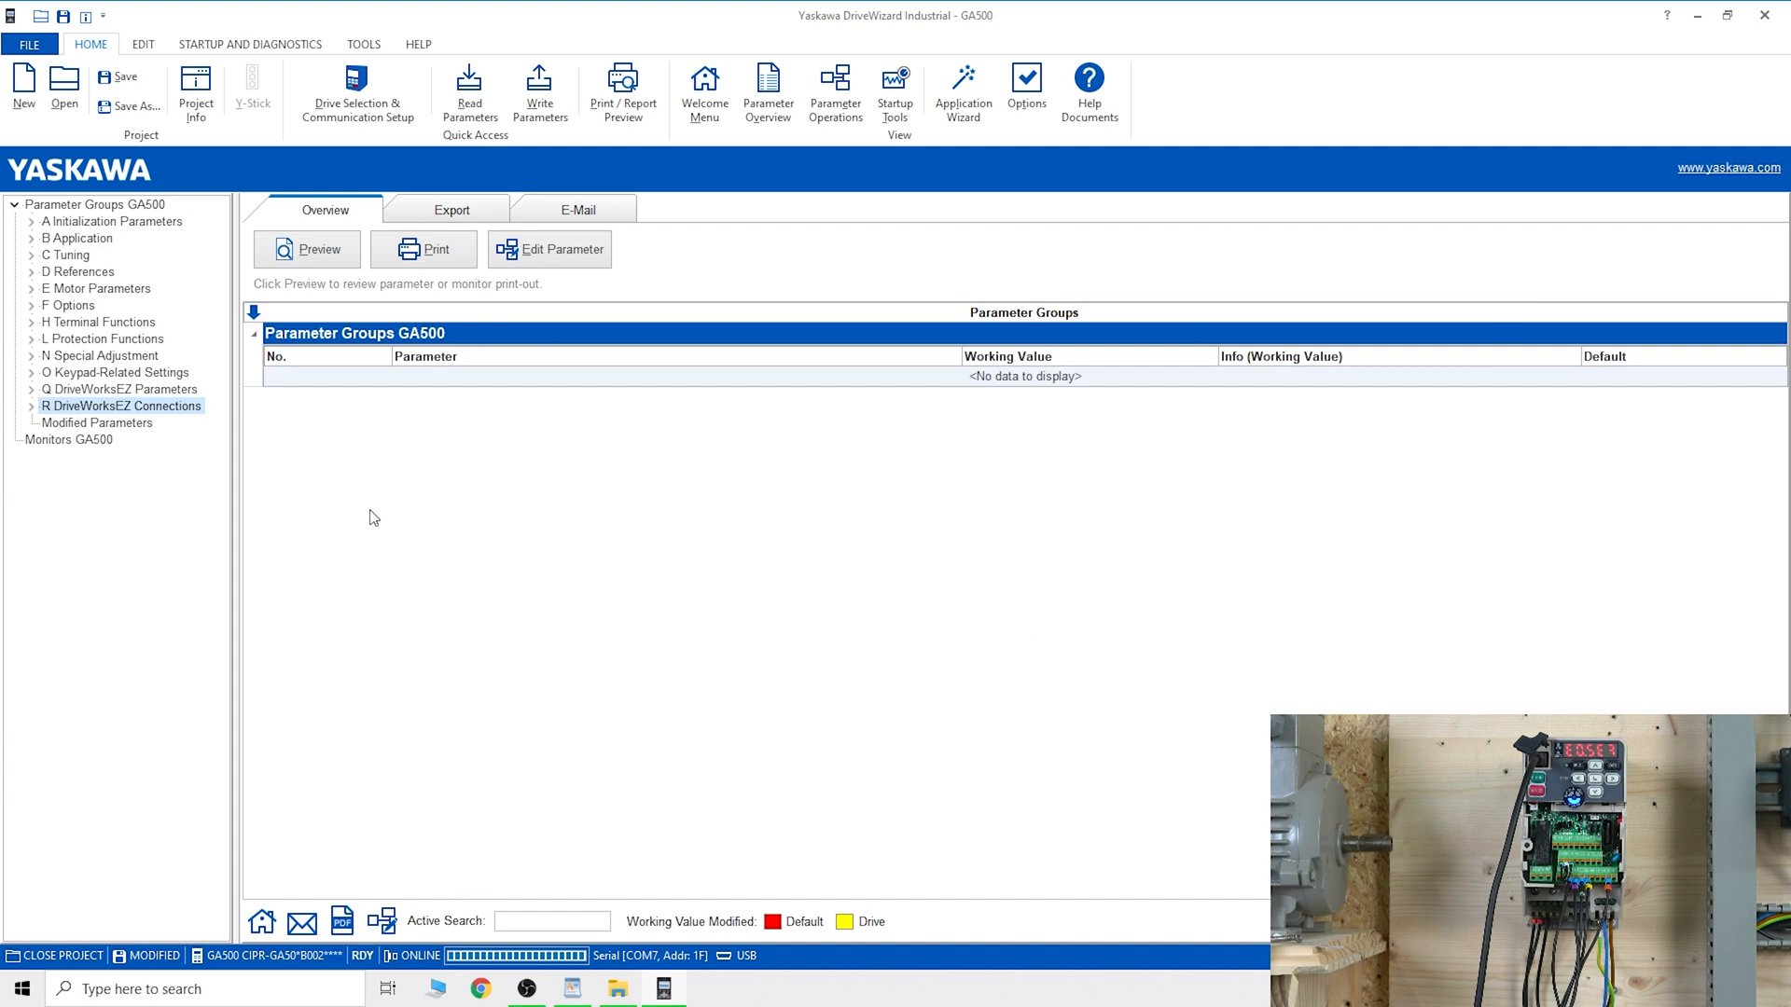
mouse_move(1084, 711)
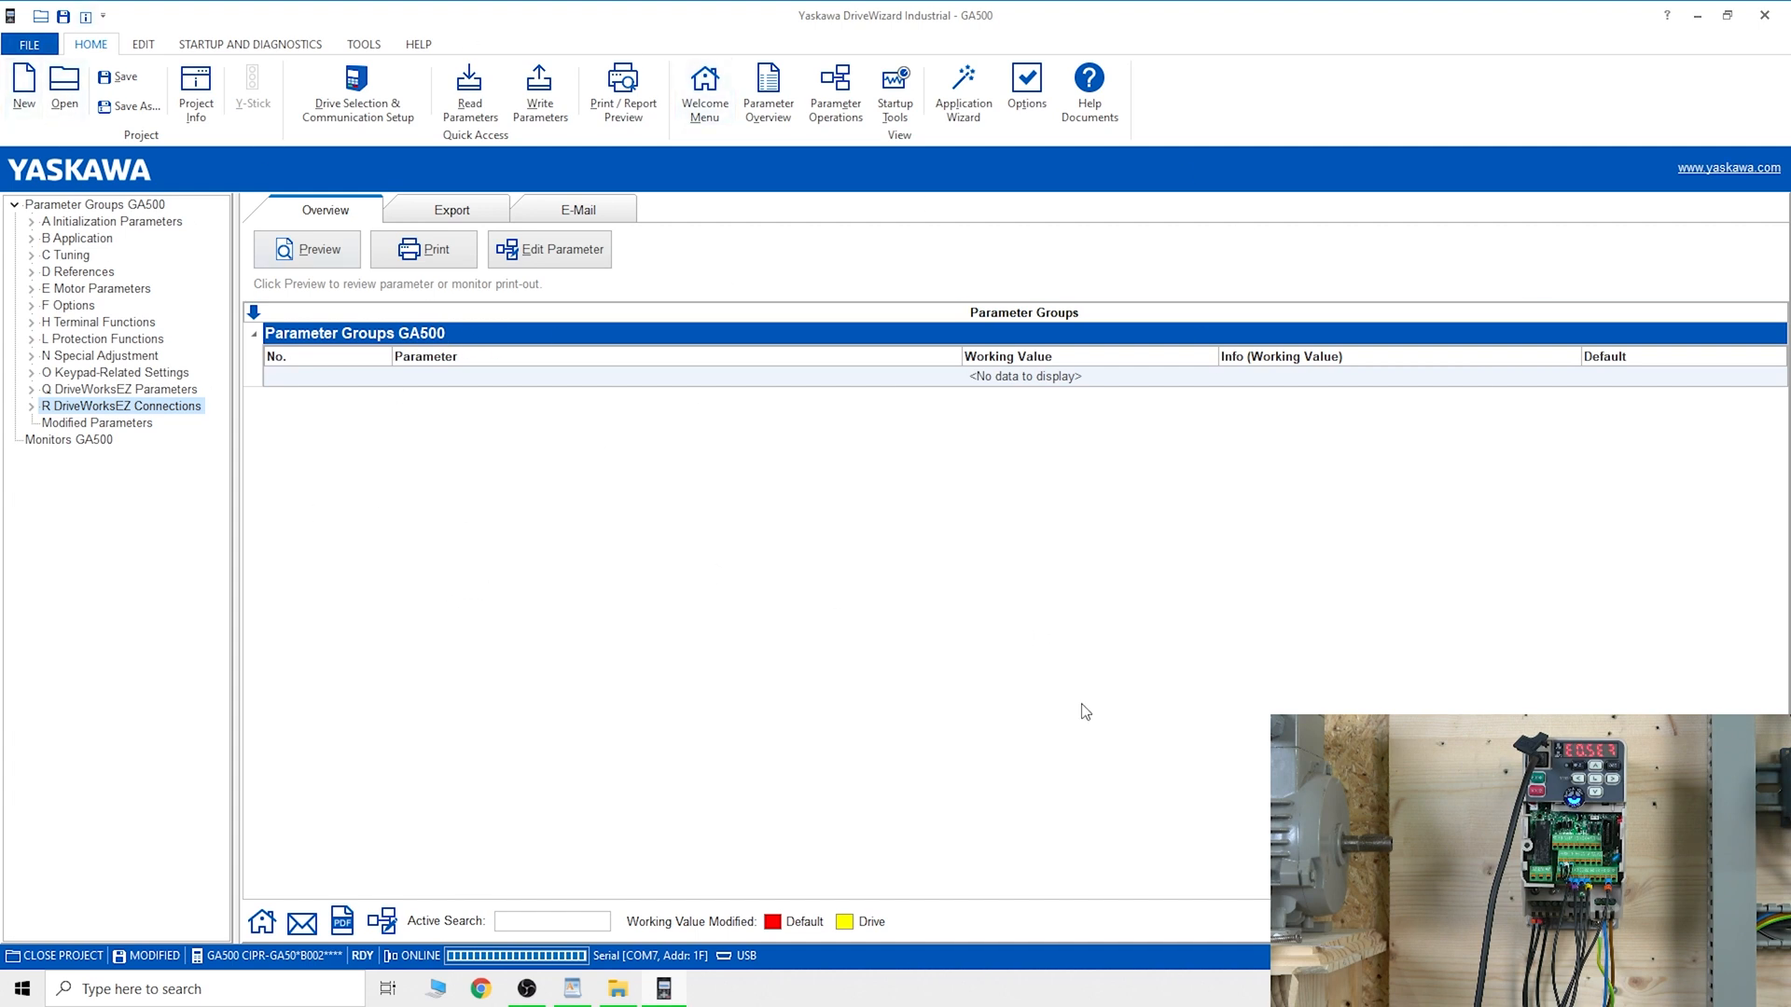
mouse_move(1306, 13)
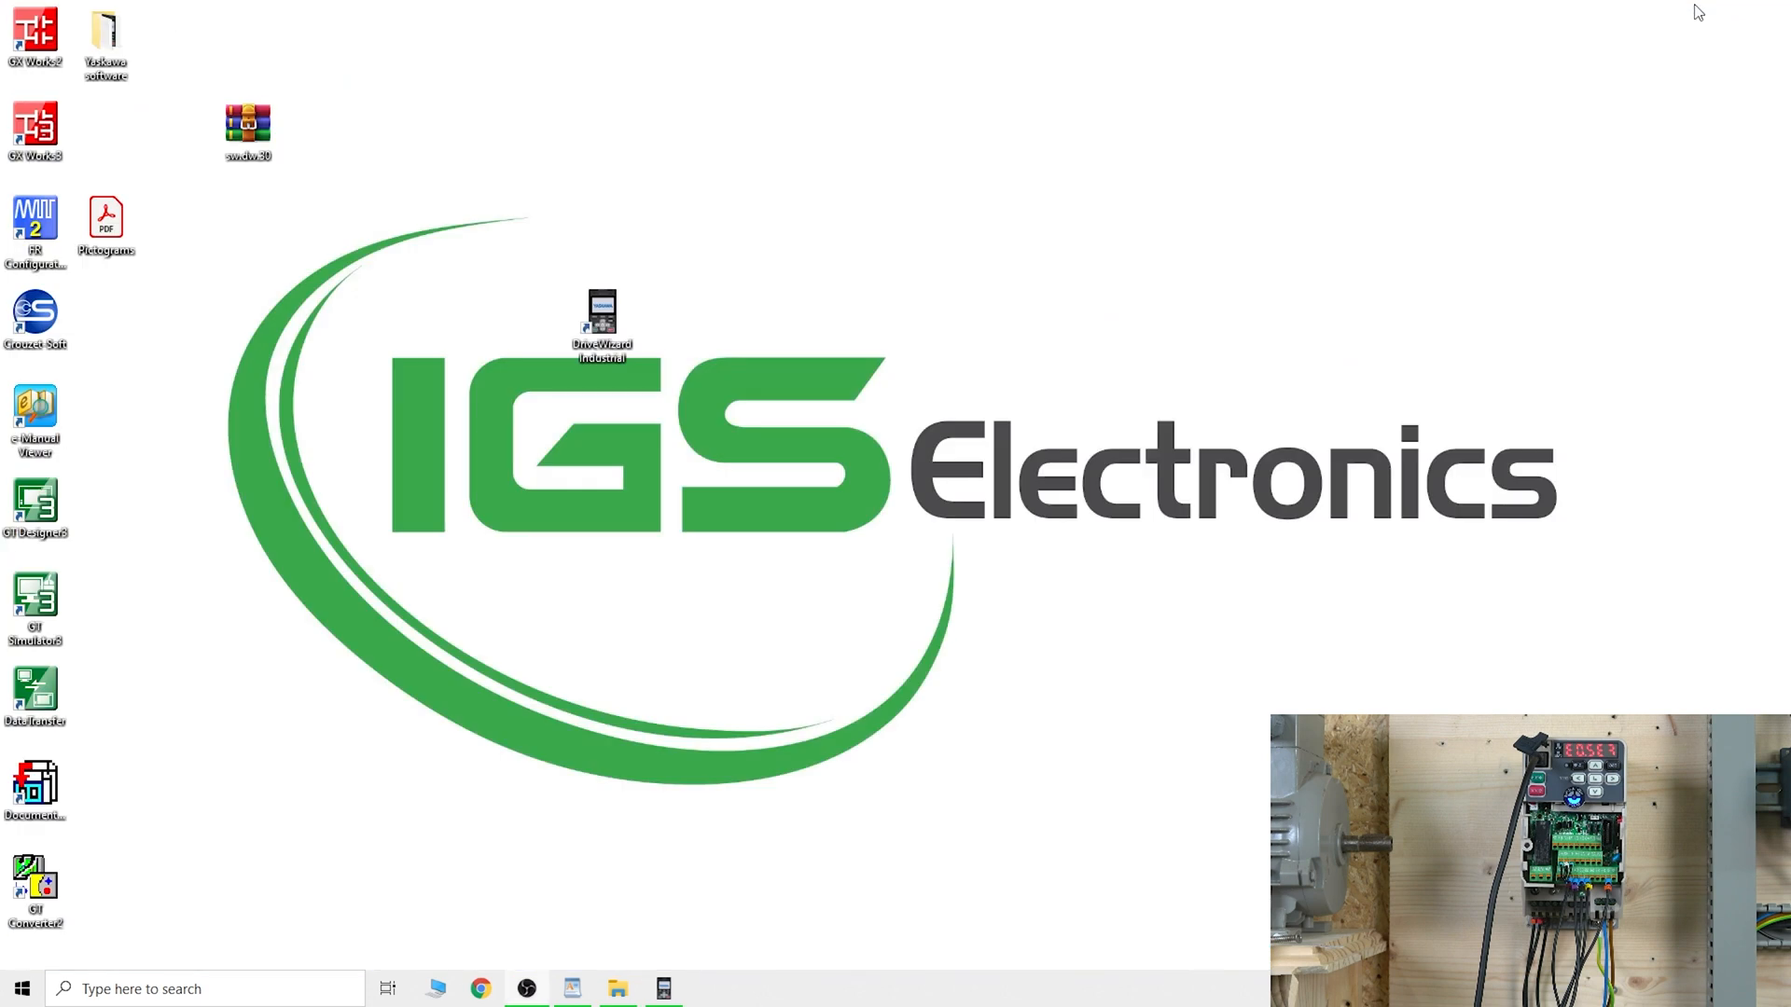
double_click(603, 319)
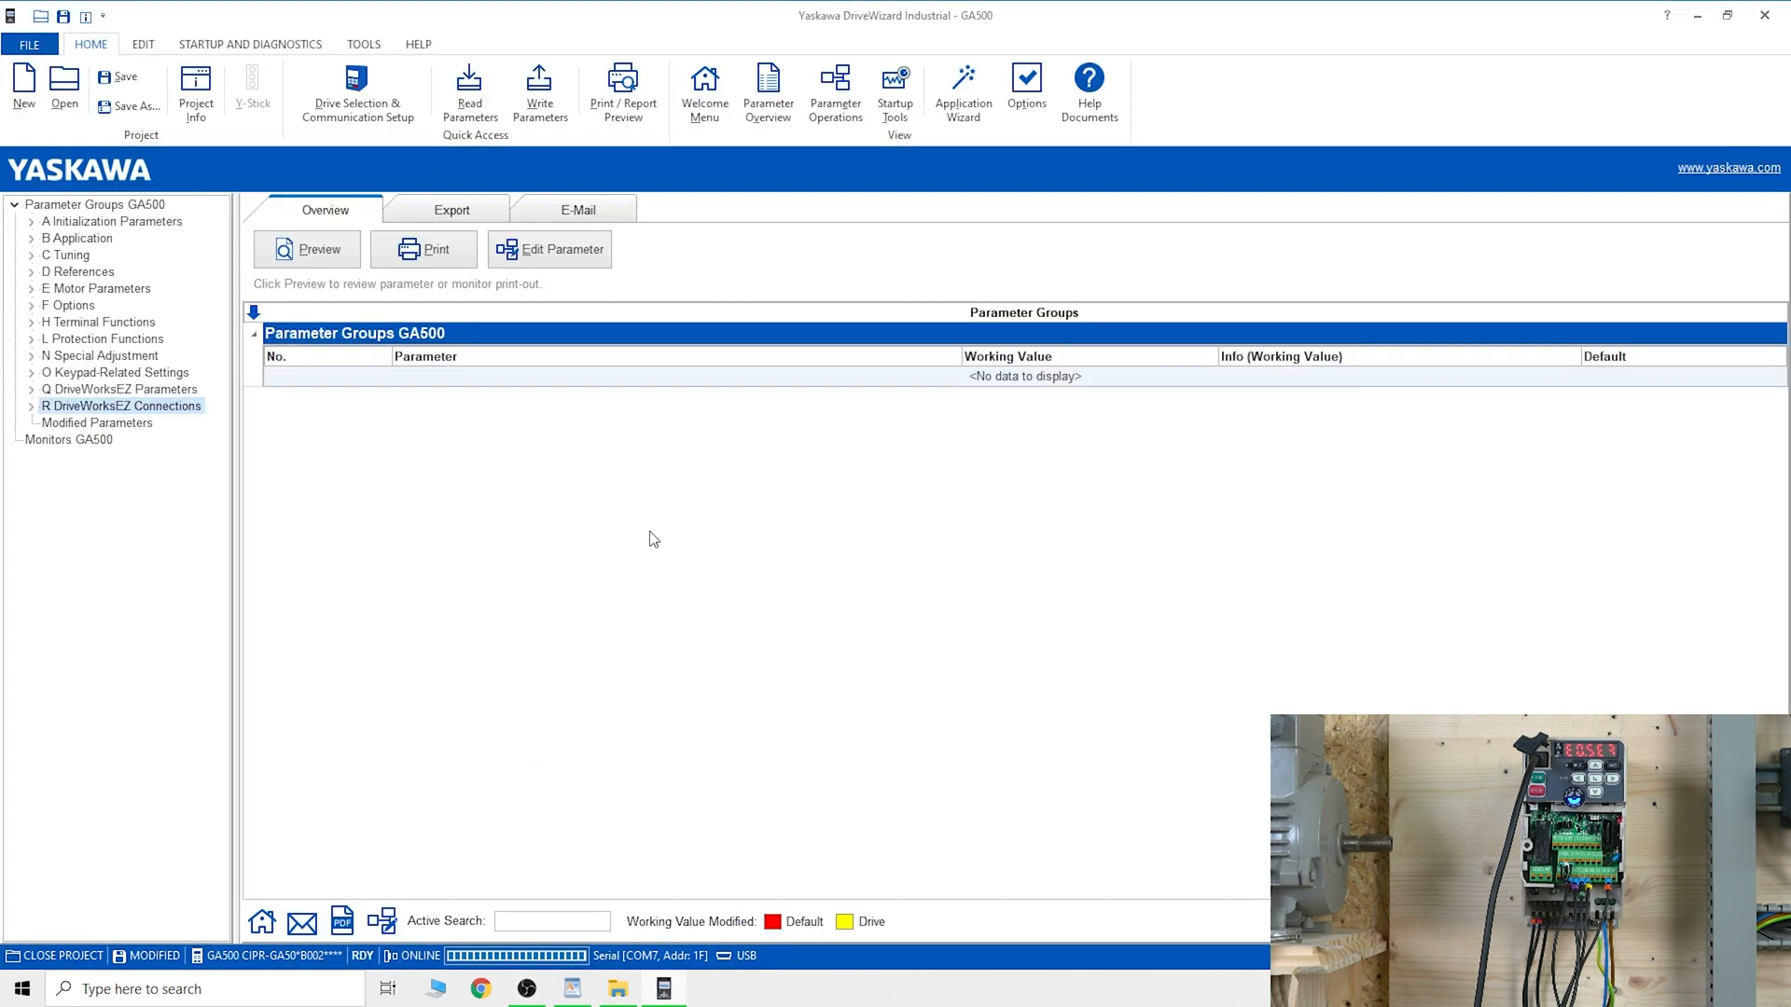
mouse_move(775, 293)
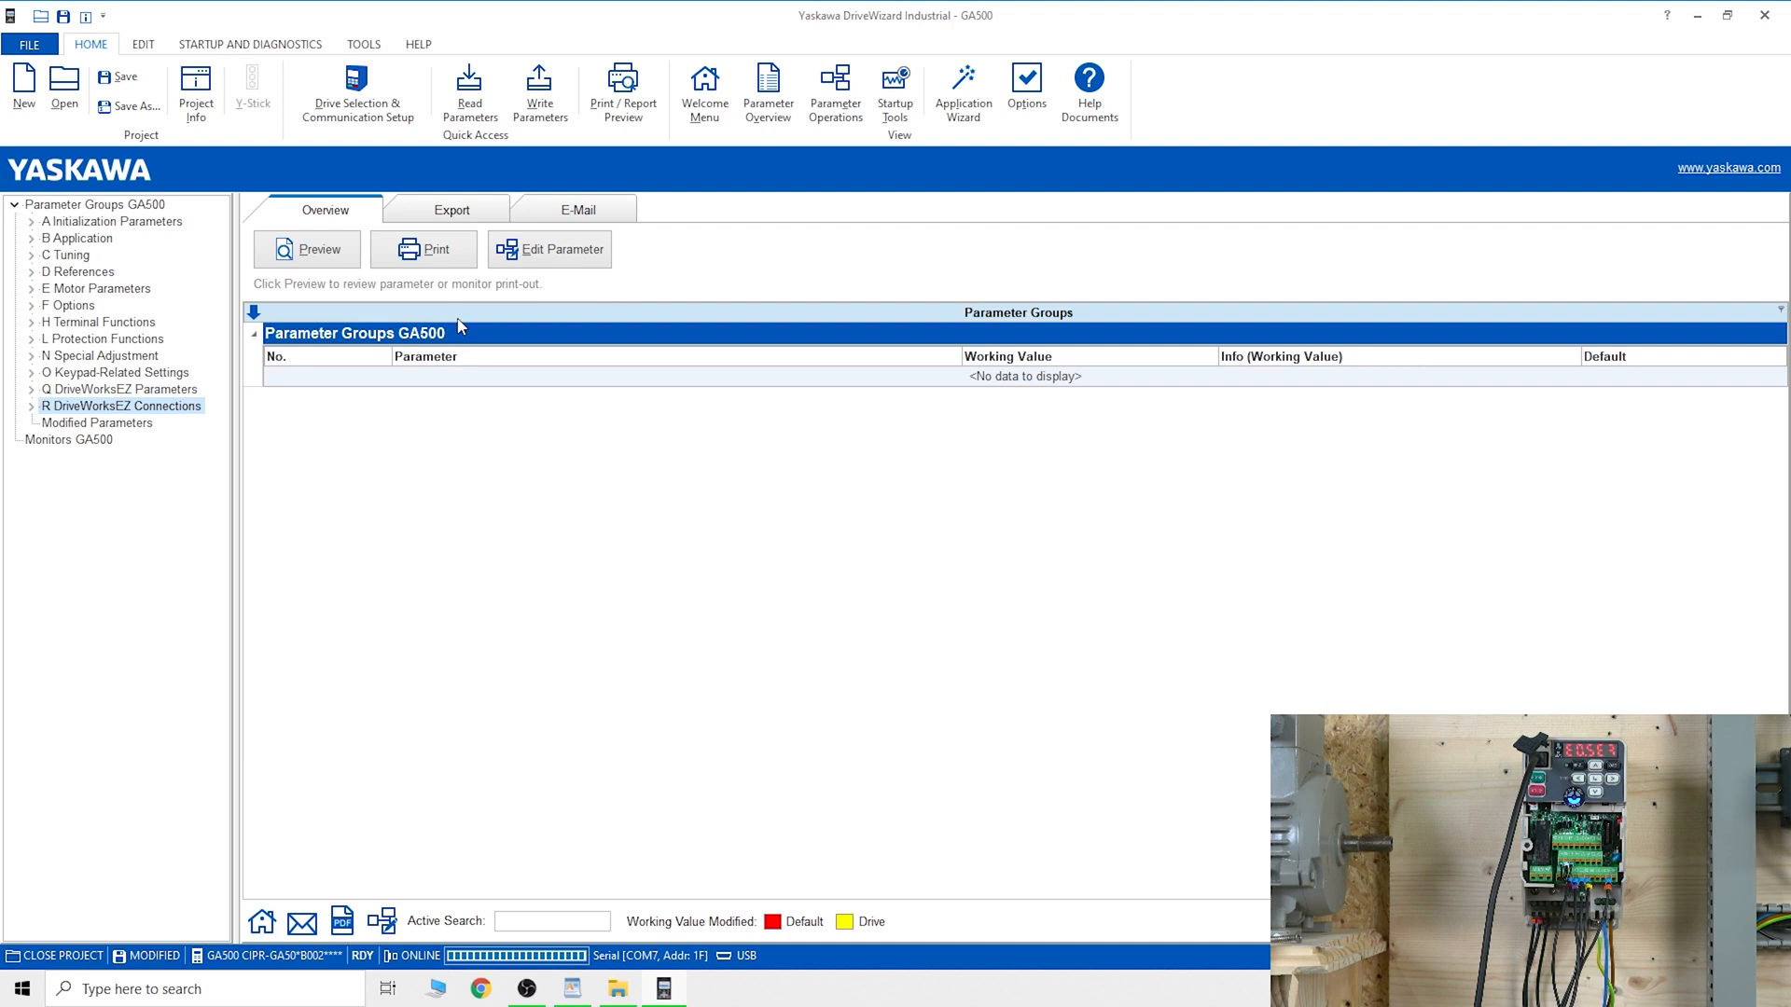
mouse_move(517, 515)
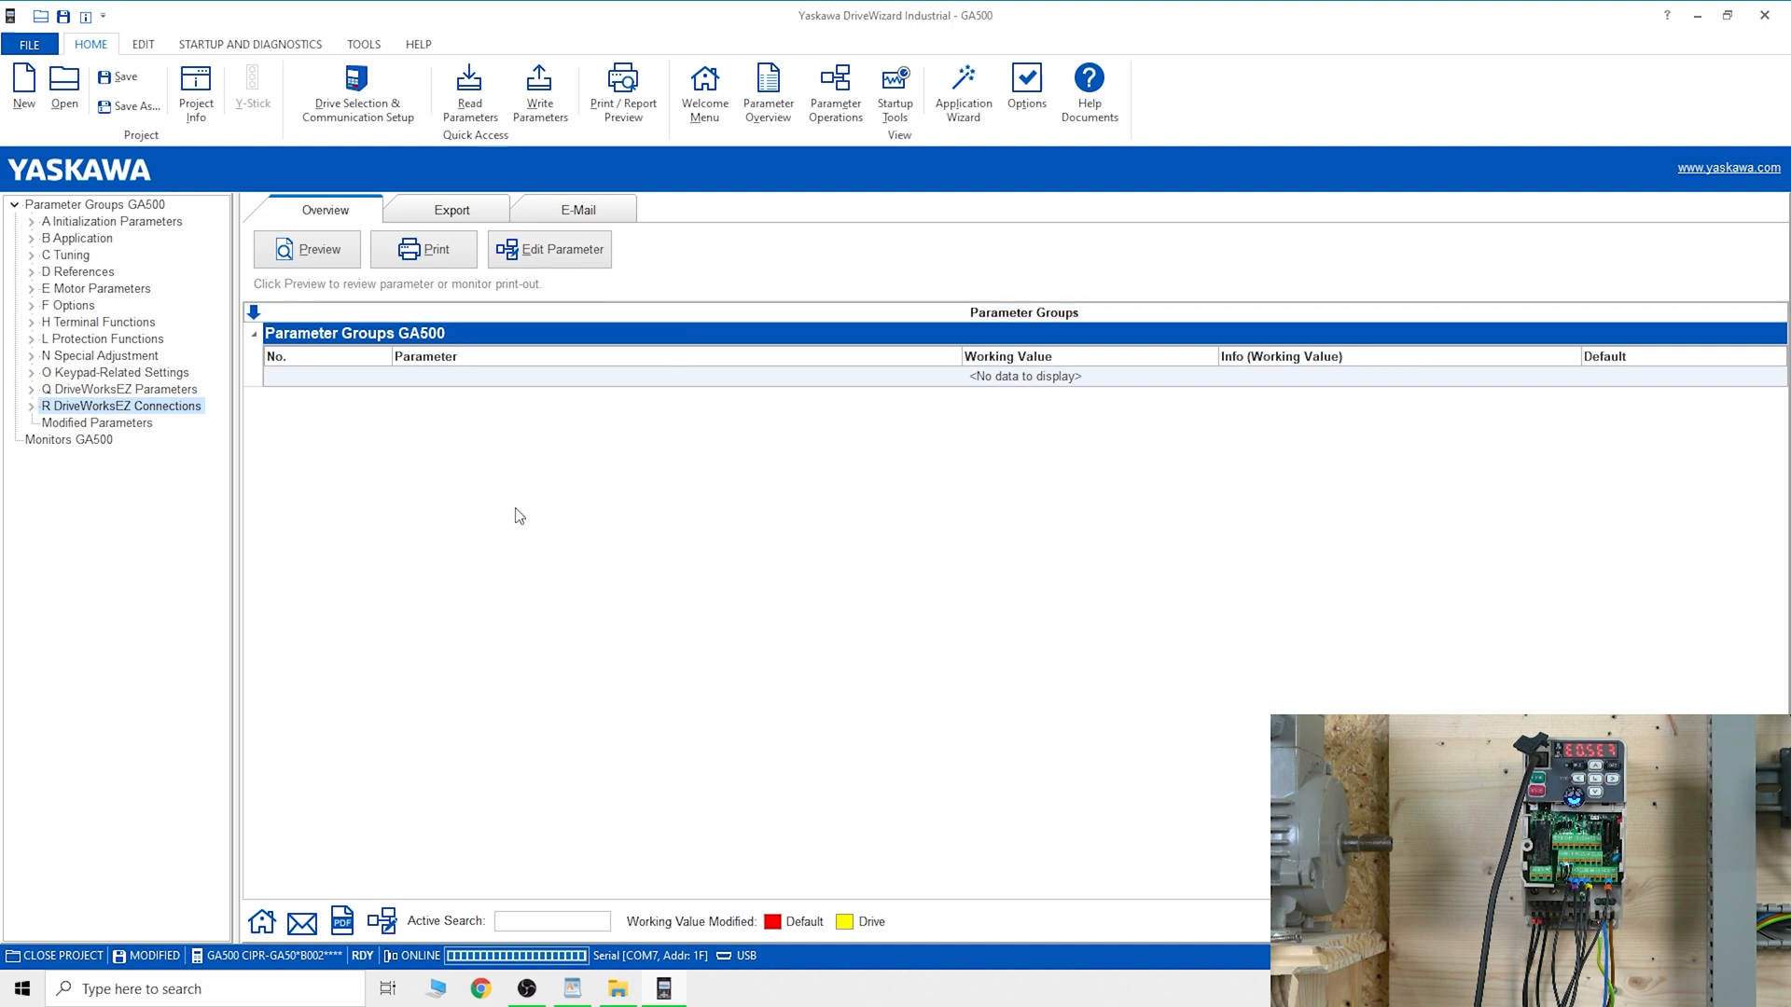
mouse_move(810, 505)
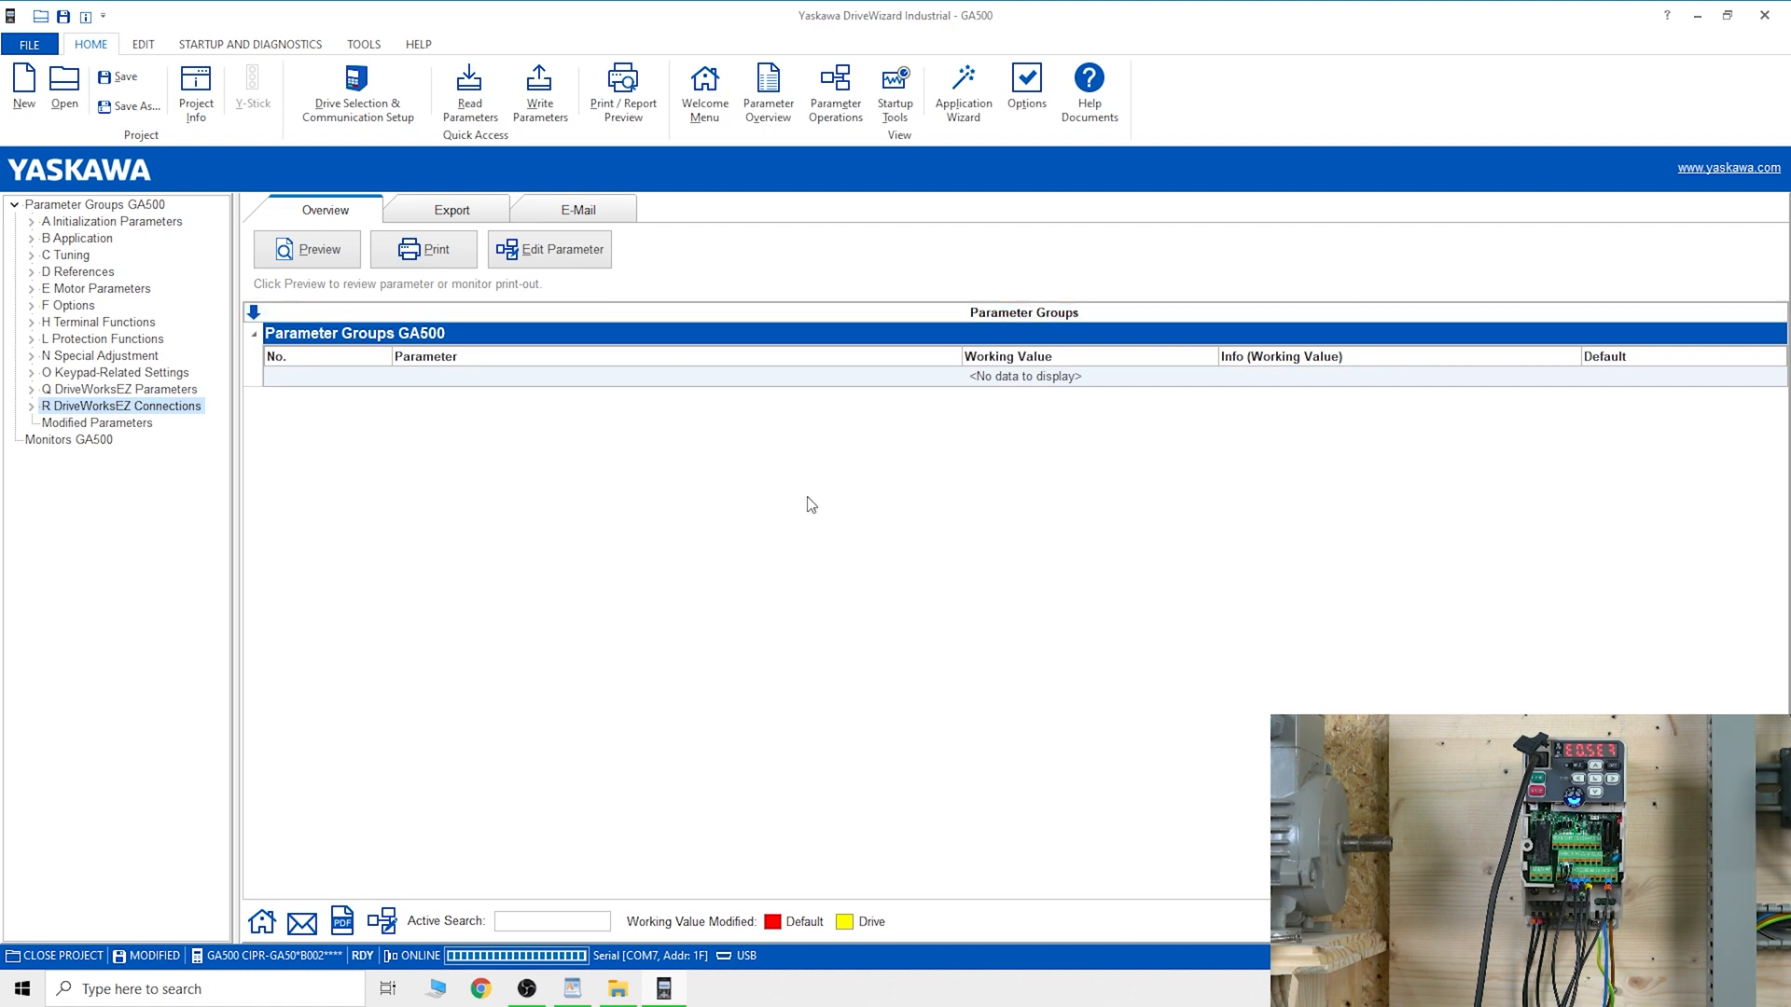
mouse_move(537, 493)
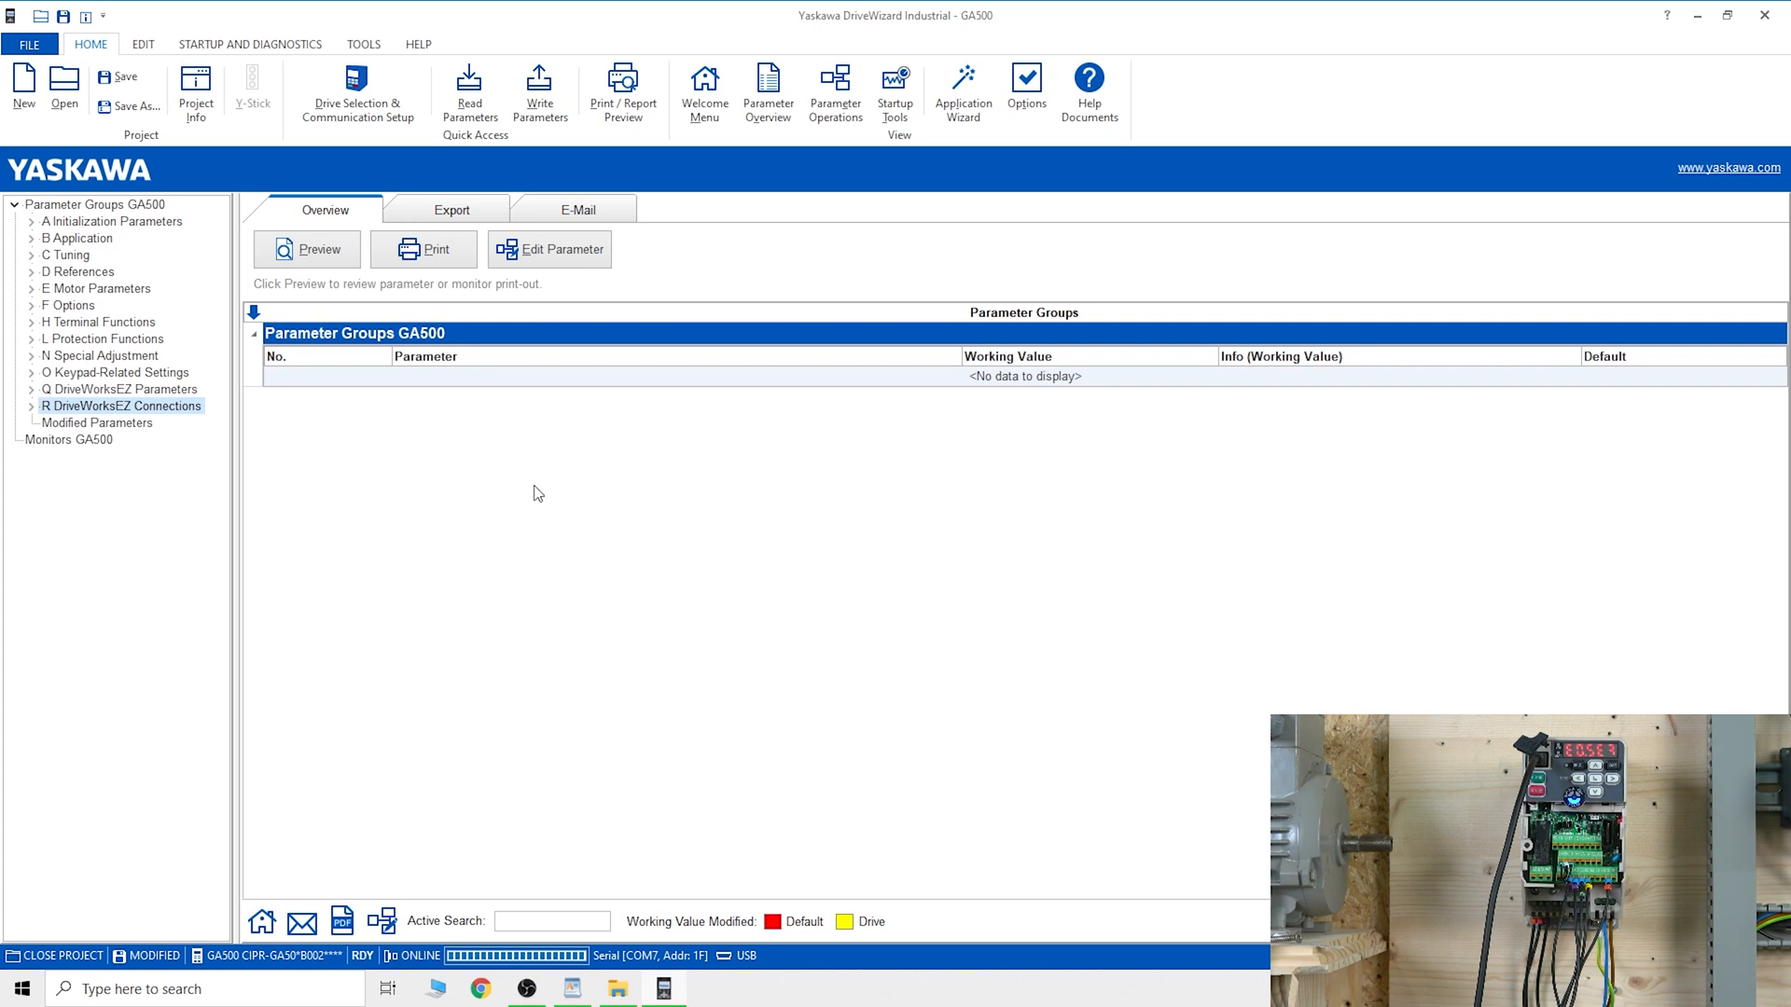
mouse_move(764, 429)
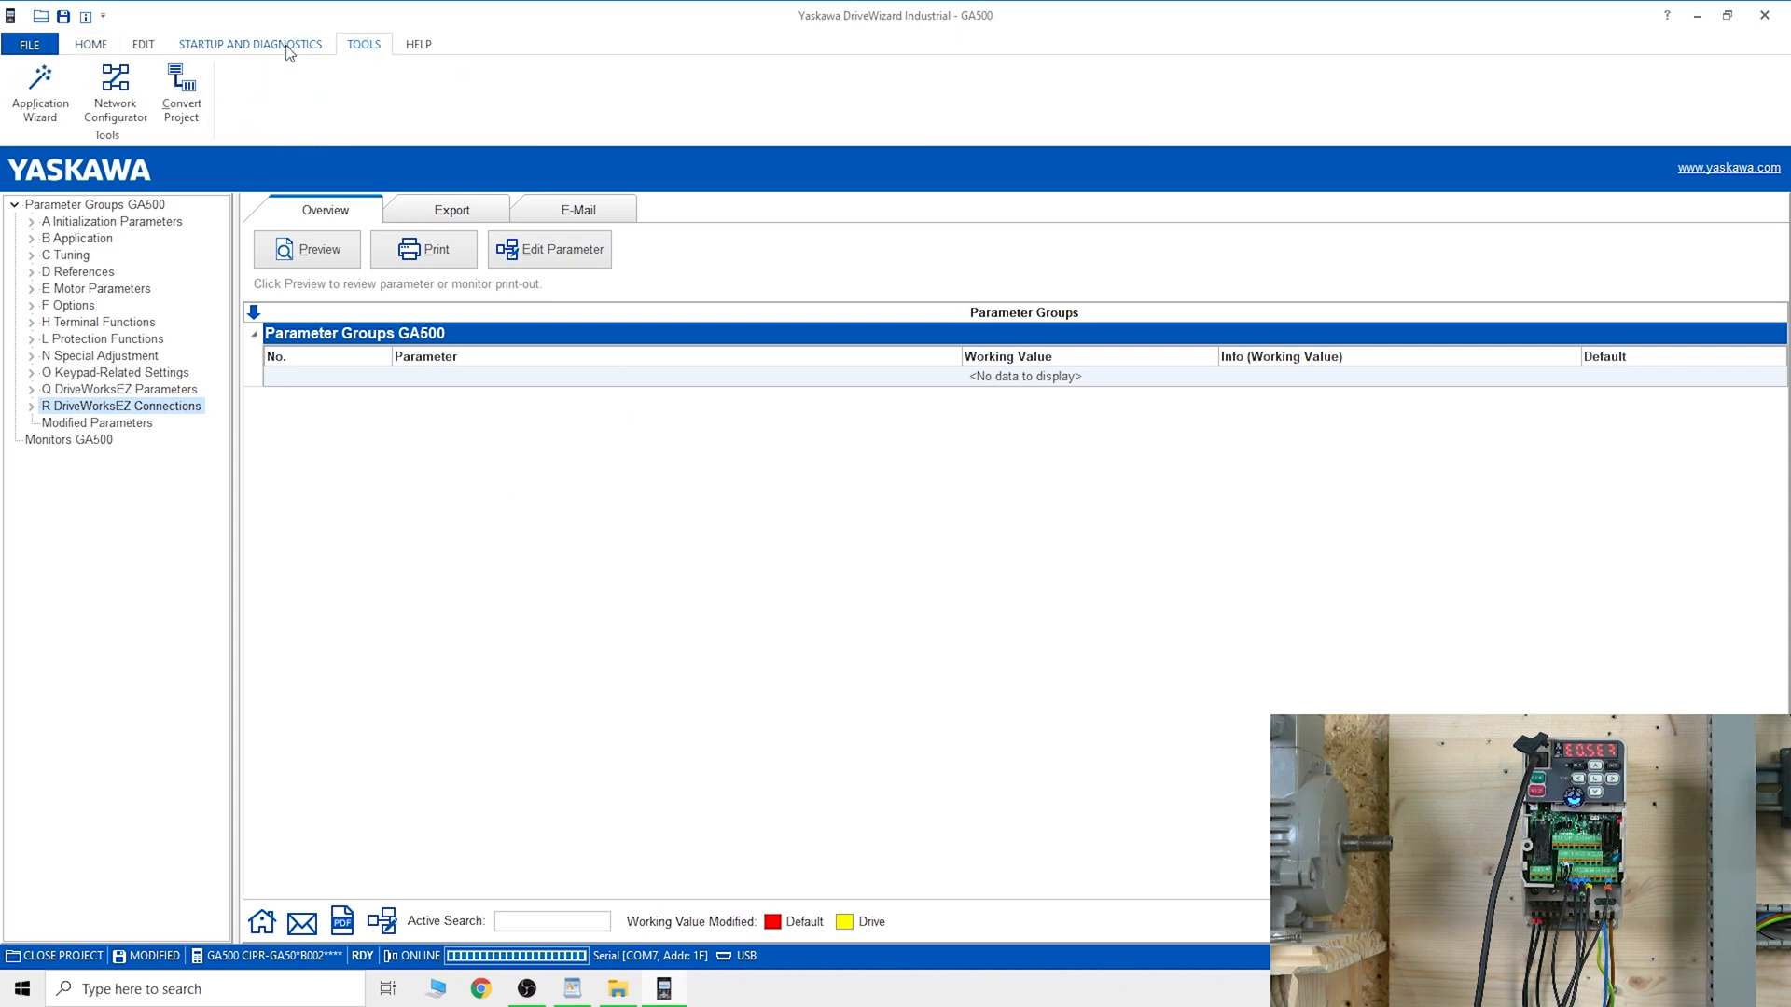
Step: View E Motor Parameters selecting E1-04 Maximum Output Frequency, then list the H Terminal Functions group
click(250, 43)
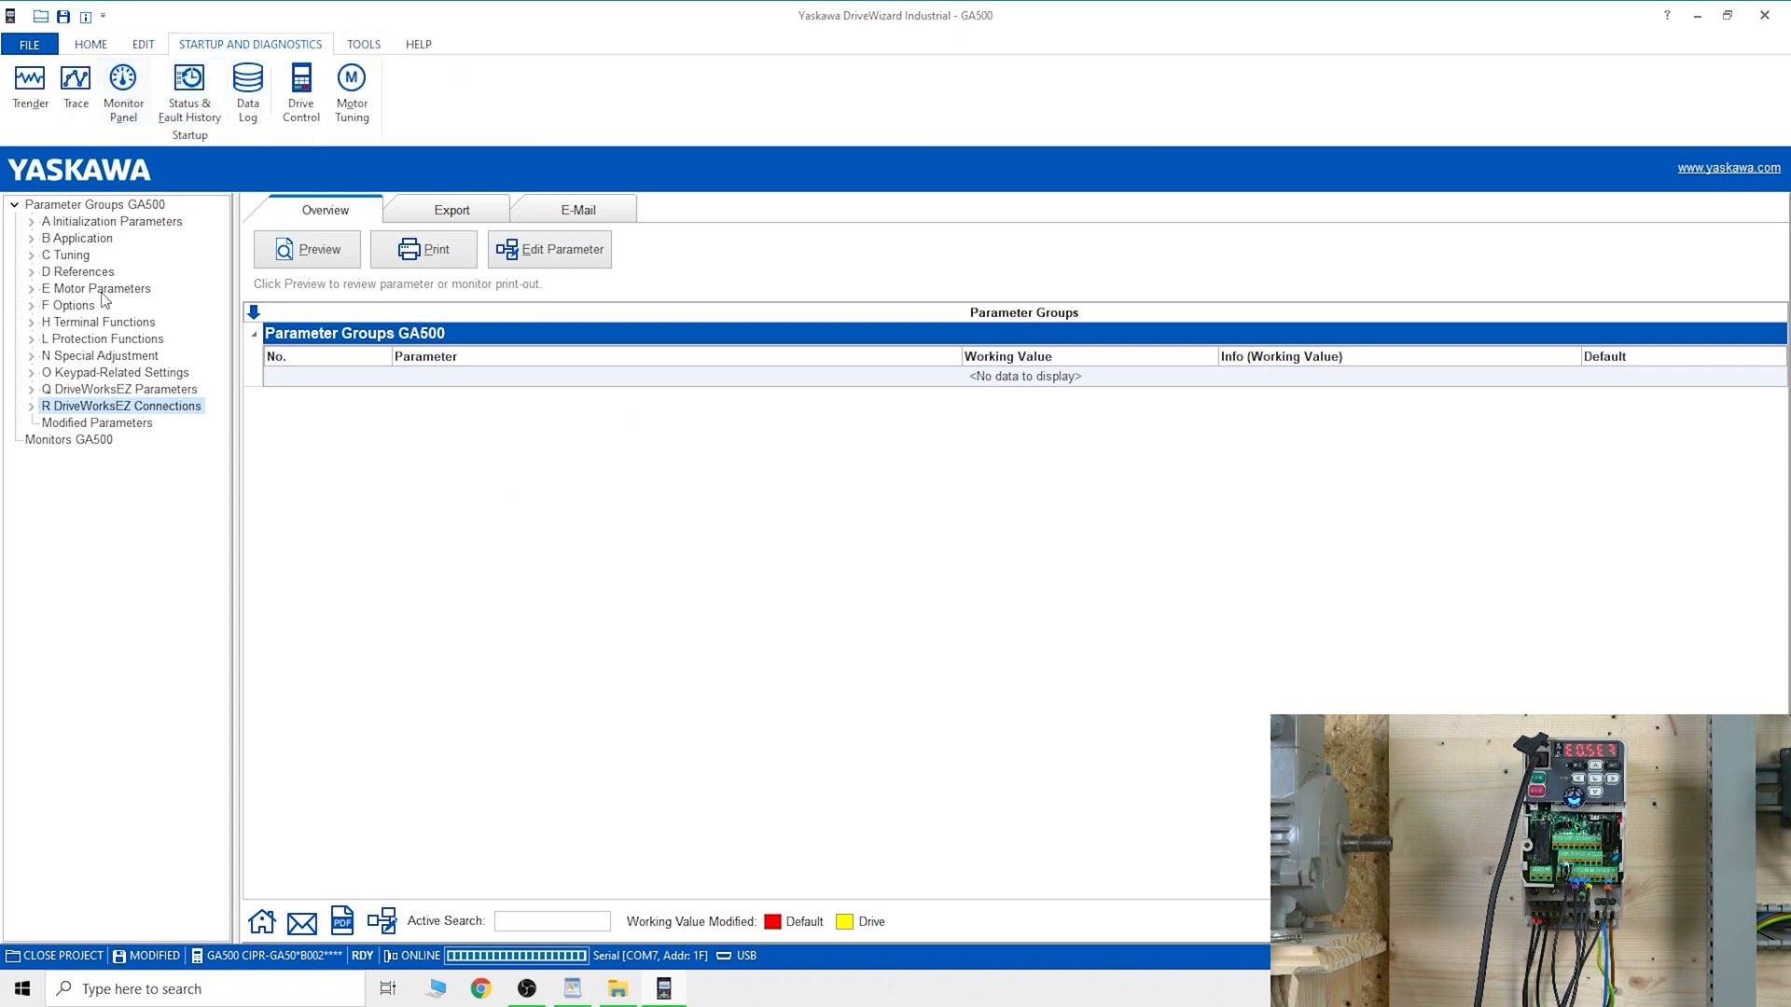
click(97, 288)
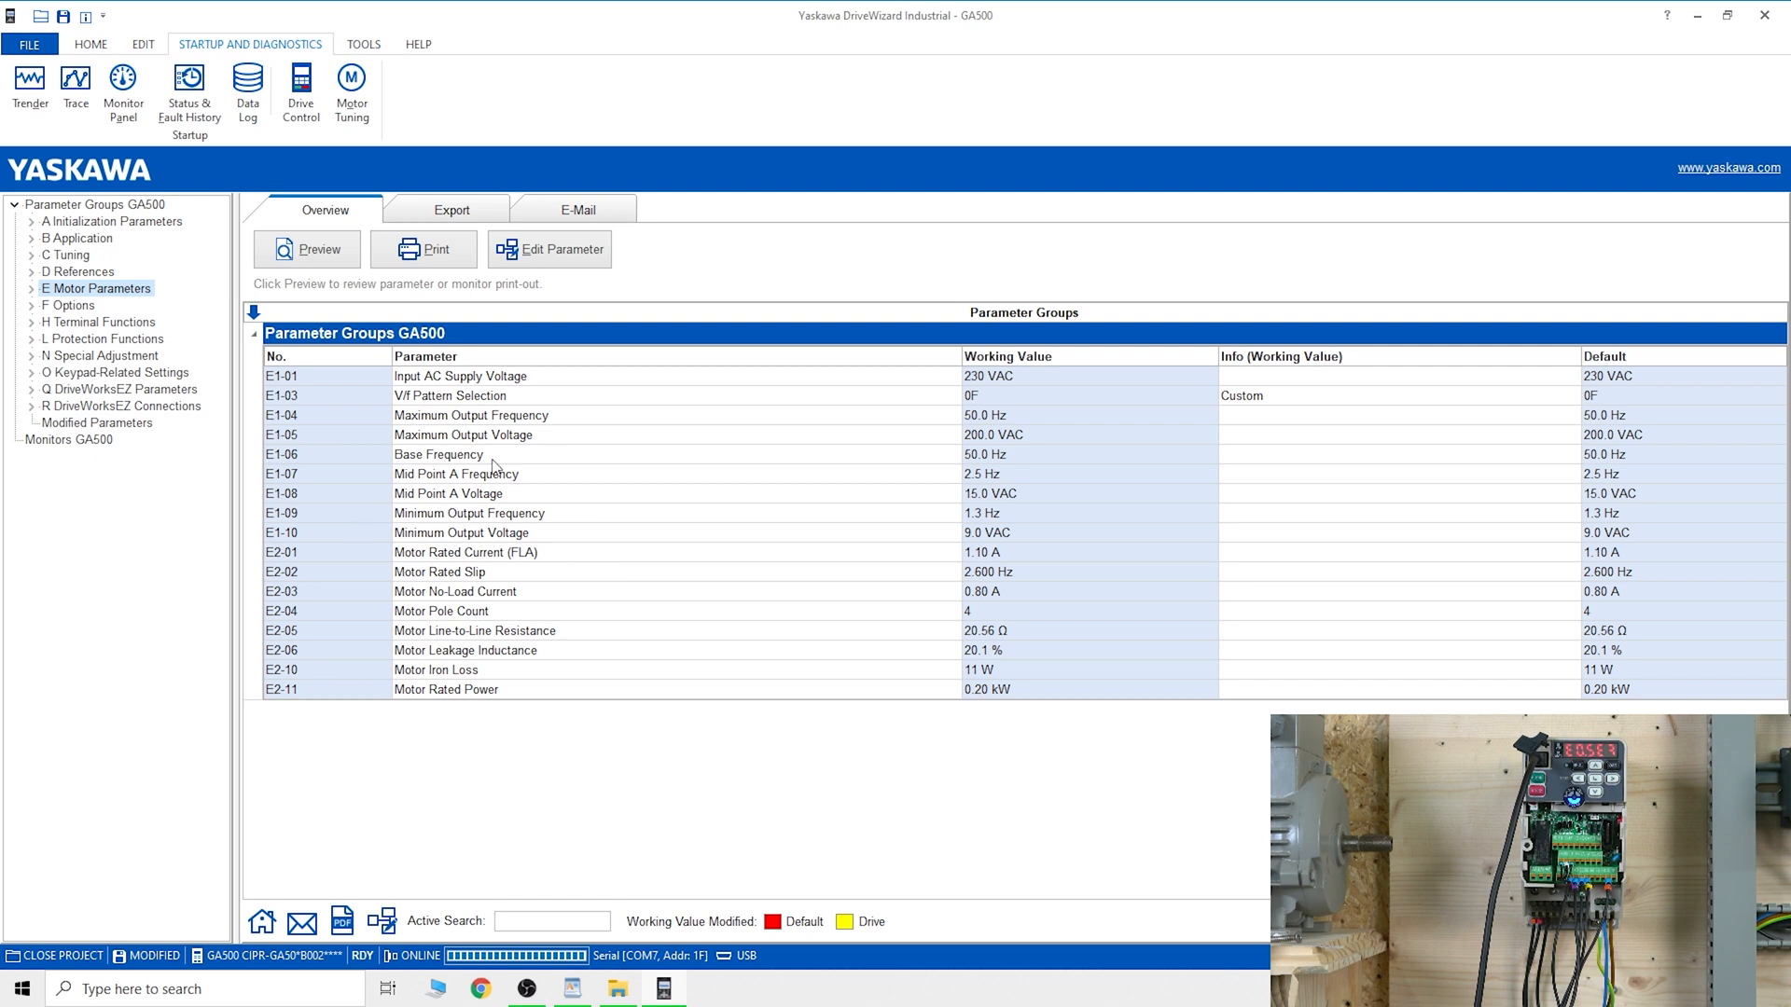
click(470, 414)
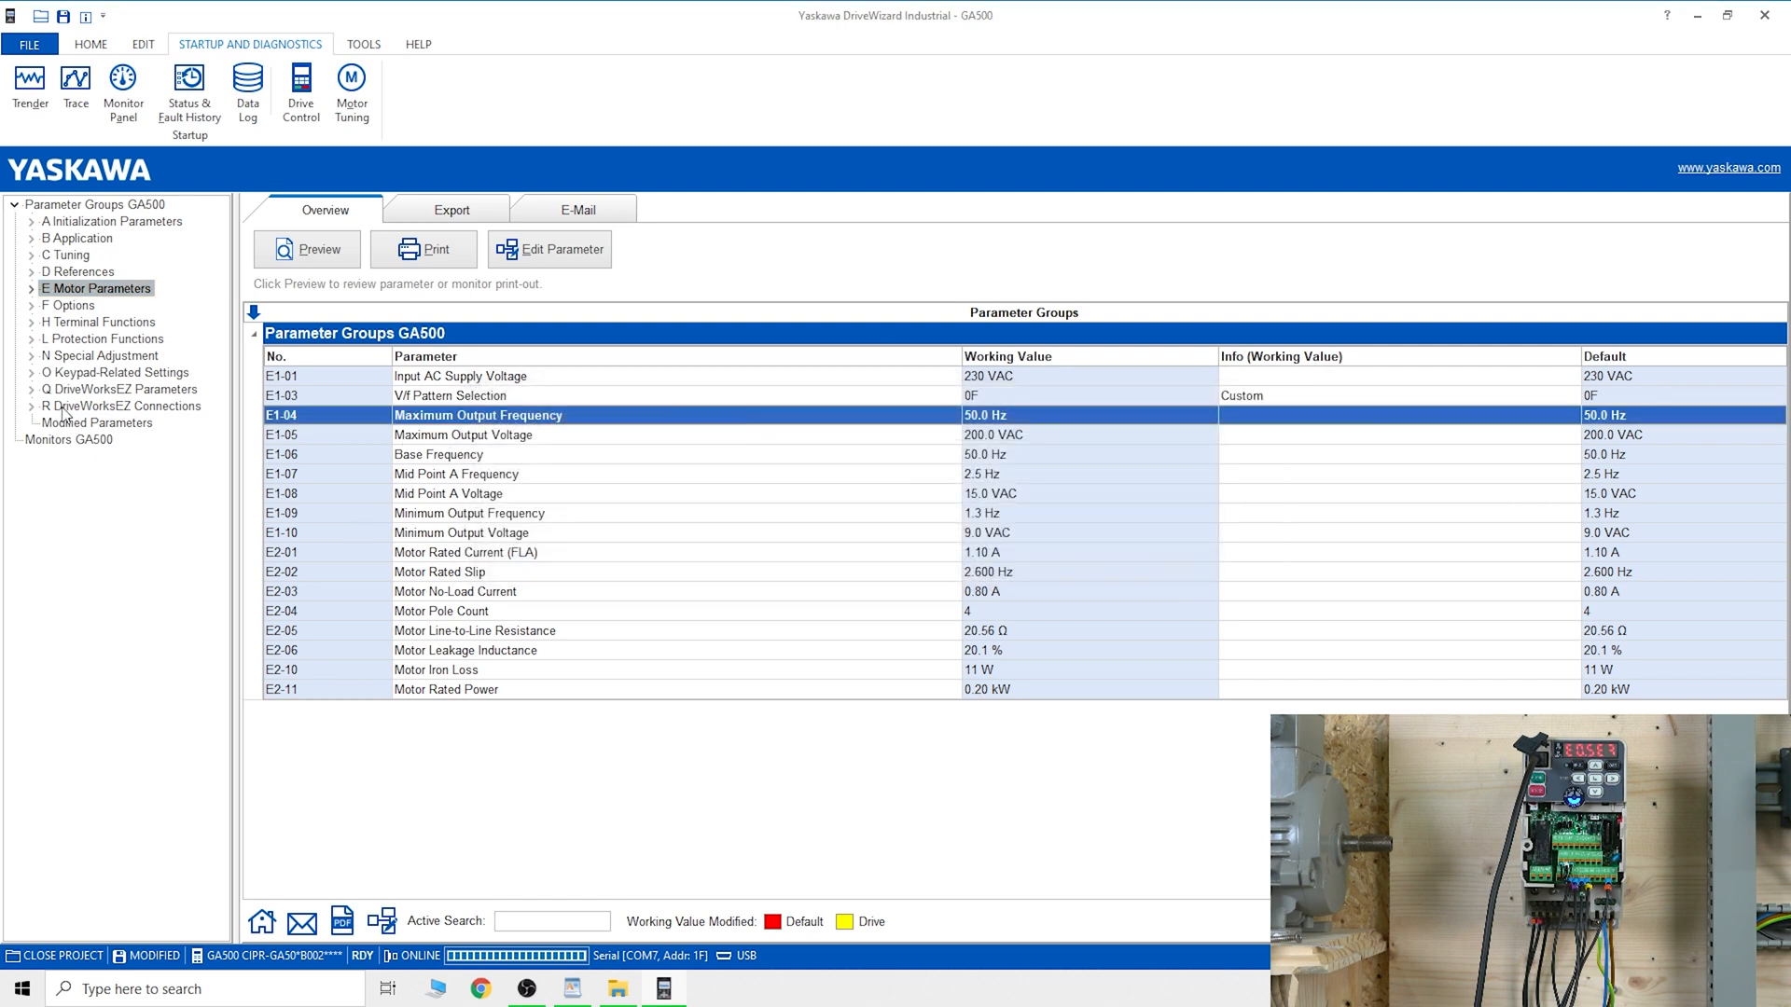
click(101, 322)
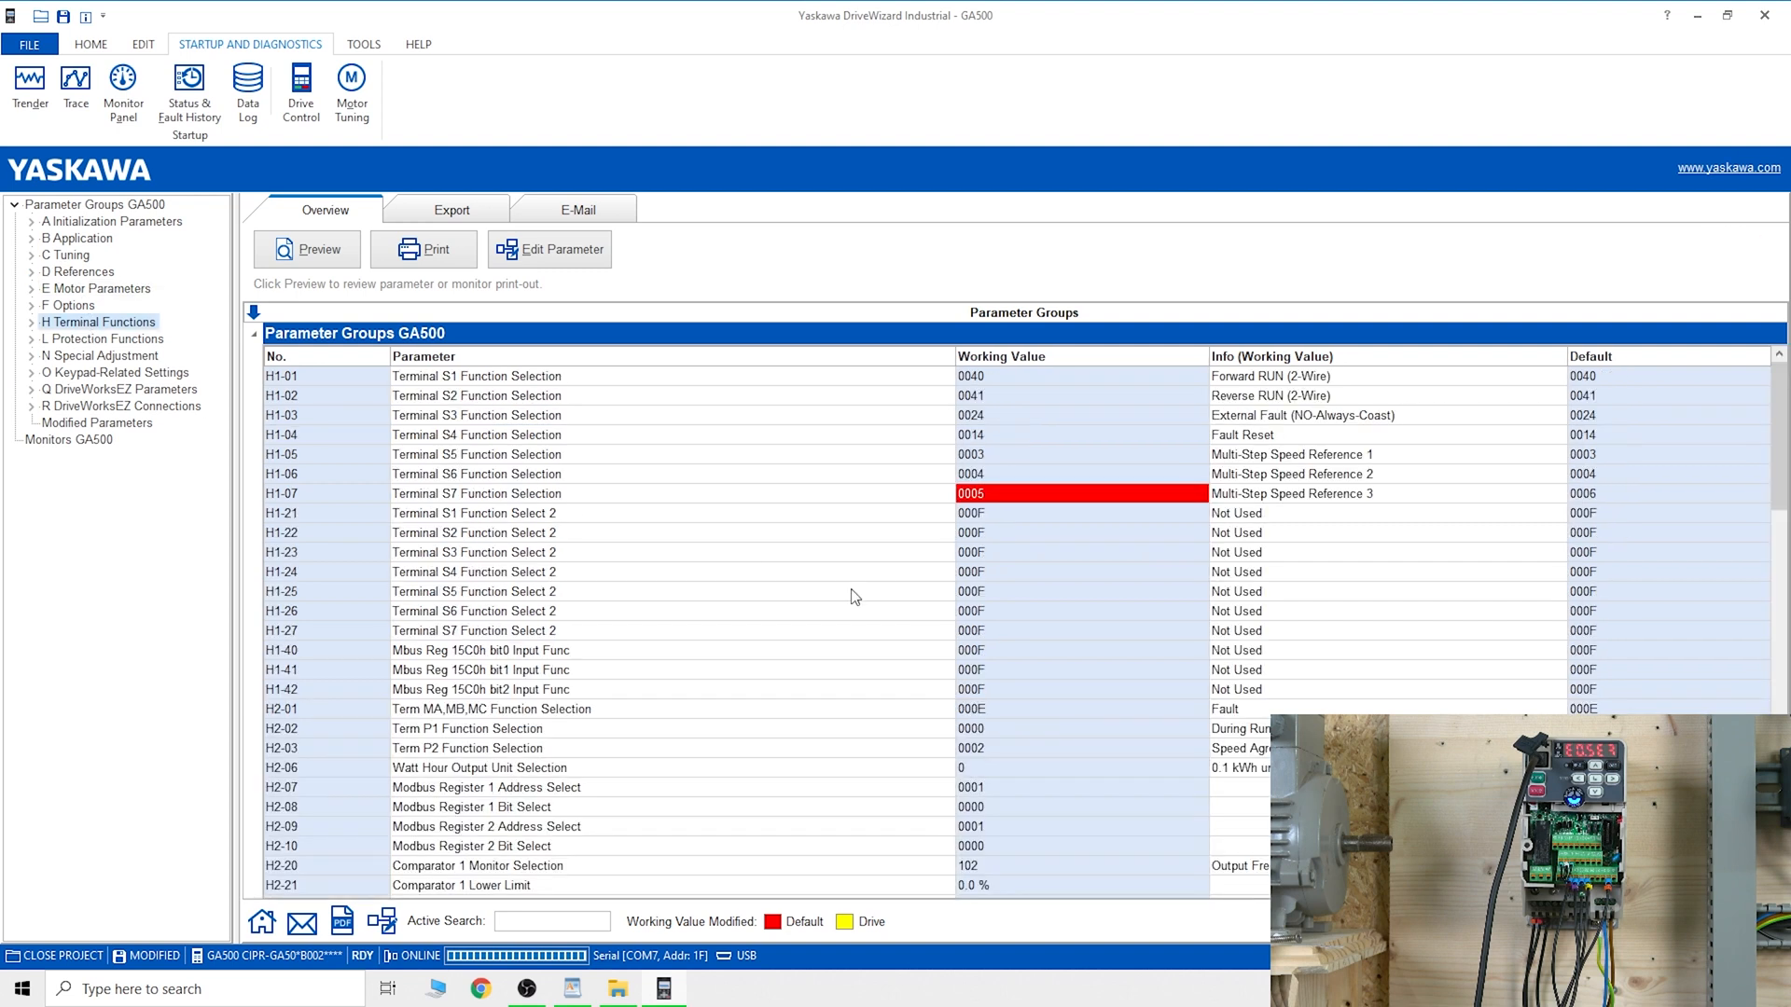
mouse_move(295, 541)
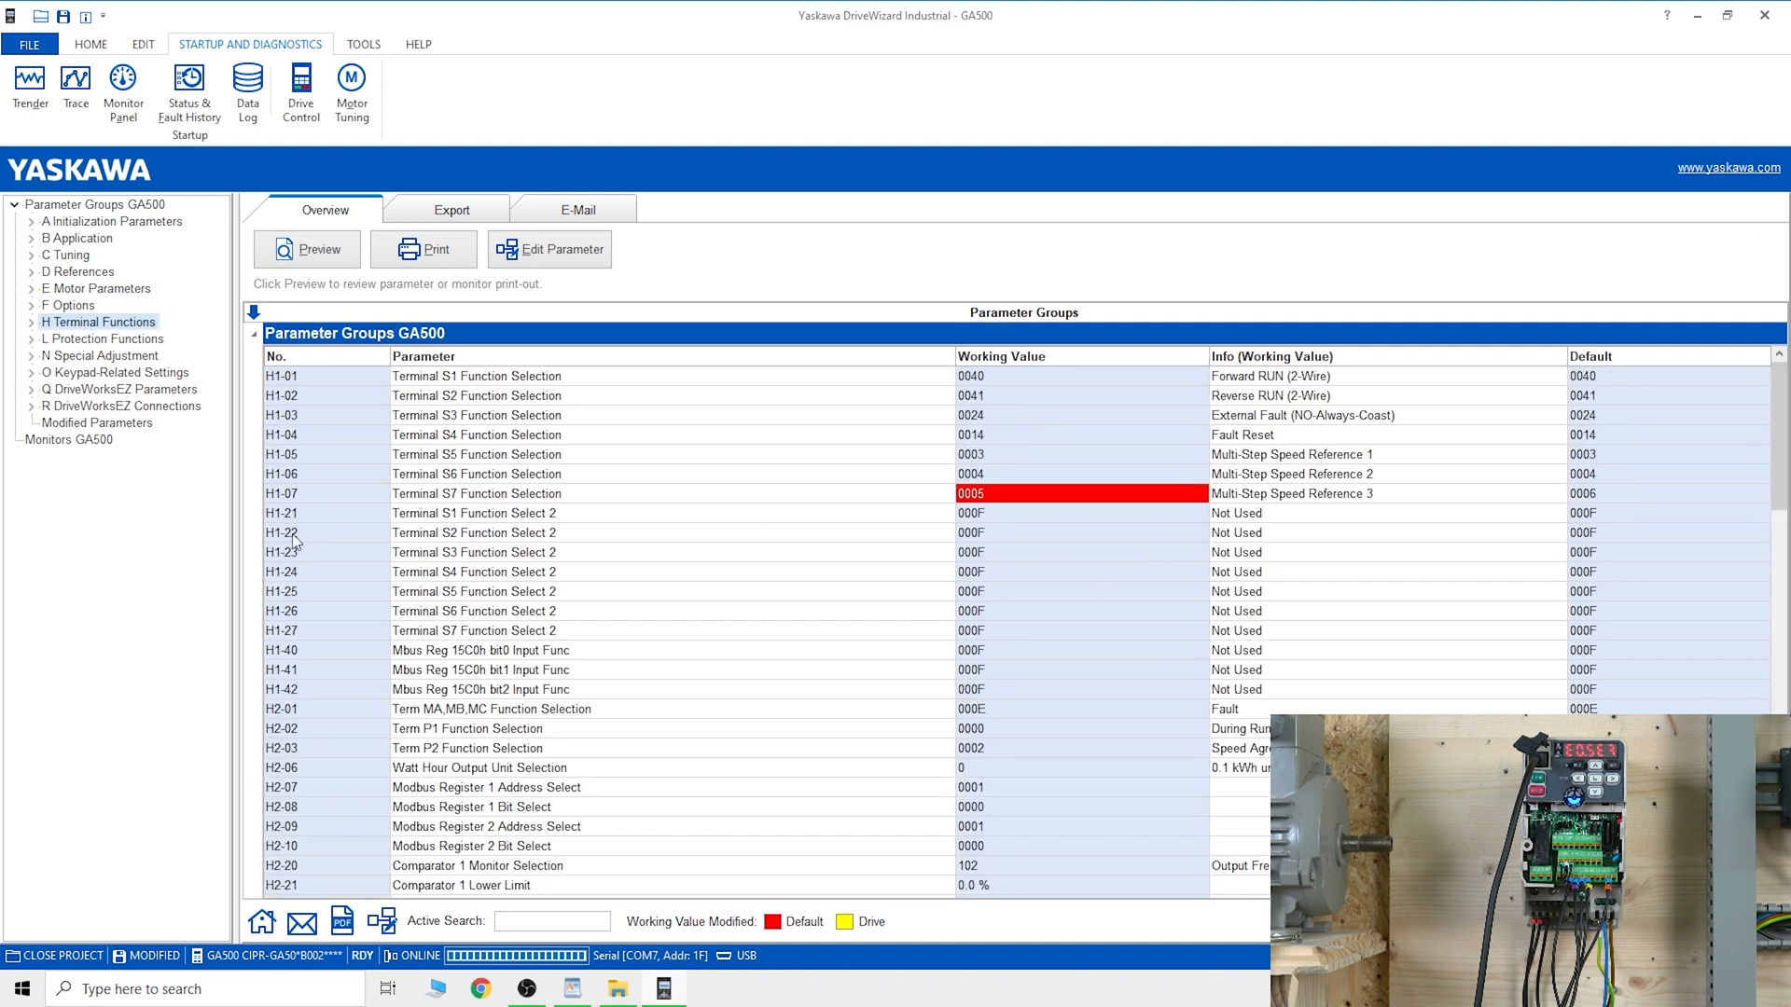
Step: Edit H1-01 Terminal S1, browse its function choices, then bring up the help on editing parameters
click(475, 375)
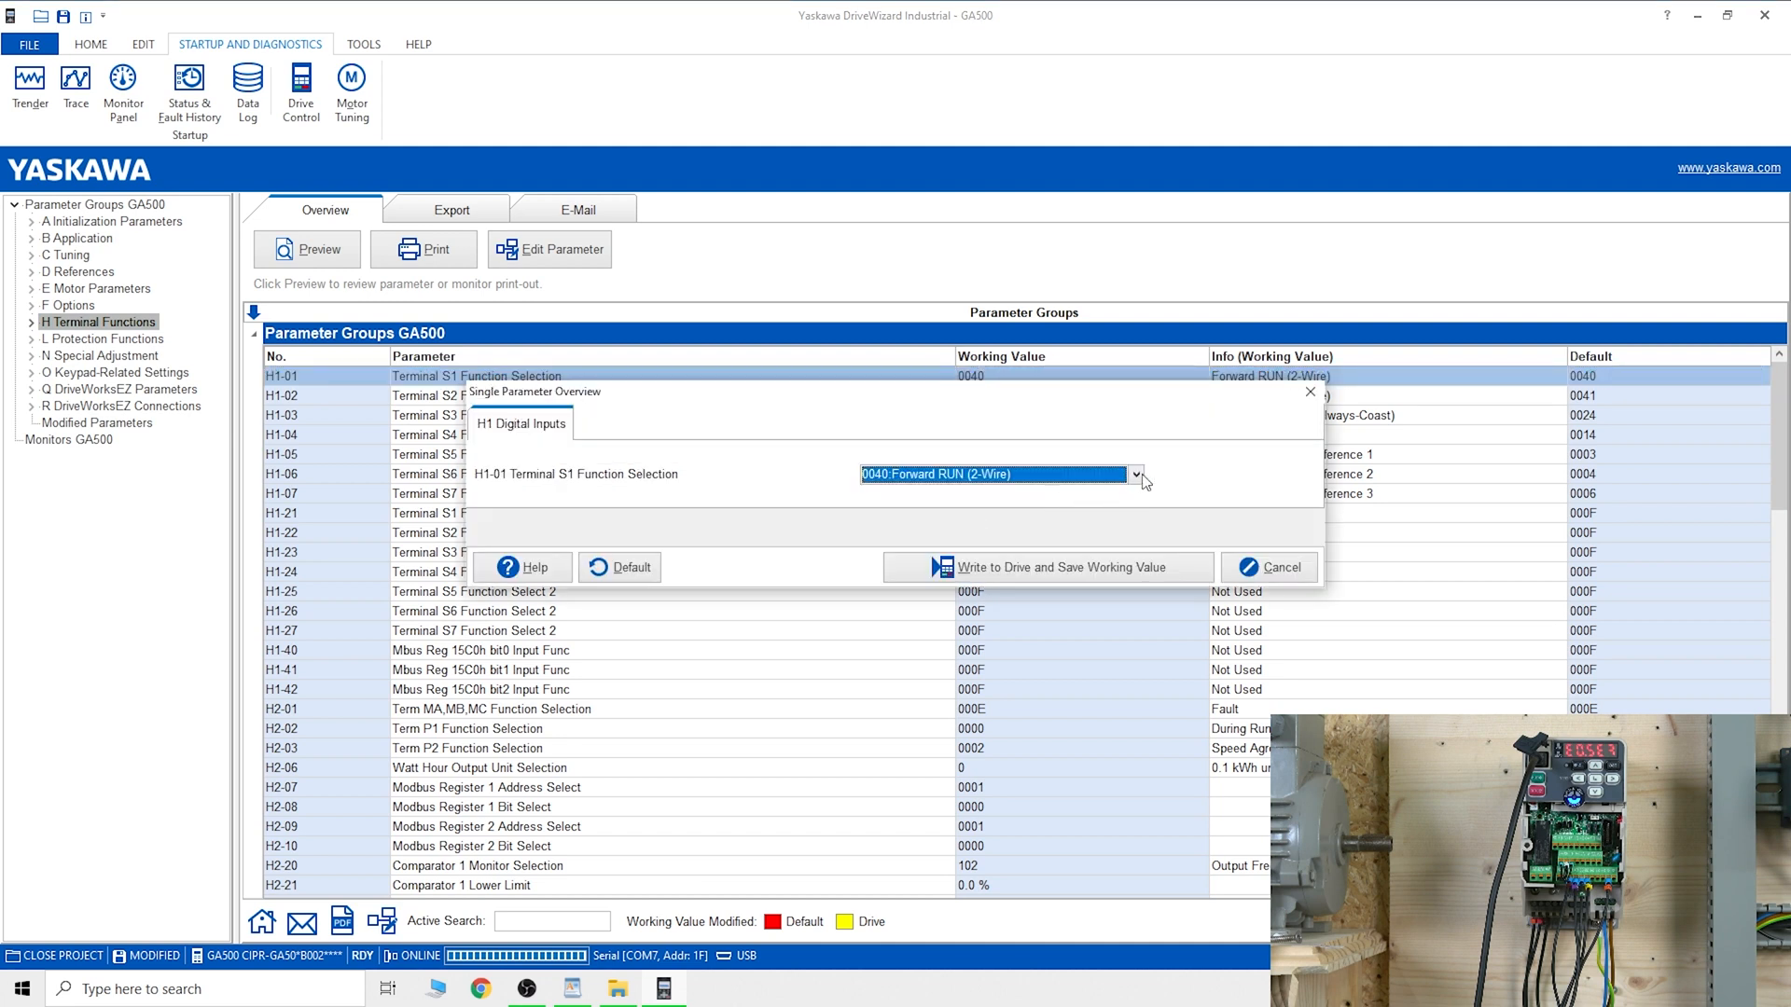
click(1132, 474)
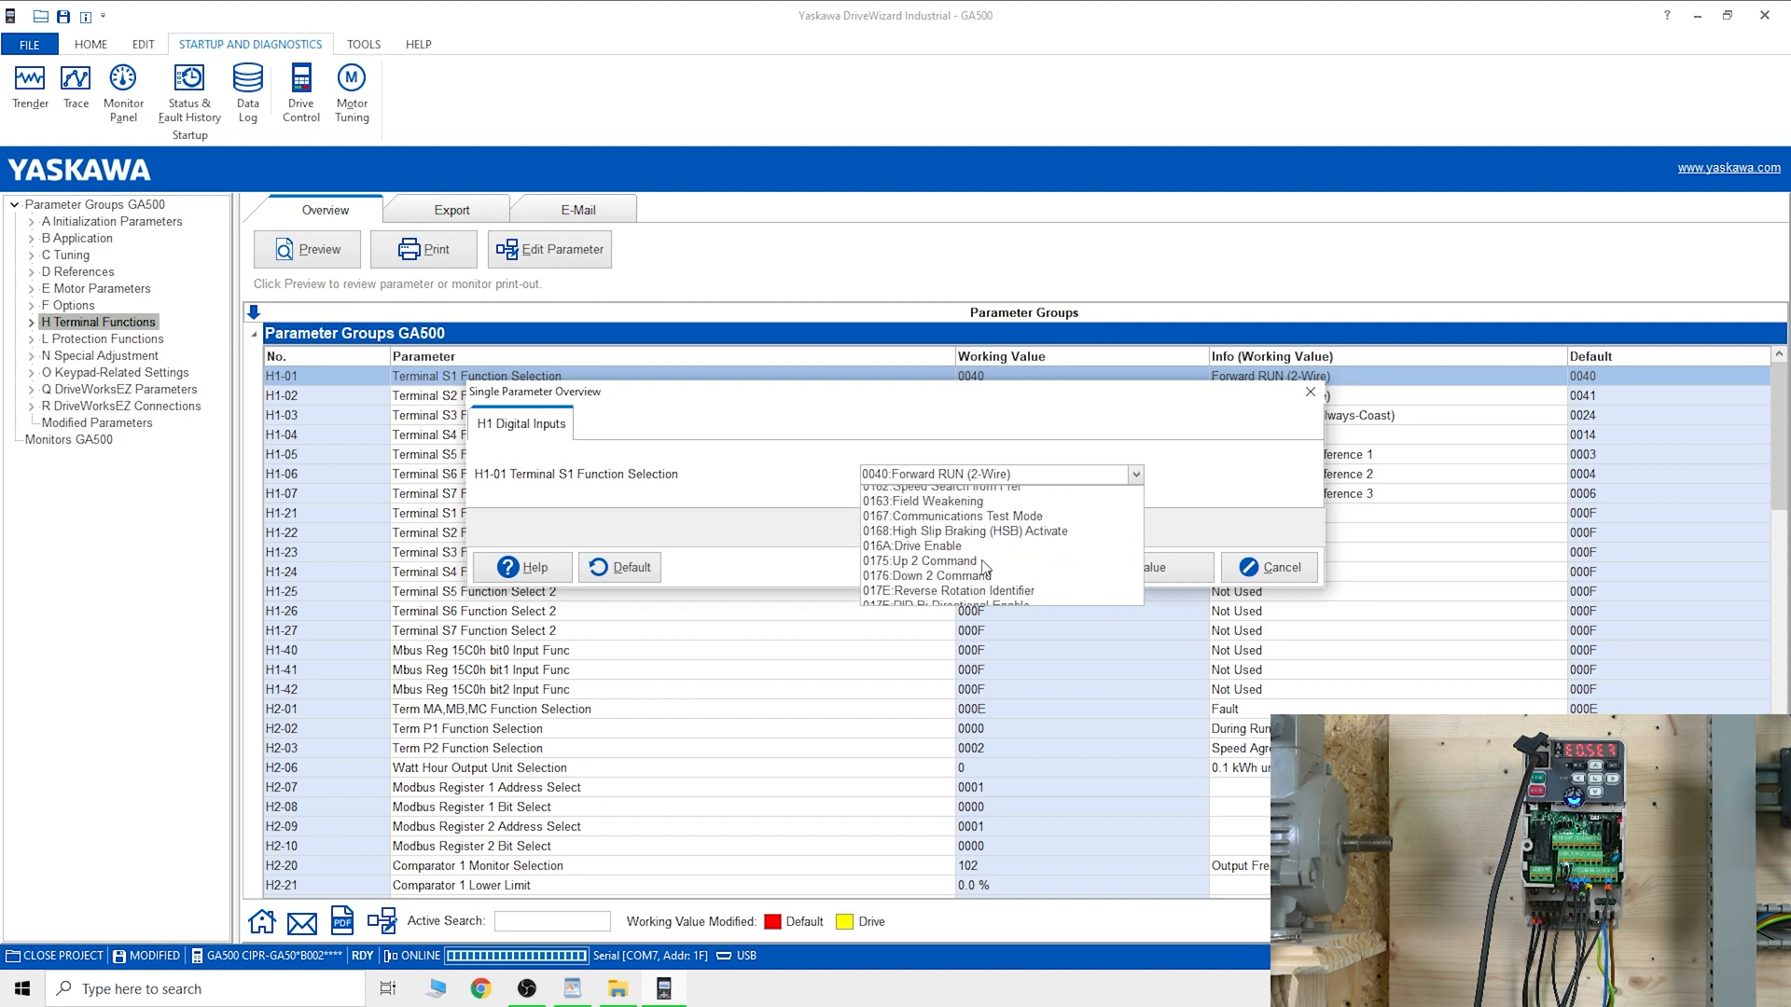
scroll(up, 3)
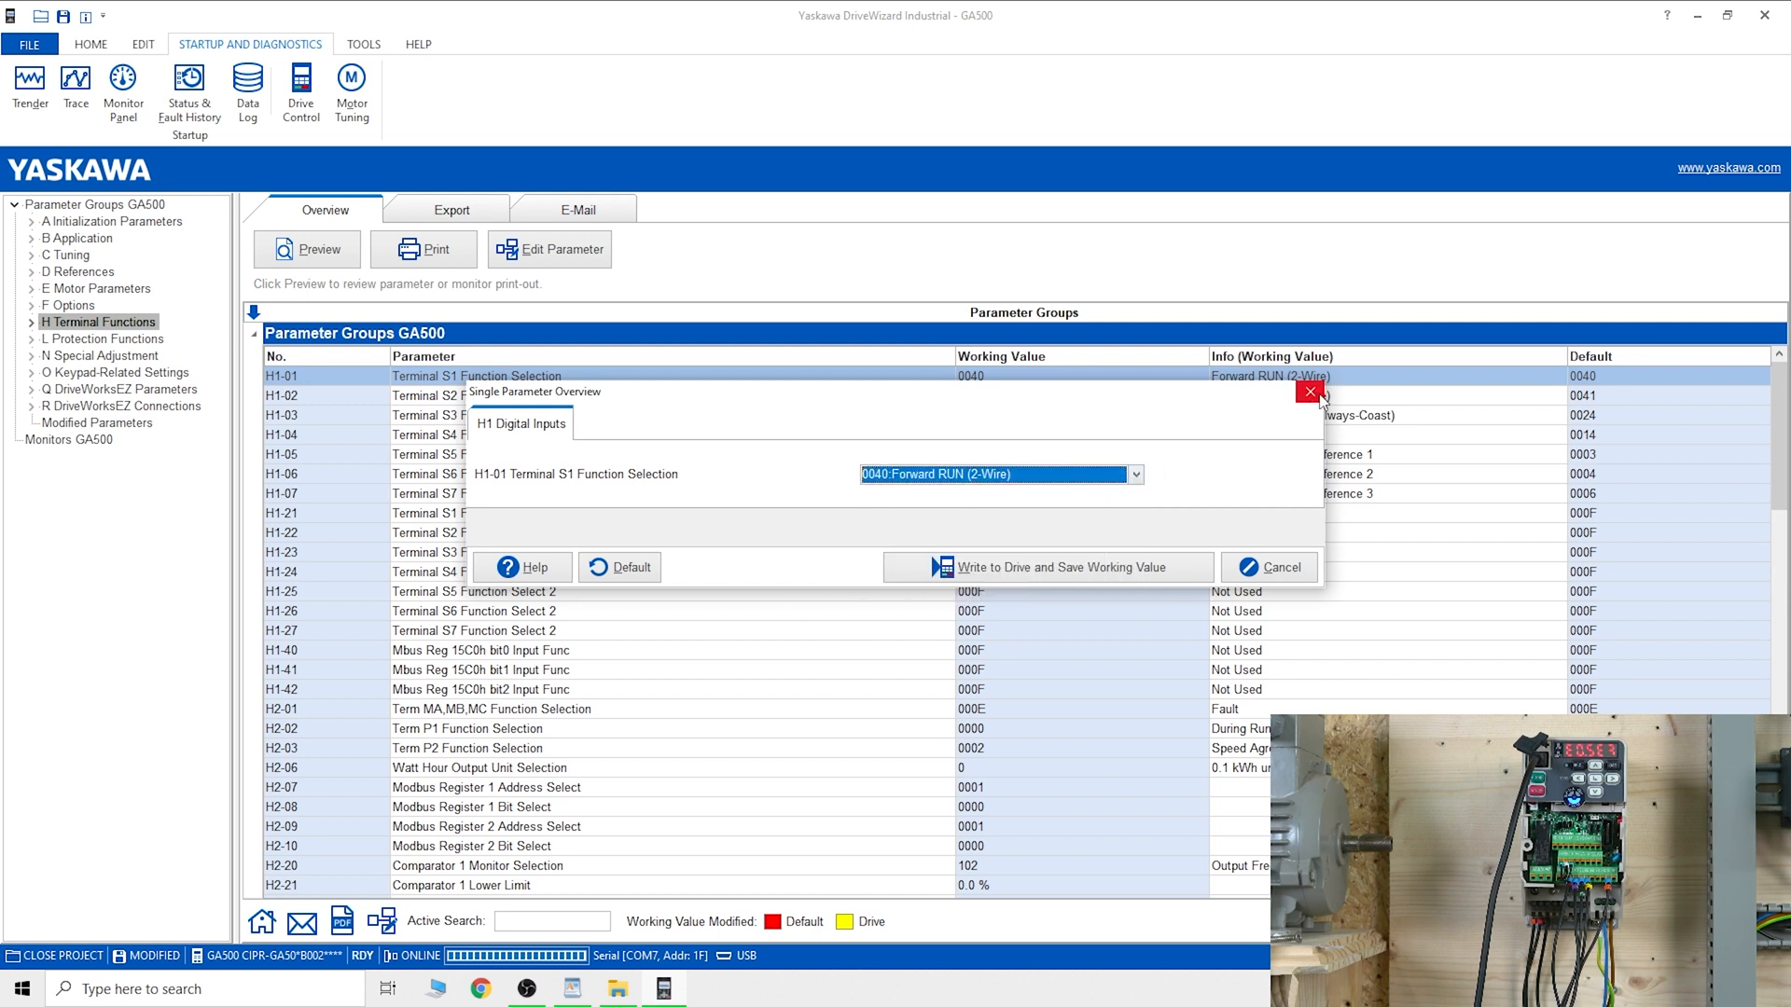
click(1310, 392)
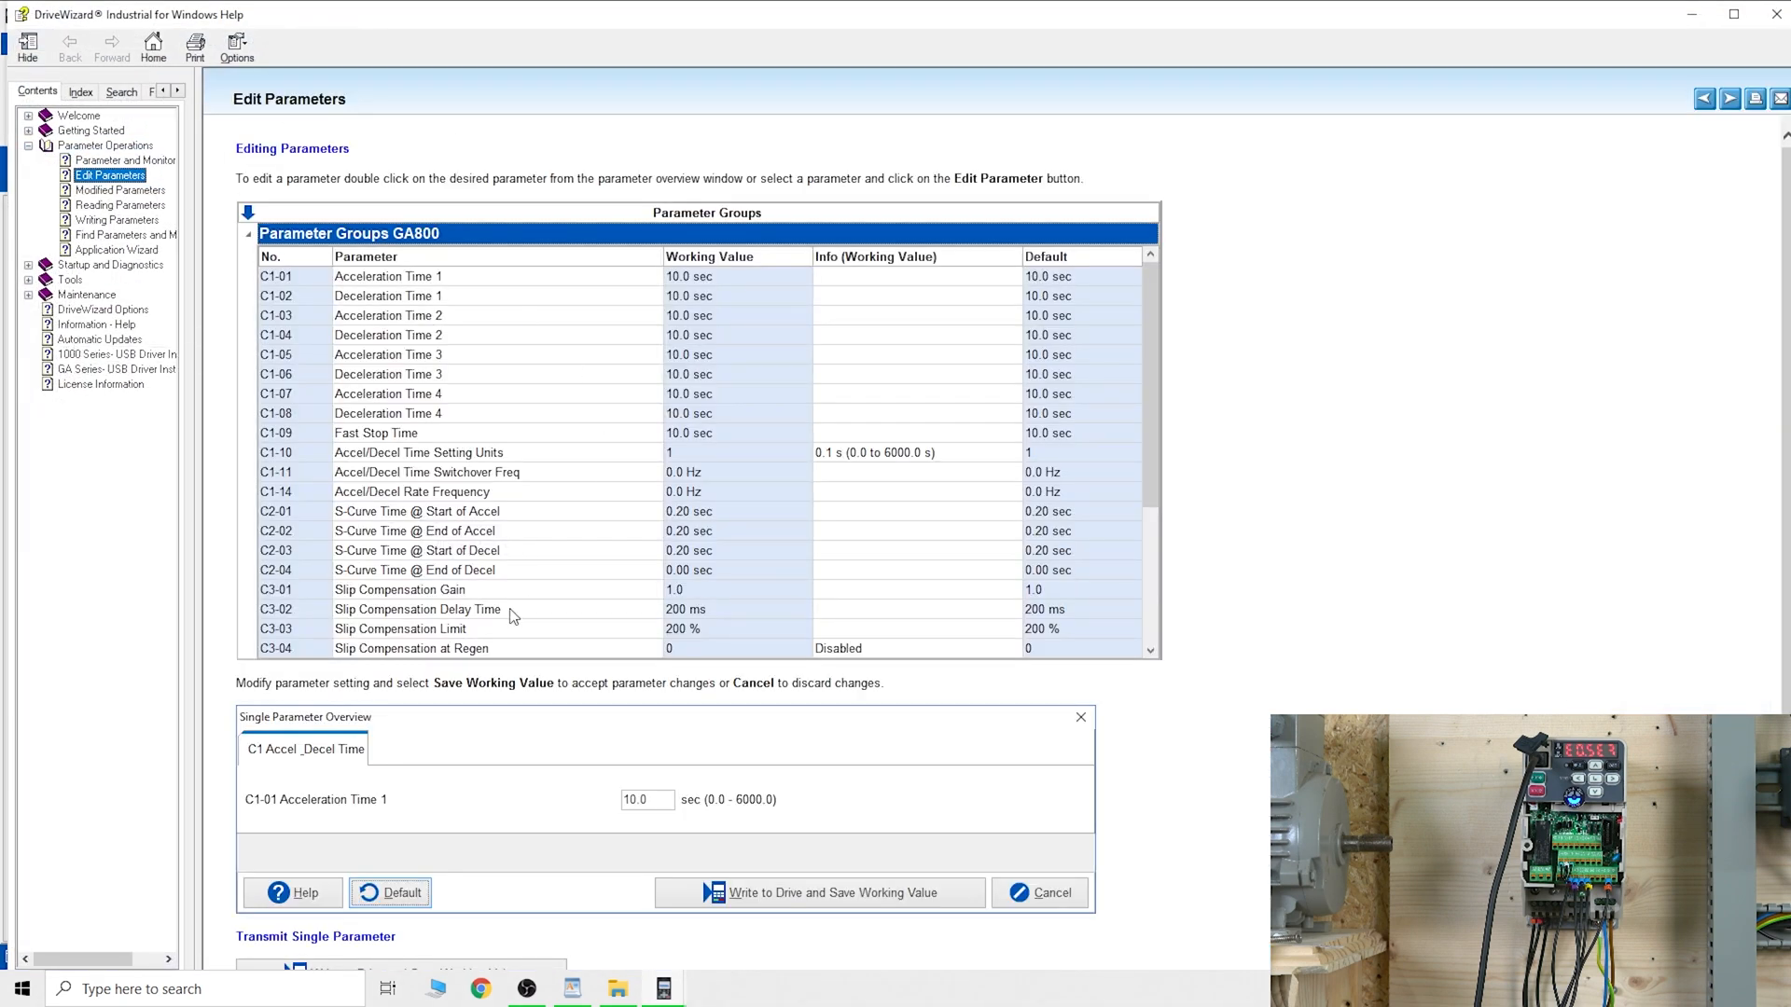
Step: Read the Edit Parameters, Reading Parameters and 1000 Series USB Driver Installation help pages, then close the manual
scroll(down, 3)
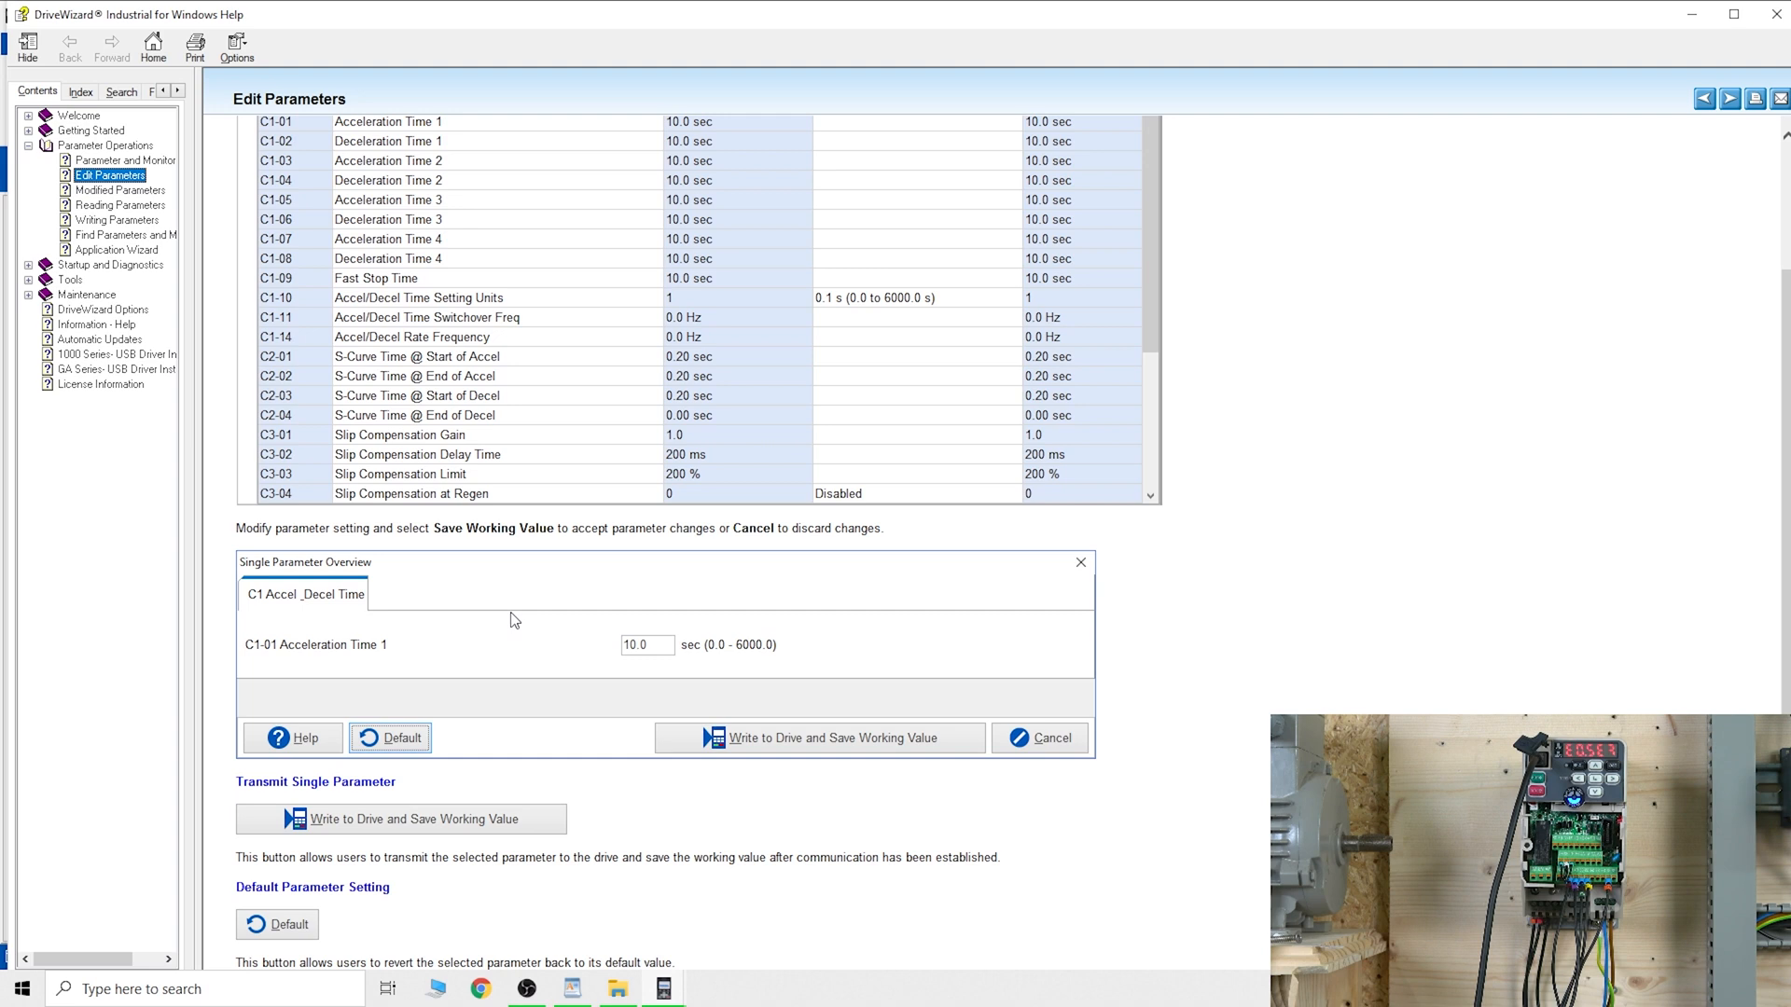
mouse_move(385, 720)
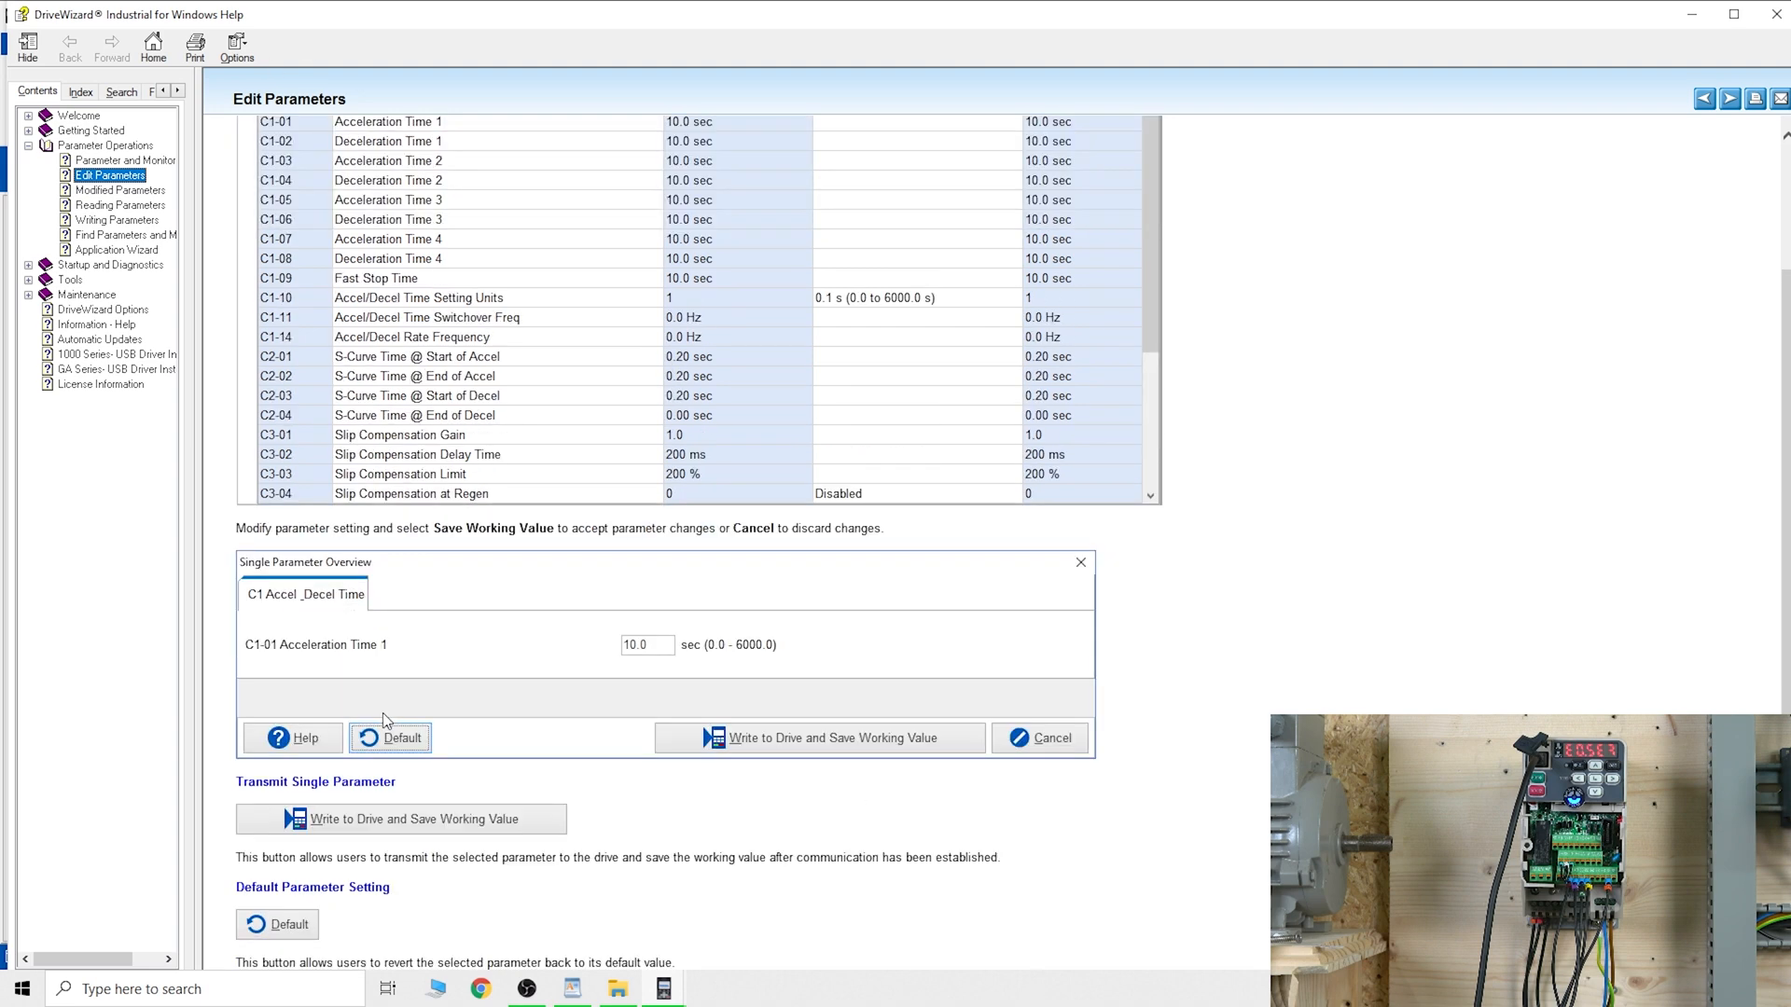
scroll(up, 3)
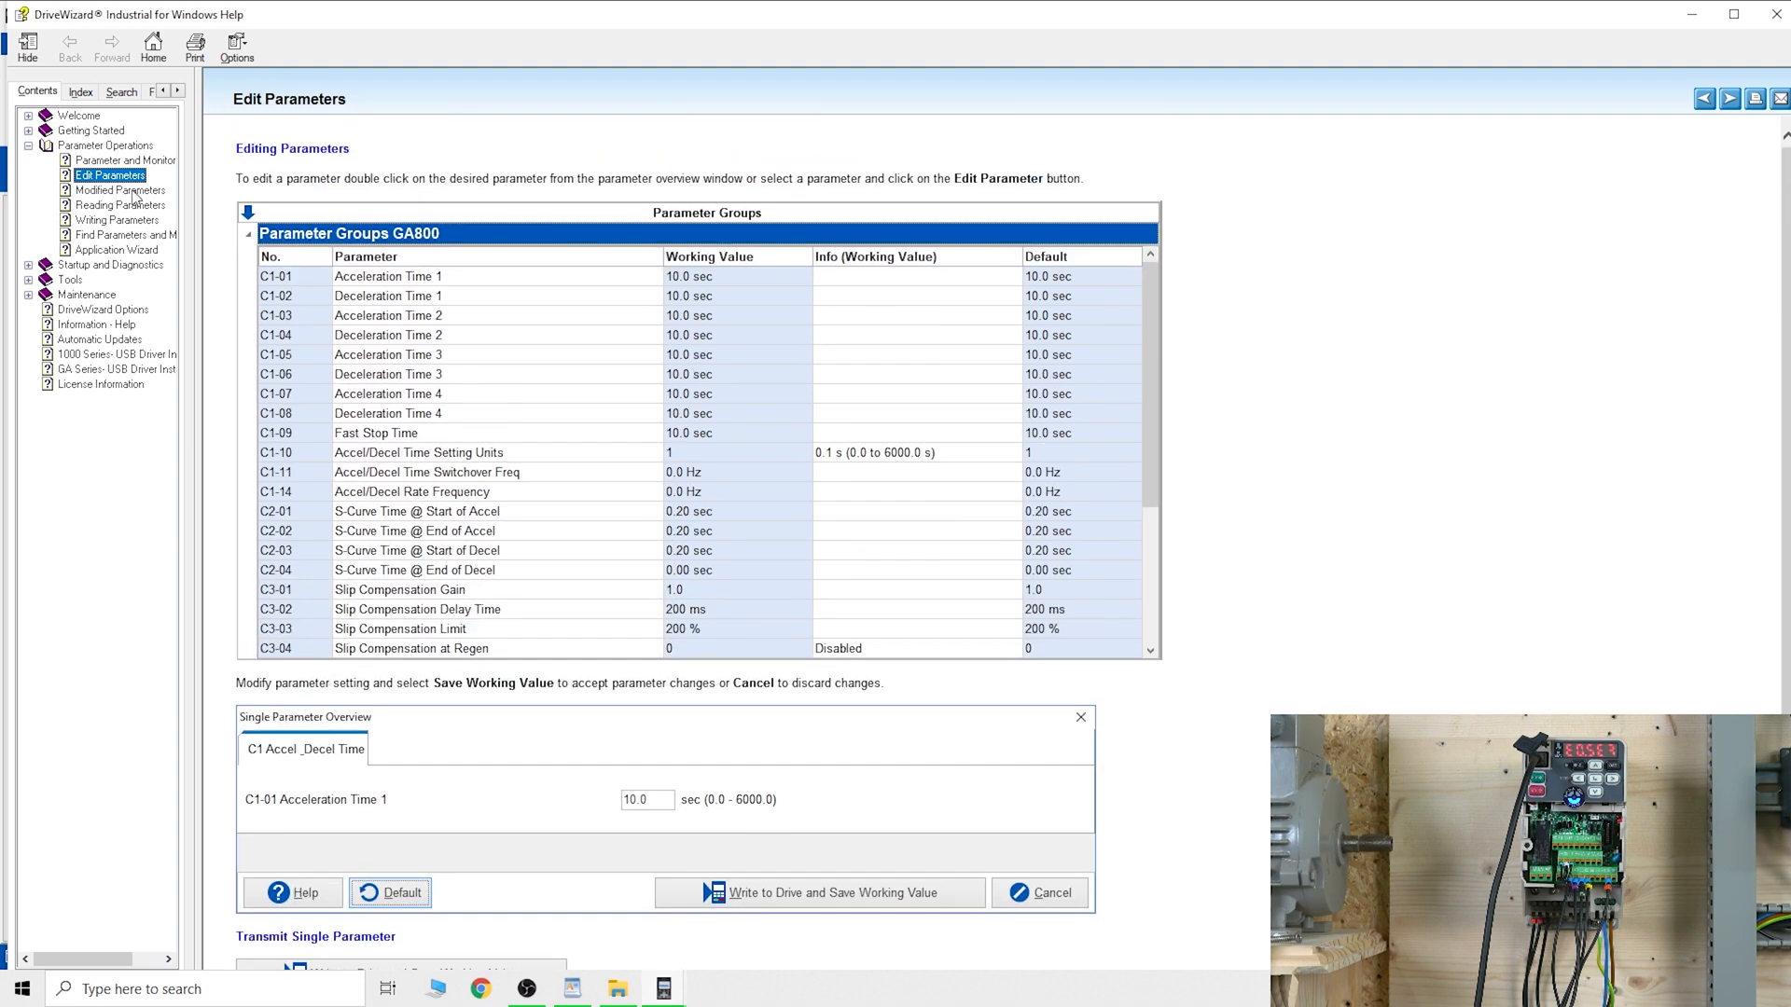
click(119, 205)
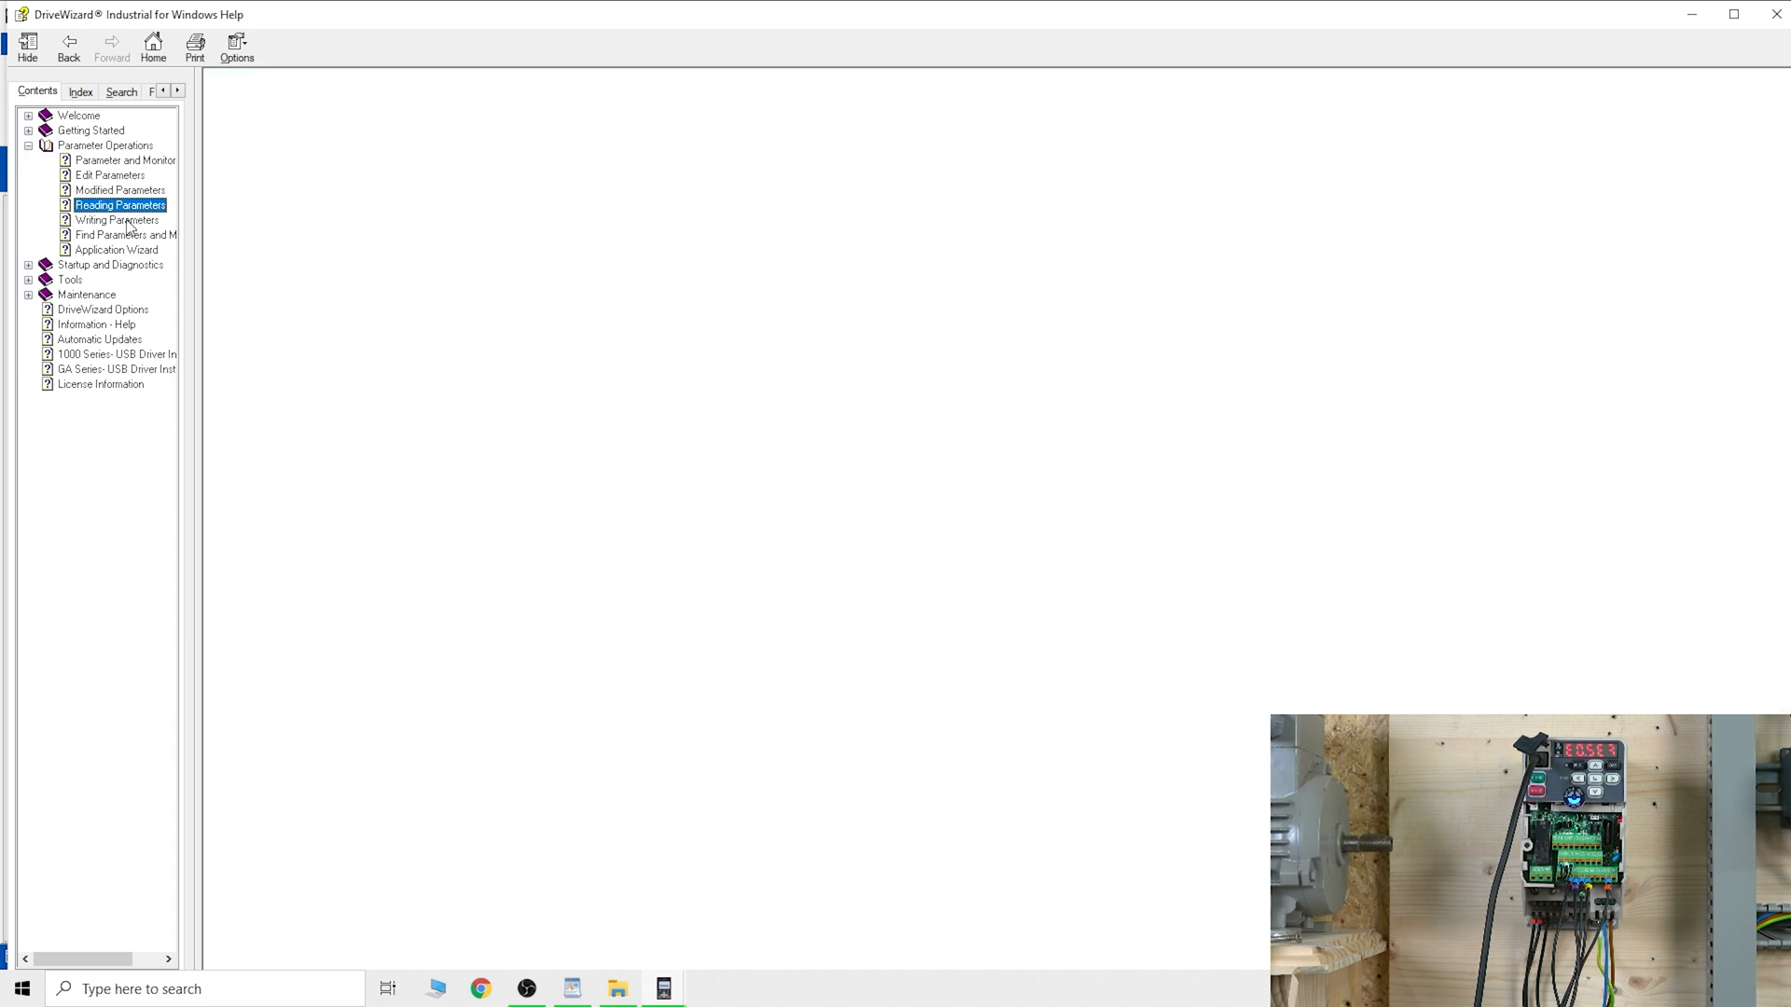
click(119, 205)
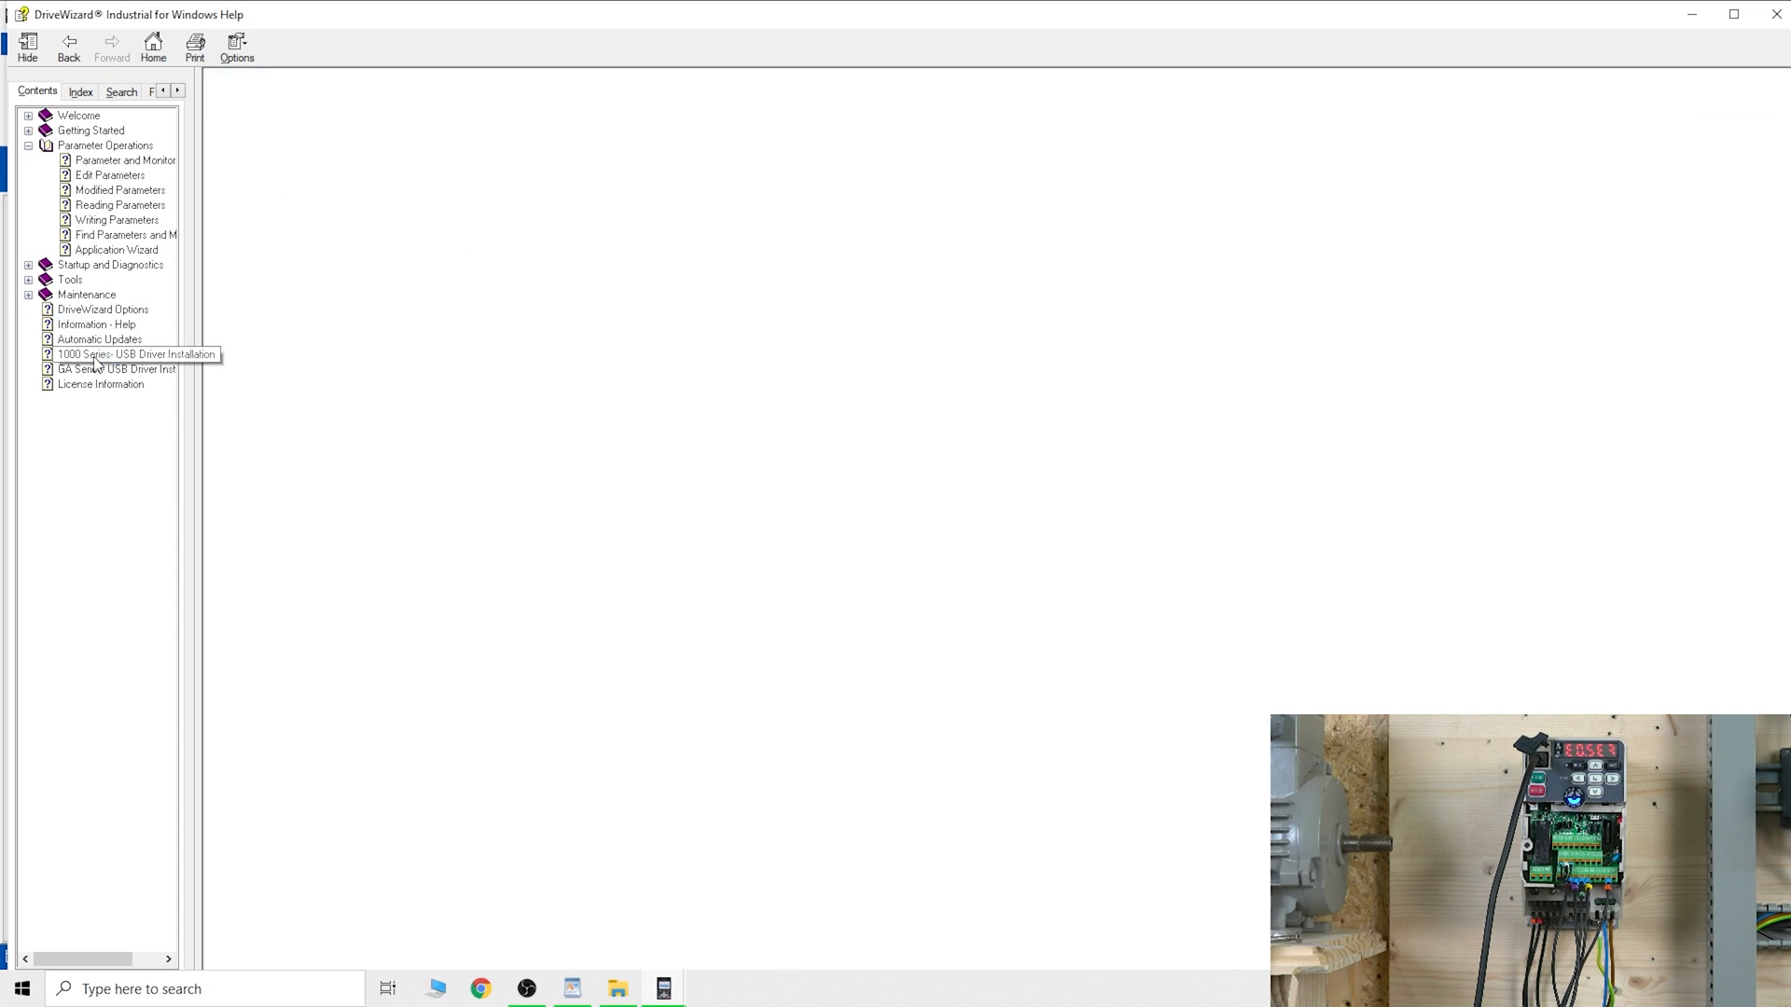
click(136, 355)
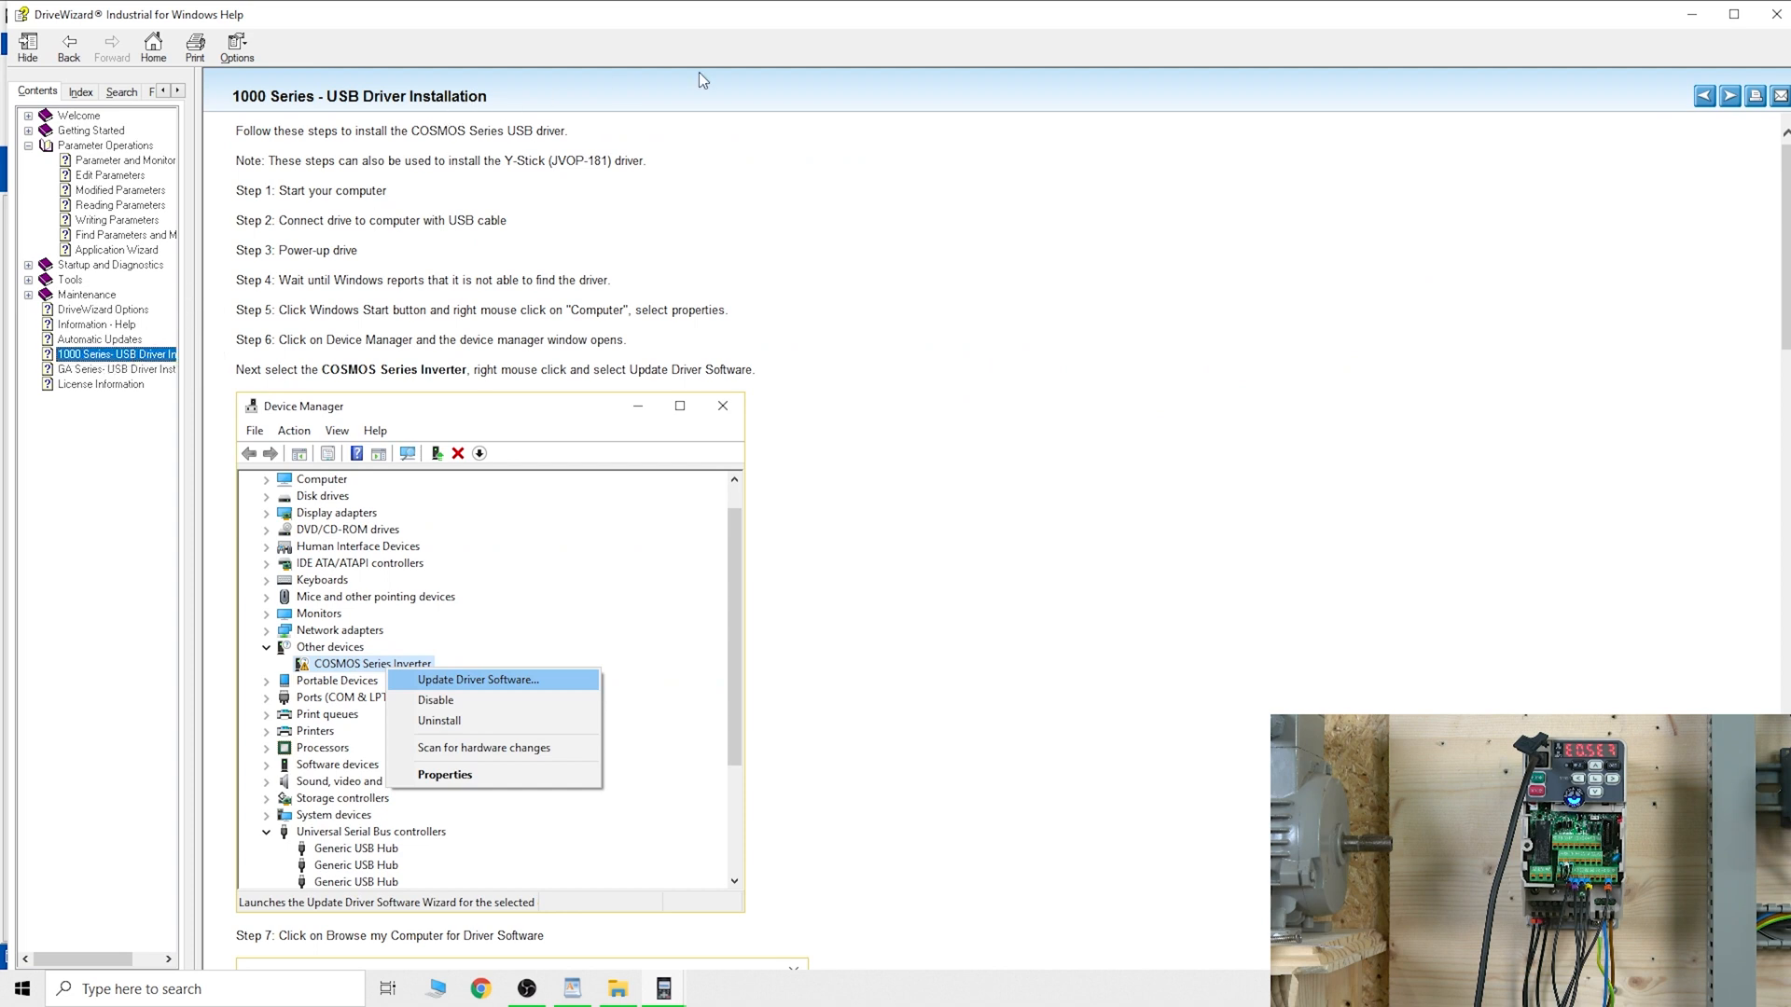
mouse_move(1773, 17)
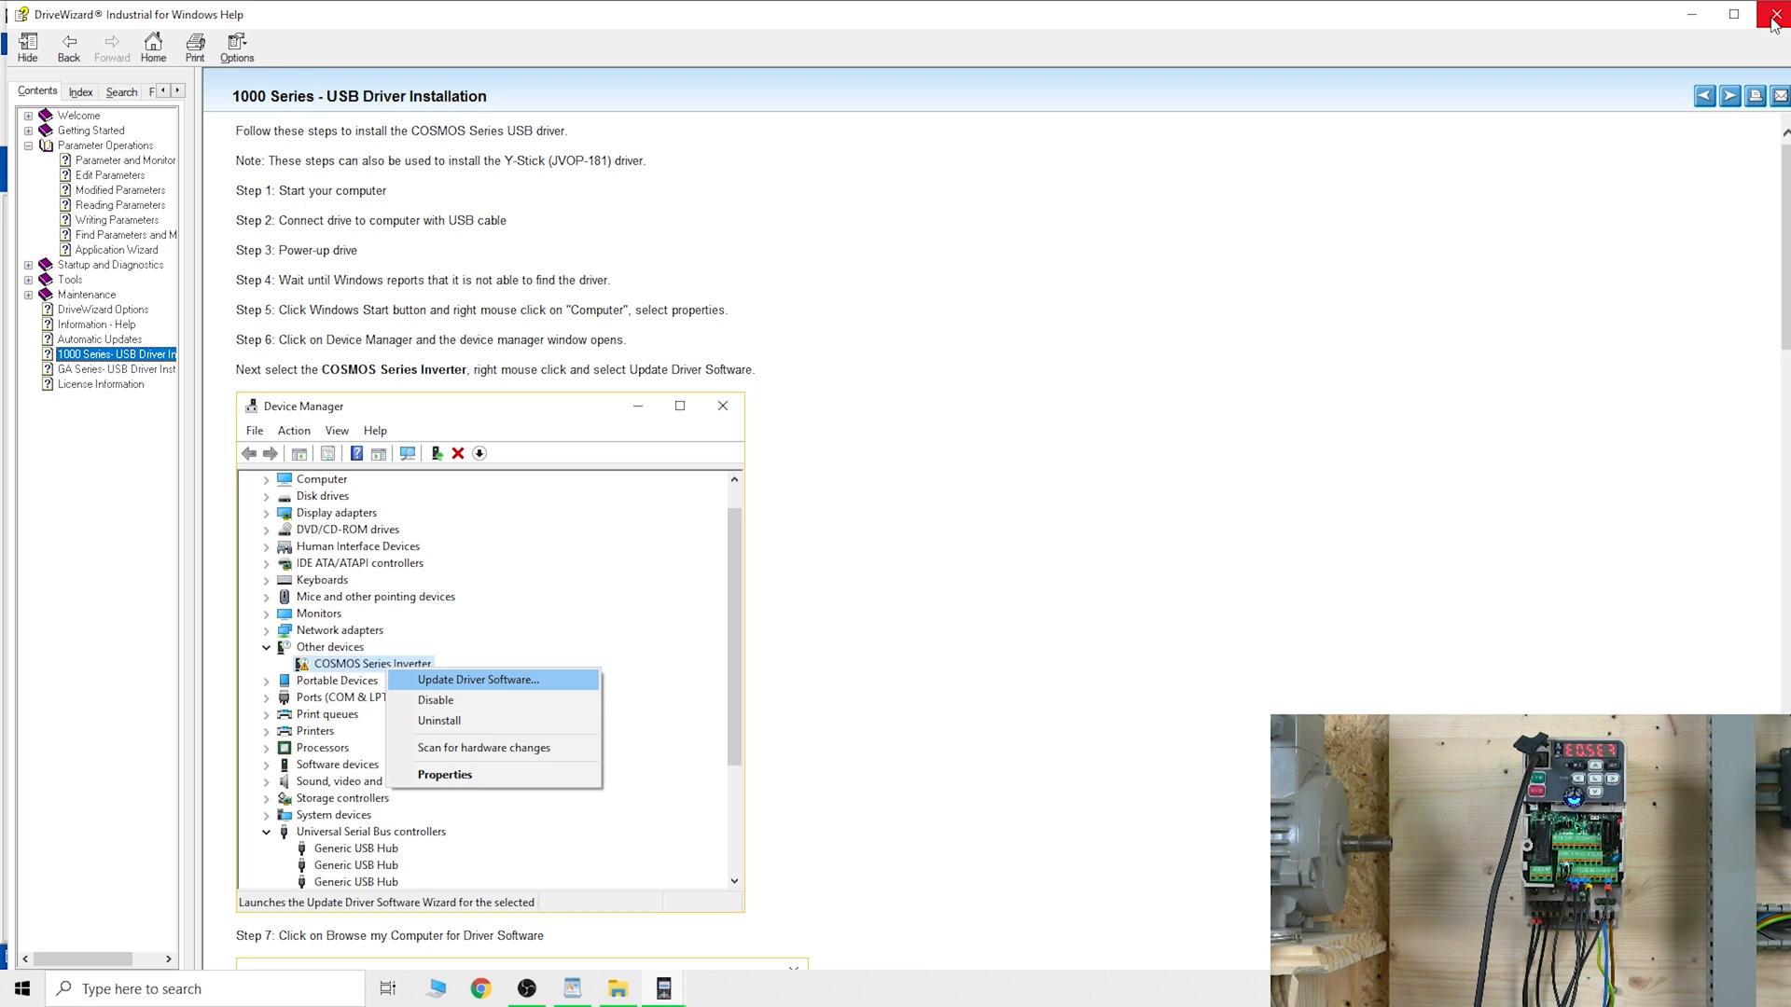
click(1774, 15)
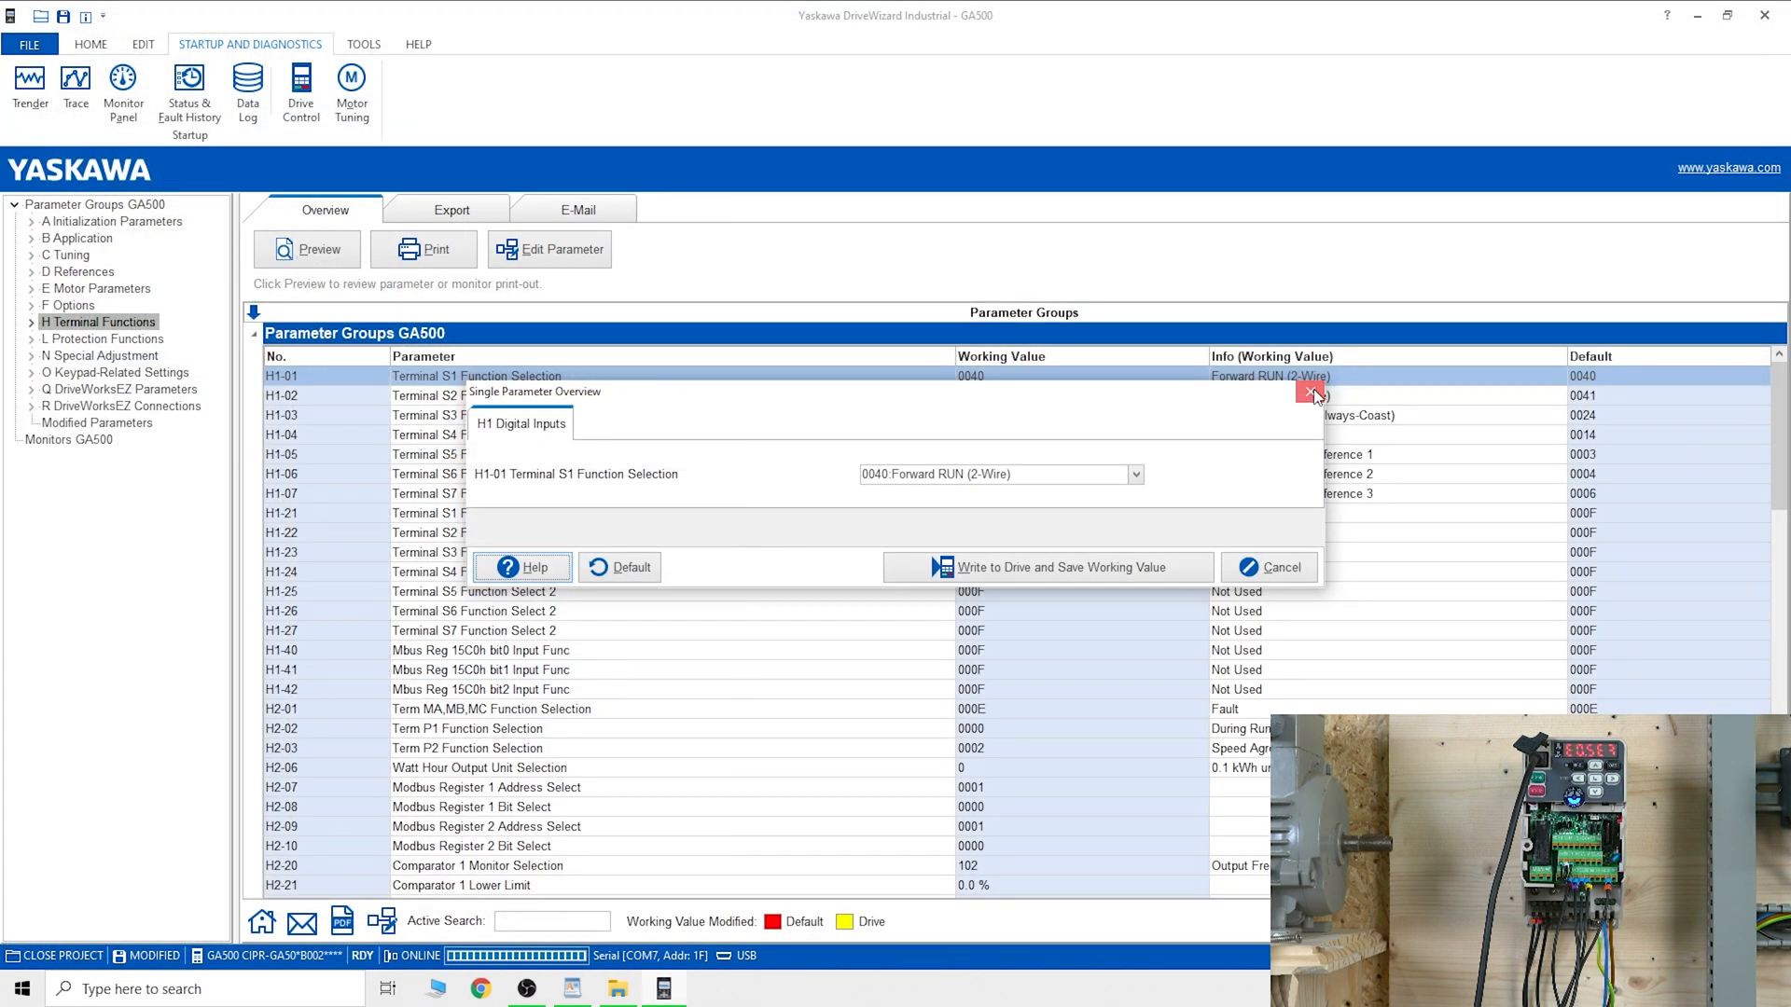
Step: Close the H1-01 editor without writing, leaving Terminal S1 at 0040 Forward RUN (2-Wire)
click(1310, 394)
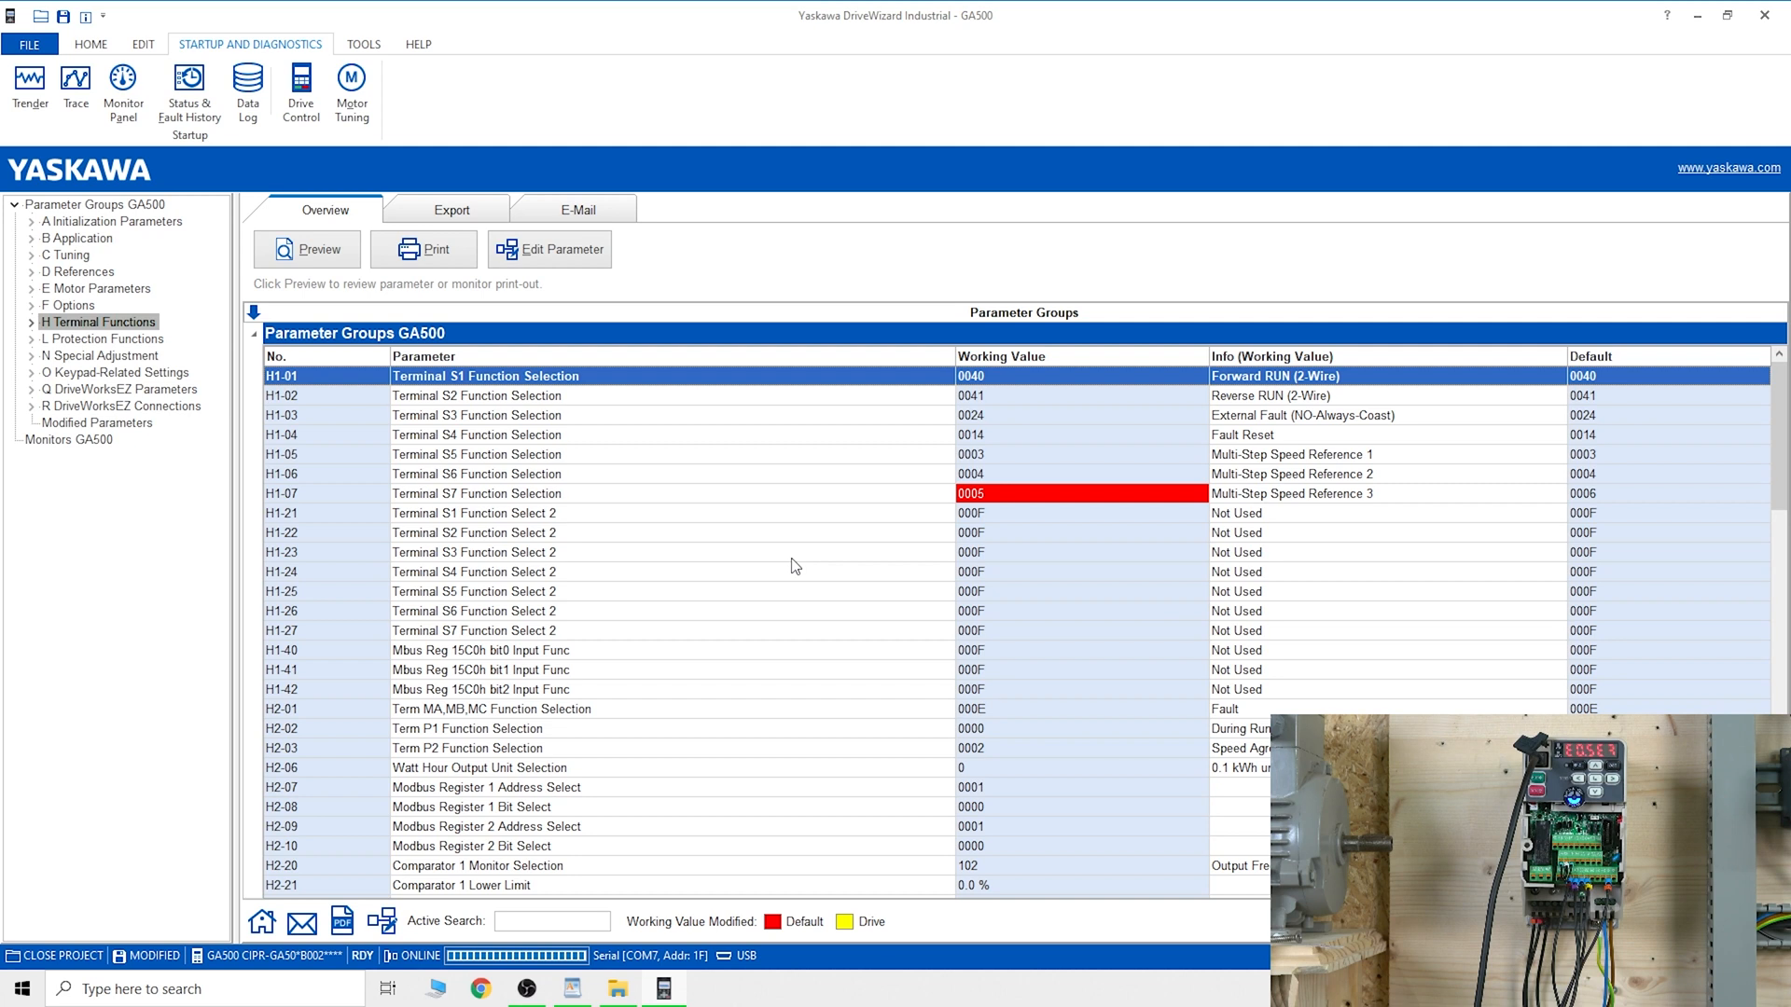
mouse_move(513, 580)
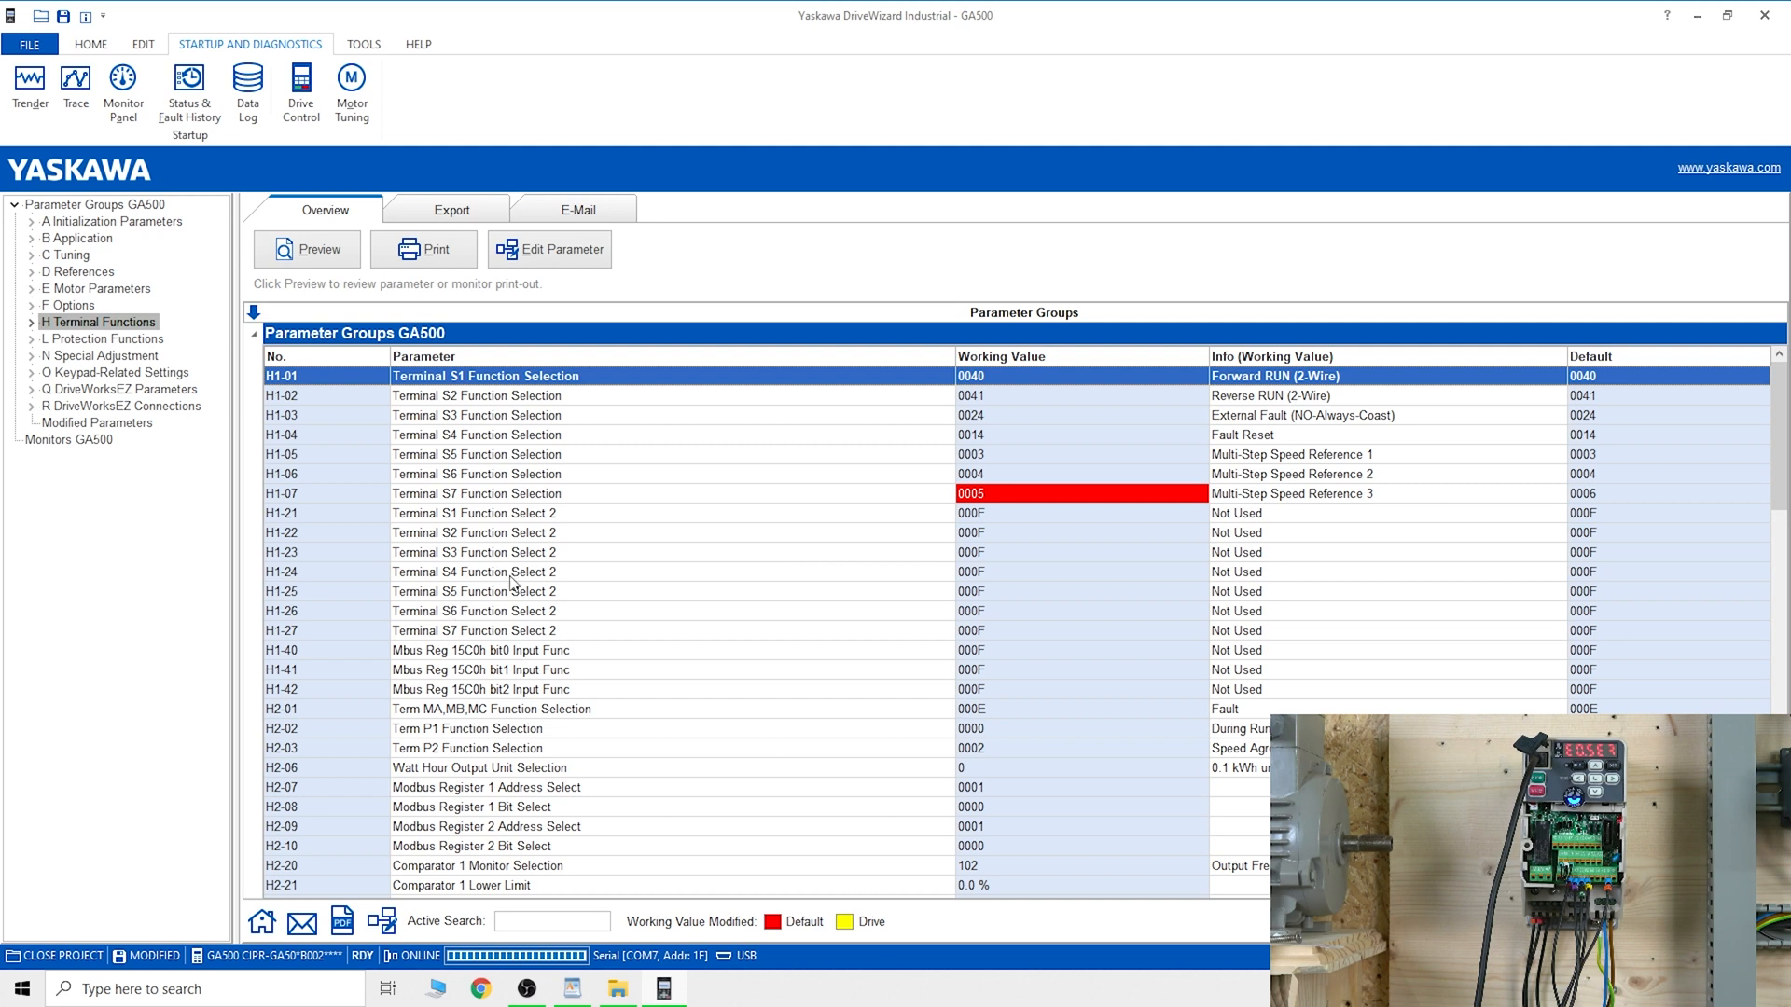
mouse_move(1522, 446)
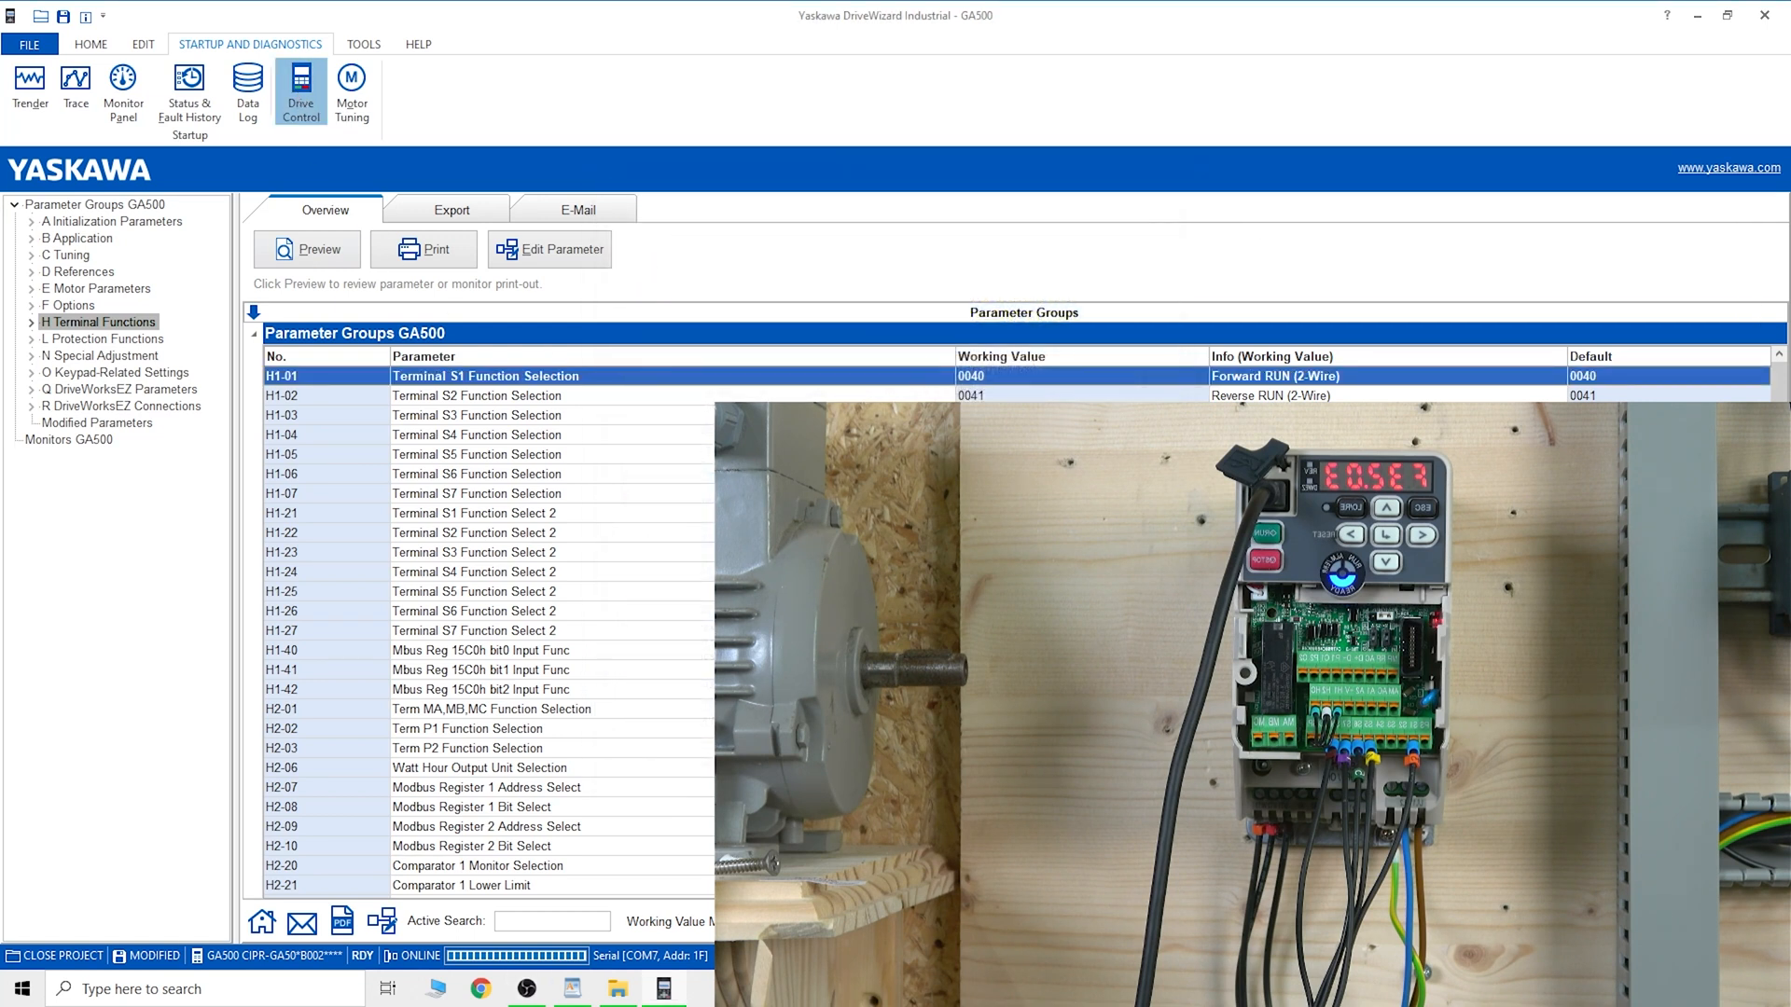
click(301, 91)
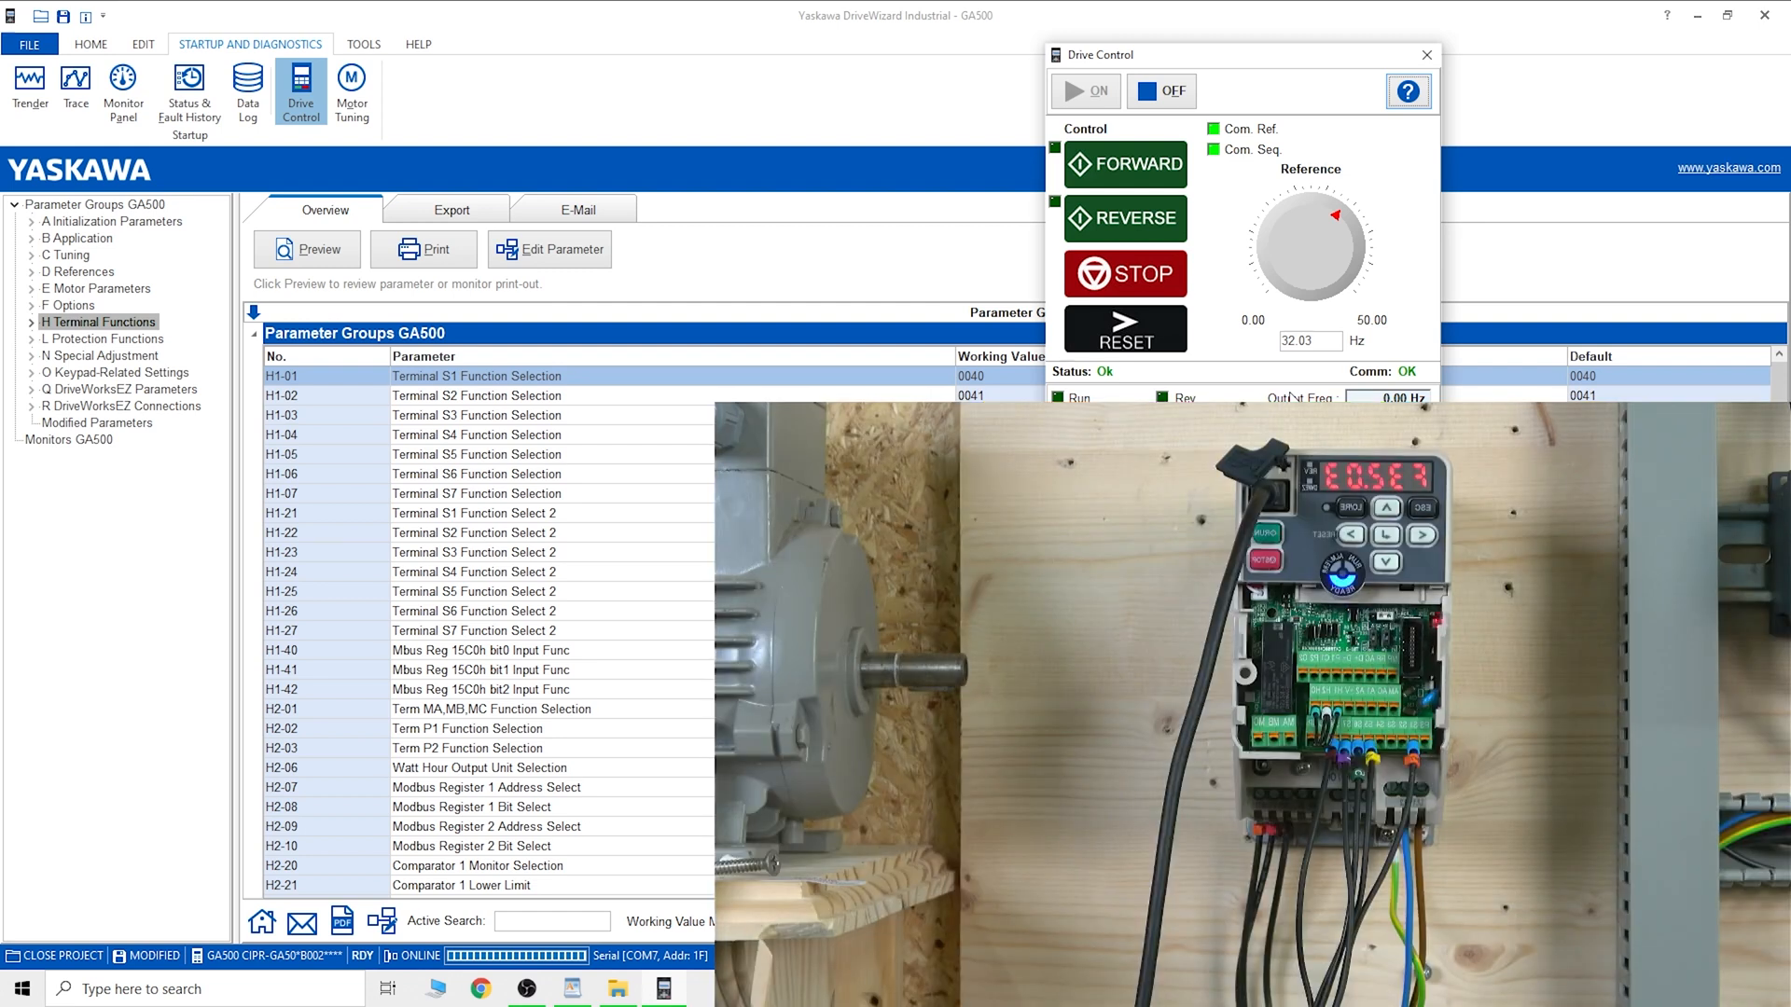
mouse_move(1427, 54)
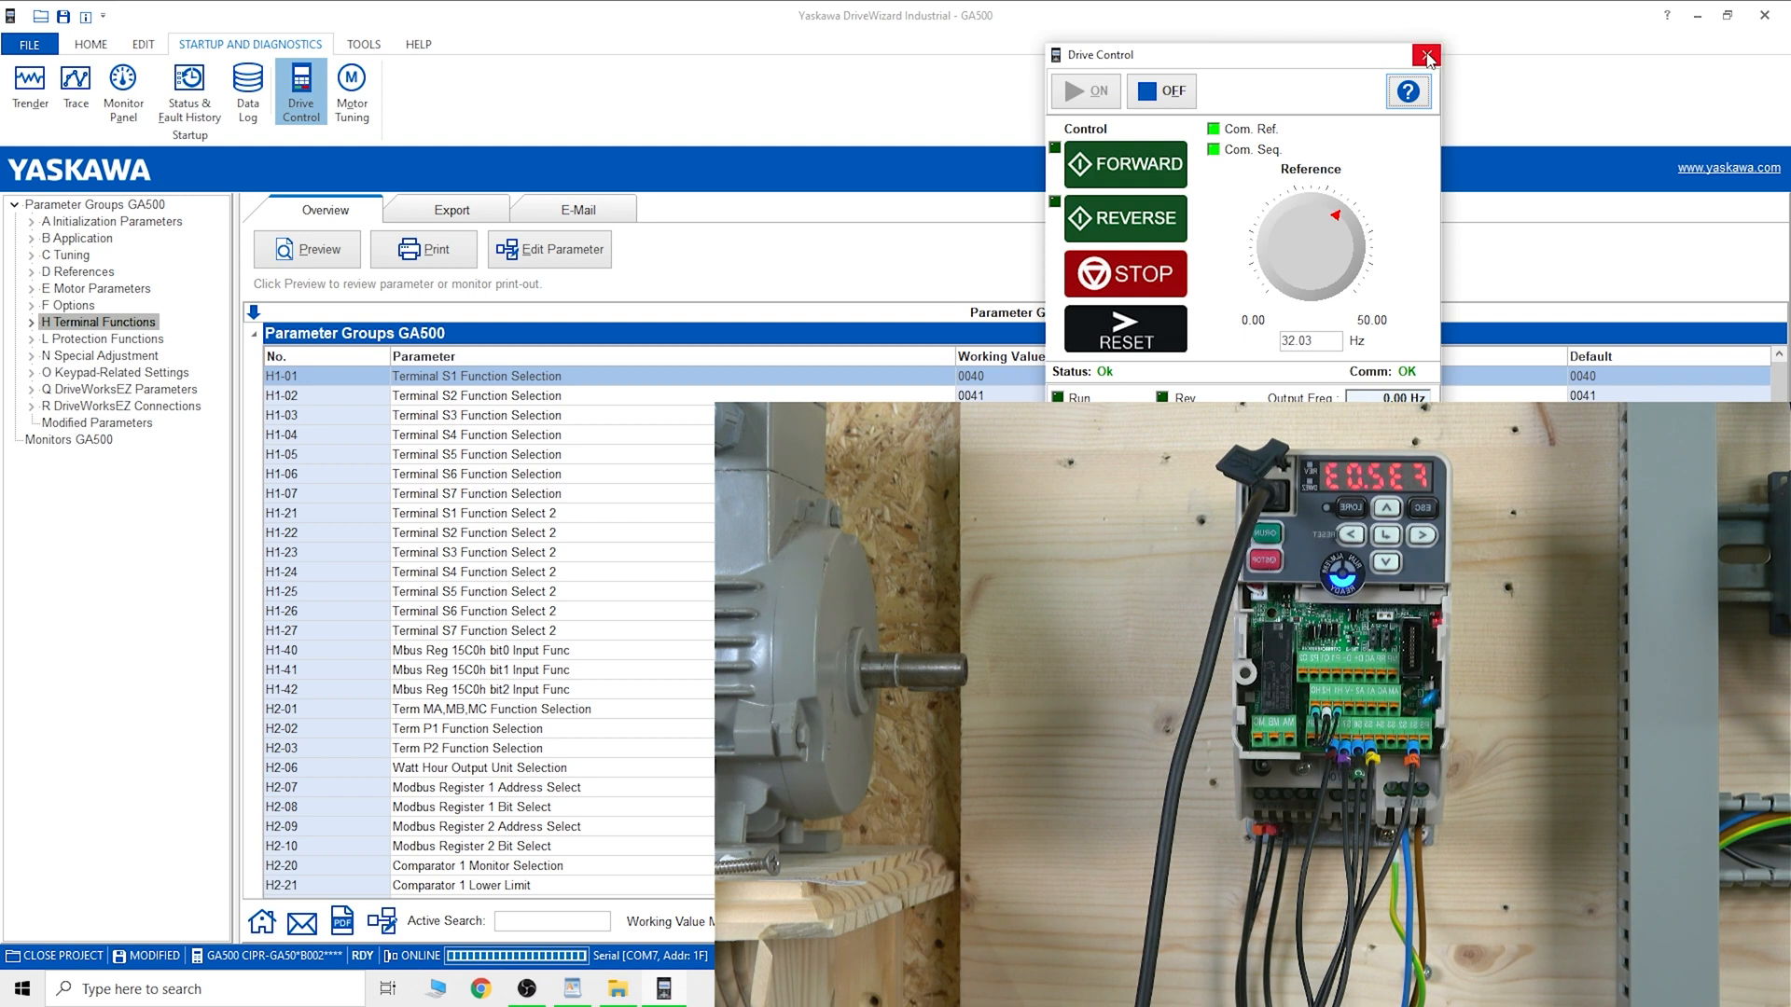
click(1425, 54)
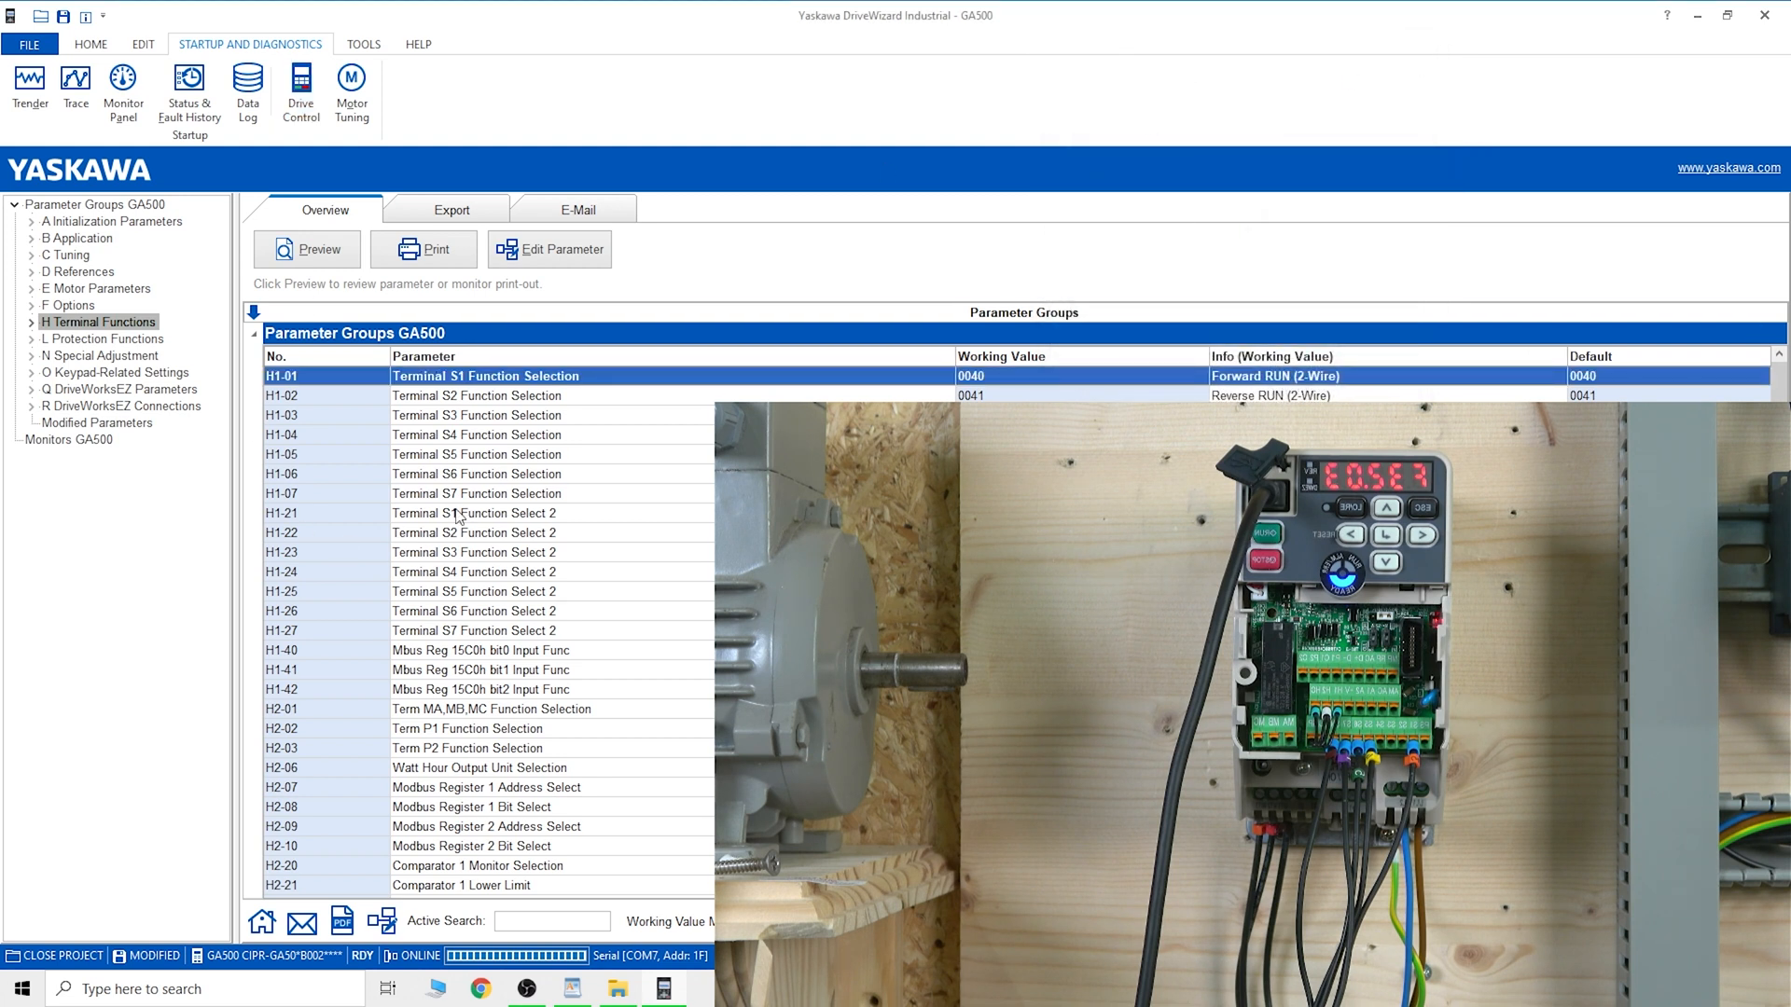
mouse_move(293, 451)
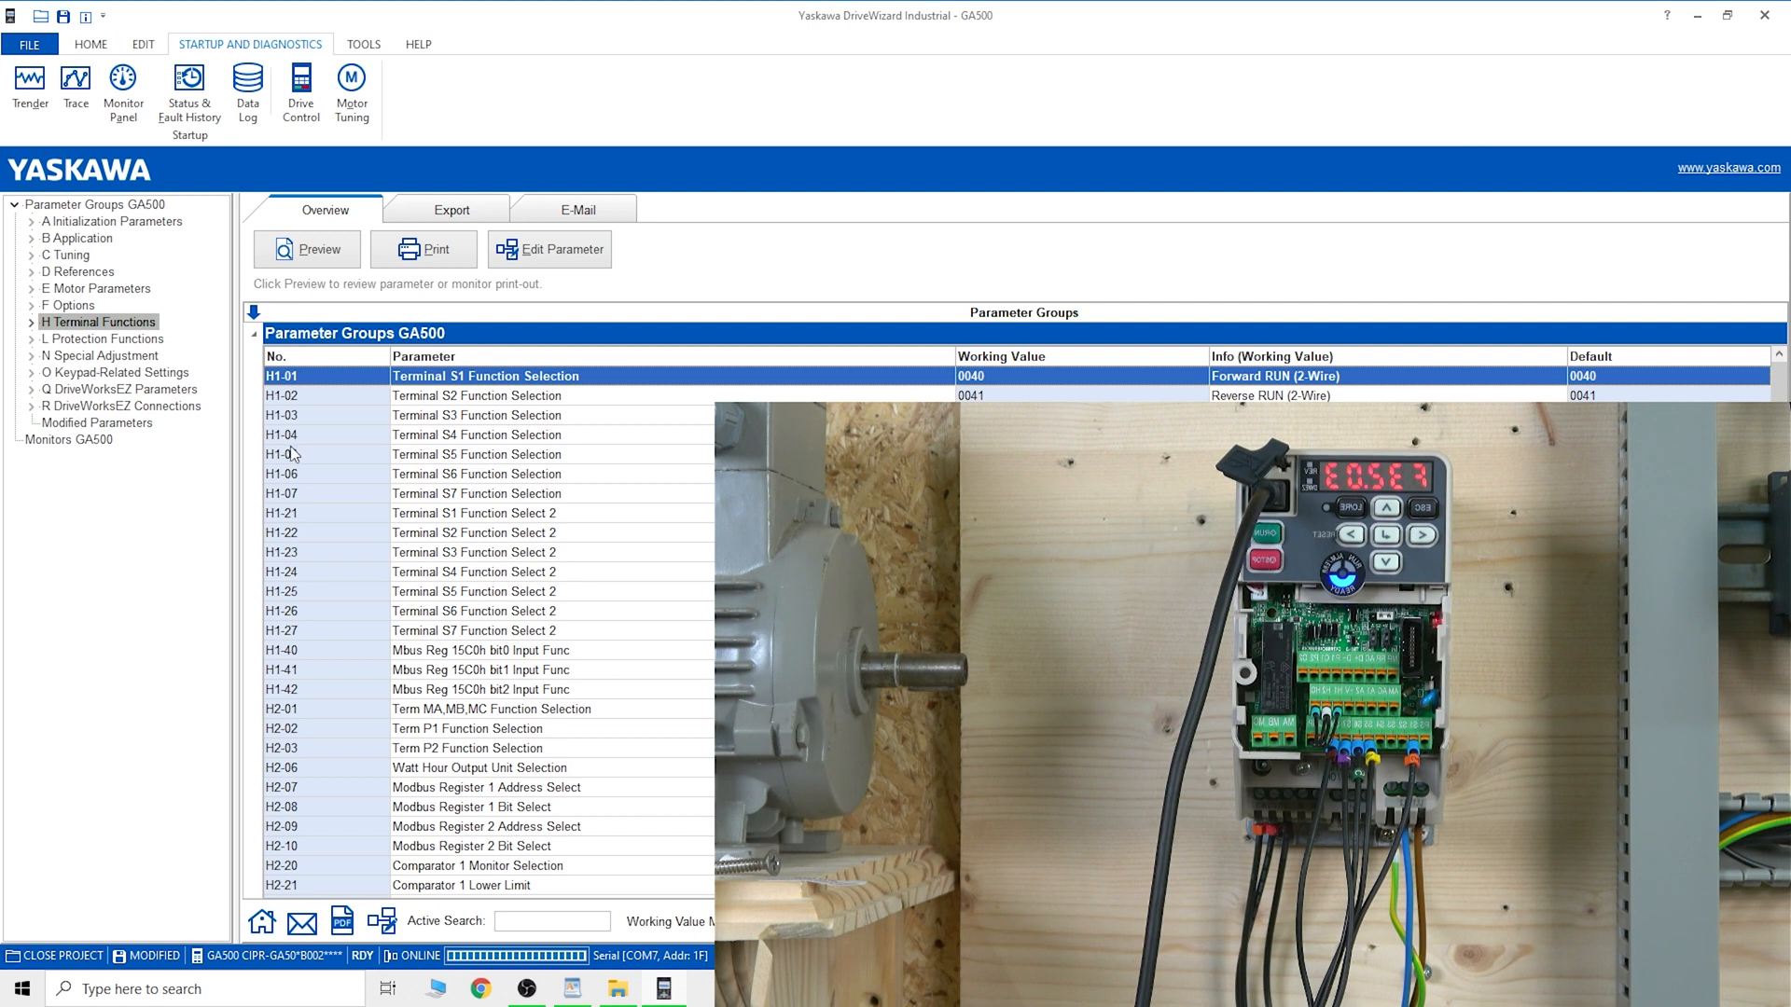
mouse_move(287, 448)
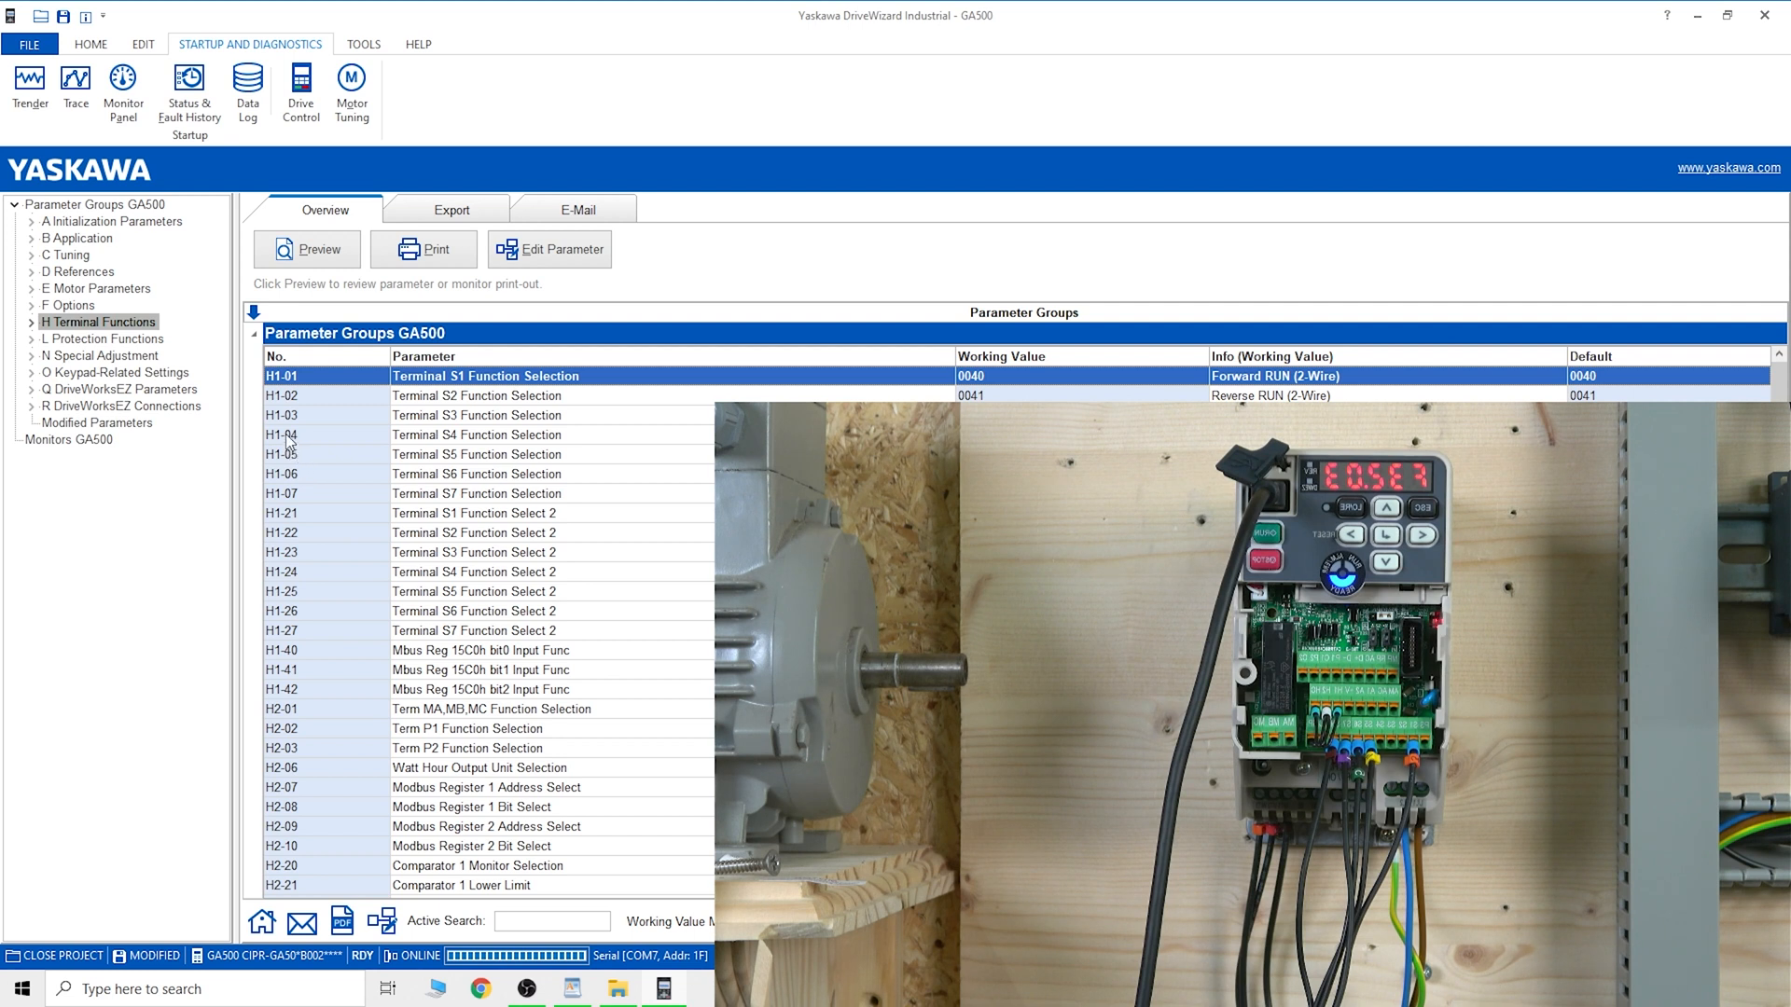